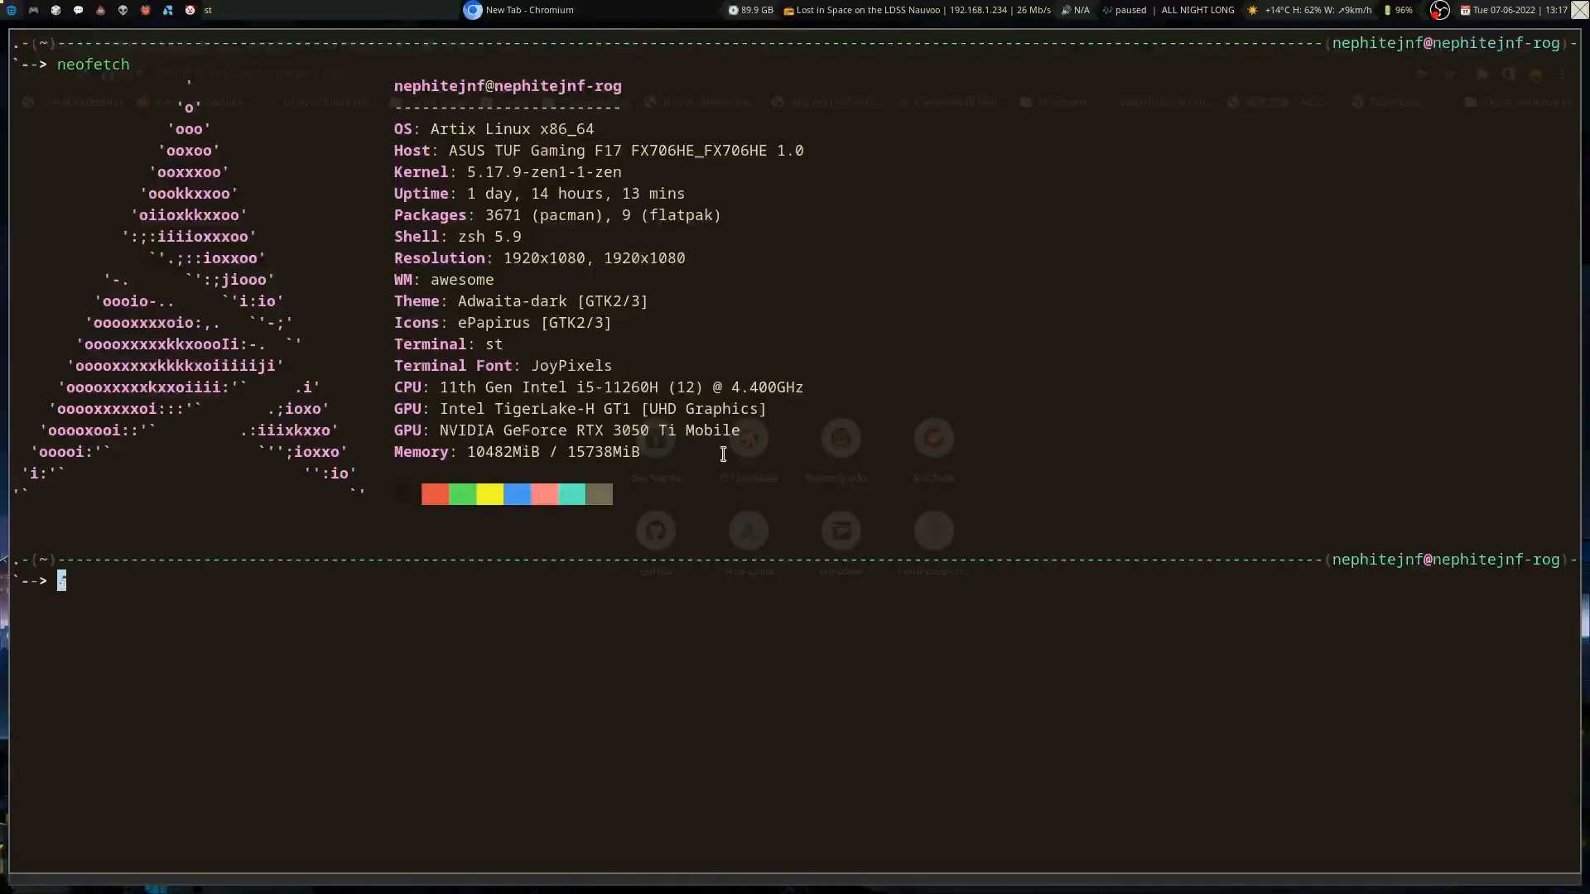
pyautogui.moveTo(717, 328)
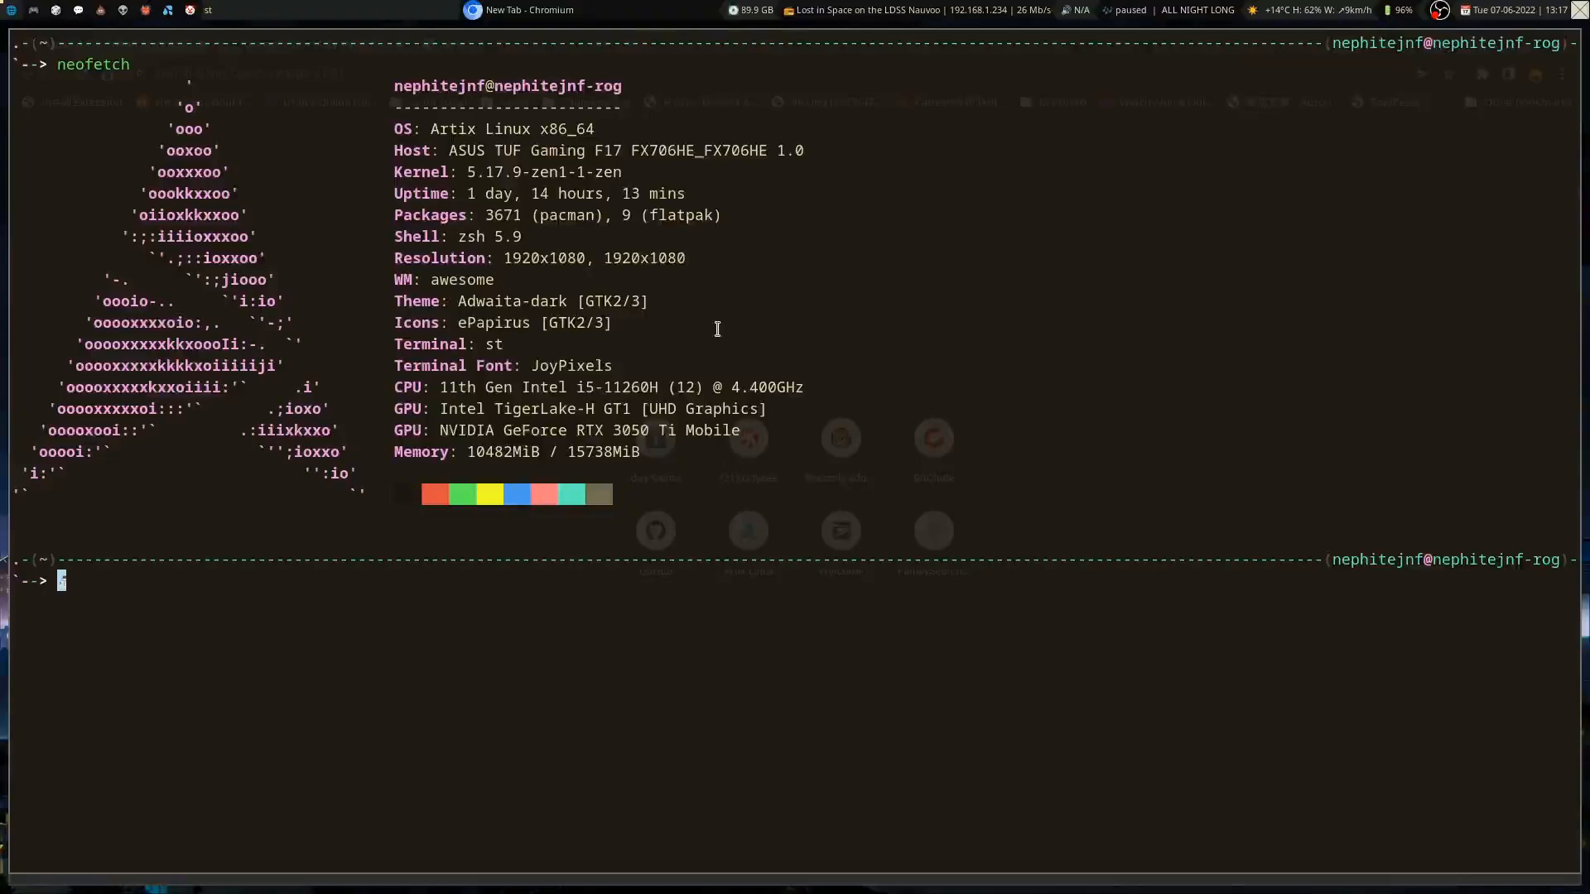
pyautogui.moveTo(705, 355)
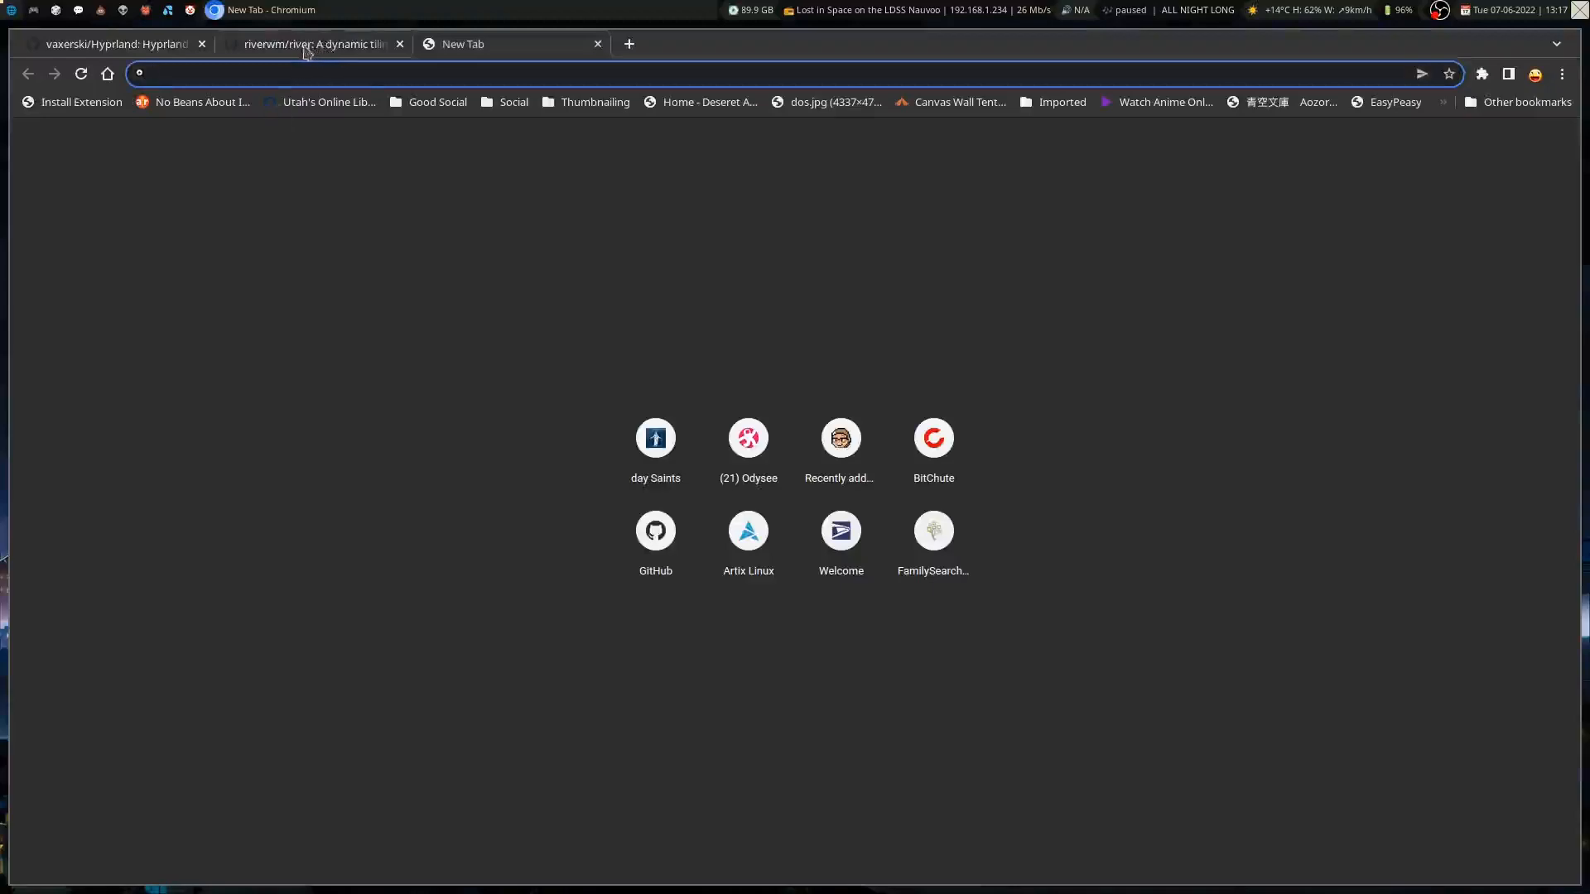
# - Switch back and forth between the river and Hyprland repository tabs, ending on Hyprland
pyautogui.click(315, 44)
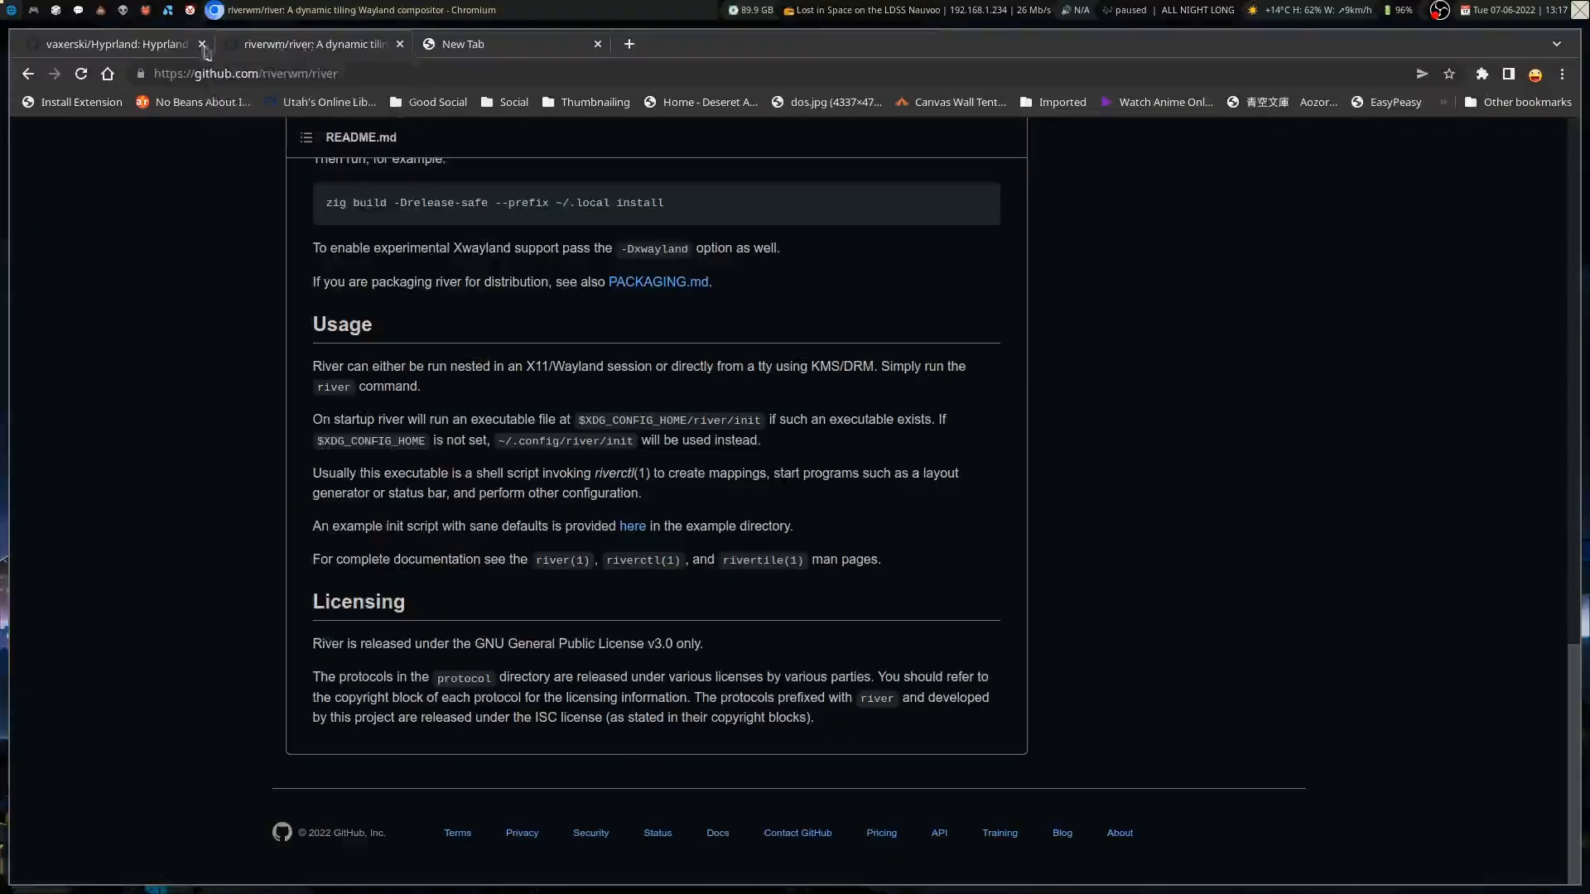
pyautogui.click(112, 44)
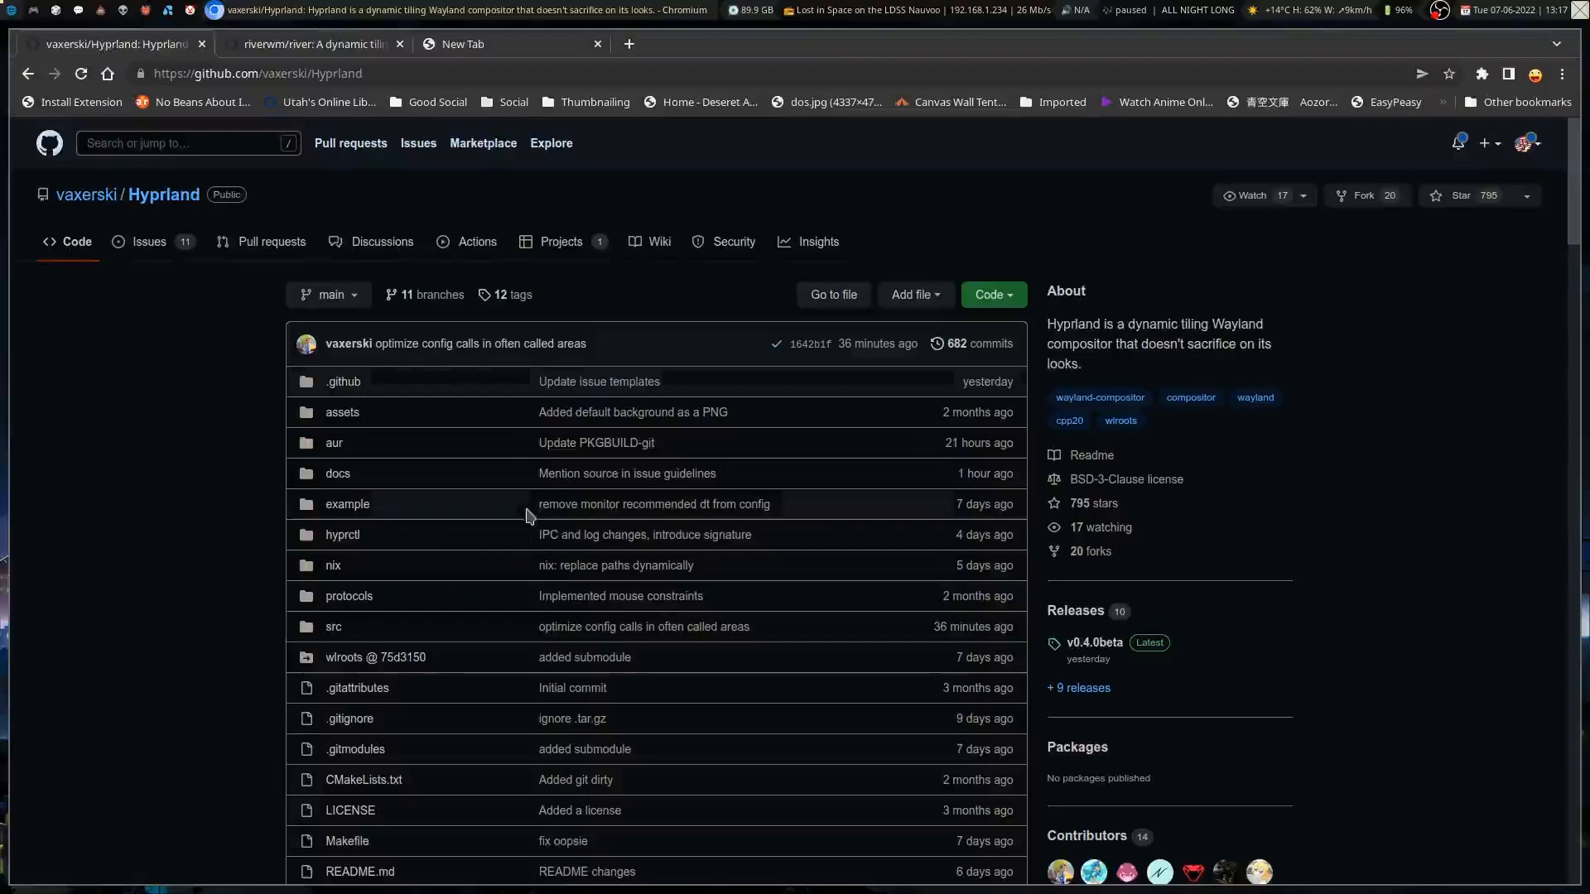
pyautogui.scroll(-3)
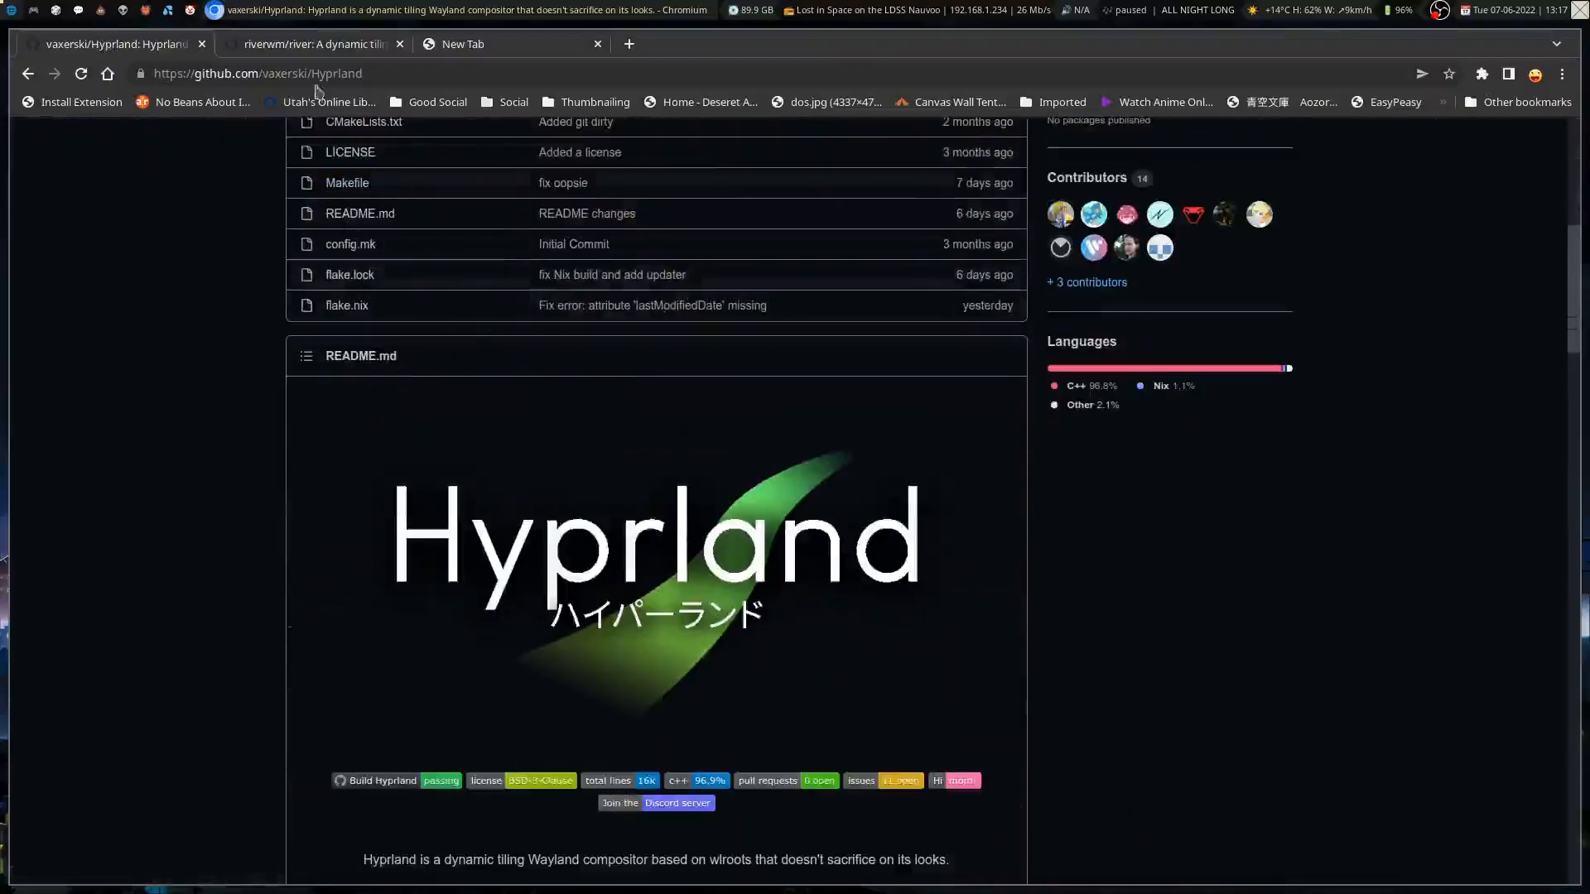
pyautogui.click(308, 44)
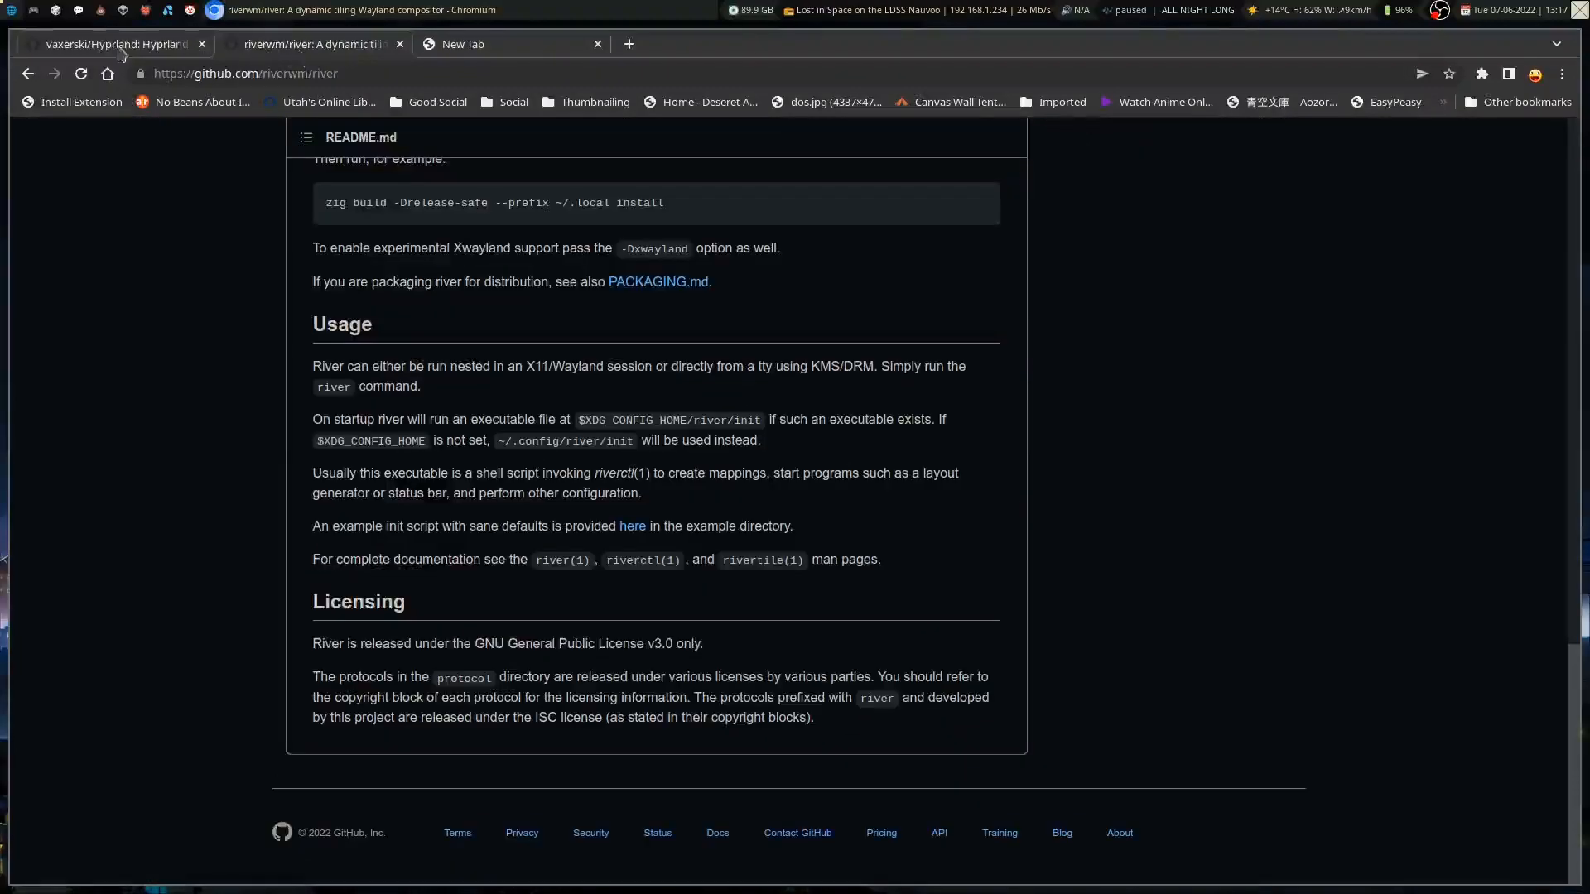
pyautogui.click(111, 44)
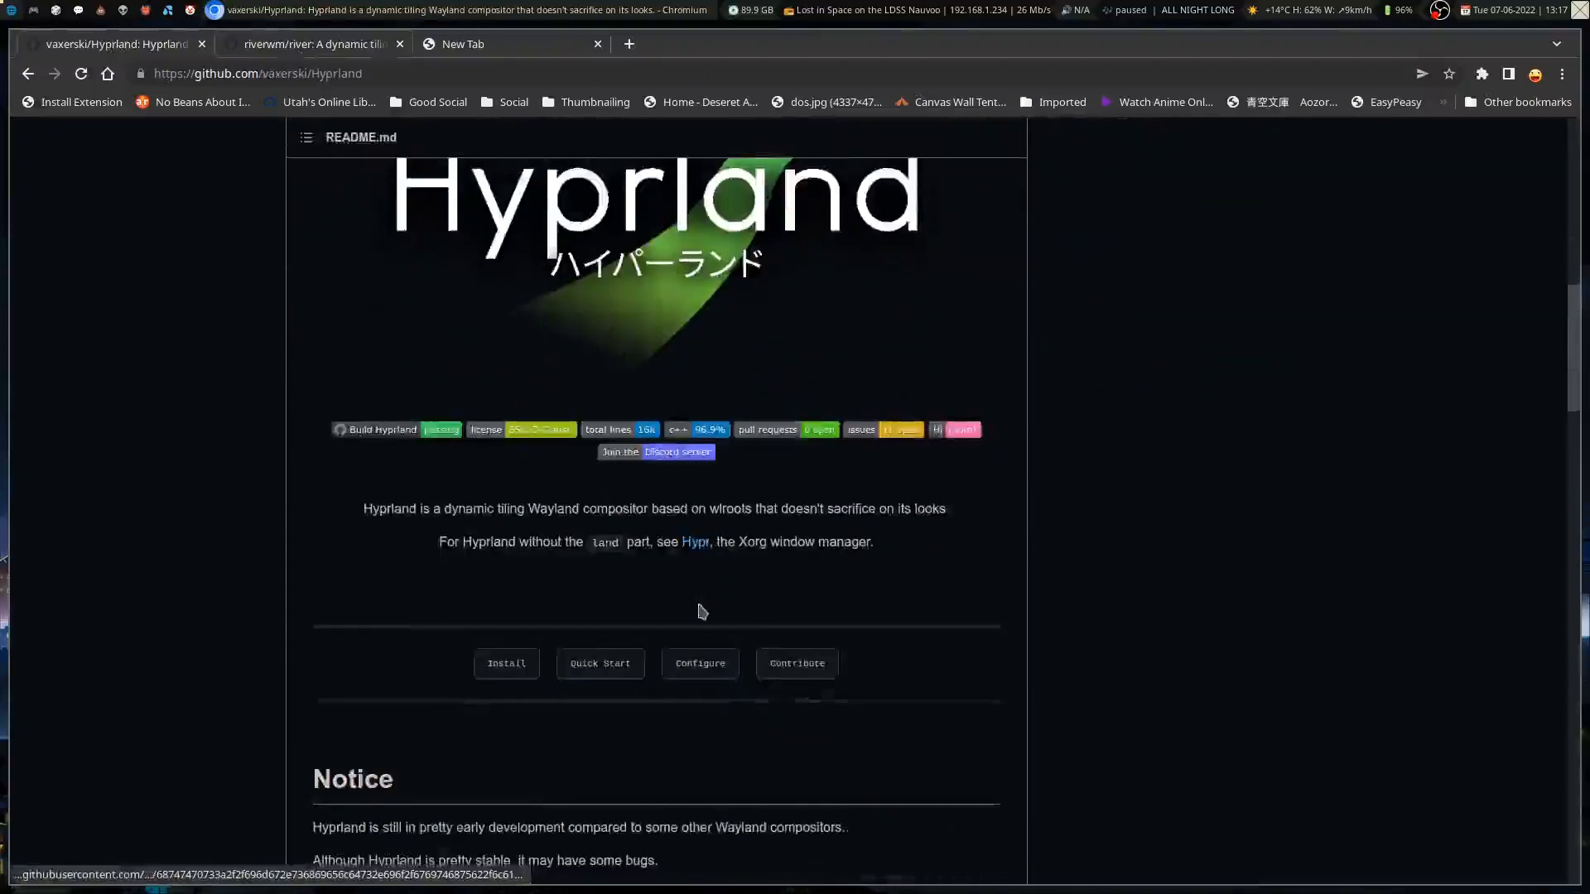
# - Scroll the Hyprland README through features, gallery, star history and special thanks, then back up
pyautogui.scroll(-3)
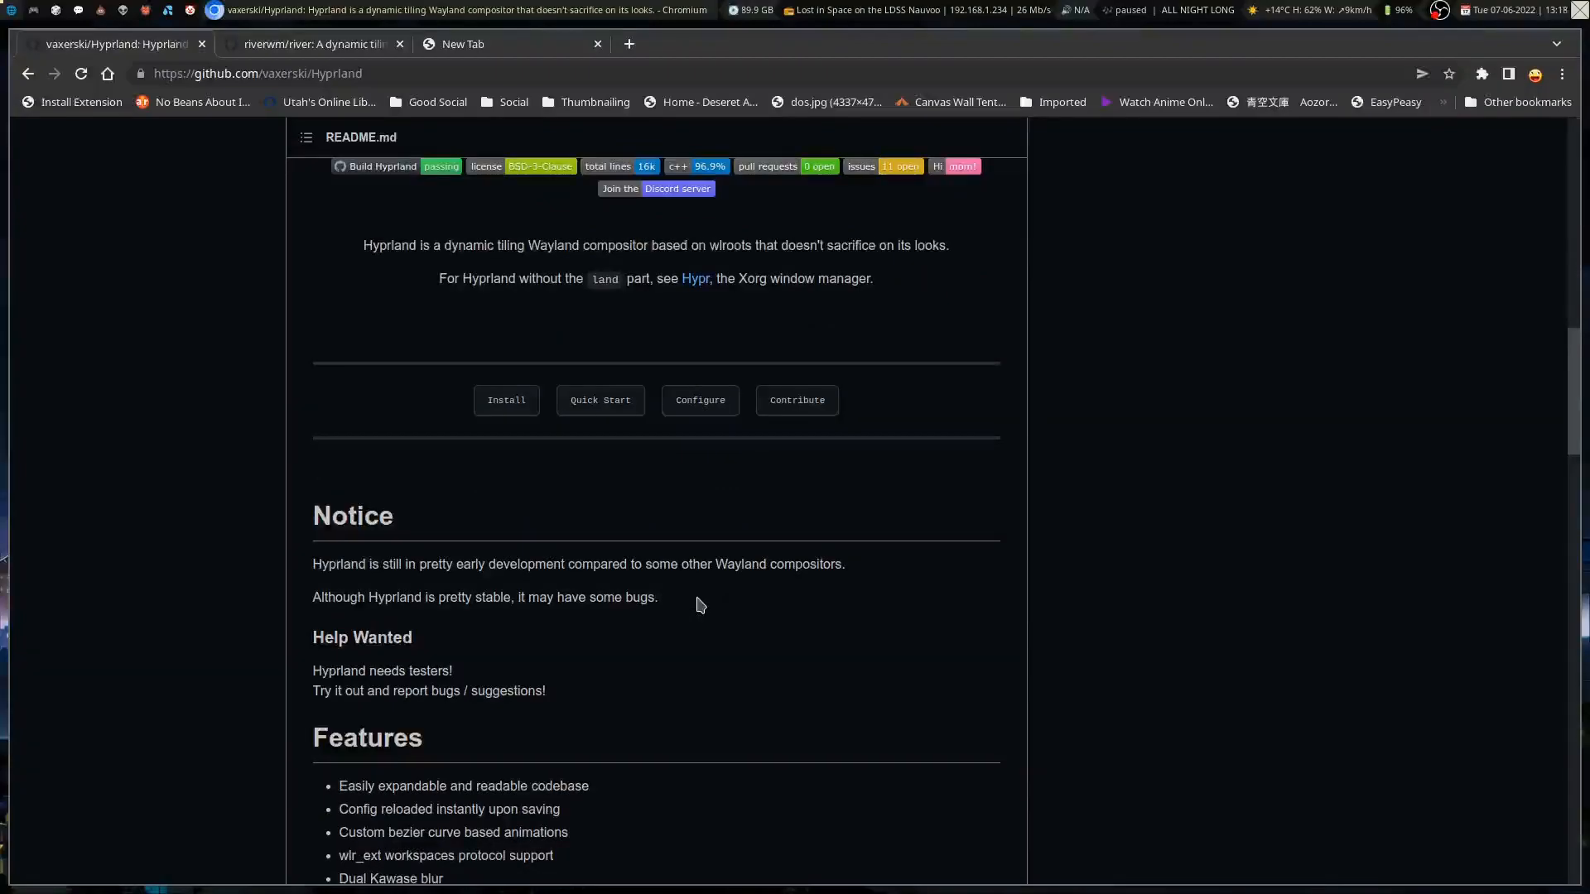
pyautogui.scroll(-3)
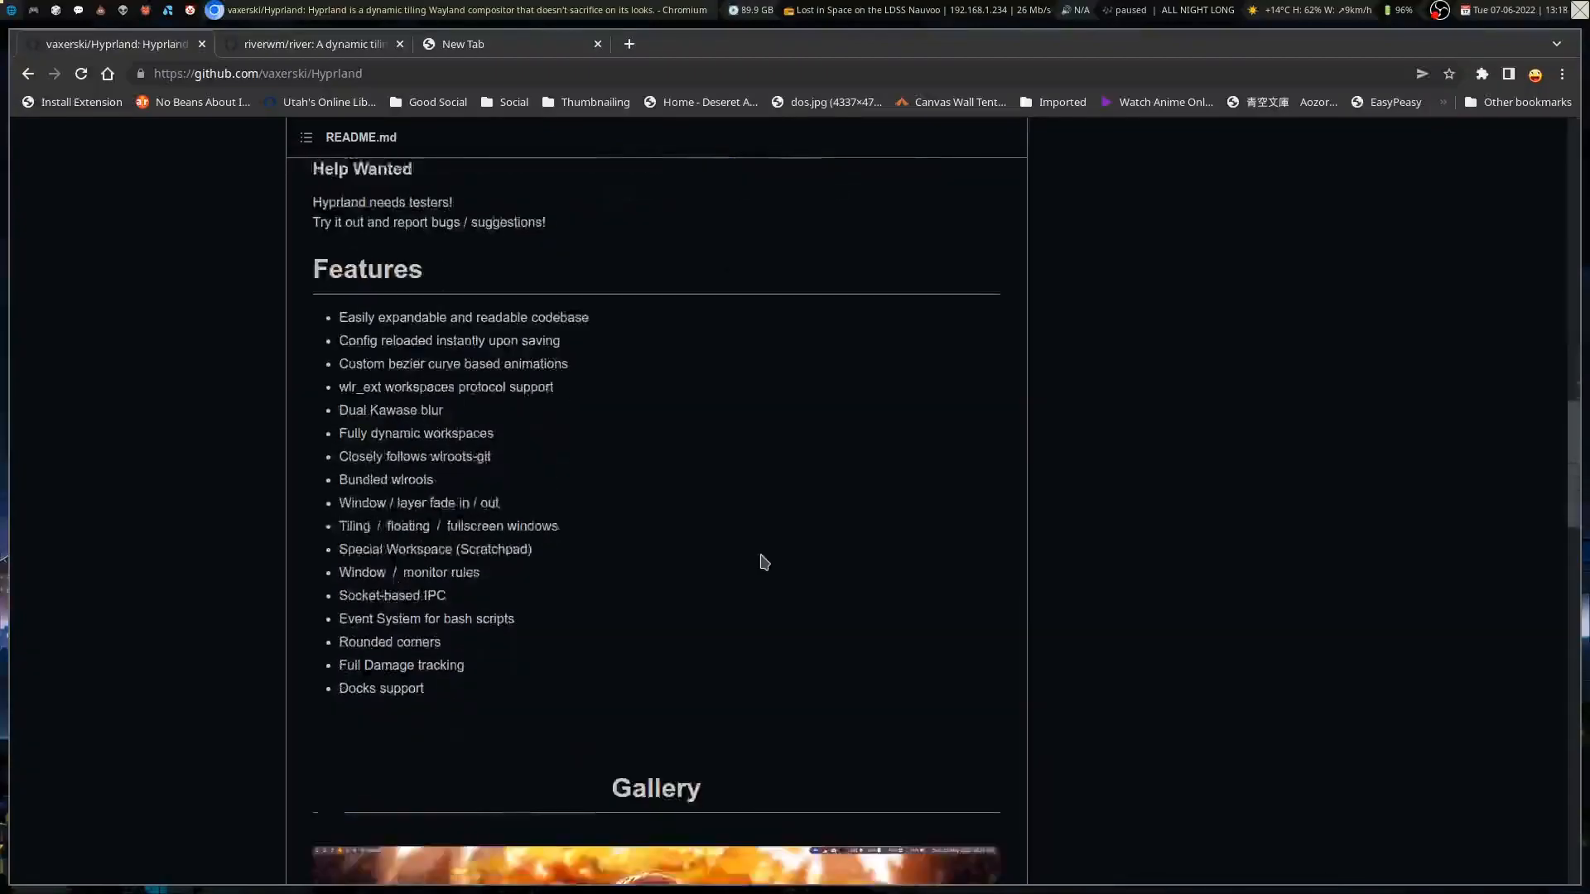
pyautogui.scroll(-3)
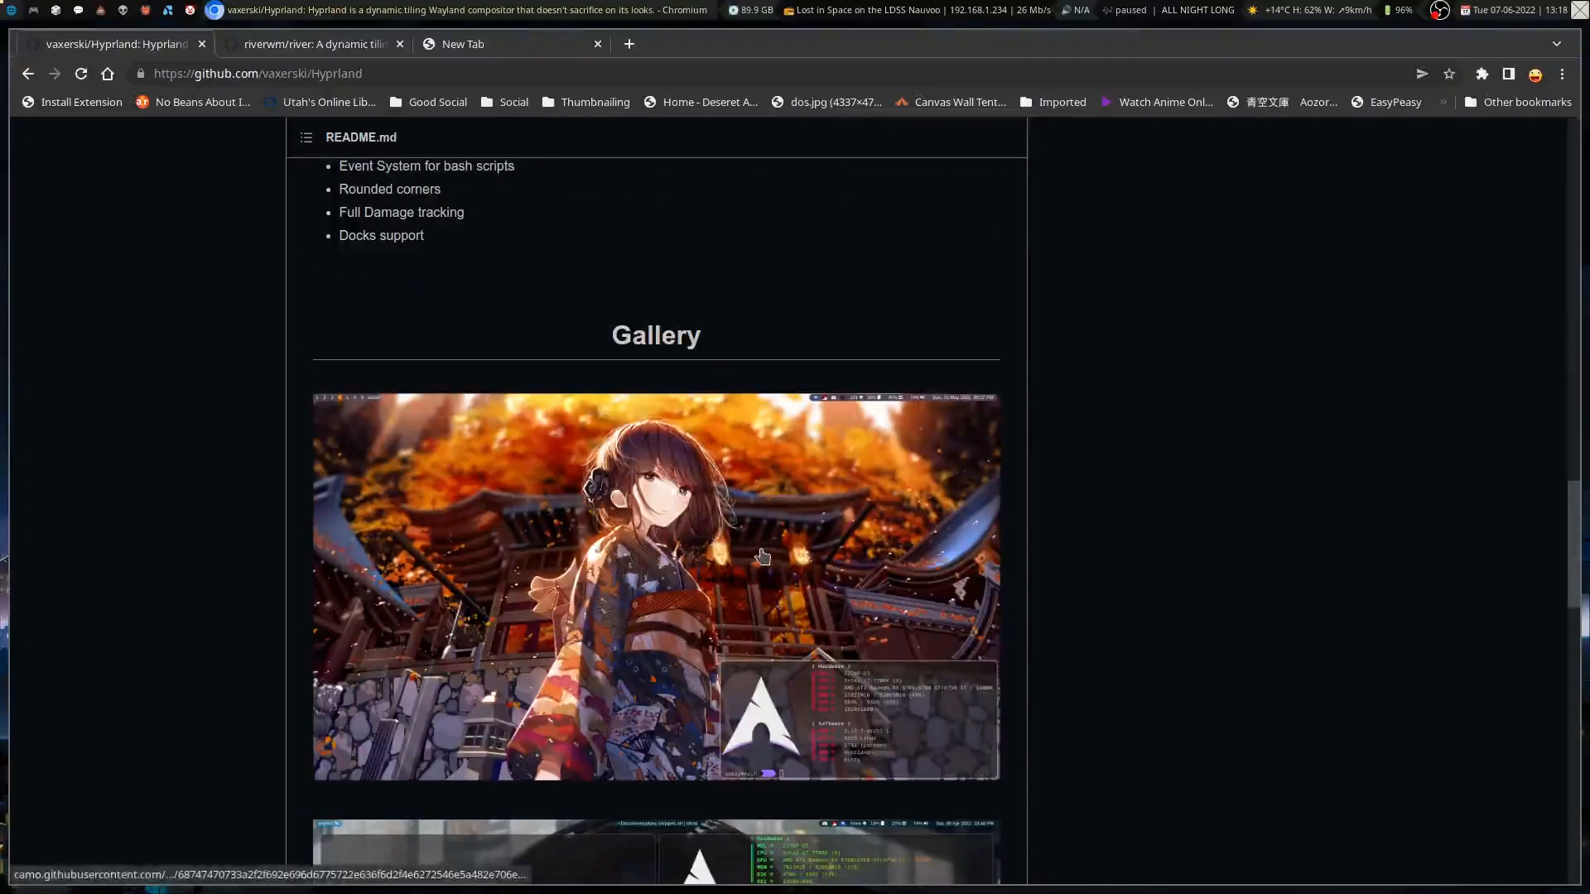
pyautogui.scroll(-3)
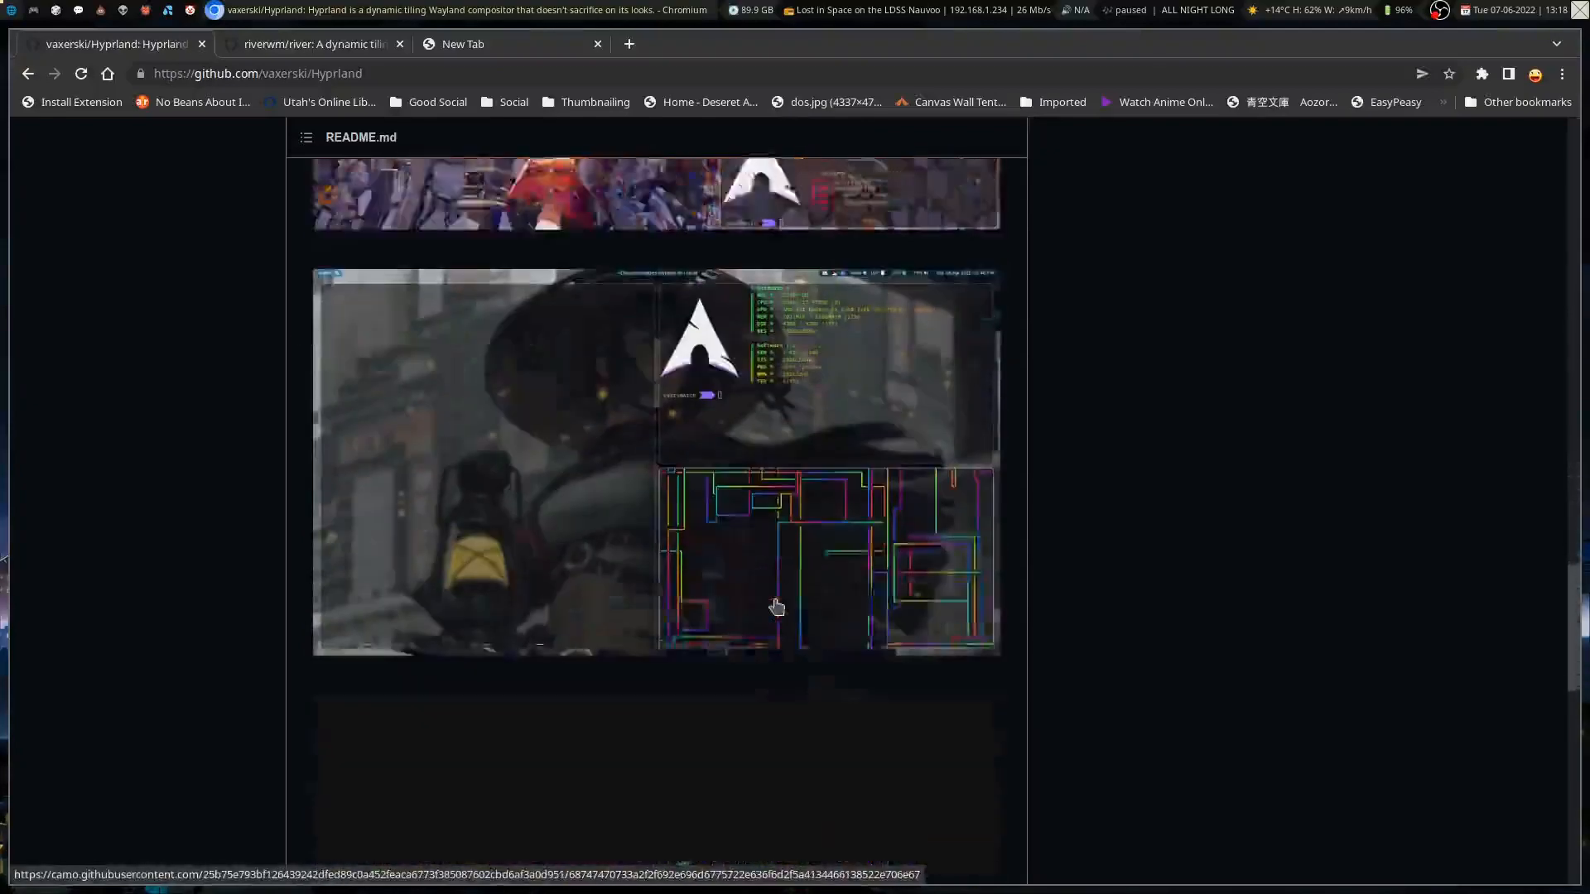
pyautogui.scroll(3)
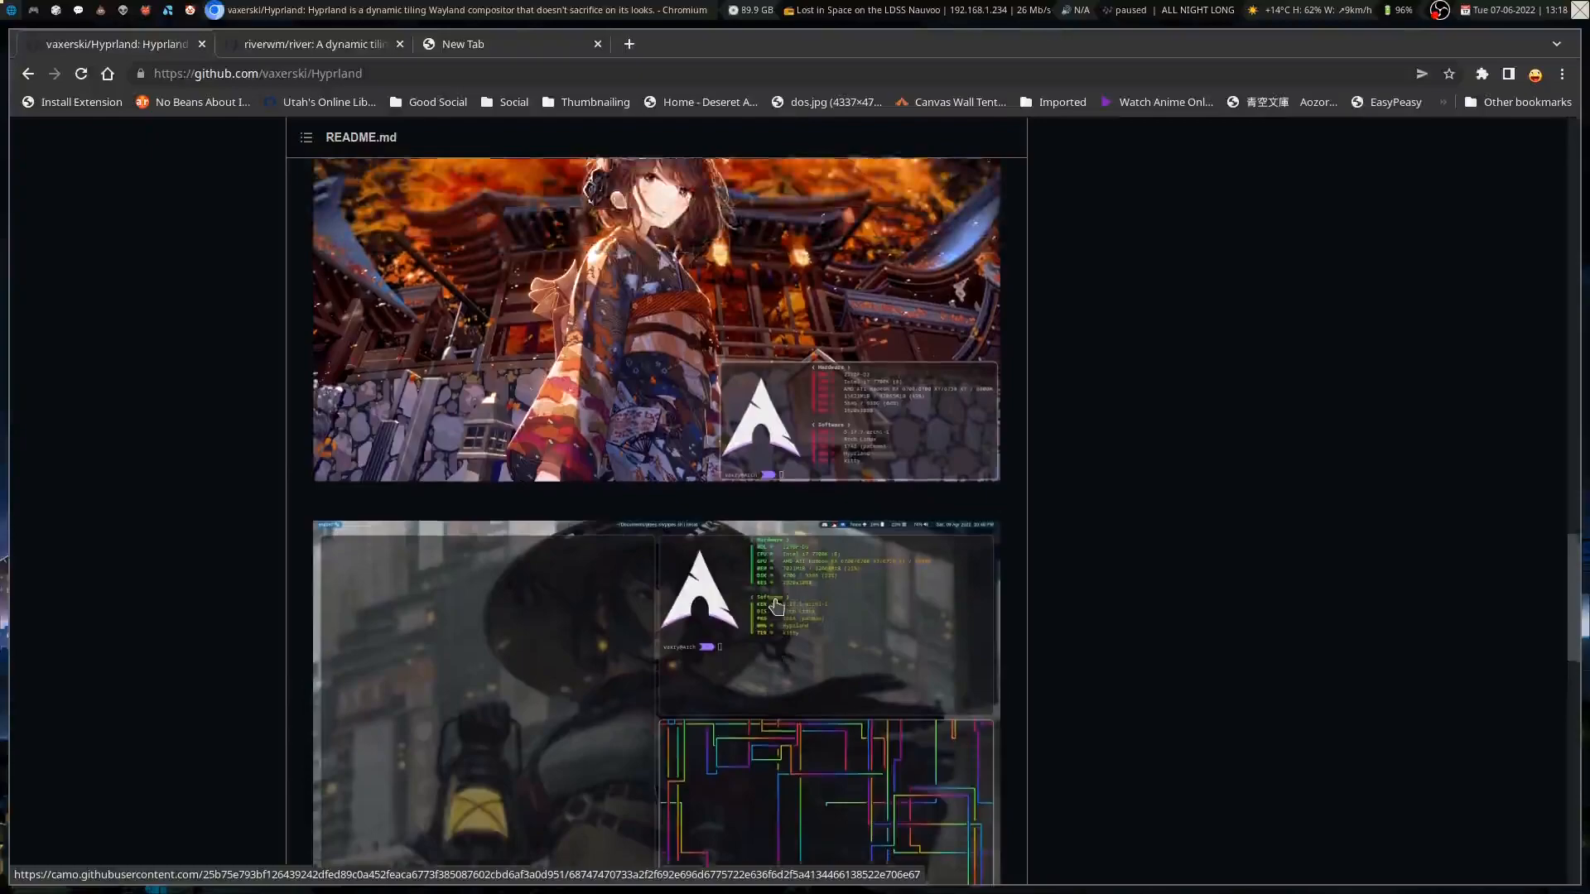
pyautogui.scroll(-3)
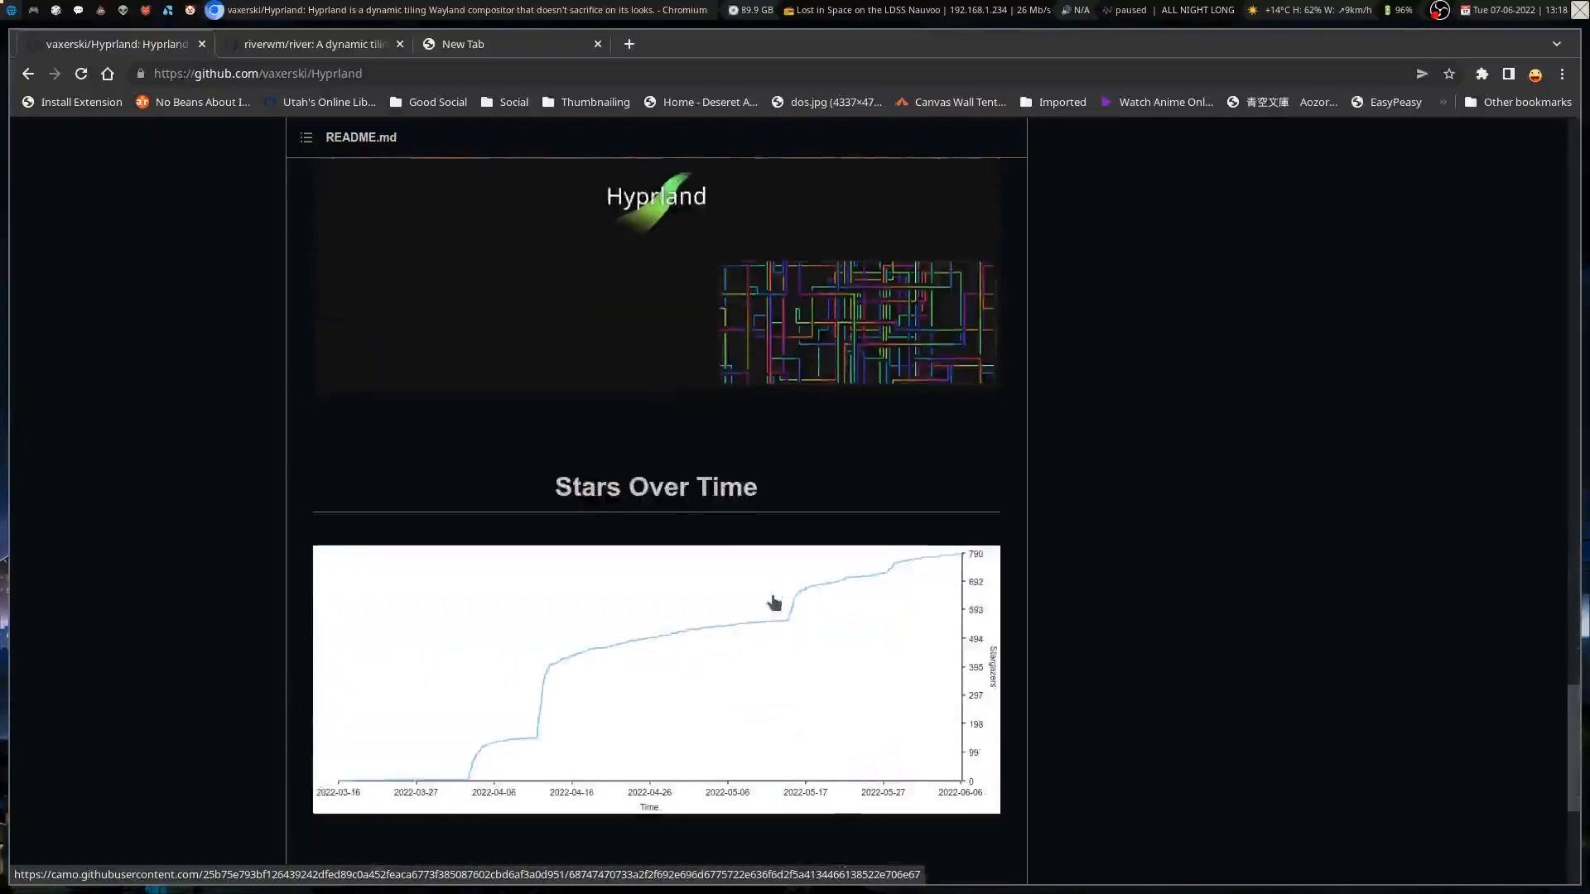
pyautogui.scroll(-3)
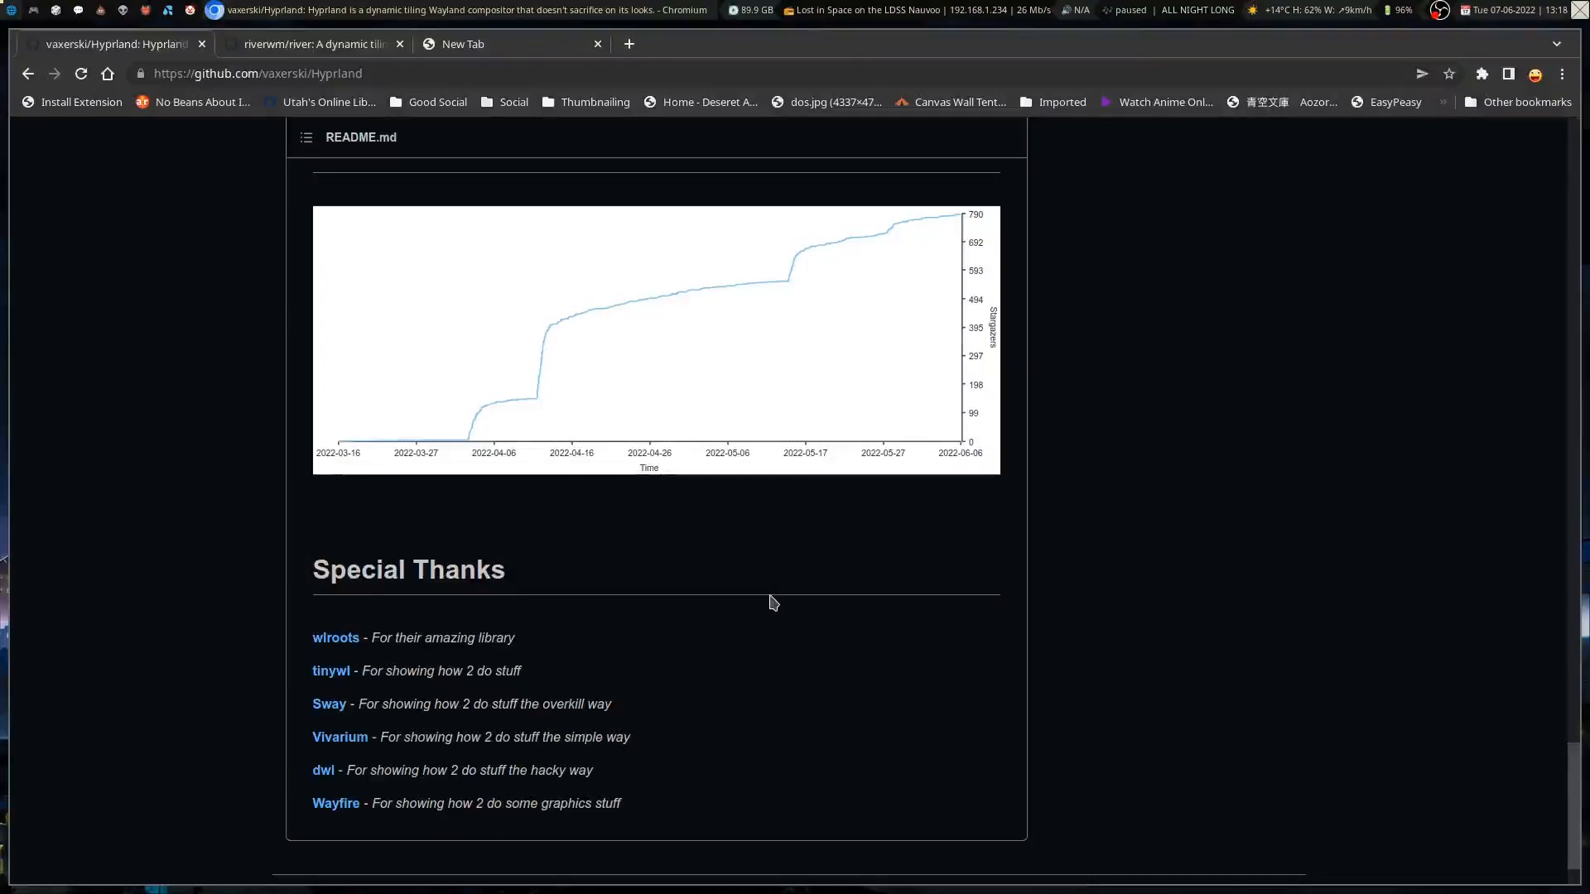
pyautogui.scroll(3)
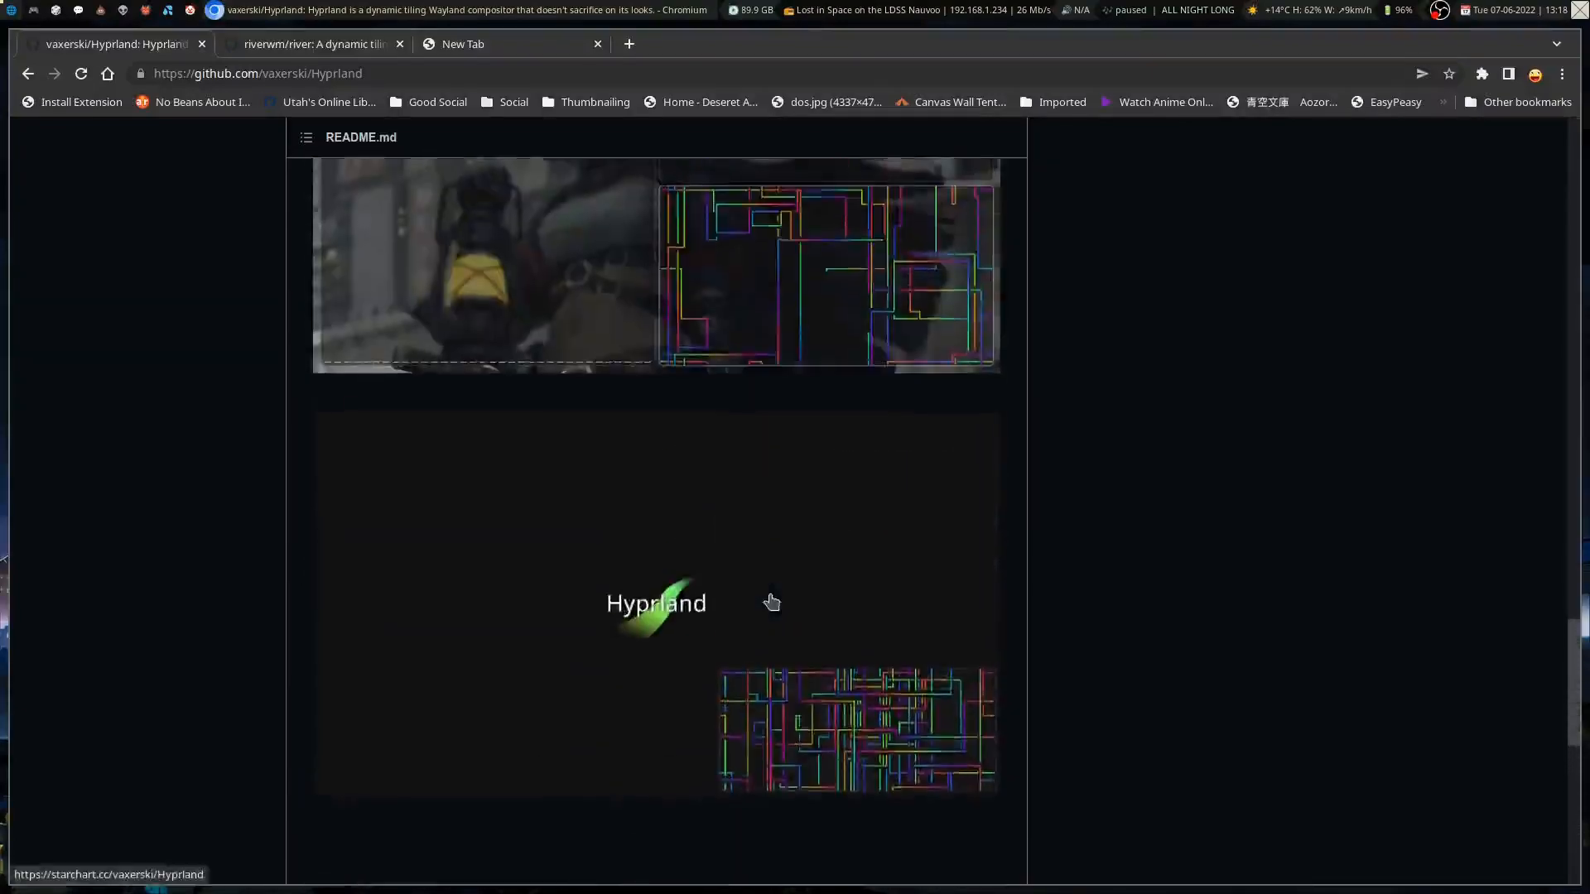
pyautogui.scroll(3)
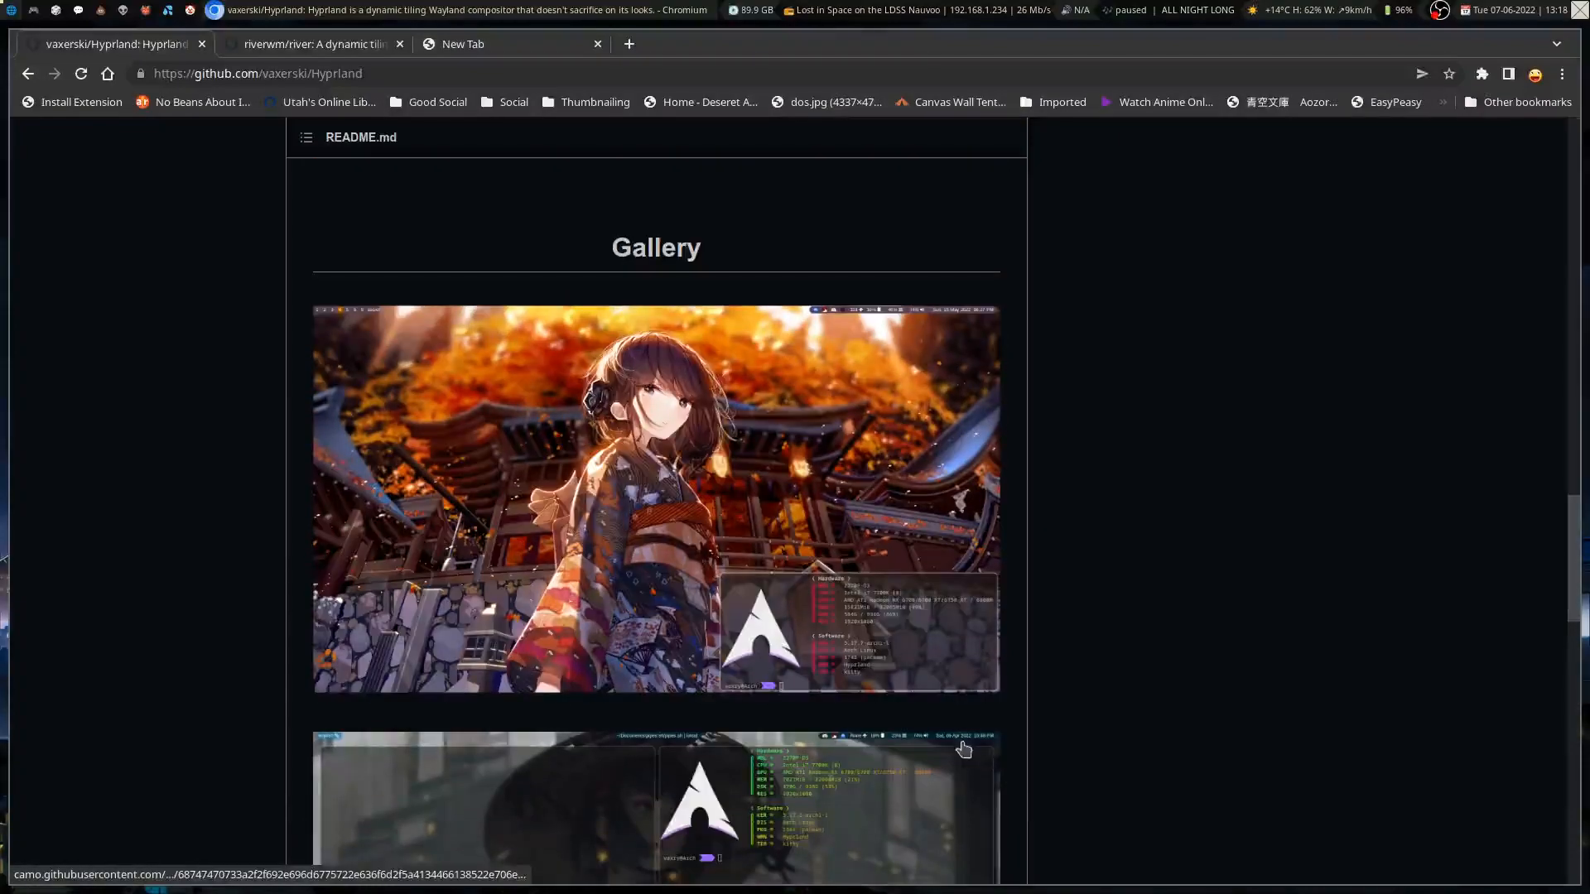
pyautogui.scroll(-3)
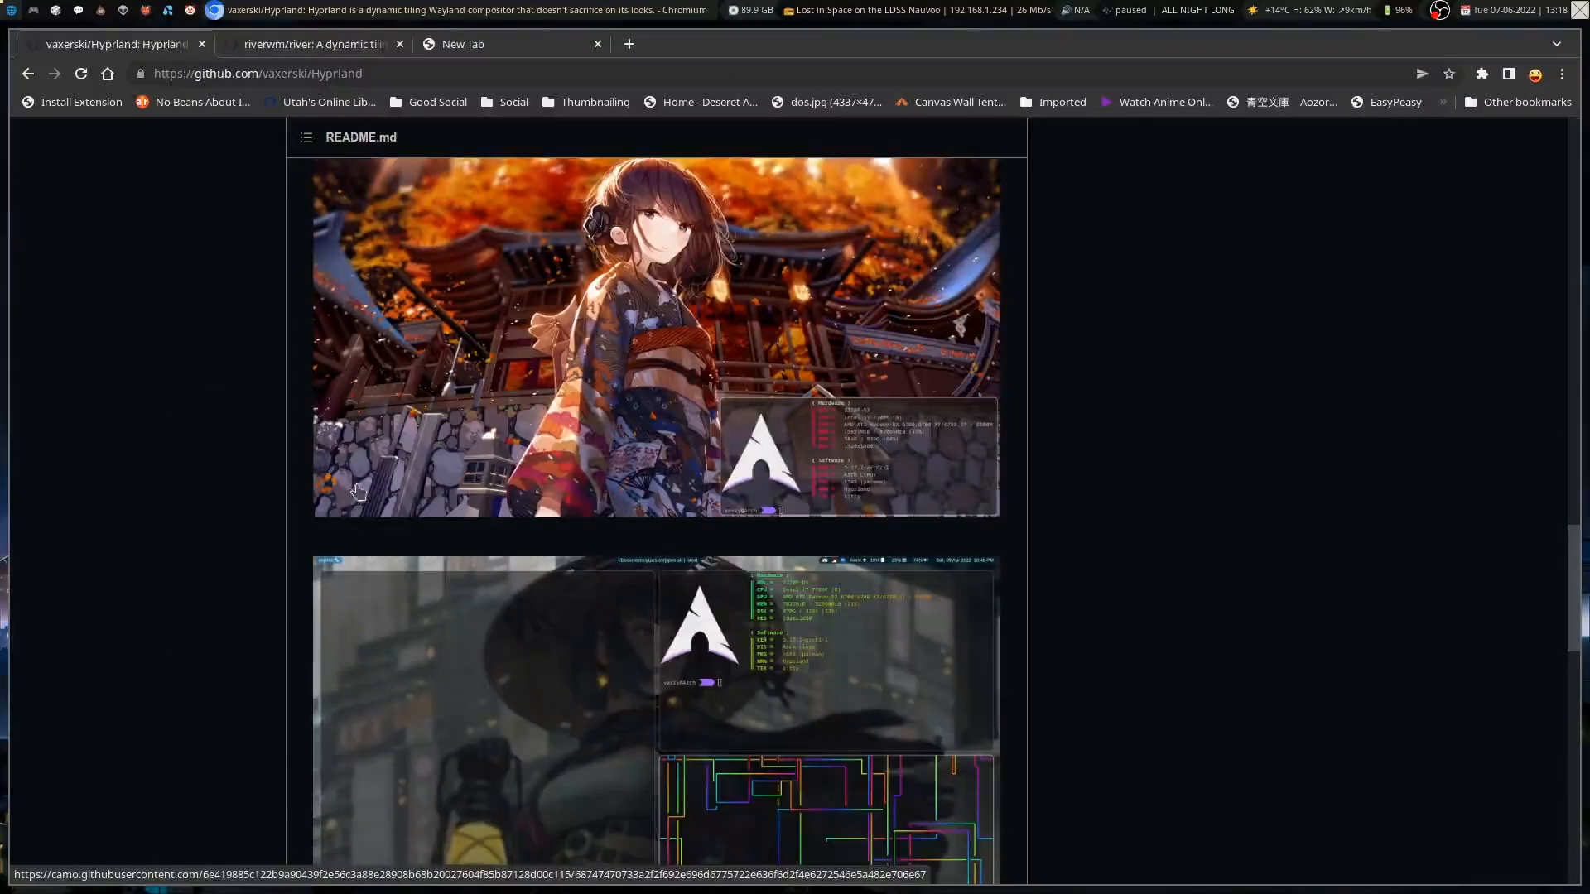
pyautogui.scroll(3)
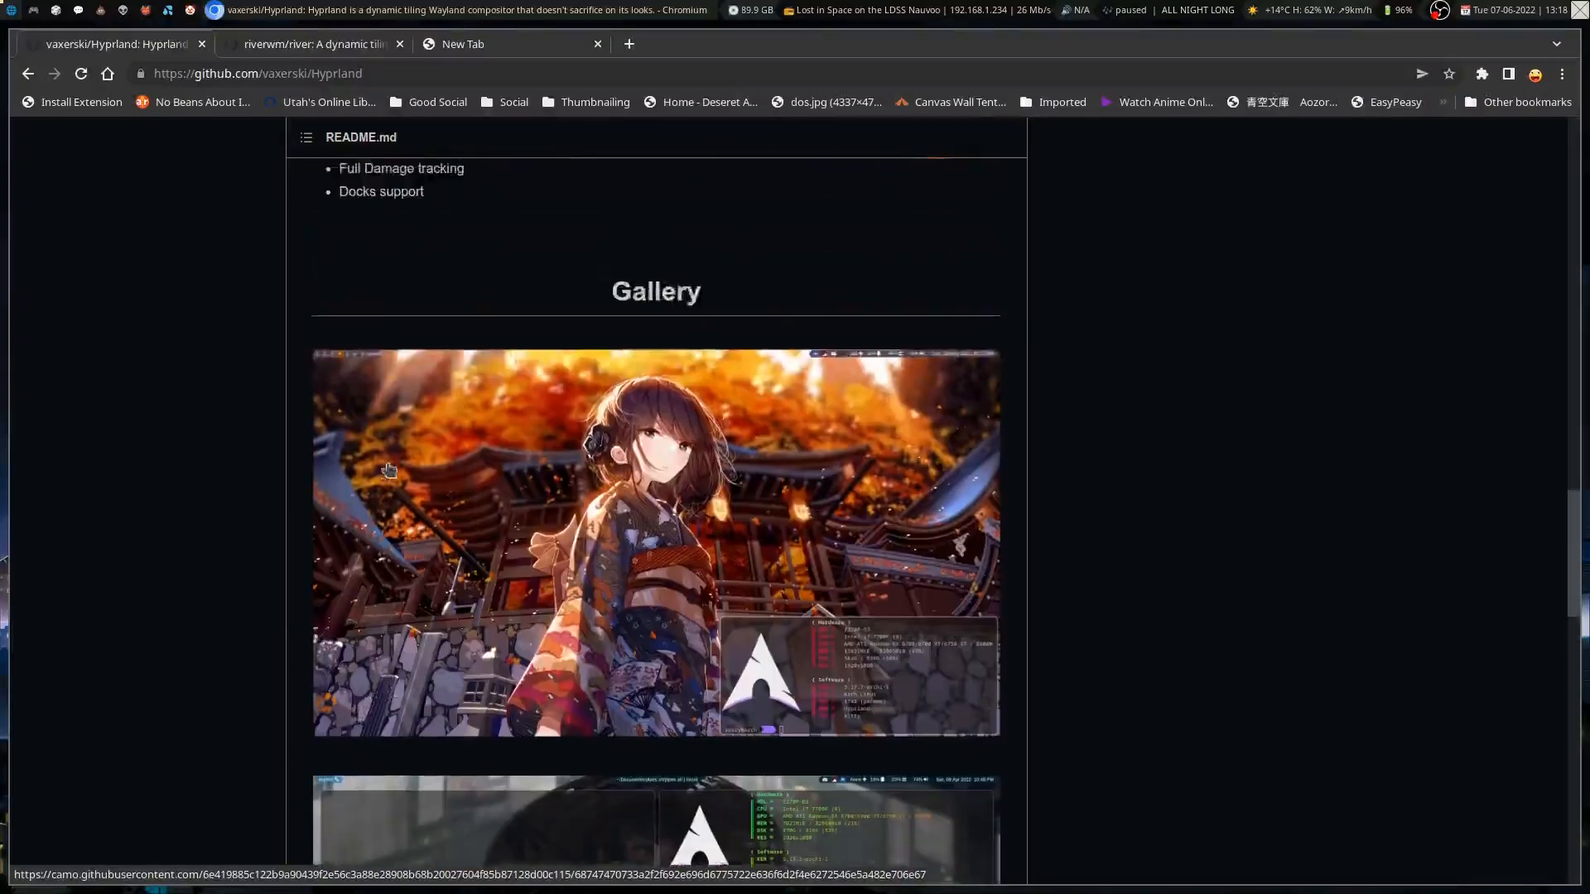
pyautogui.scroll(3)
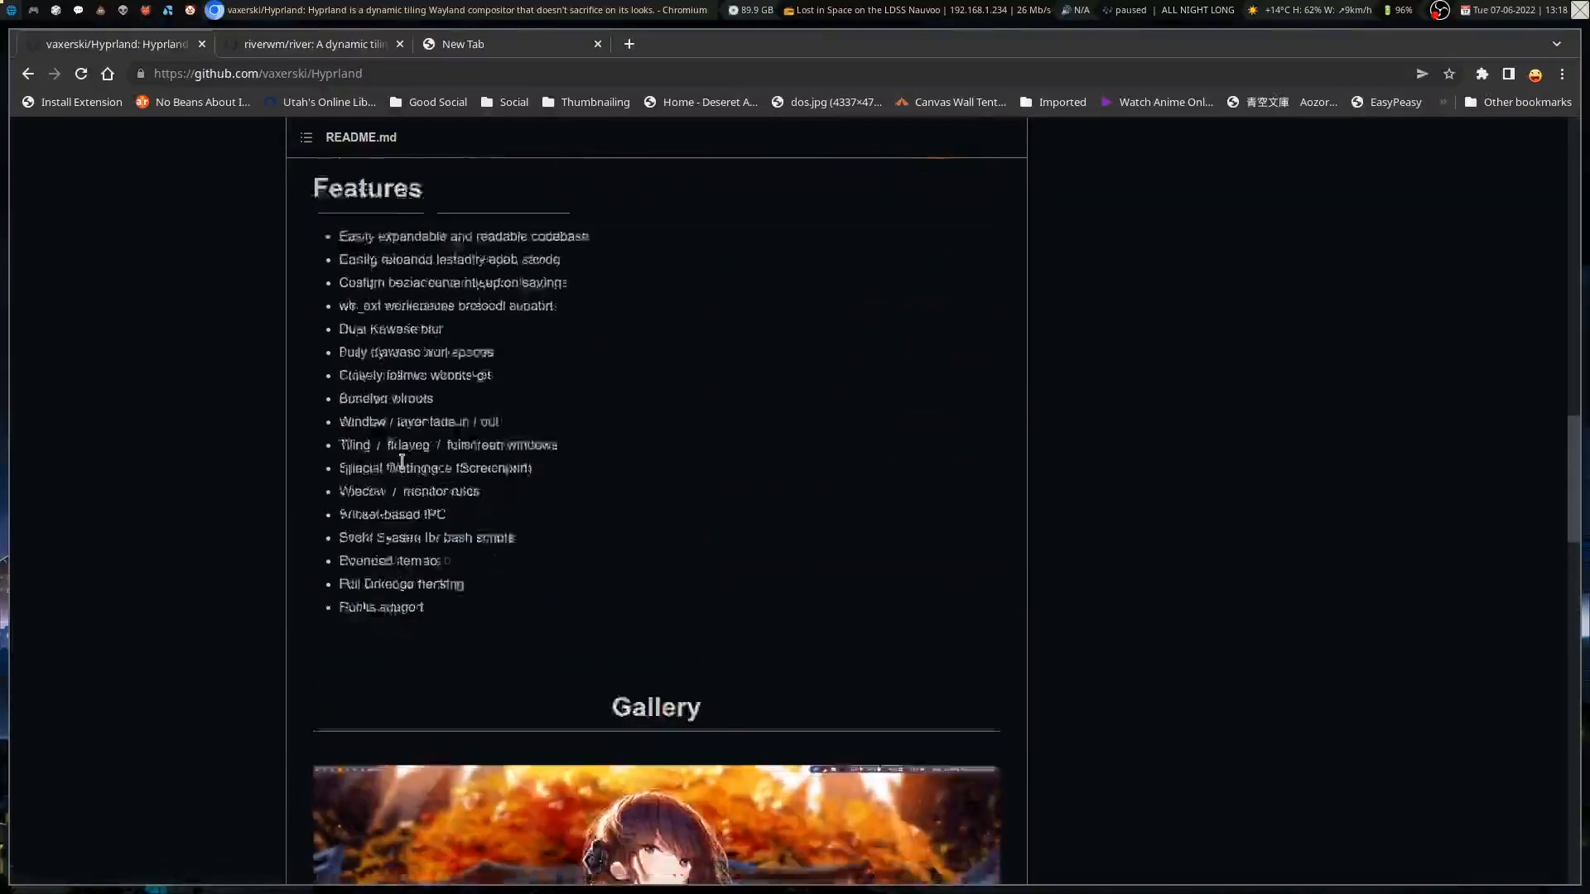
pyautogui.scroll(-3)
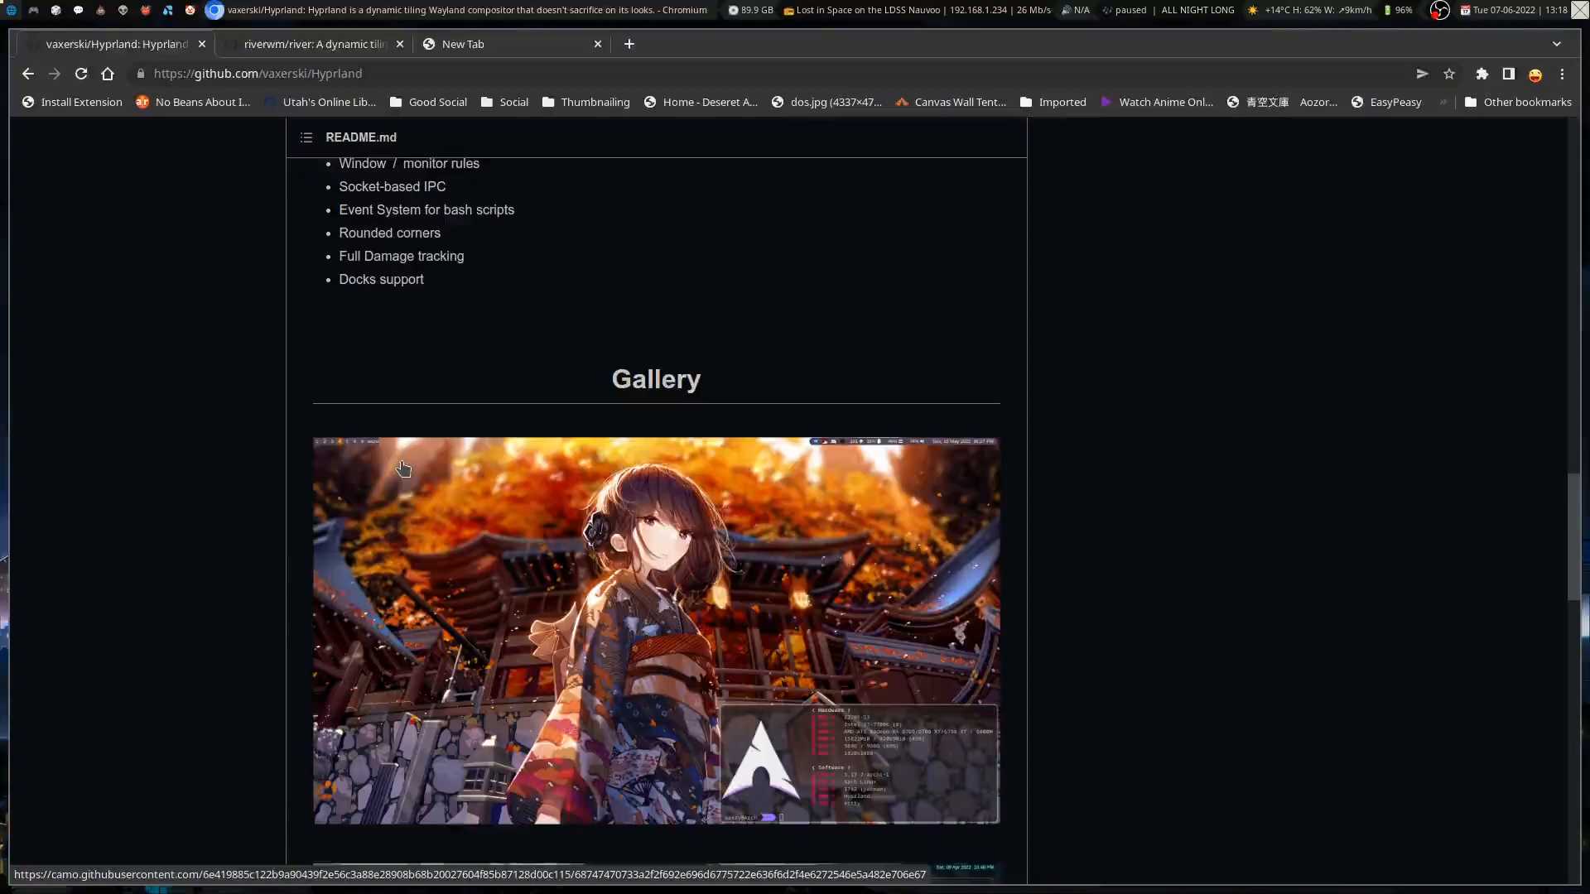
pyautogui.scroll(3)
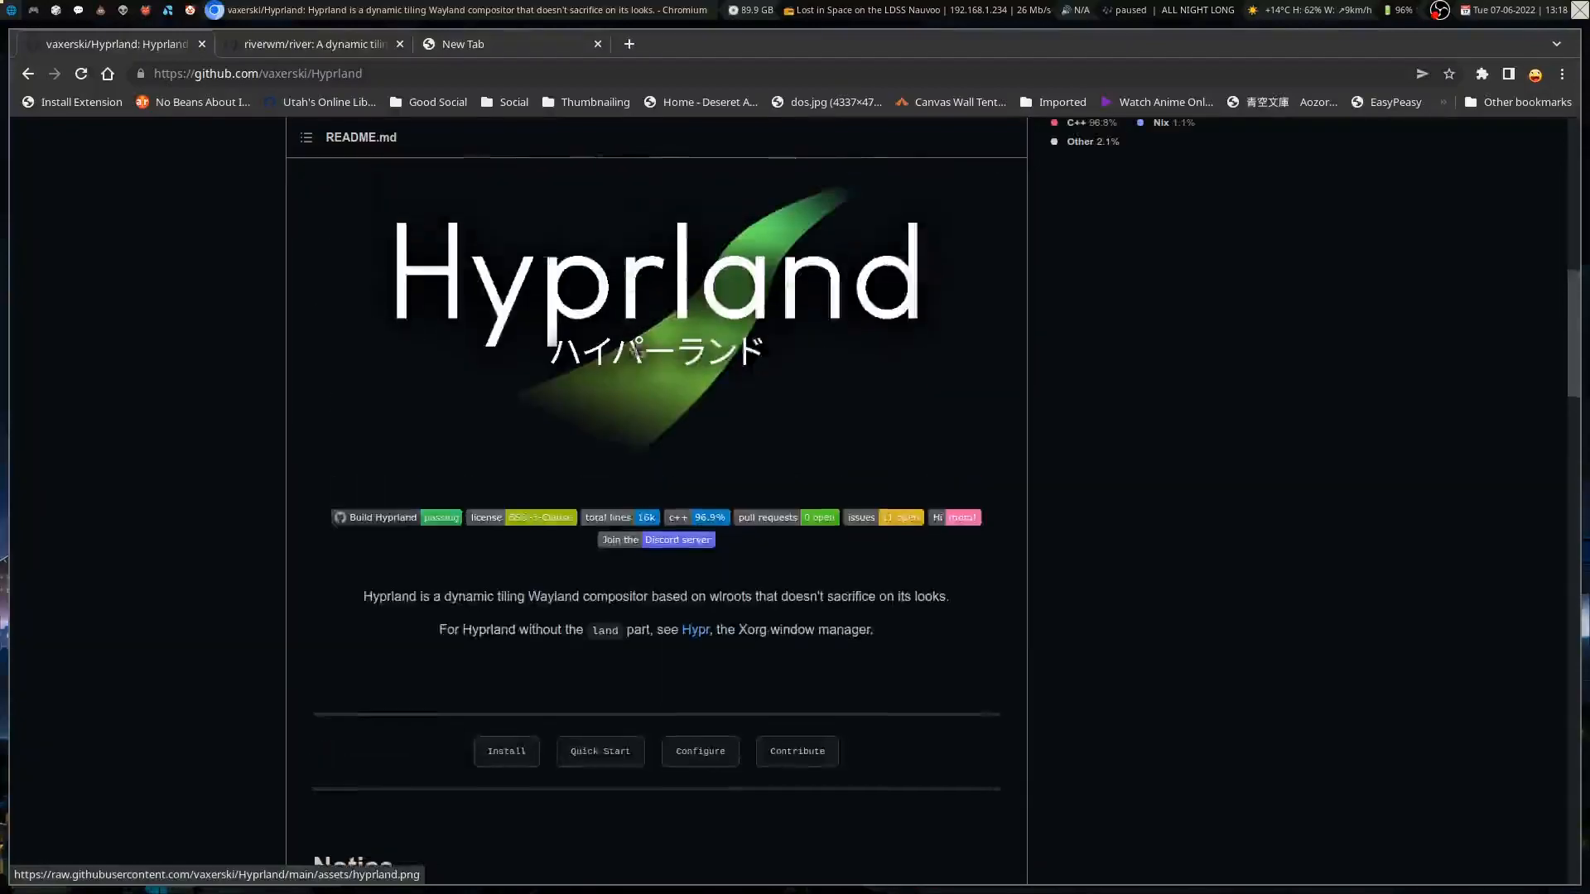
# - Open the Hypr project link in a new tab and skim its page
pyautogui.rightClick(695, 630)
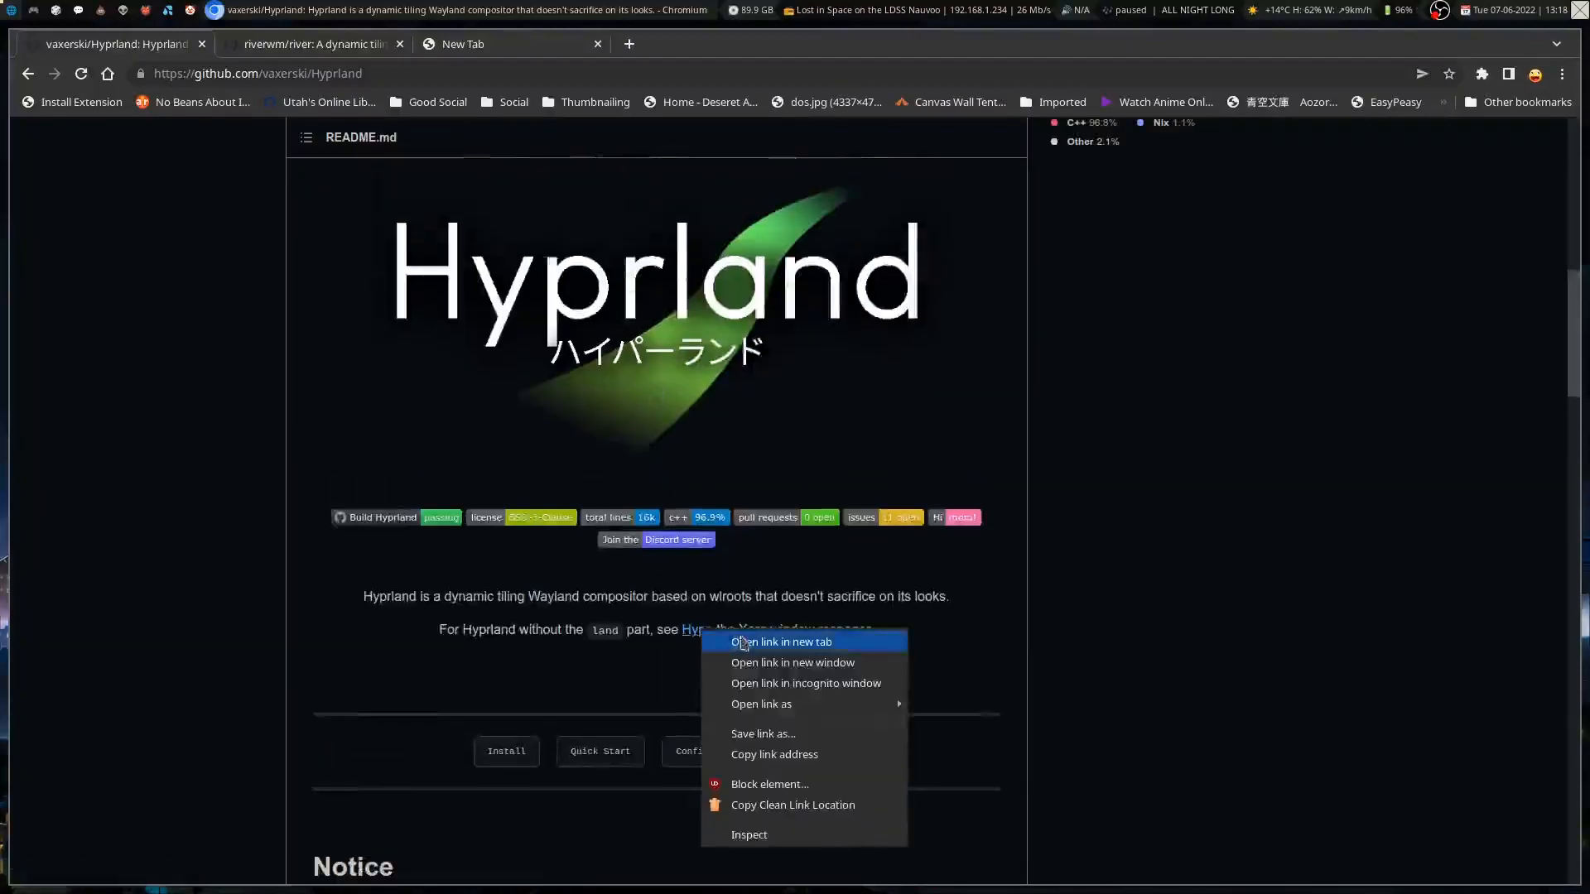
pyautogui.click(780, 641)
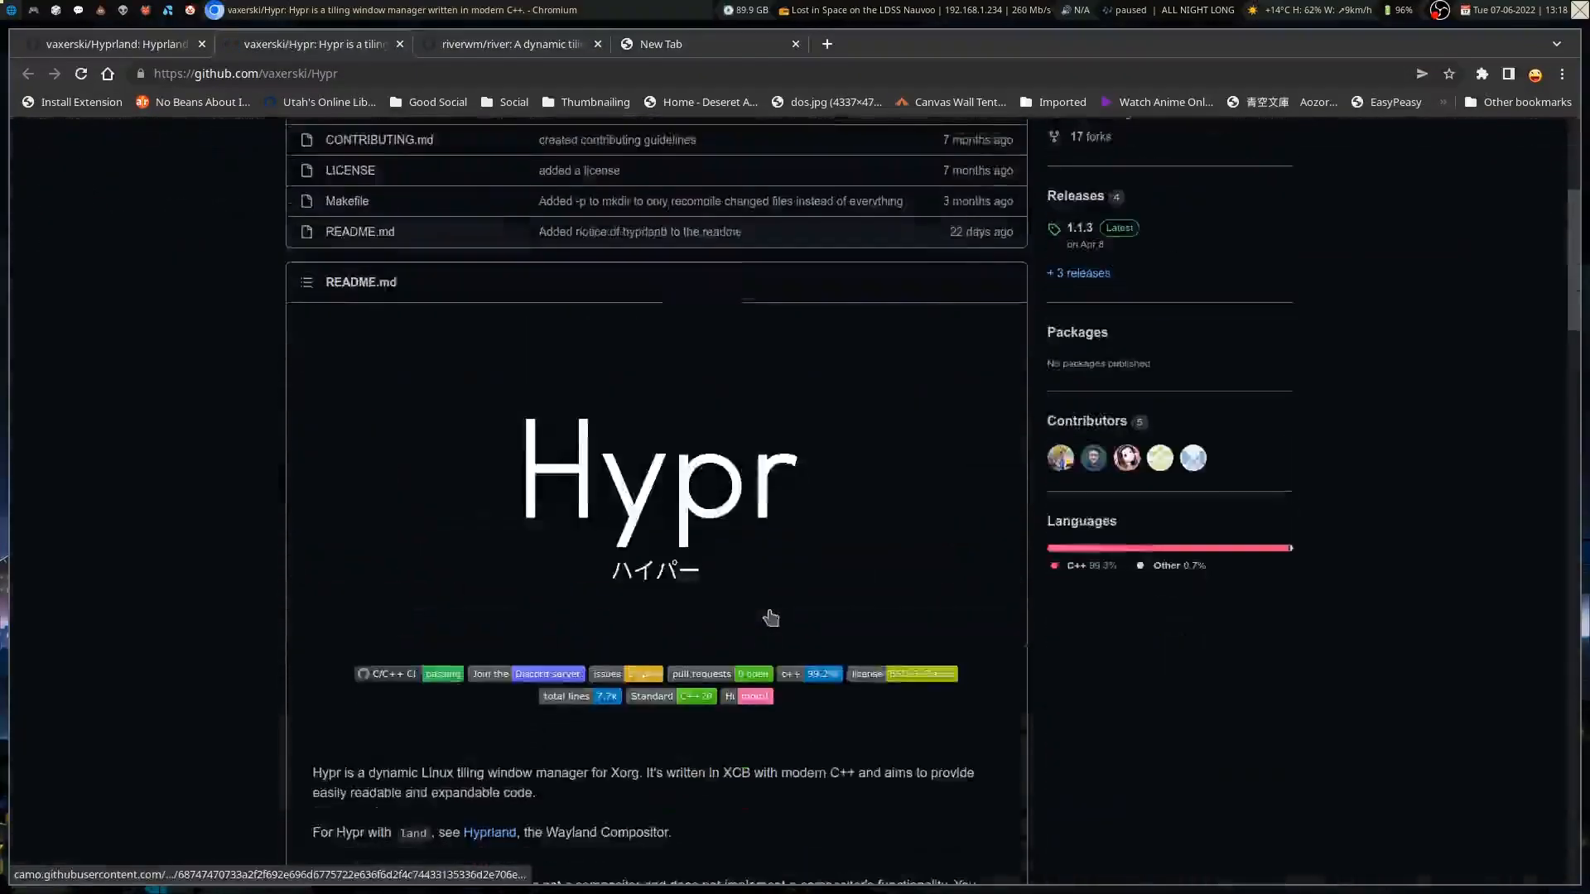
pyautogui.scroll(-3)
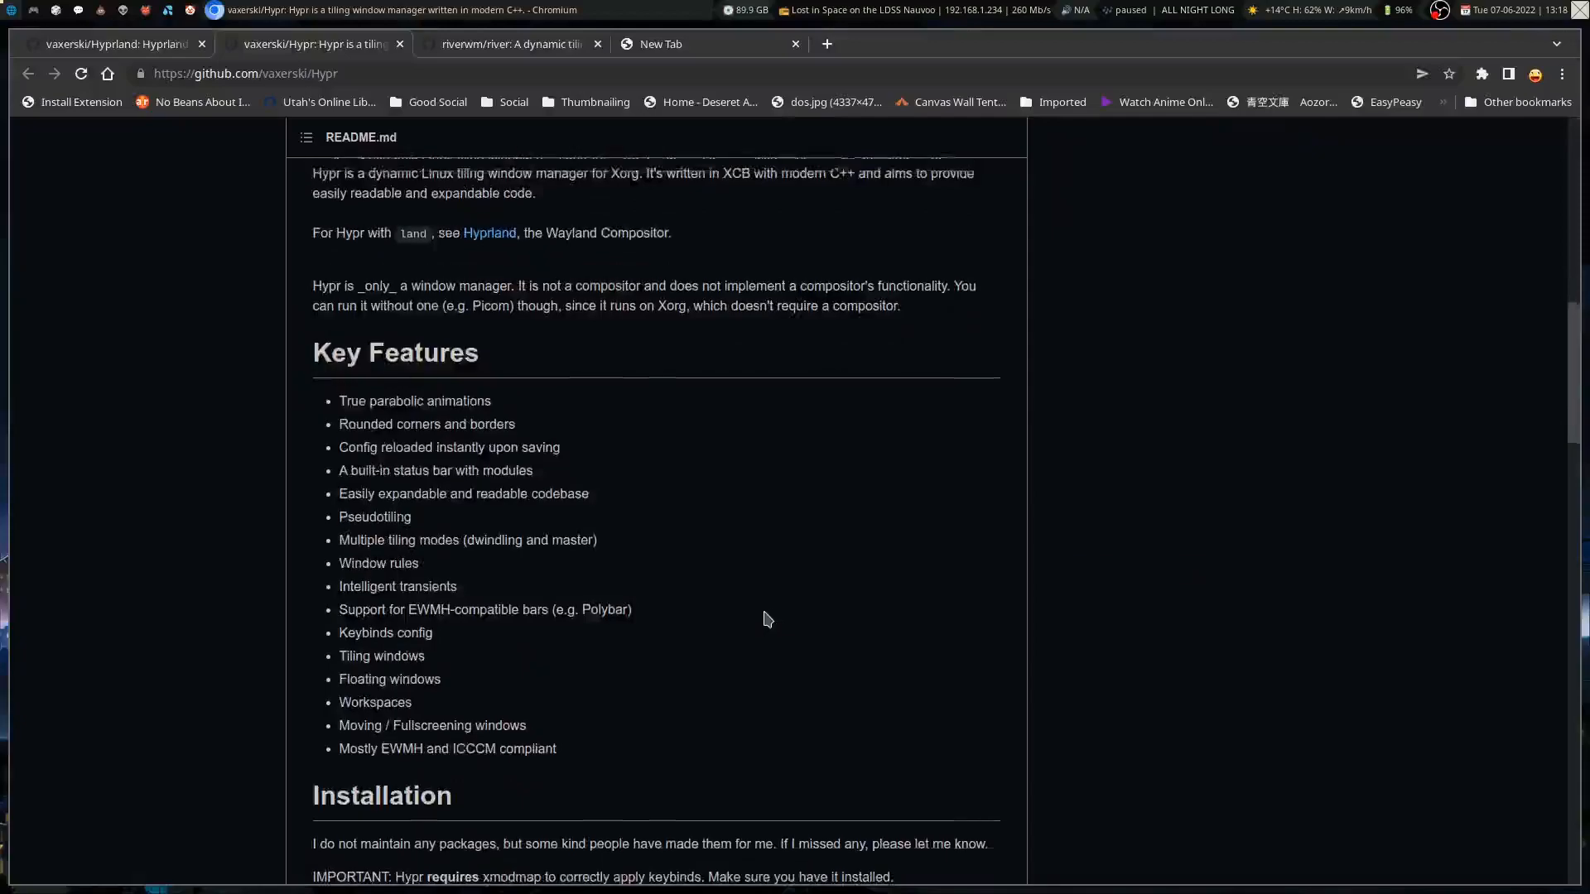
pyautogui.scroll(3)
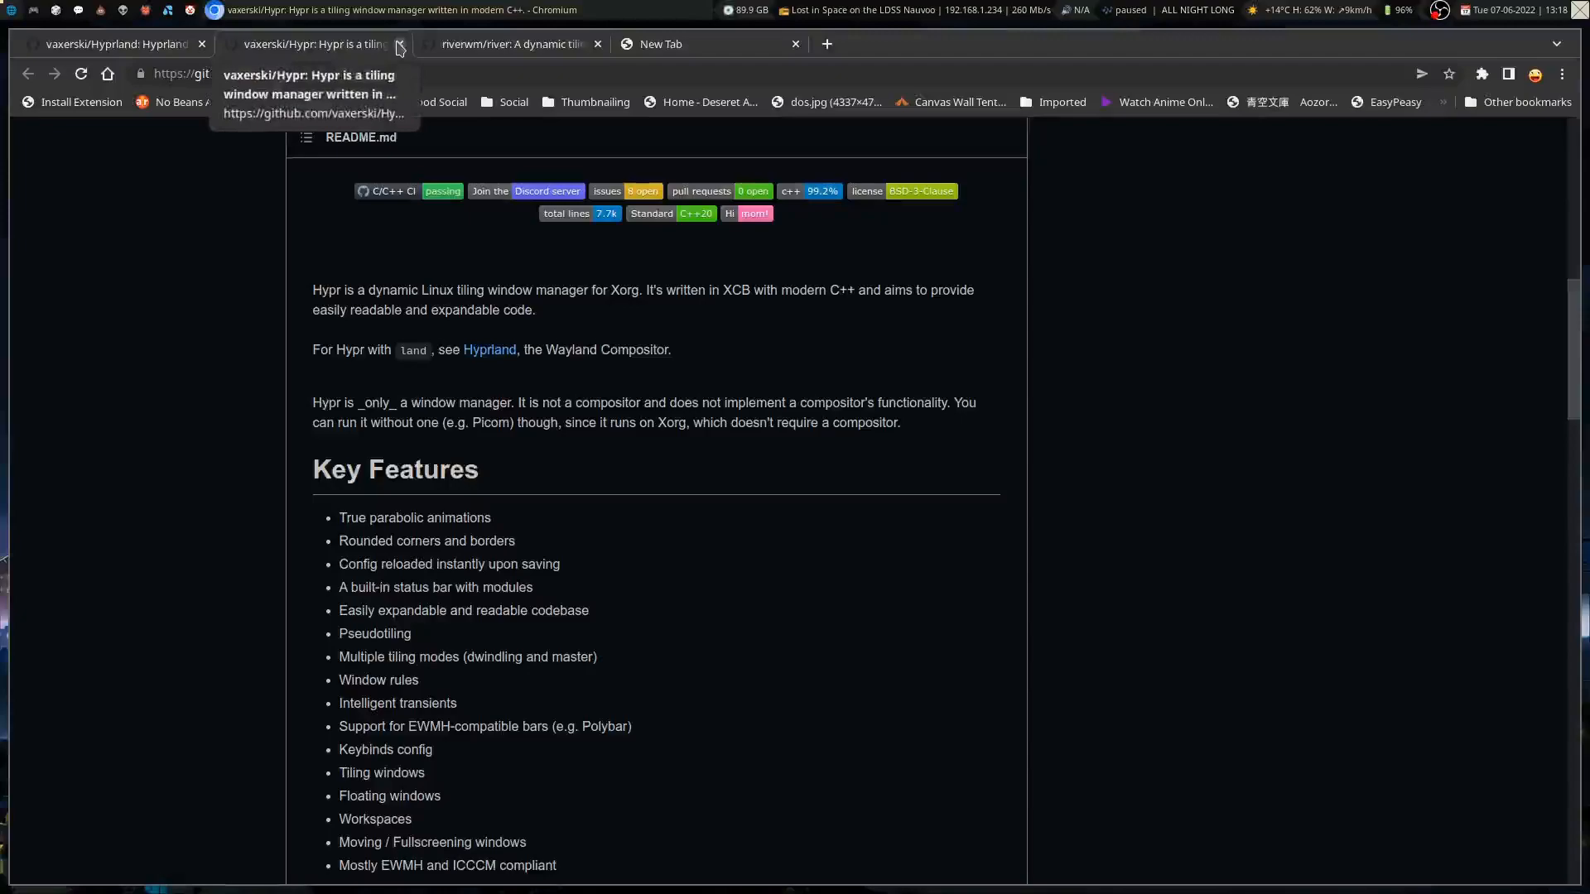
# - Close the Hypr tab and scroll the Hyprland README to Notice and Features
pyautogui.click(398, 44)
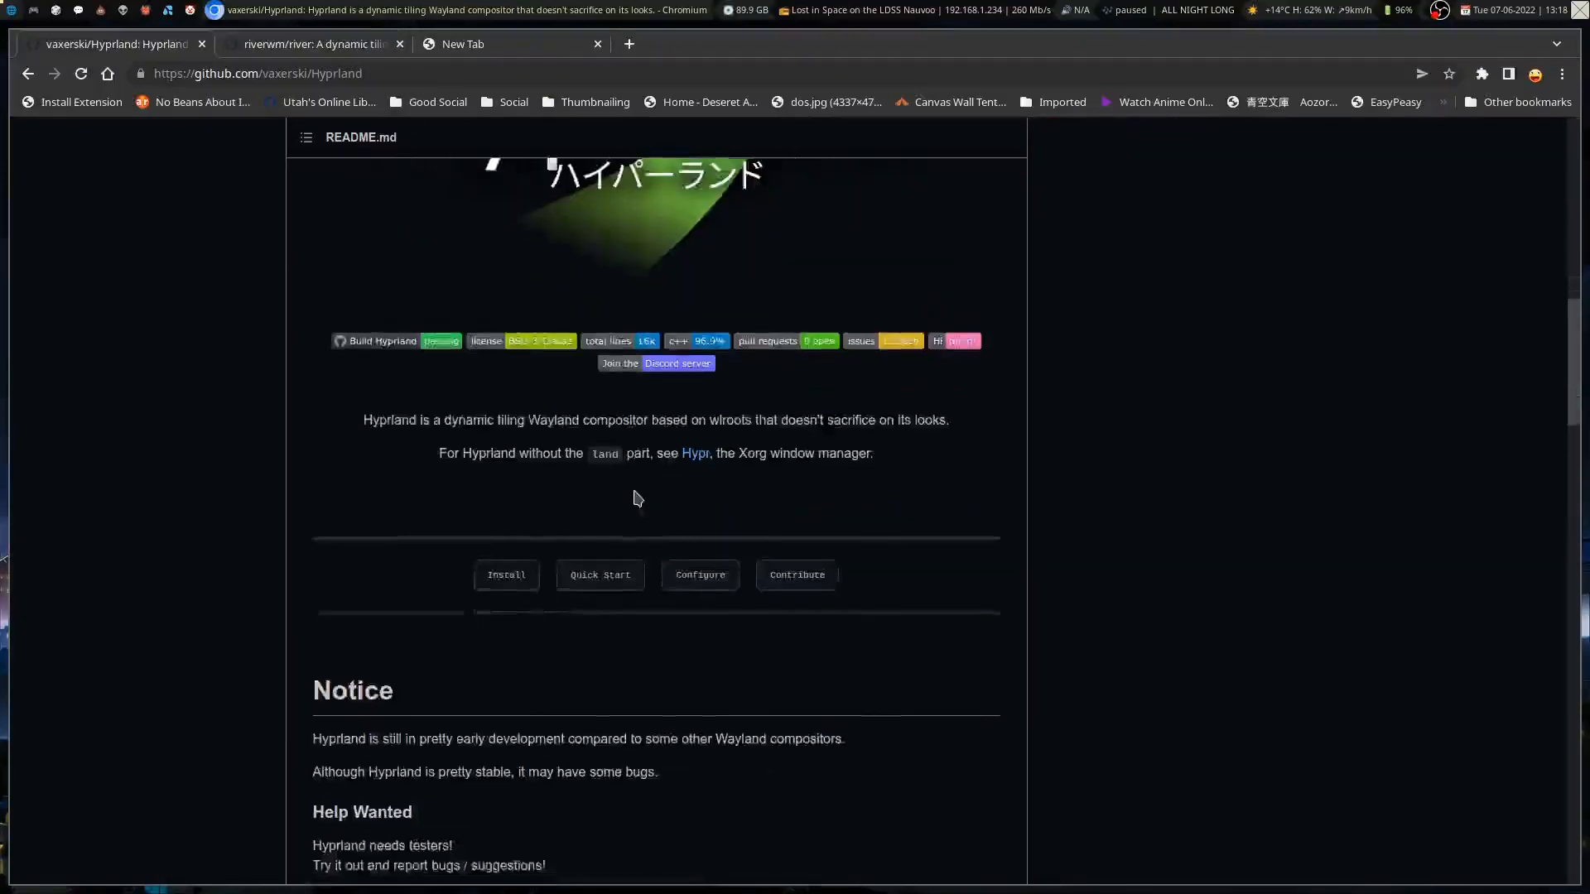
pyautogui.scroll(-3)
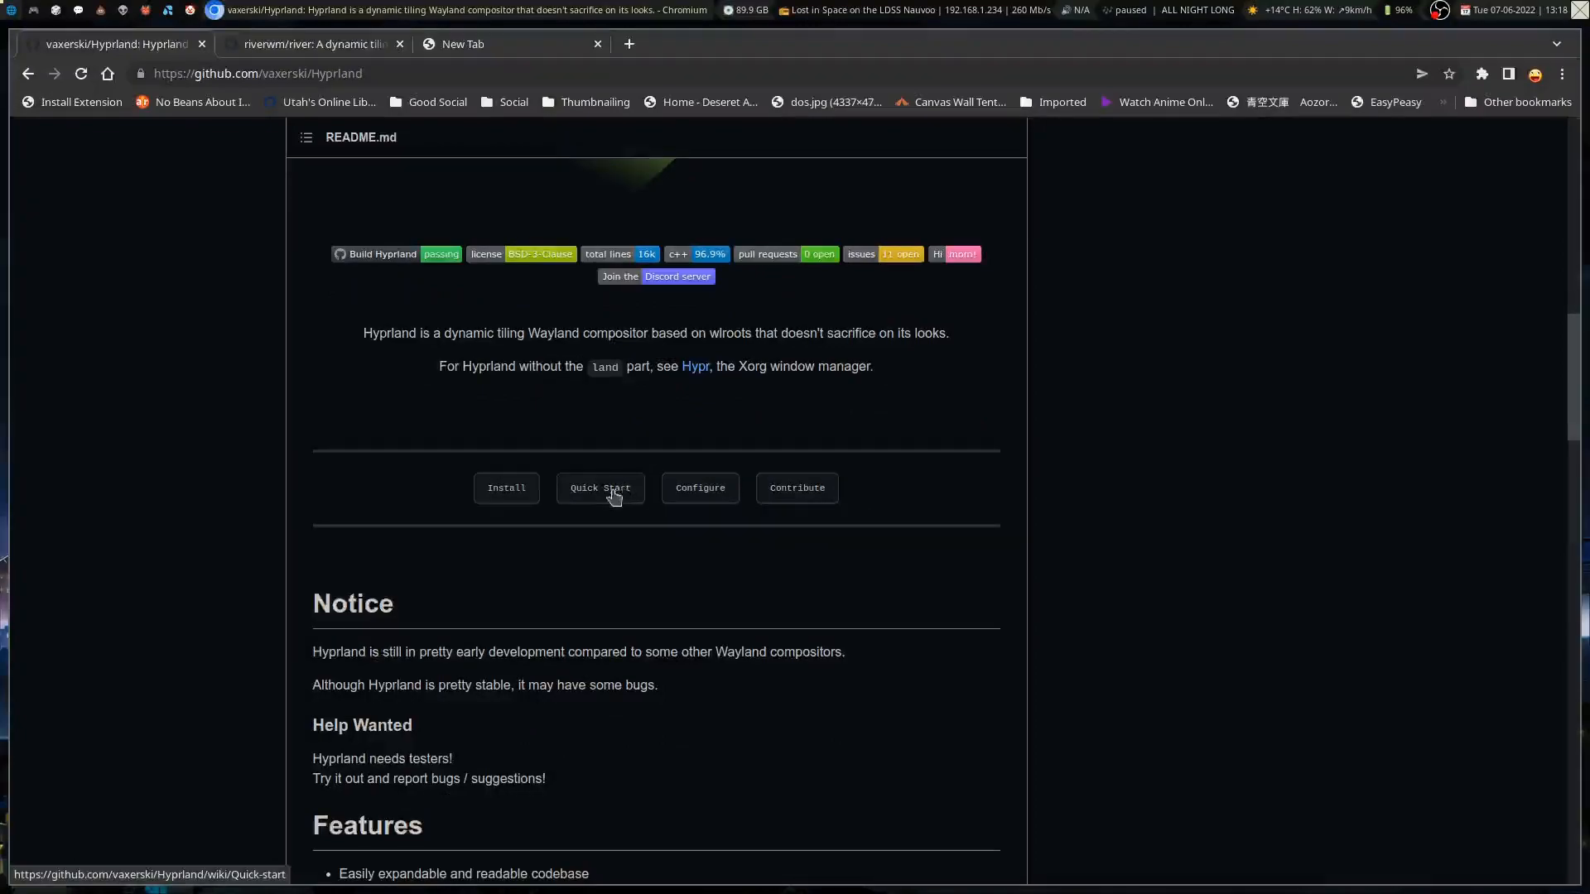
pyautogui.moveTo(628, 284)
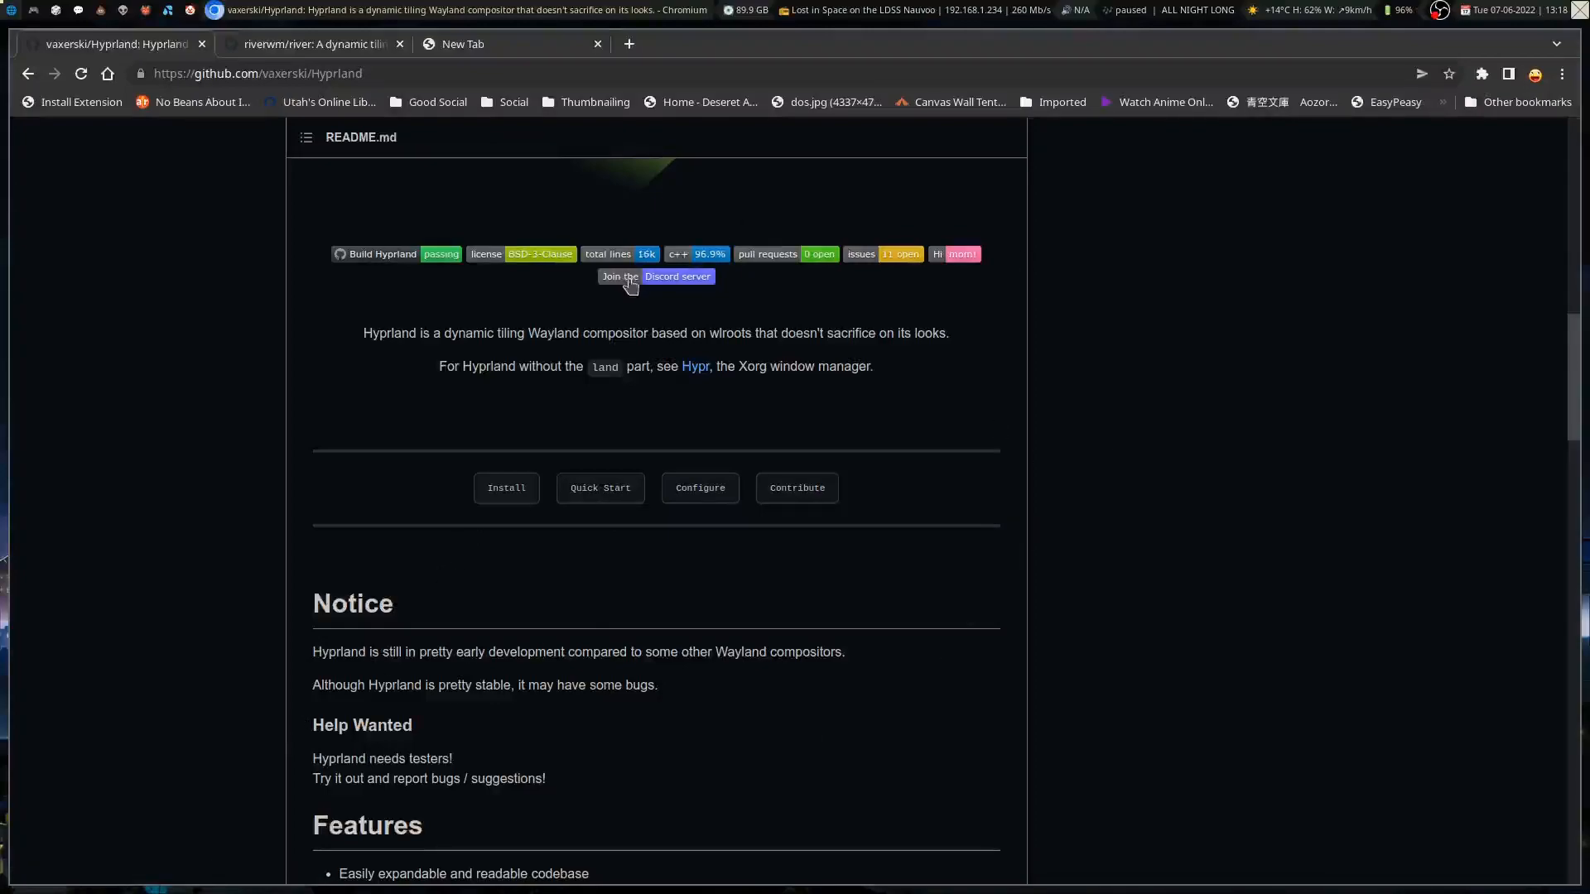
pyautogui.moveTo(649, 370)
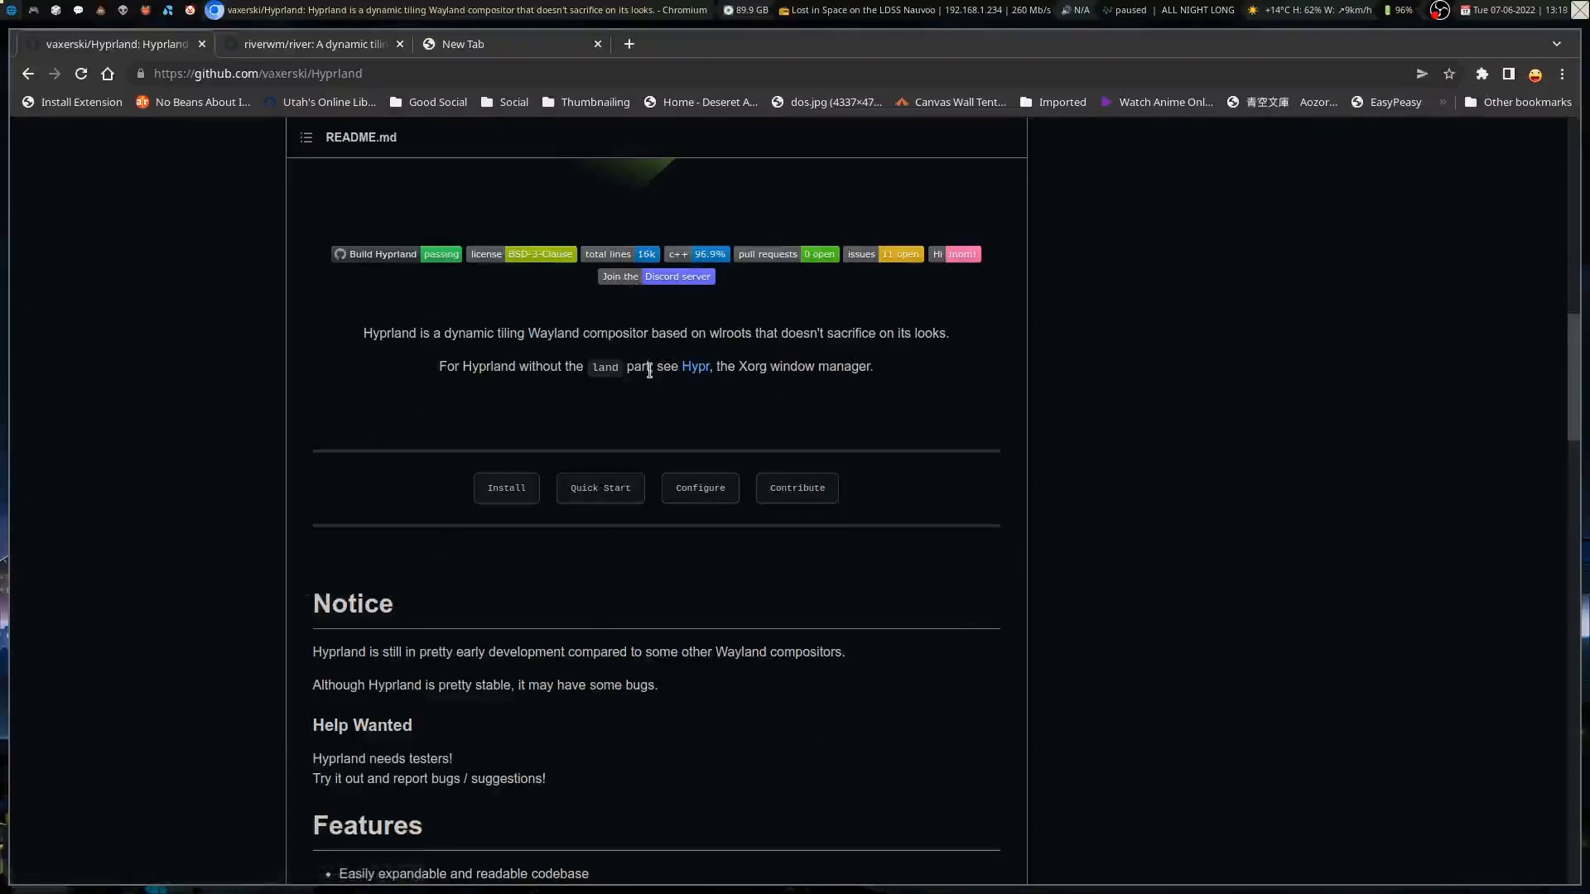
pyautogui.moveTo(819, 628)
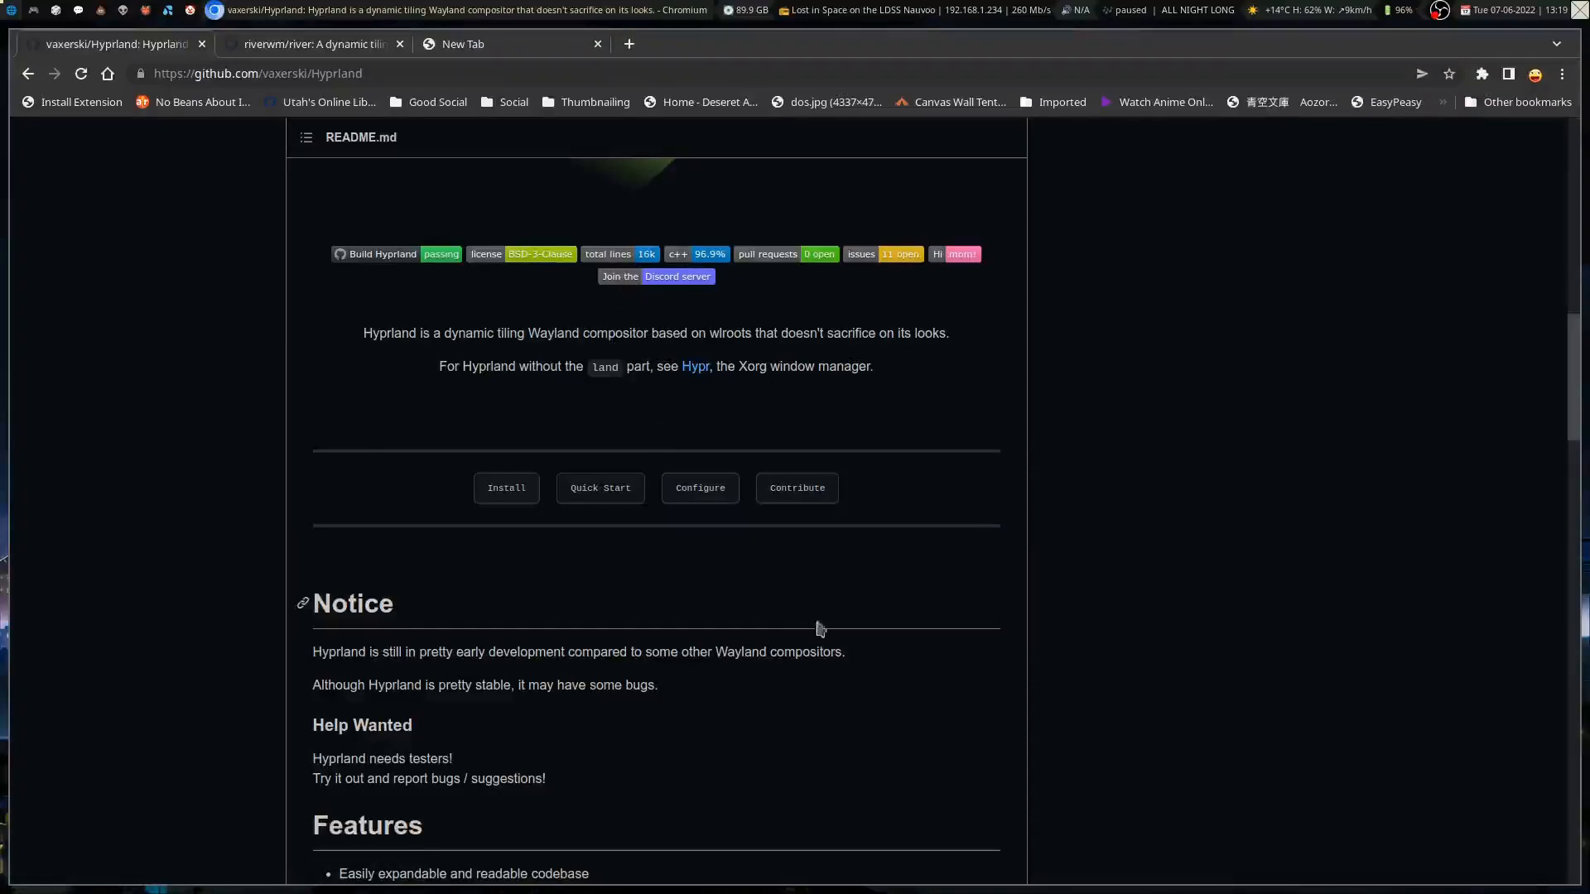
pyautogui.scroll(-3)
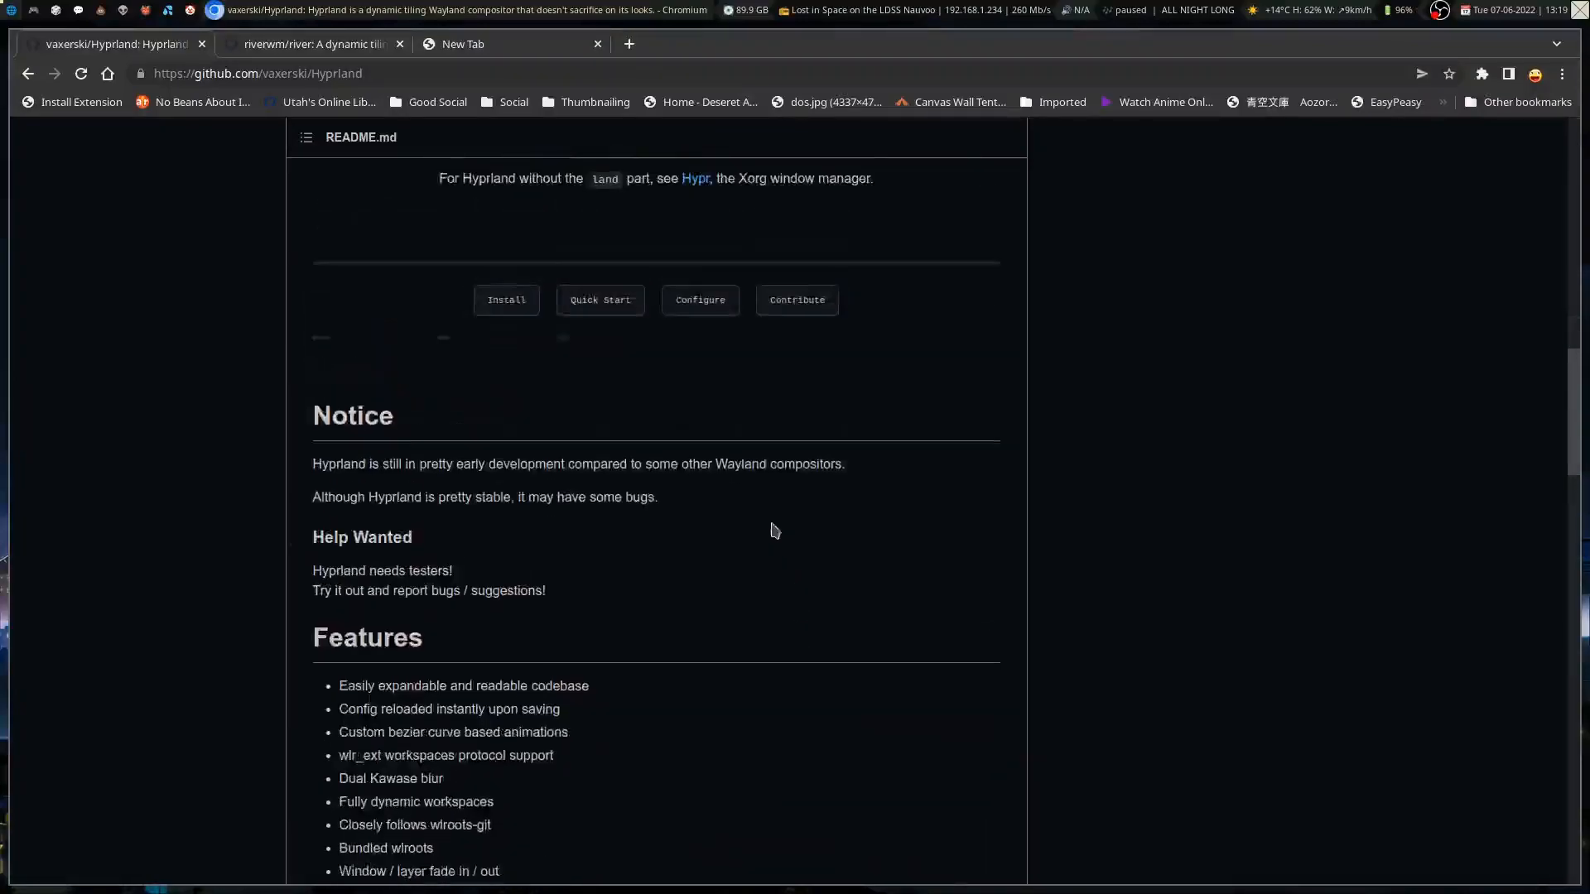
# - Open the Configuring Hyprland wiki page and skim config location and line style sections
pyautogui.click(700, 298)
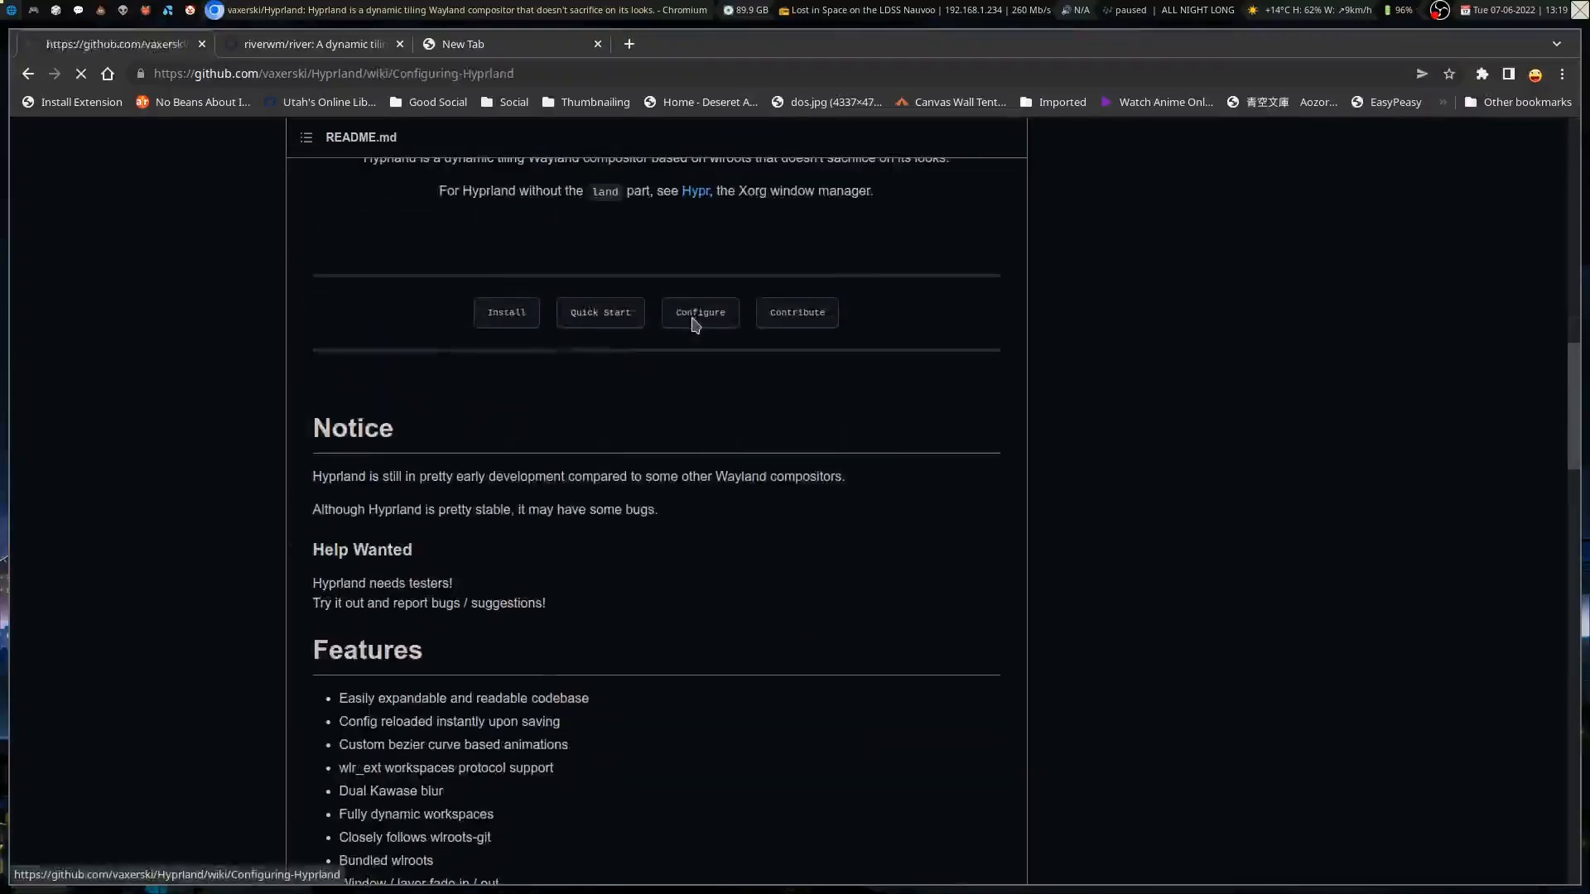
pyautogui.click(699, 313)
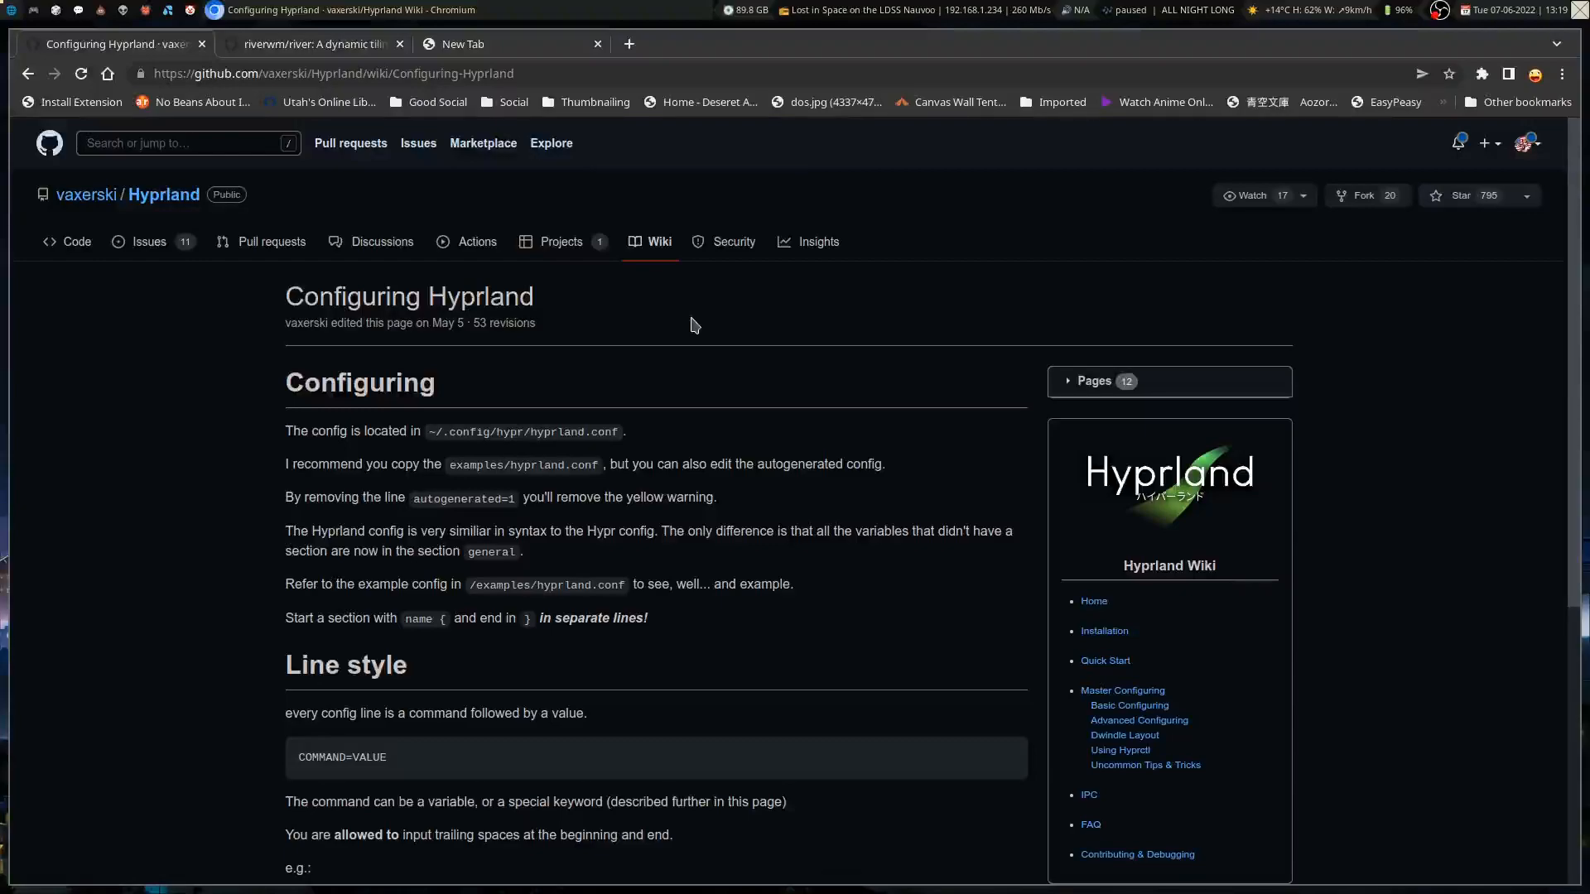
pyautogui.moveTo(812, 626)
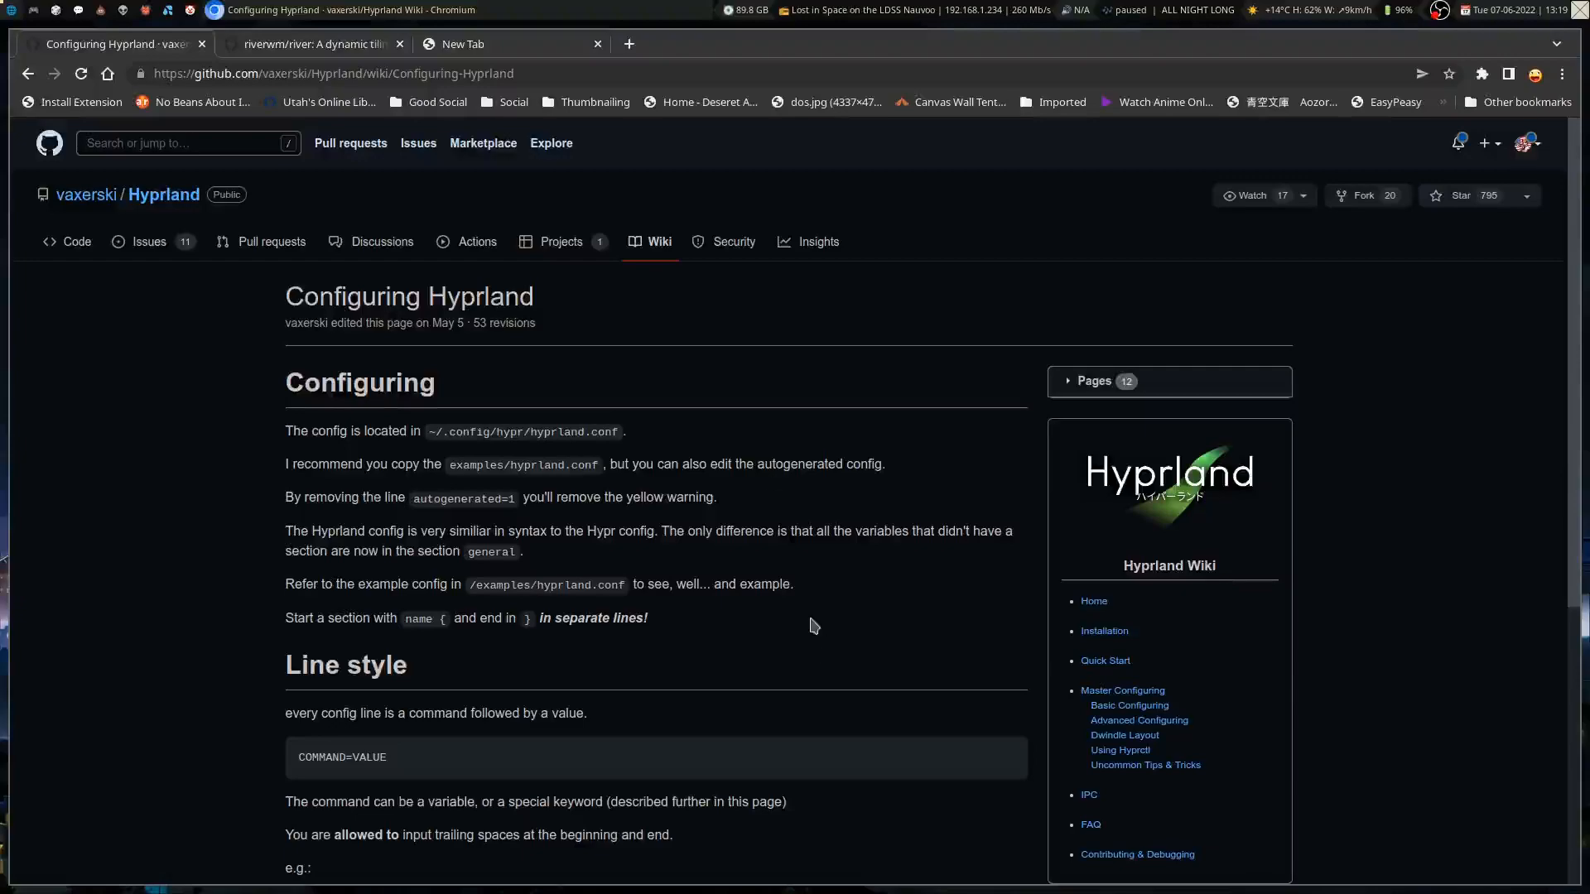
pyautogui.scroll(-3)
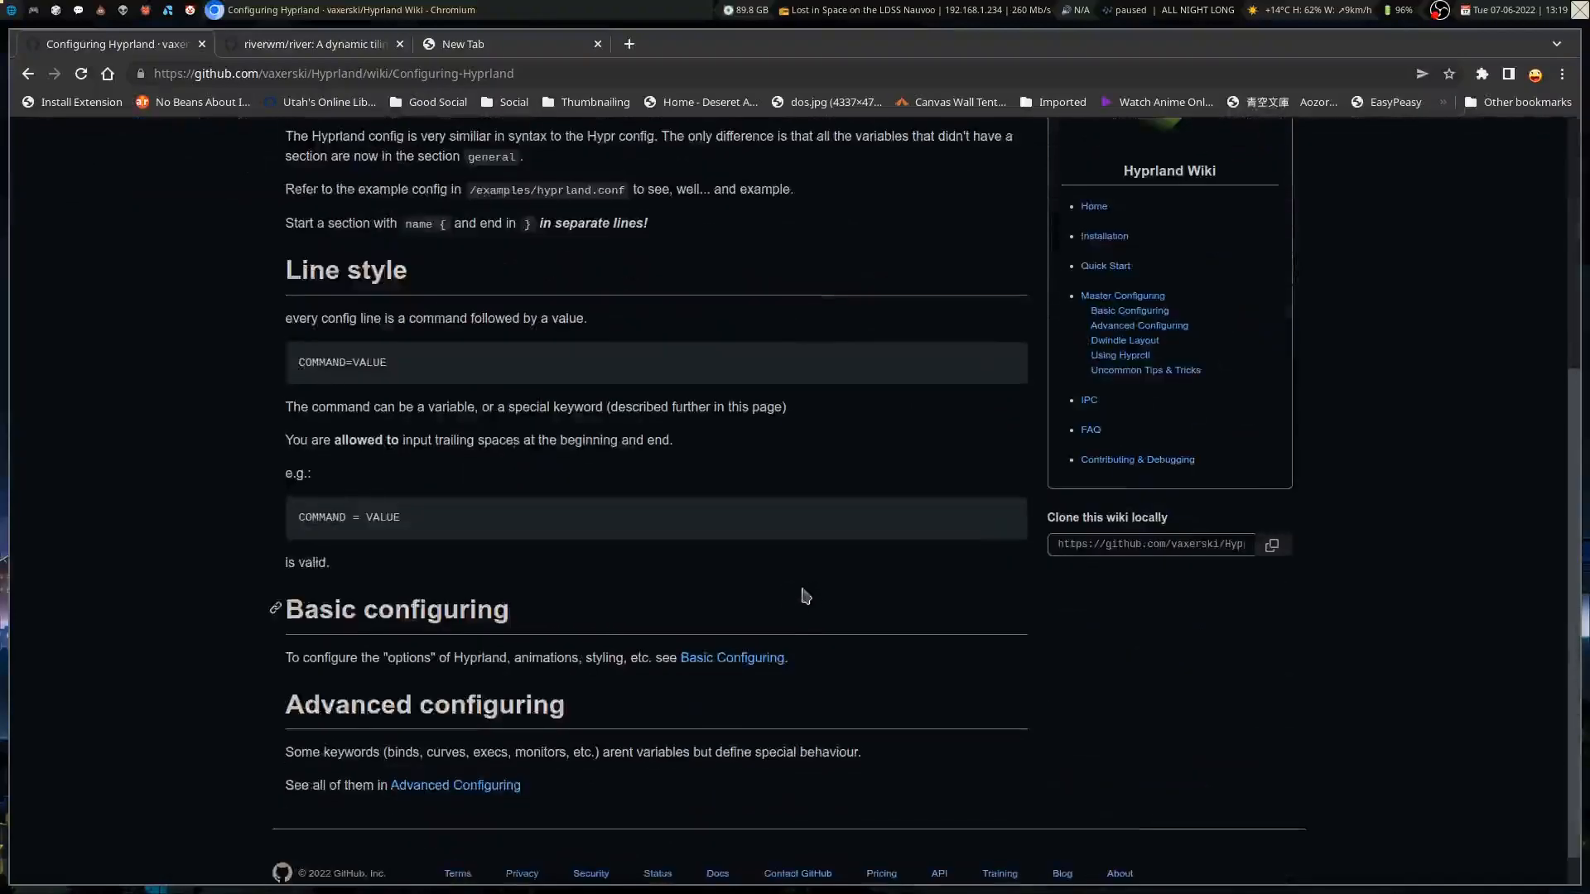
pyautogui.scroll(3)
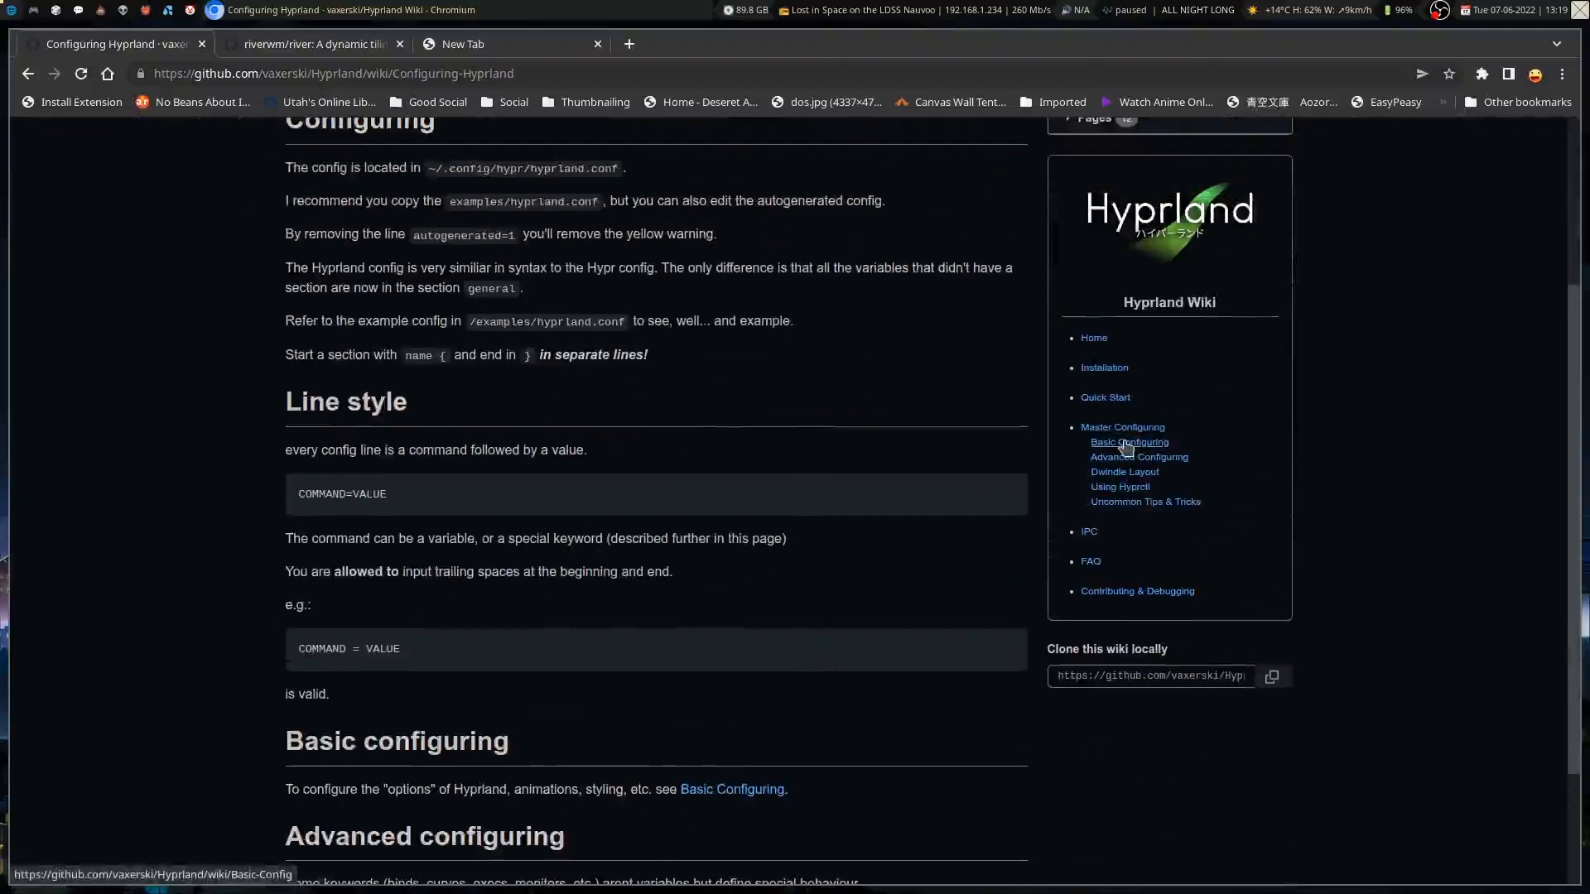
# - Open Basic Config and browse variable types plus General, Decoration, Animations and Input options
pyautogui.click(1128, 442)
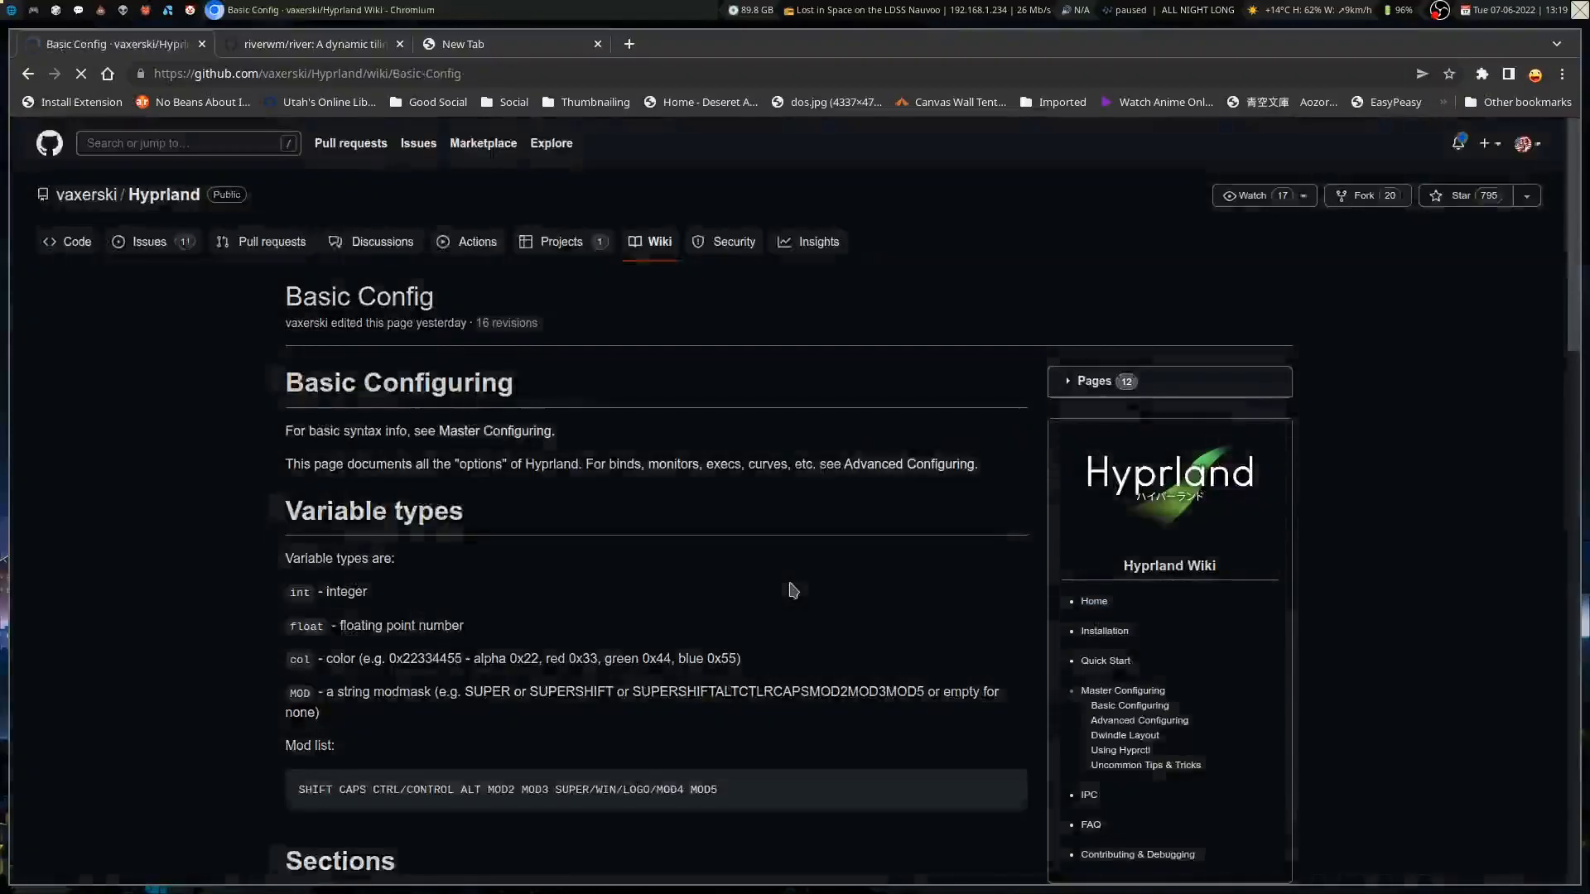
pyautogui.scroll(-3)
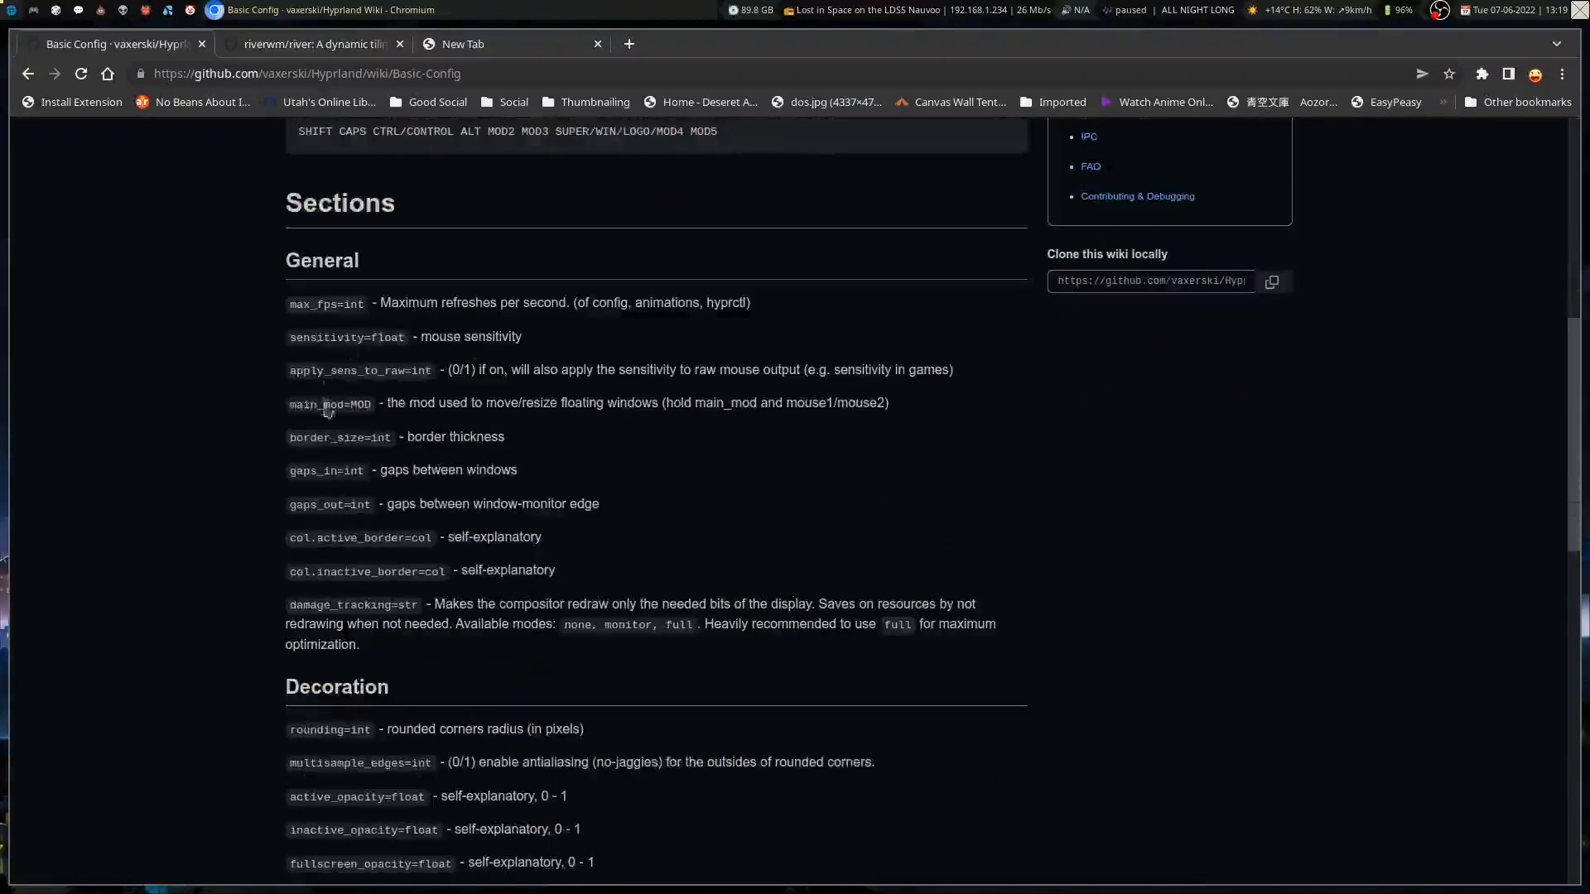
pyautogui.scroll(-3)
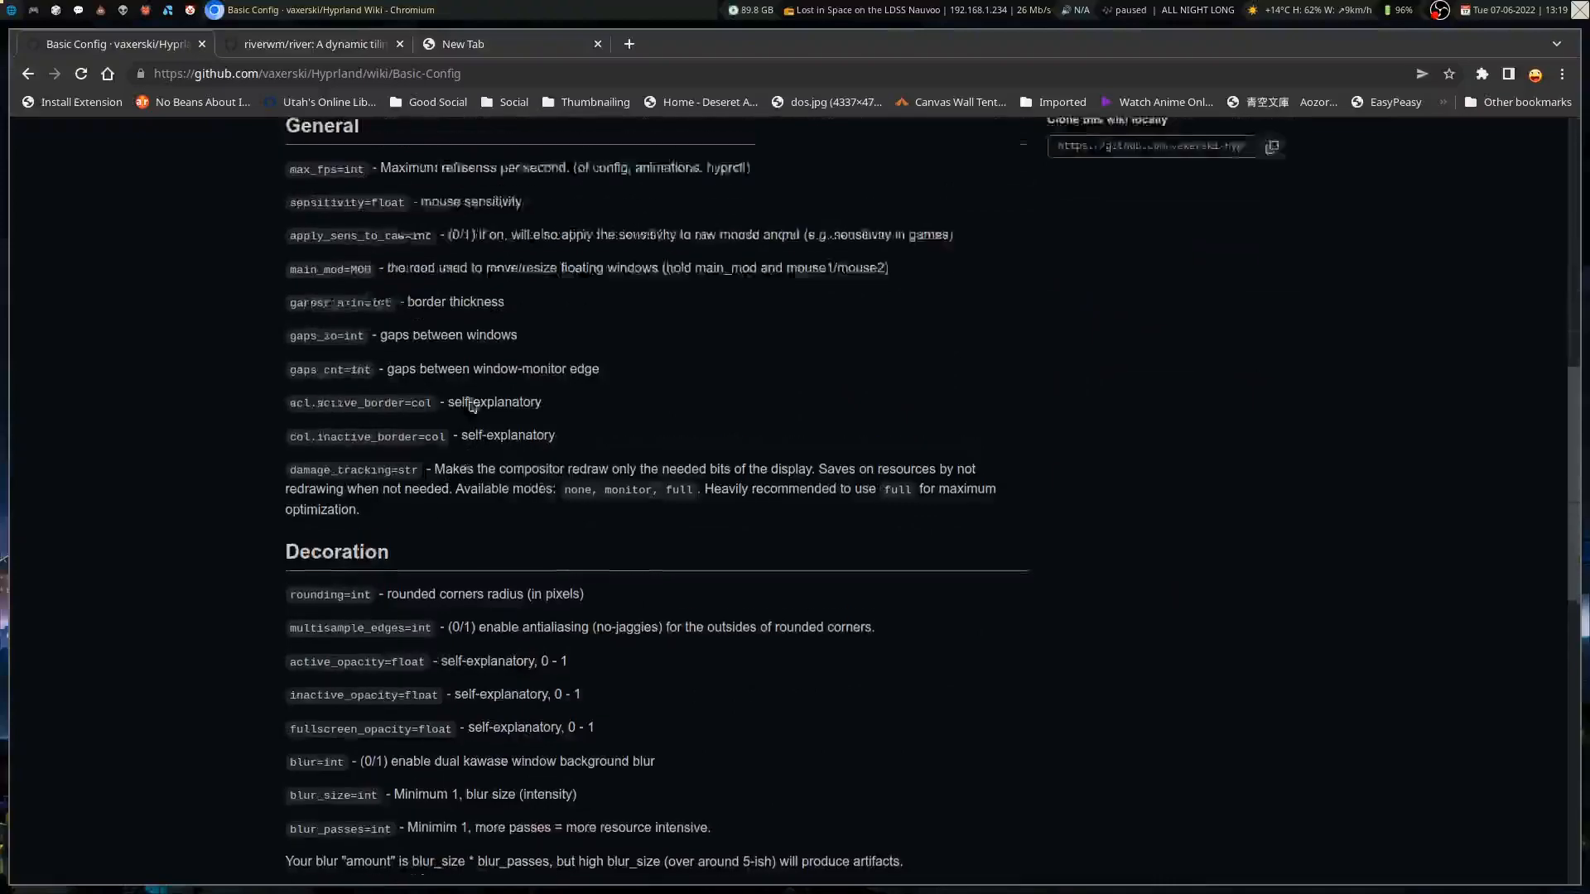
pyautogui.scroll(3)
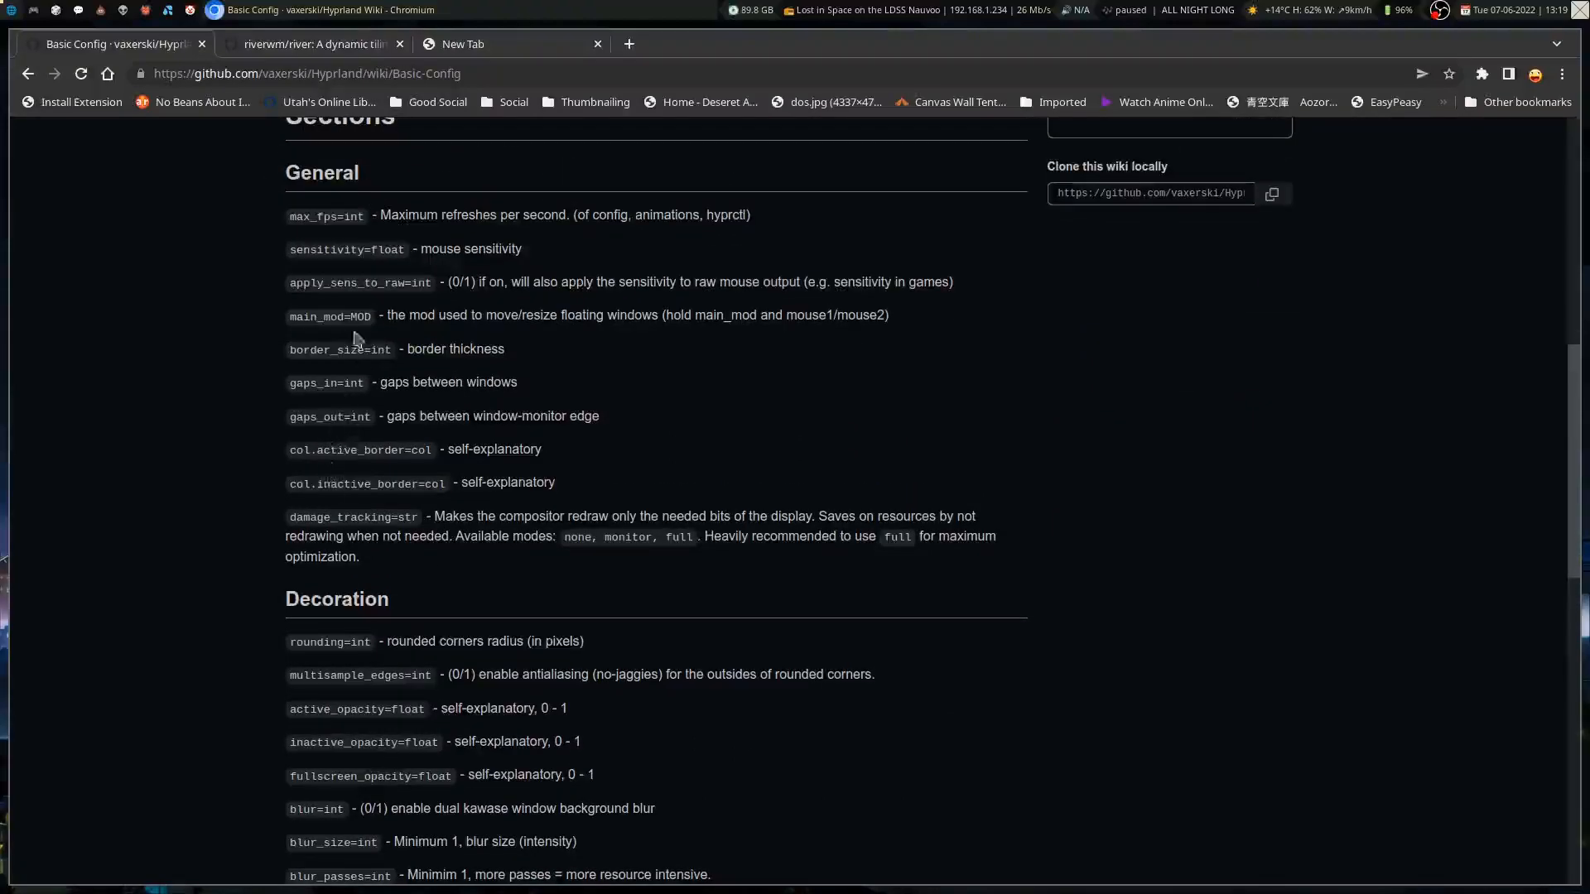
pyautogui.scroll(-3)
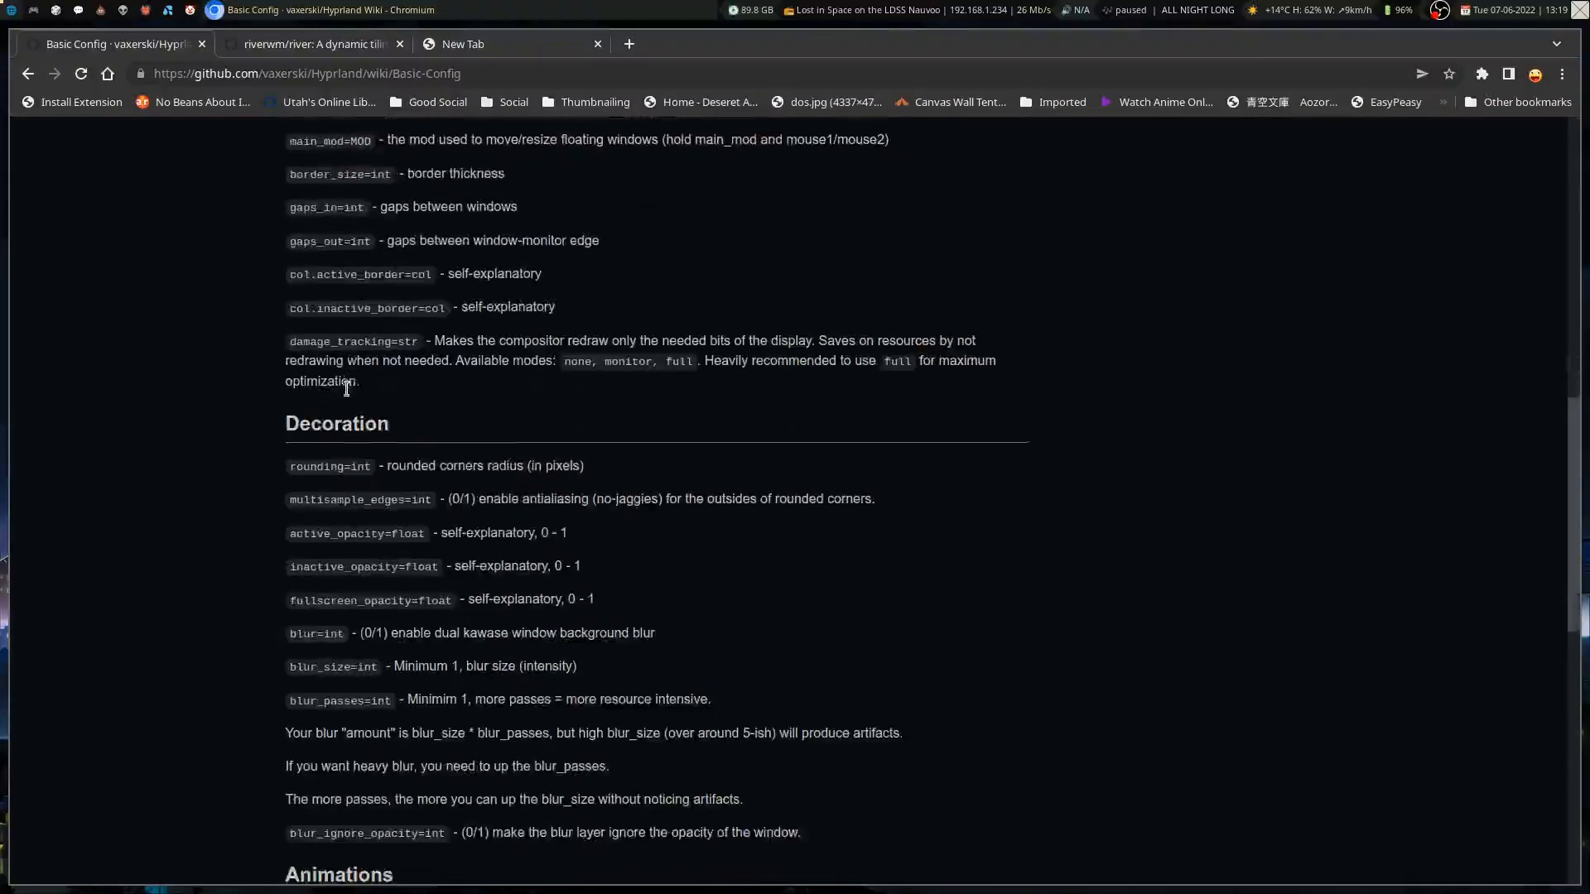
pyautogui.scroll(-3)
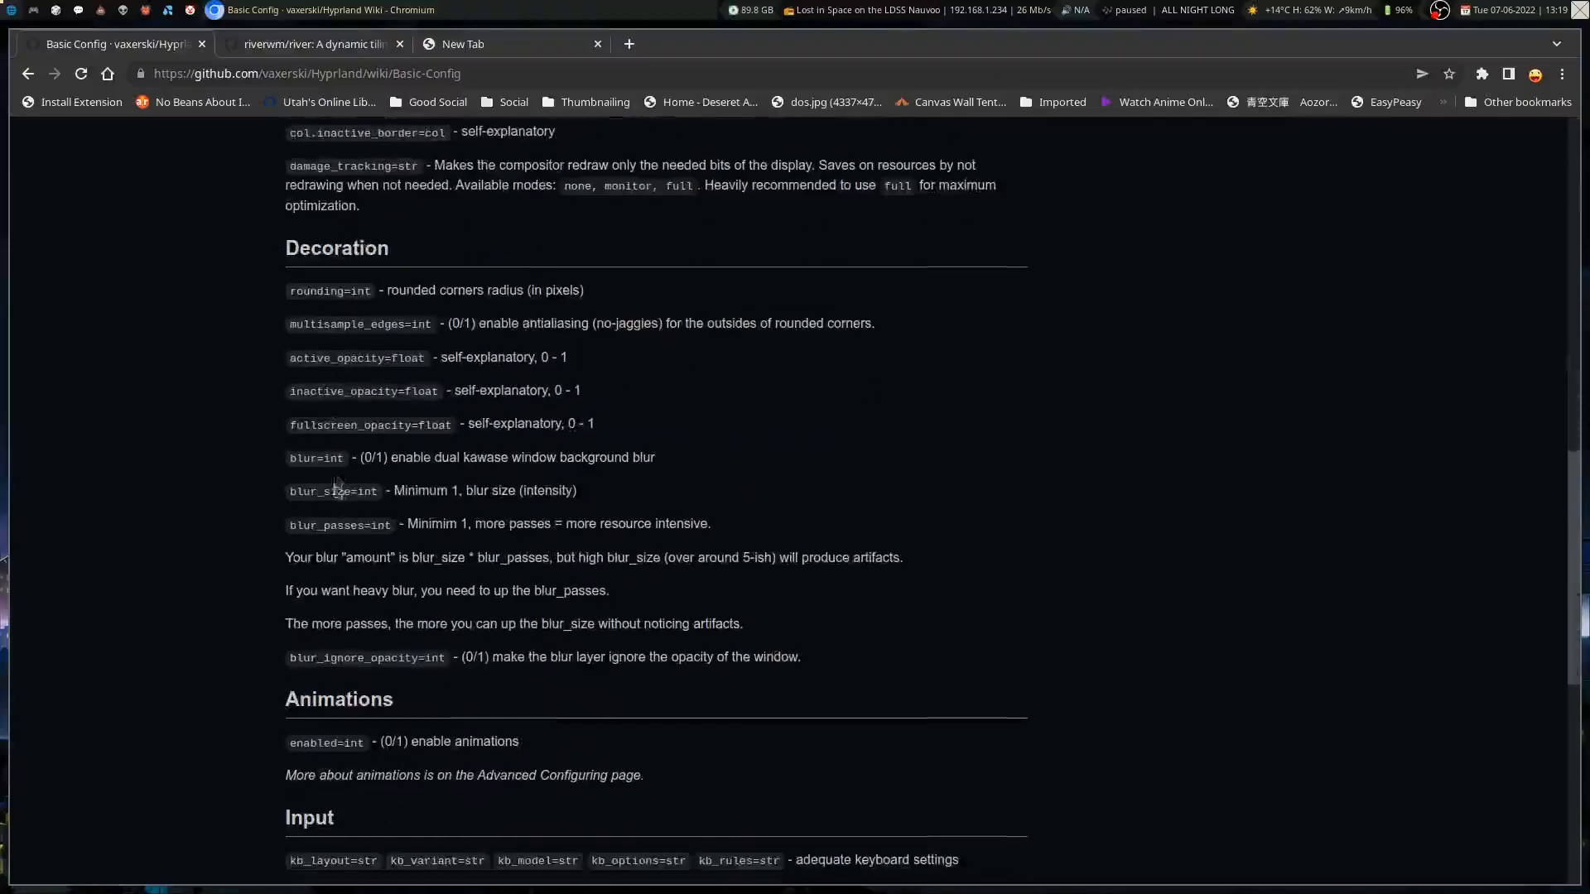
pyautogui.scroll(-3)
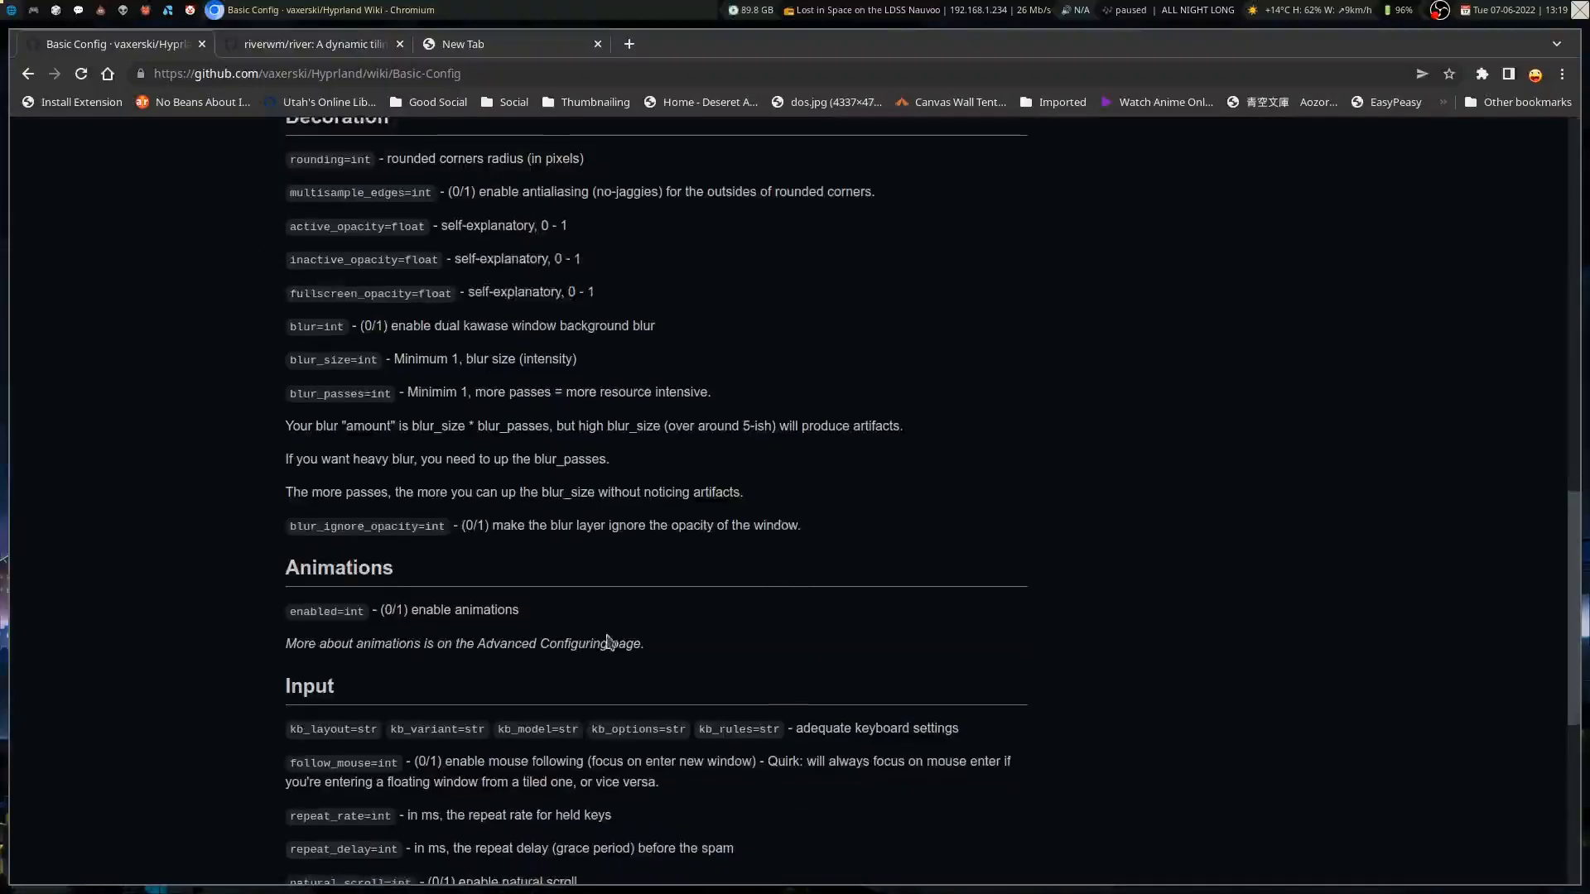
pyautogui.scroll(3)
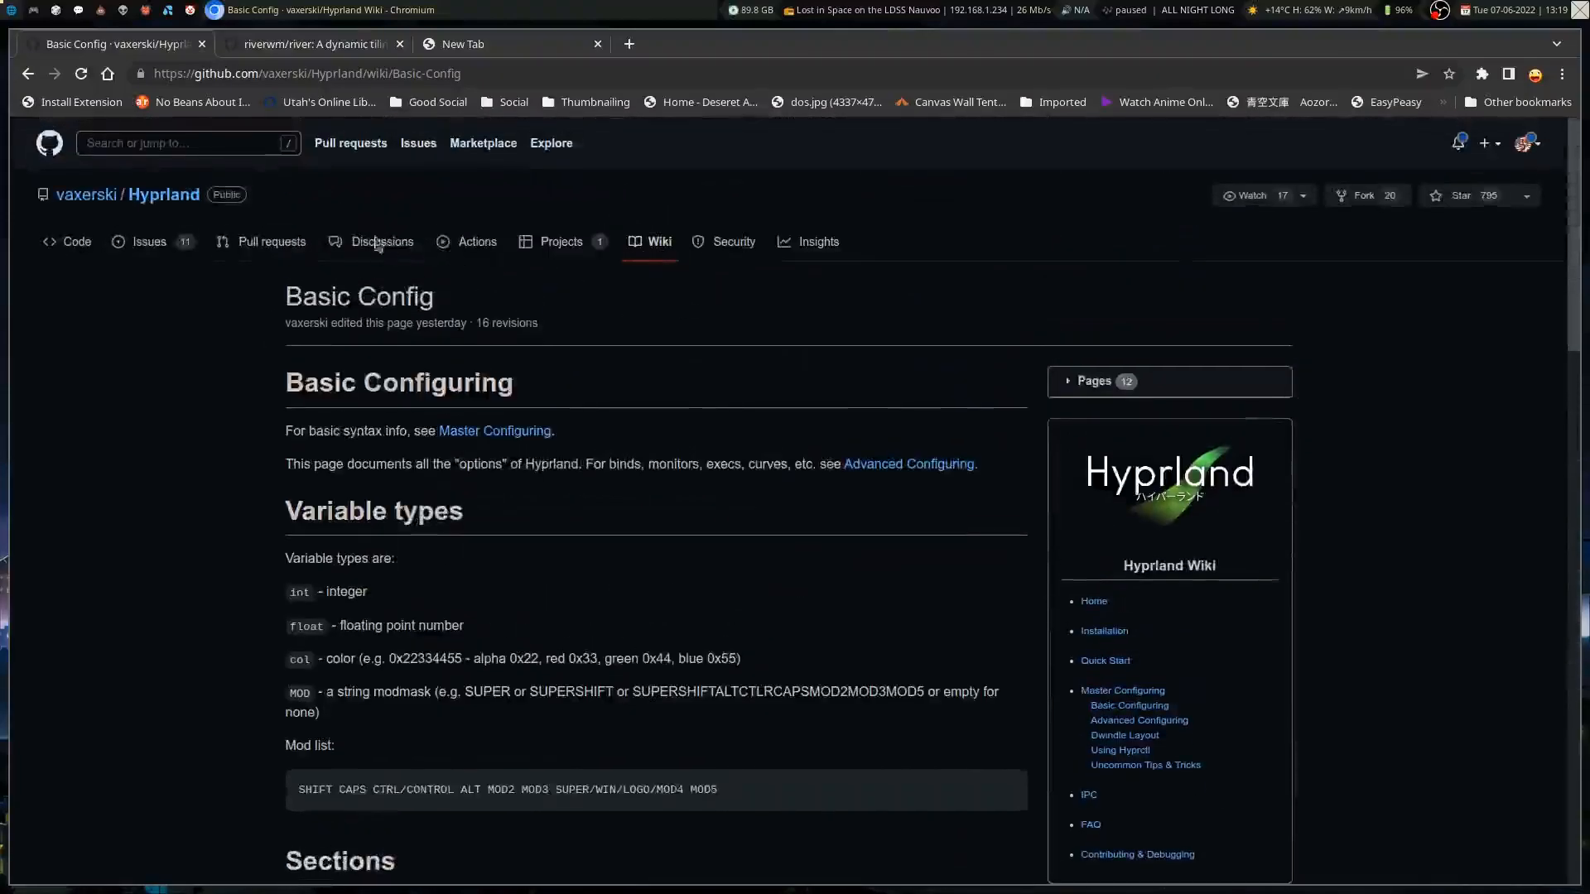
pyautogui.scroll(-3)
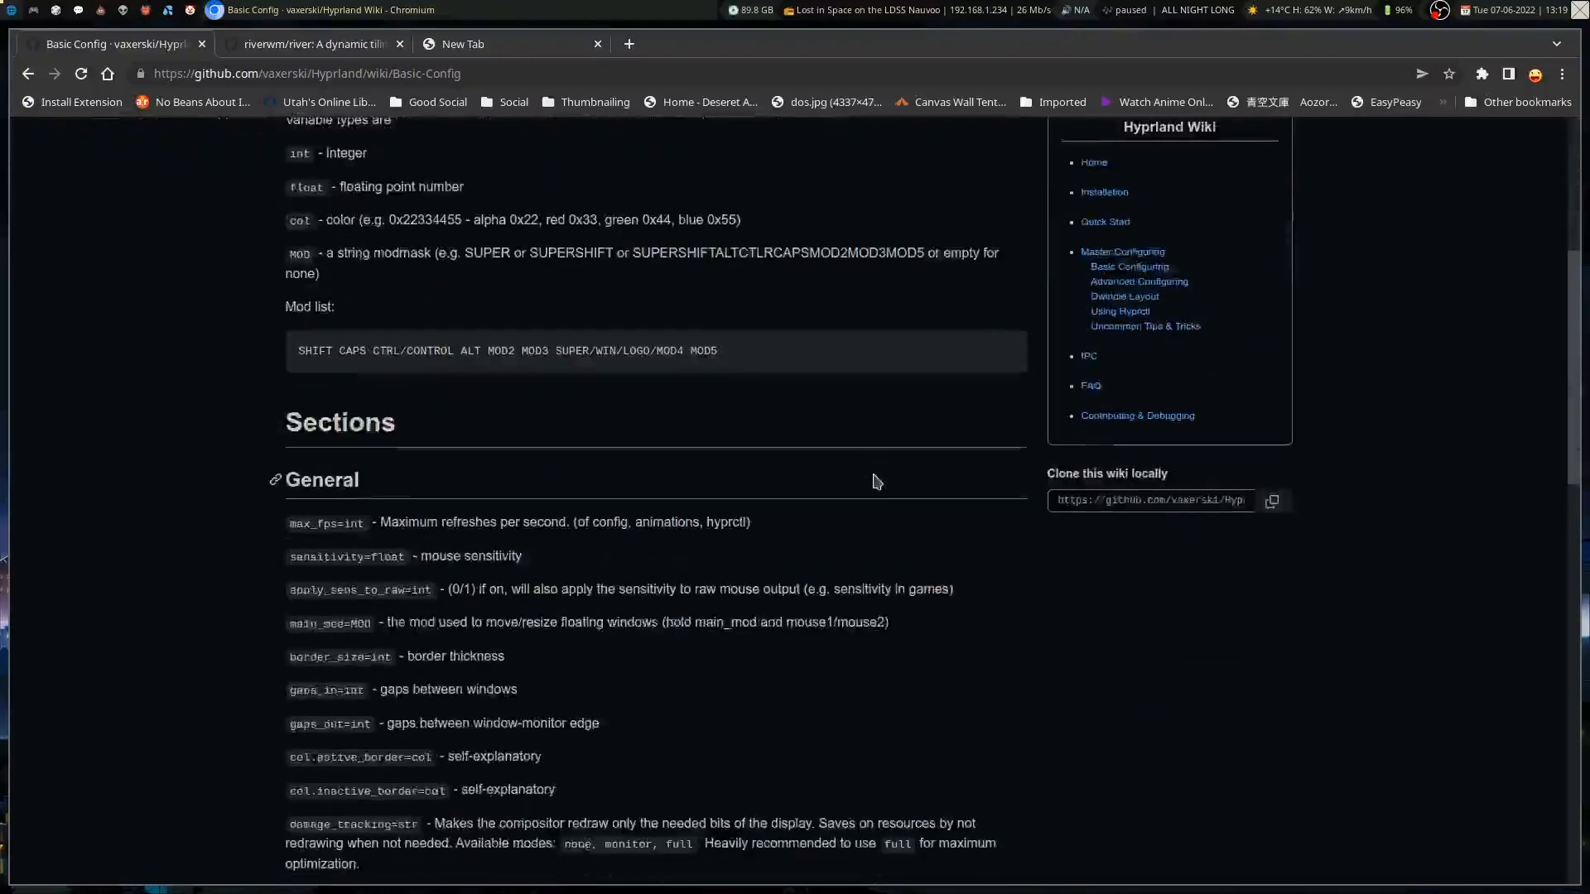
# - Read the Quick start wiki page to Proper configuring, then return to the repository files
pyautogui.click(1105, 222)
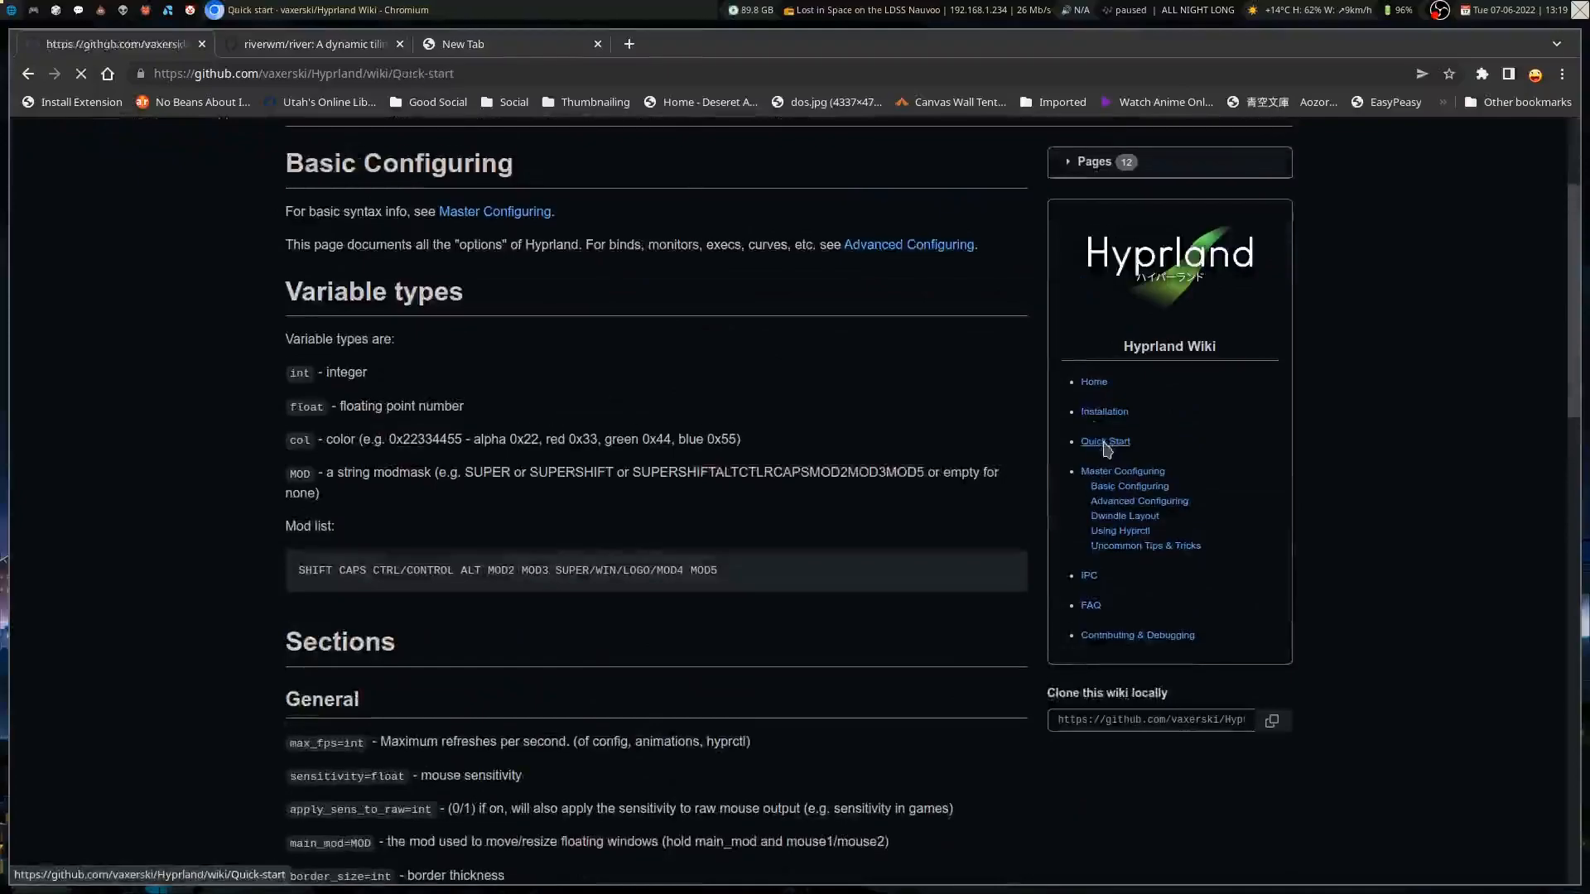
pyautogui.click(1104, 441)
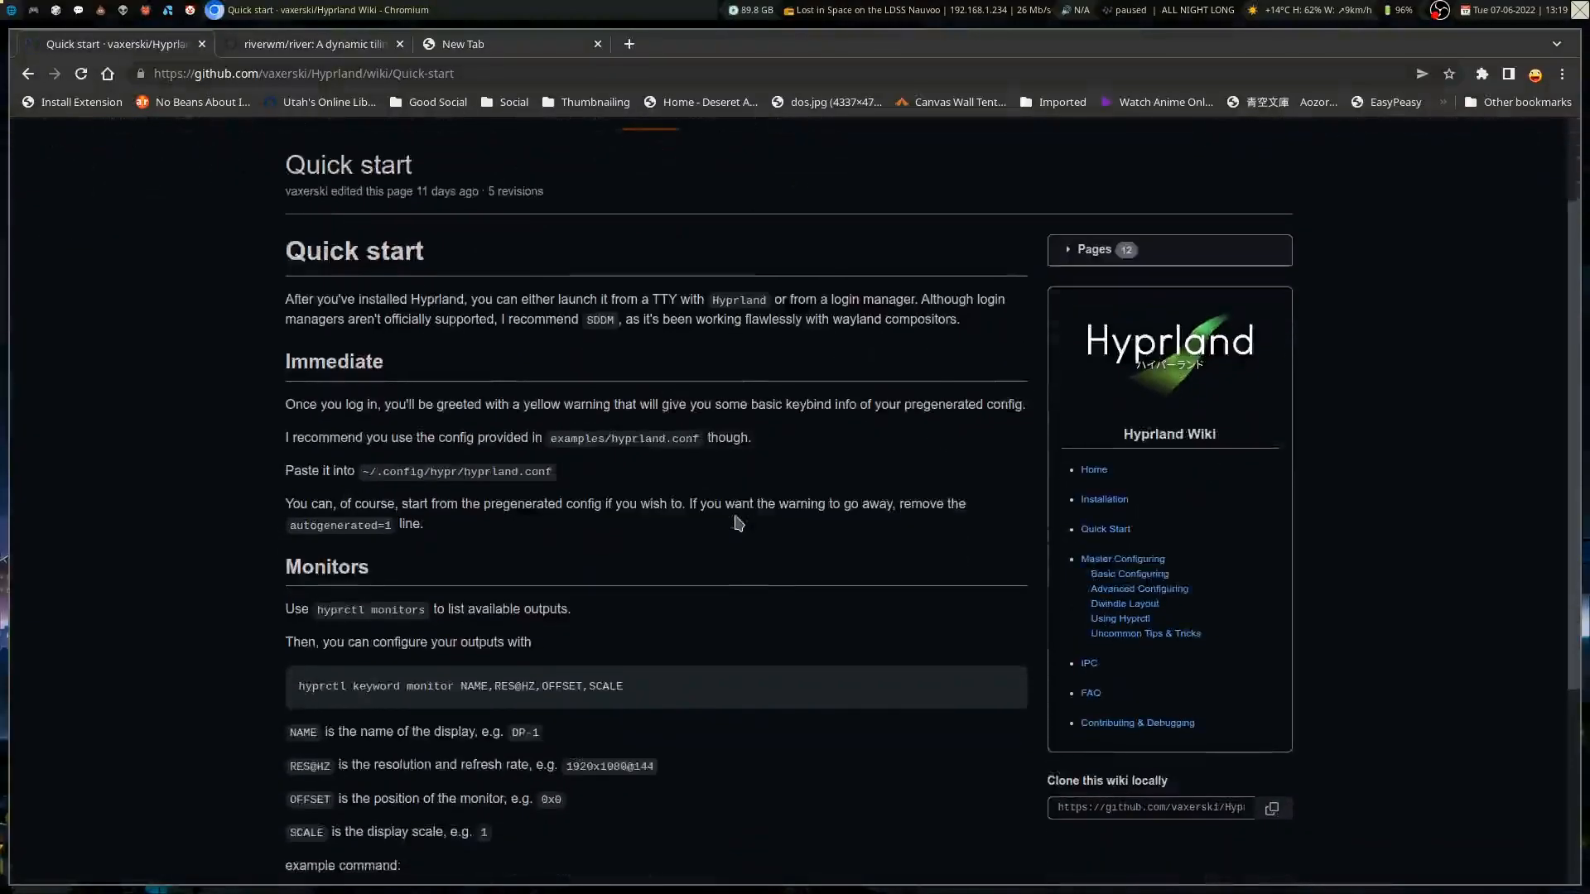
pyautogui.scroll(-3)
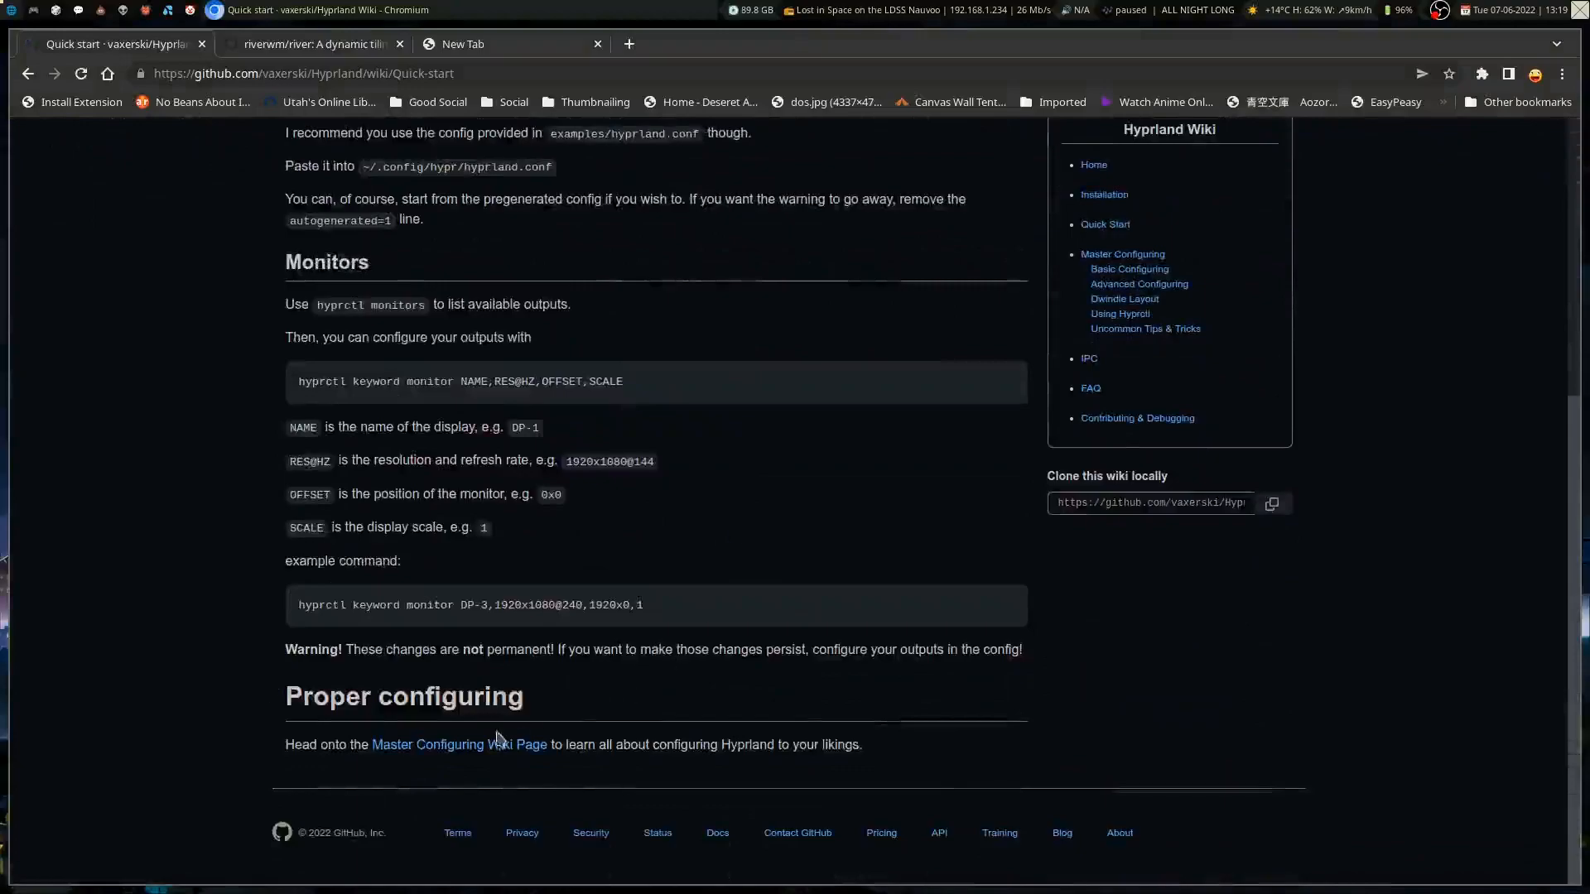
pyautogui.scroll(3)
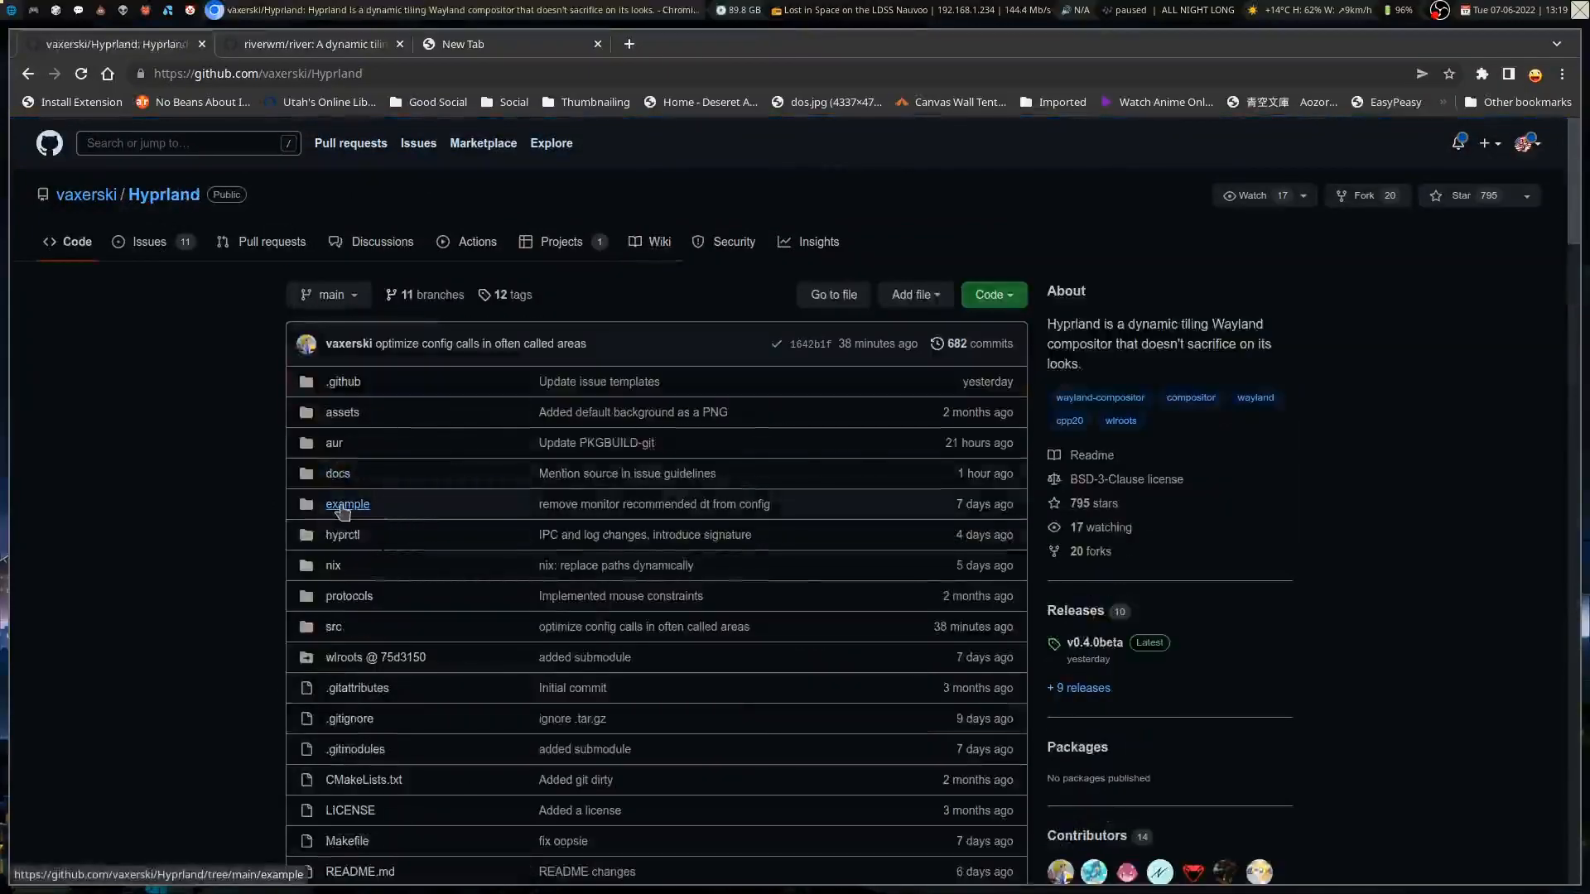
pyautogui.click(347, 504)
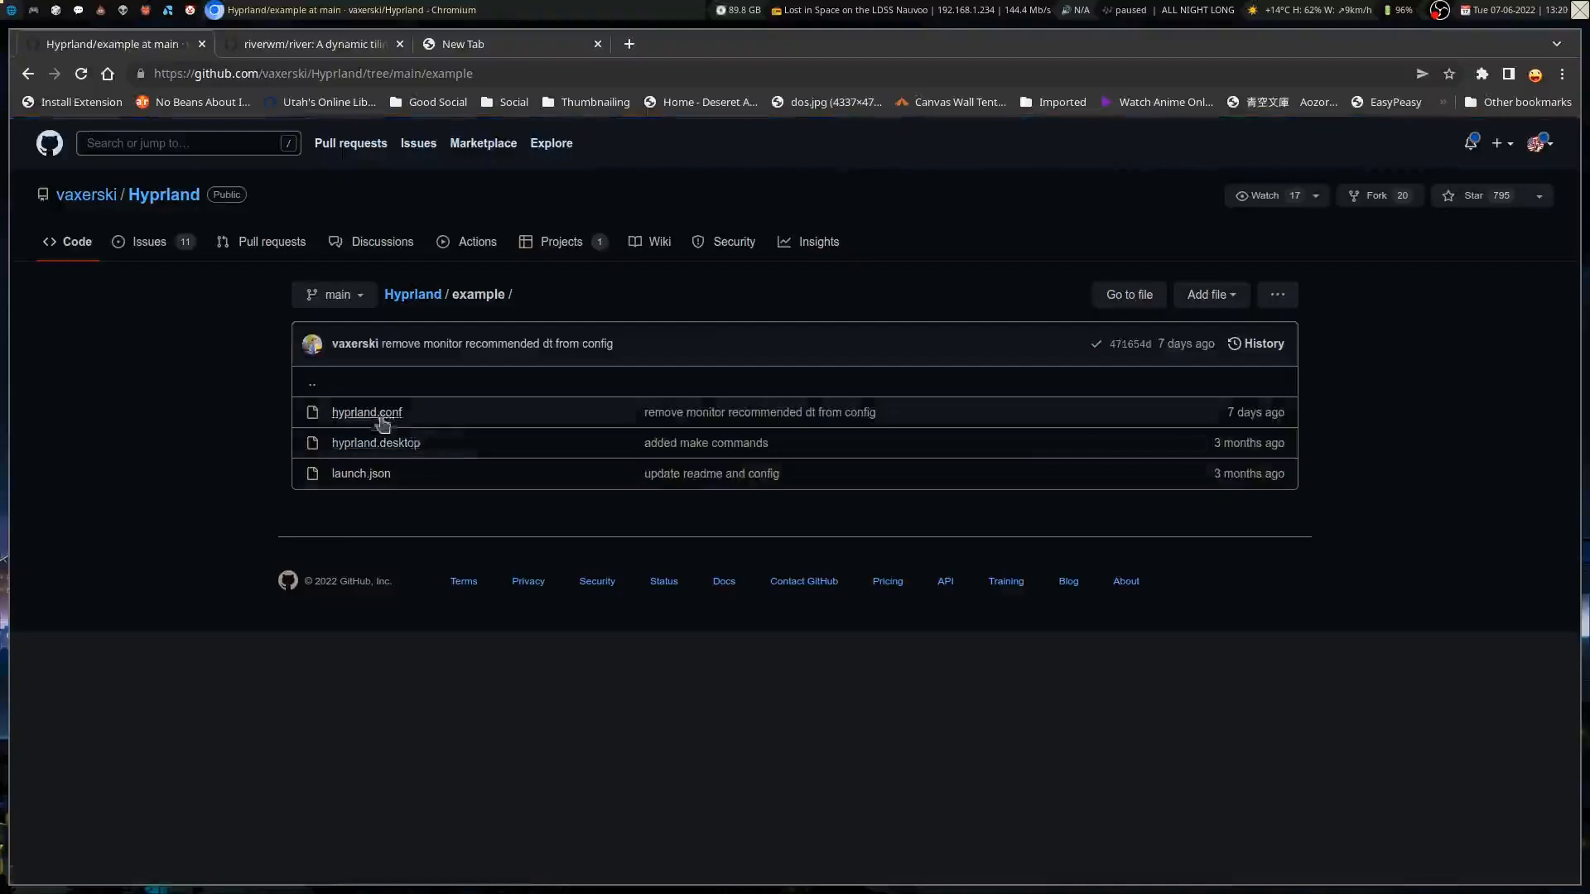
pyautogui.click(366, 412)
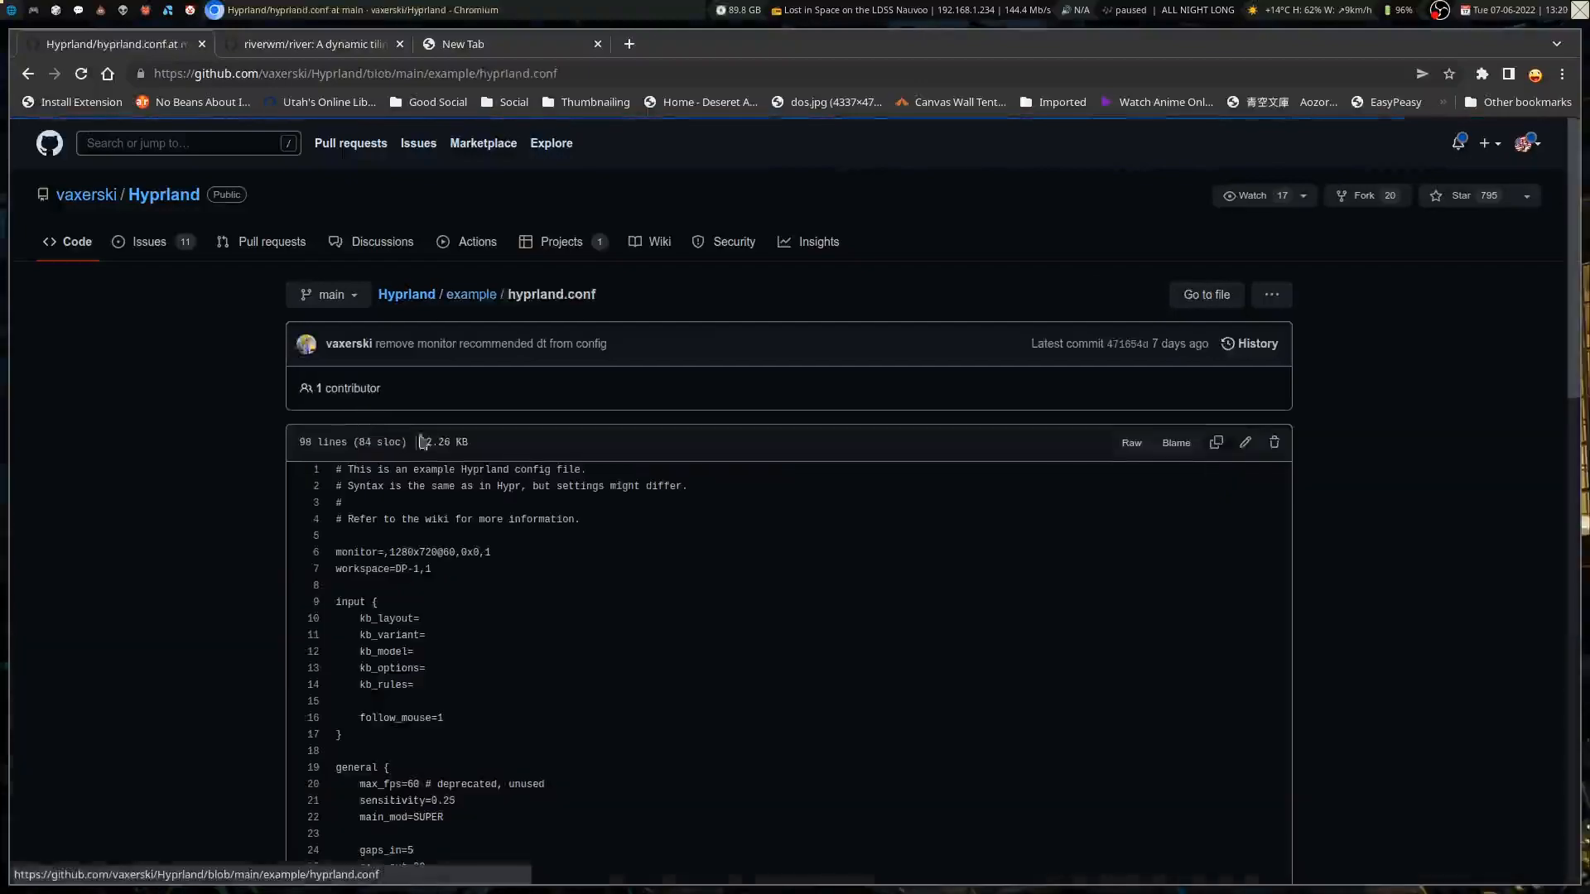
pyautogui.scroll(-3)
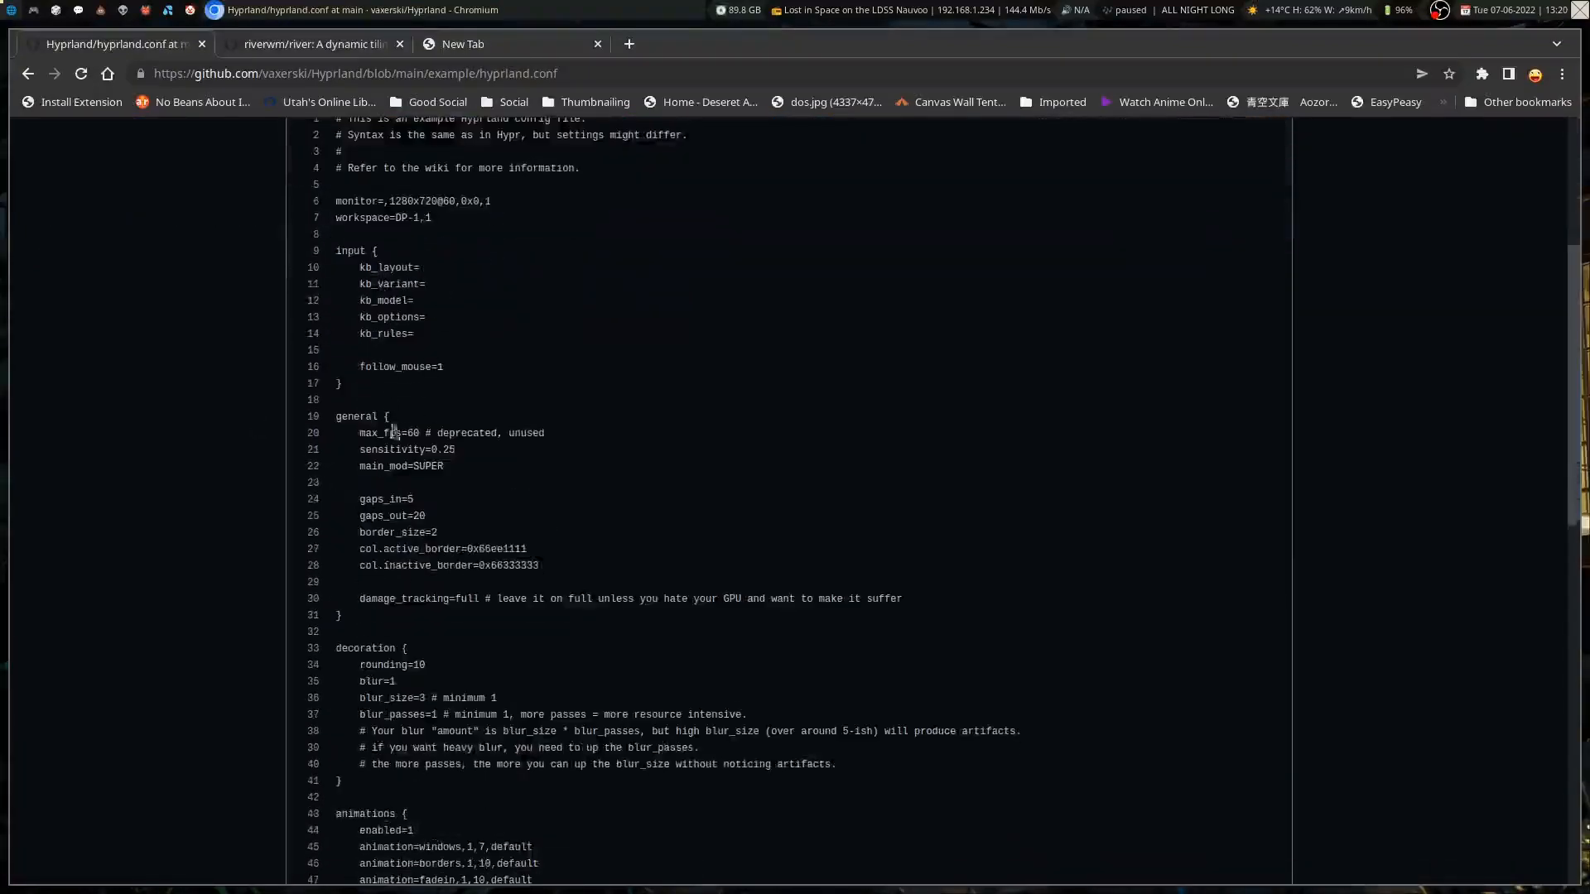
pyautogui.moveTo(453, 430)
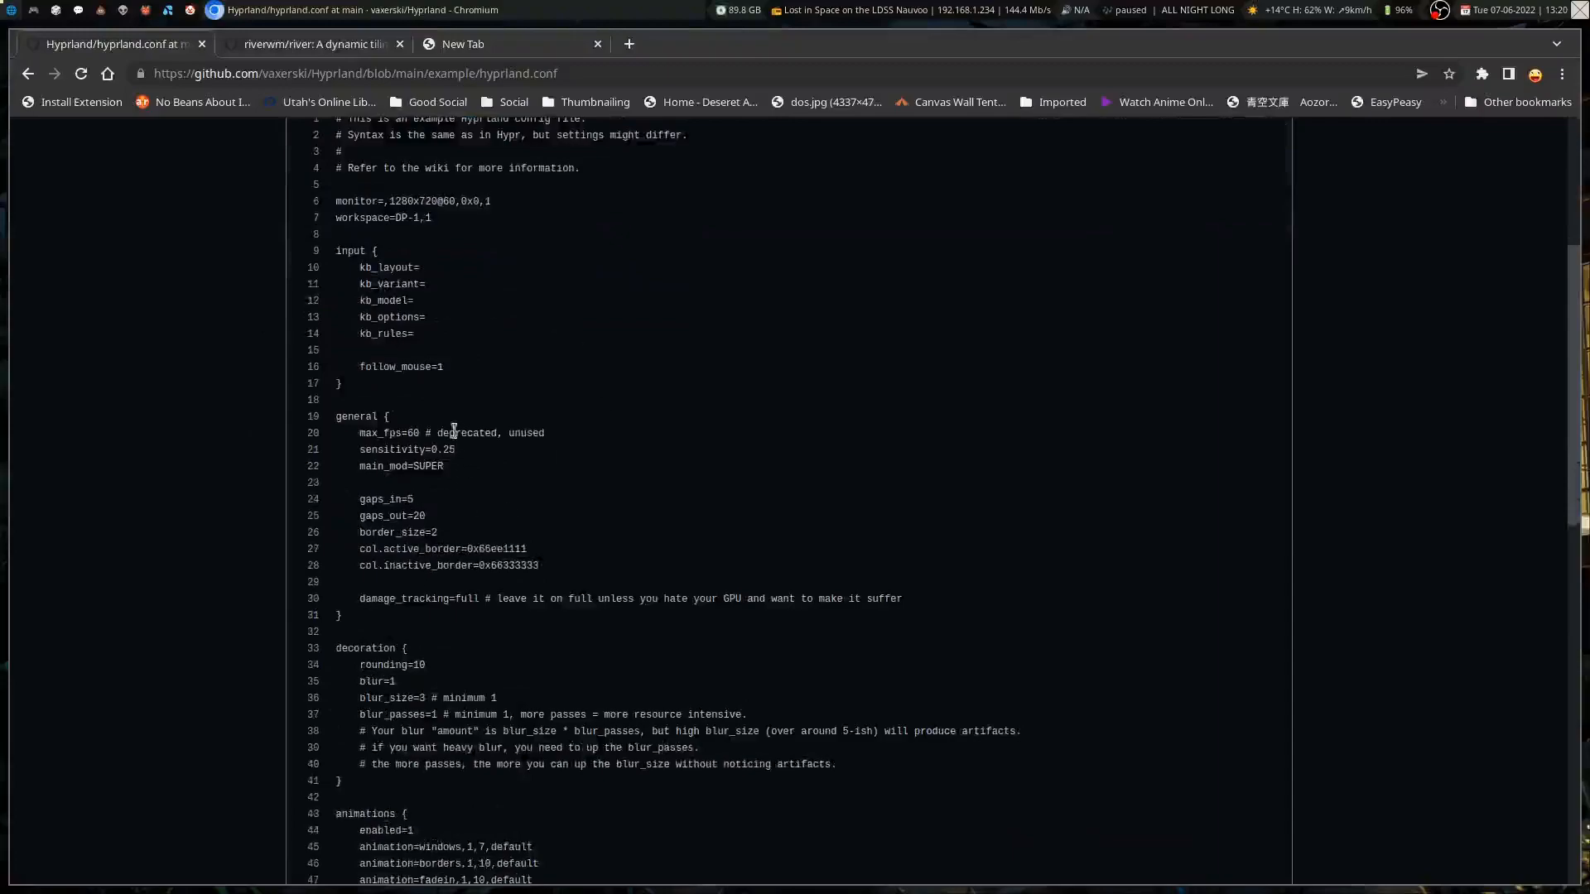
pyautogui.moveTo(437, 516)
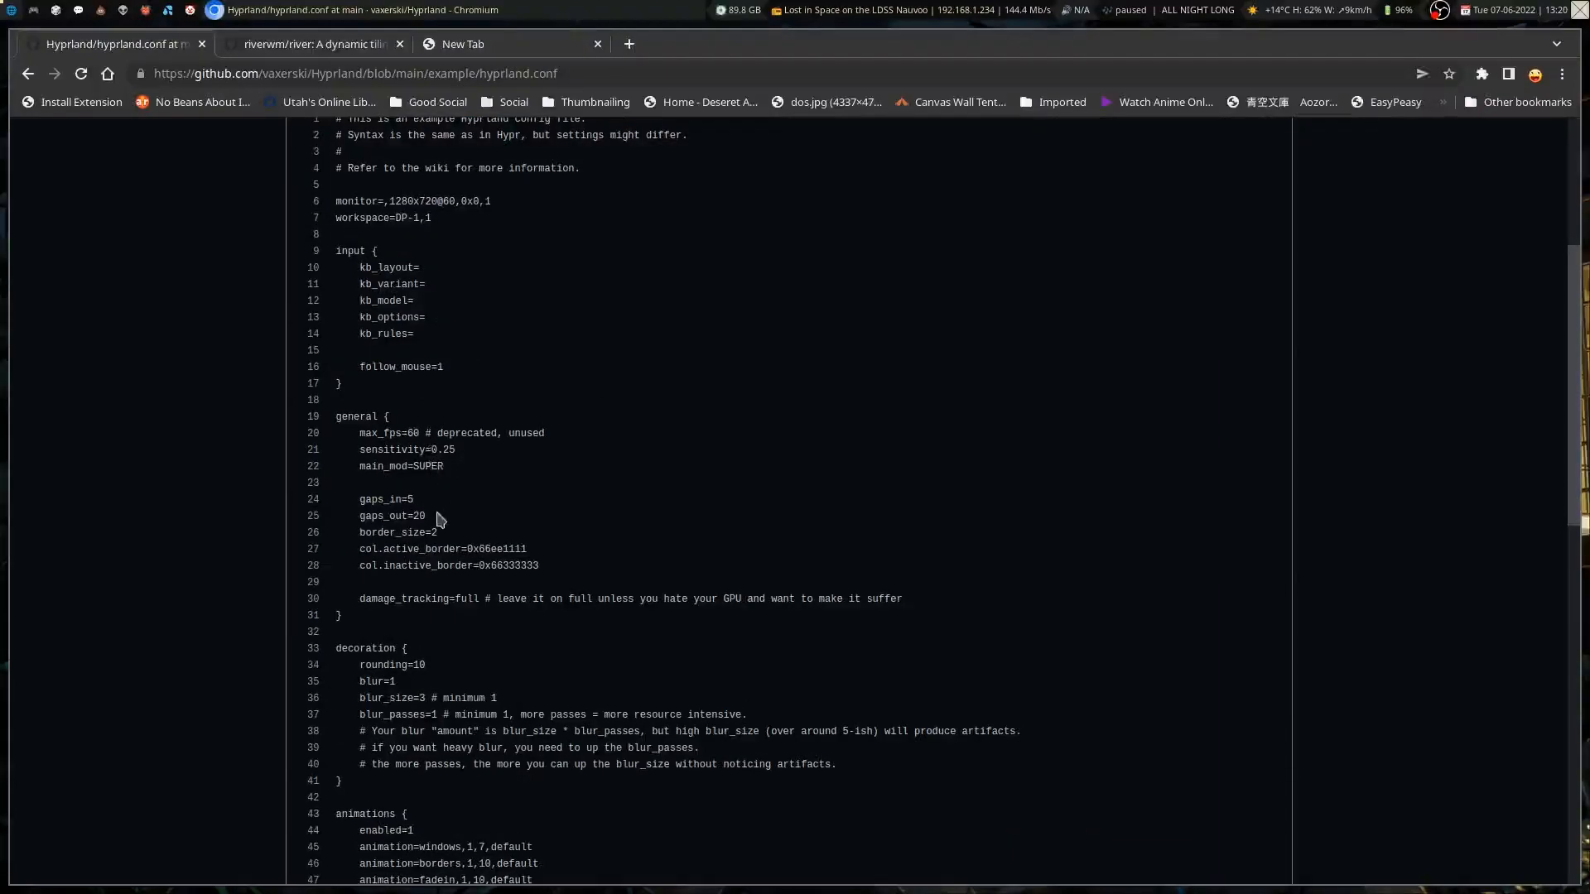
pyautogui.scroll(-3)
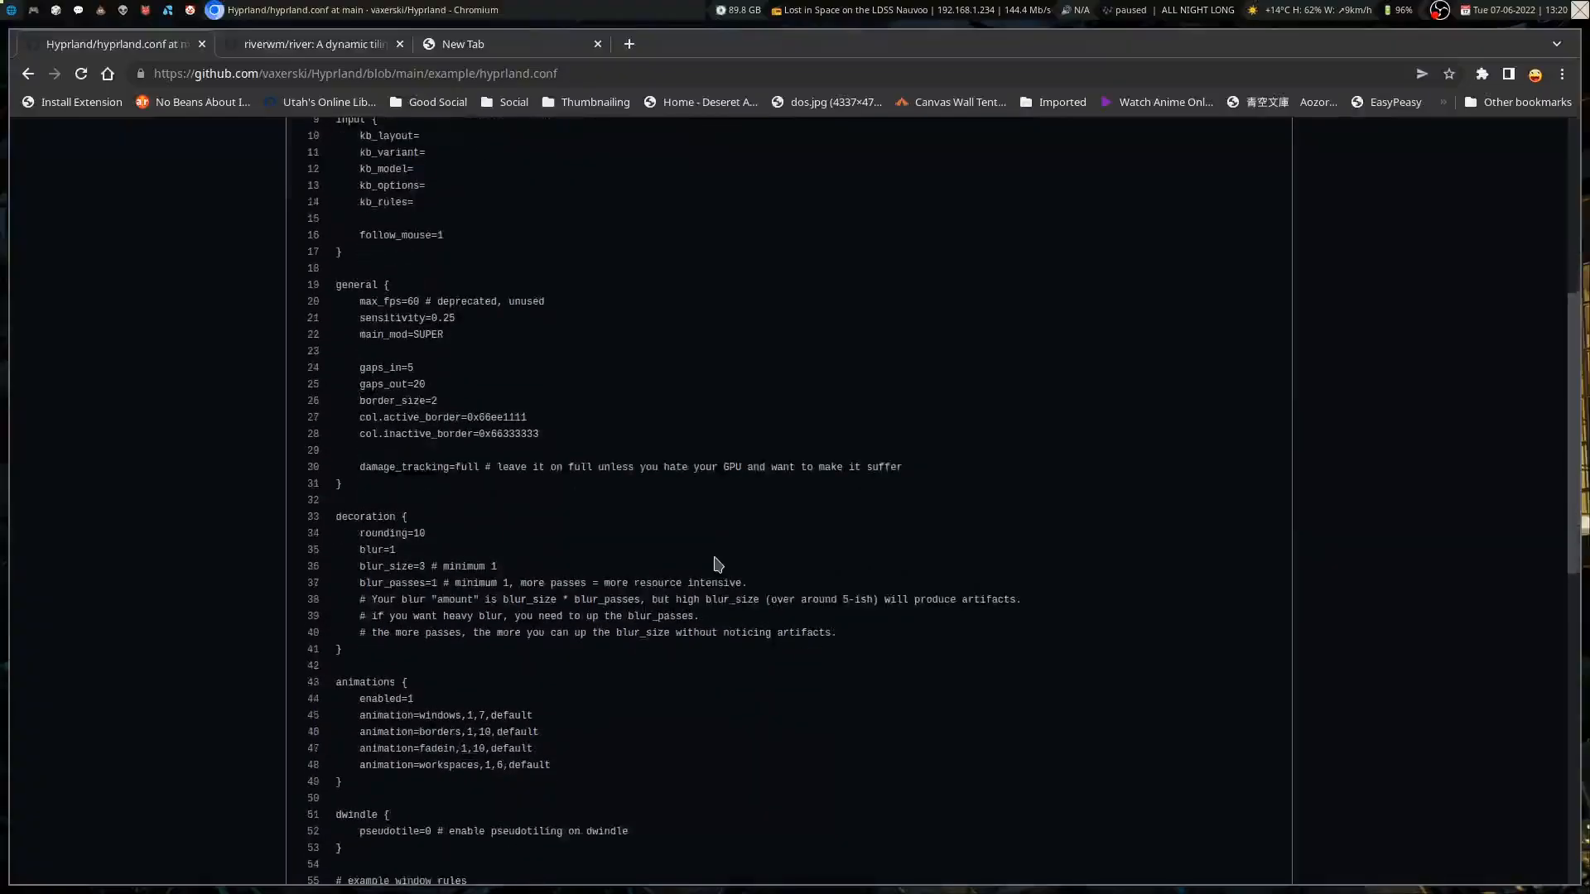
pyautogui.moveTo(510, 436)
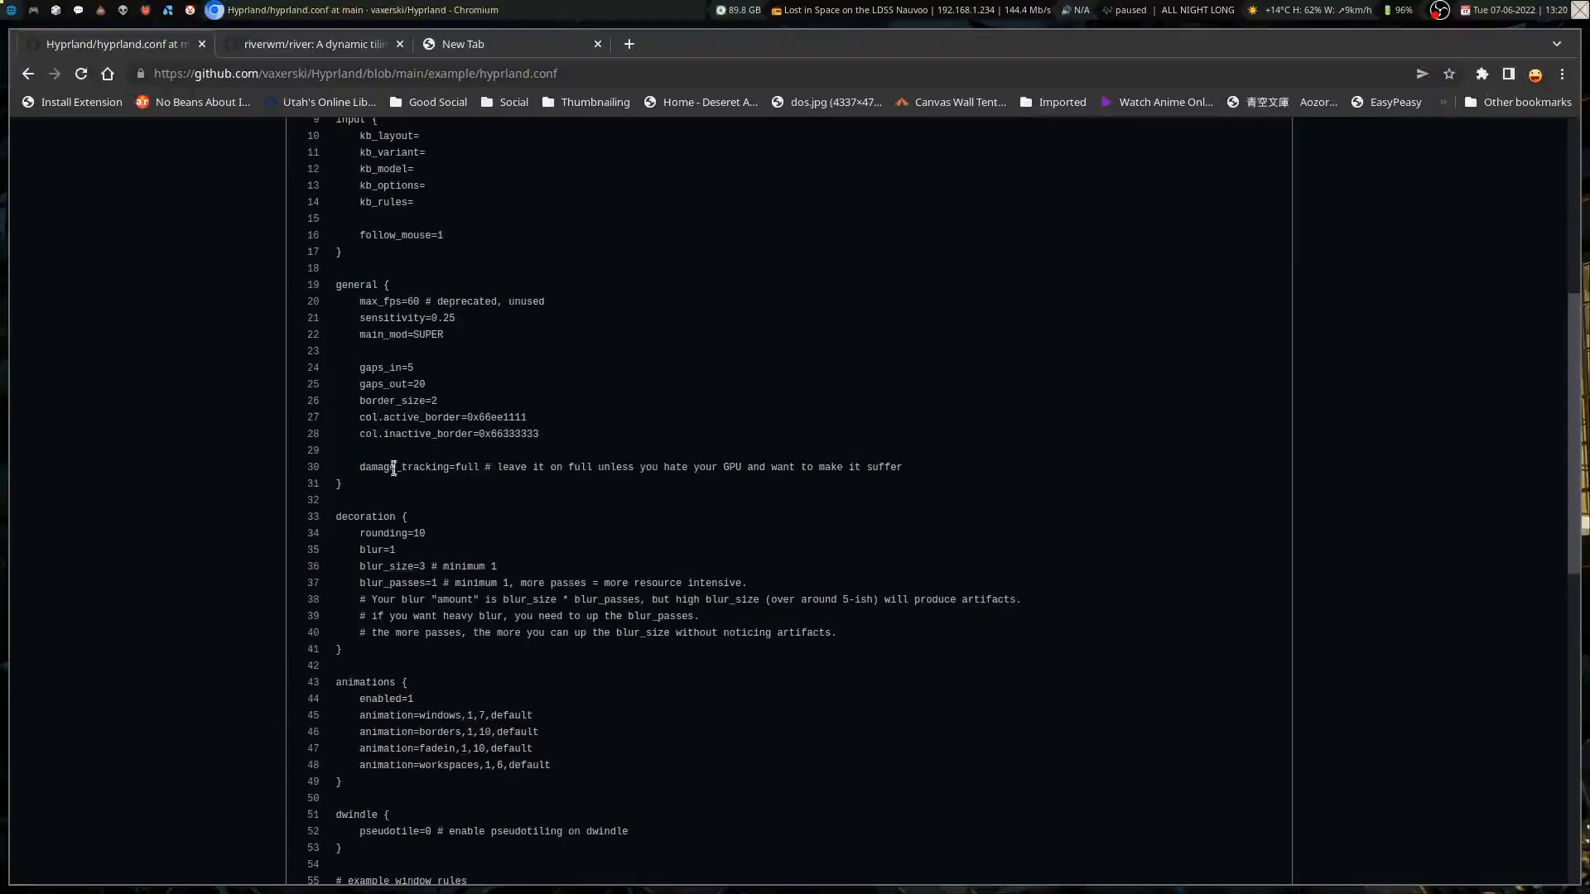
pyautogui.moveTo(411, 467)
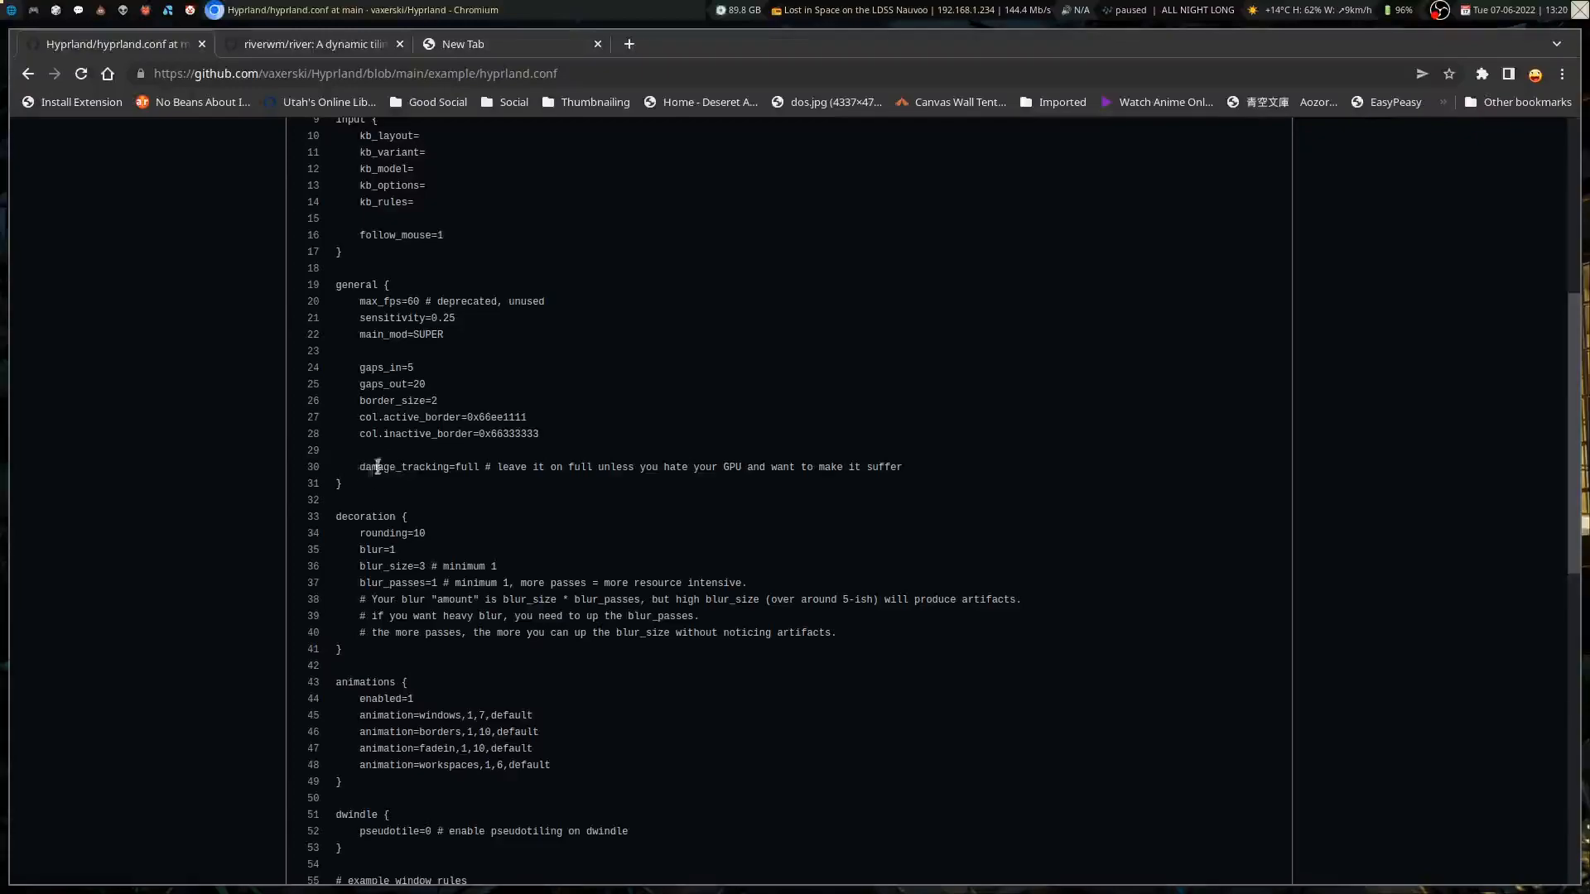
pyautogui.moveTo(564, 528)
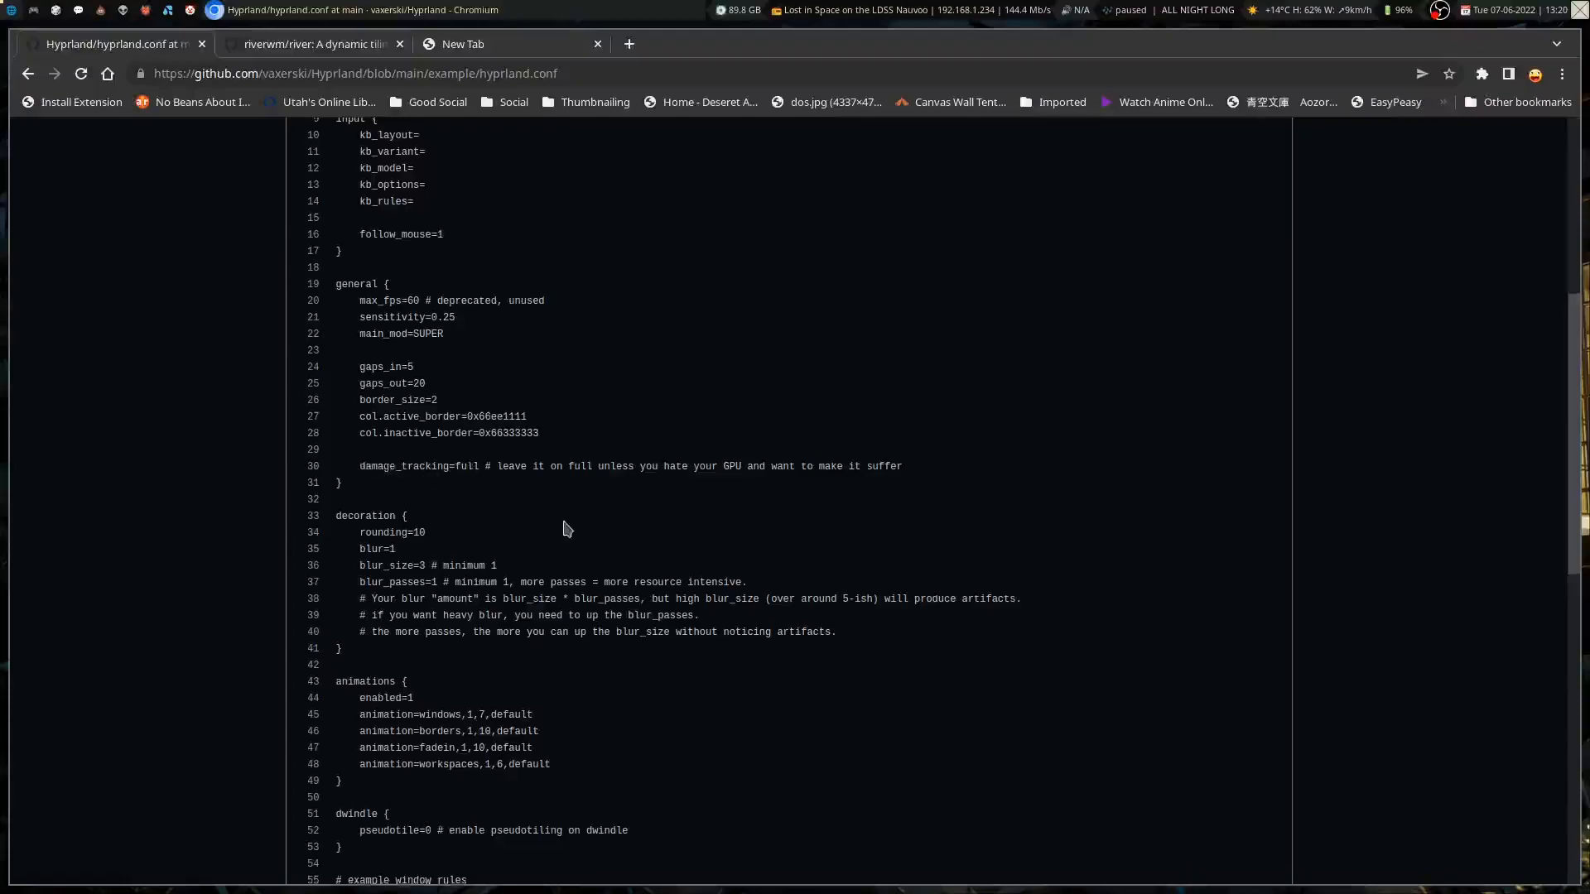
pyautogui.scroll(-3)
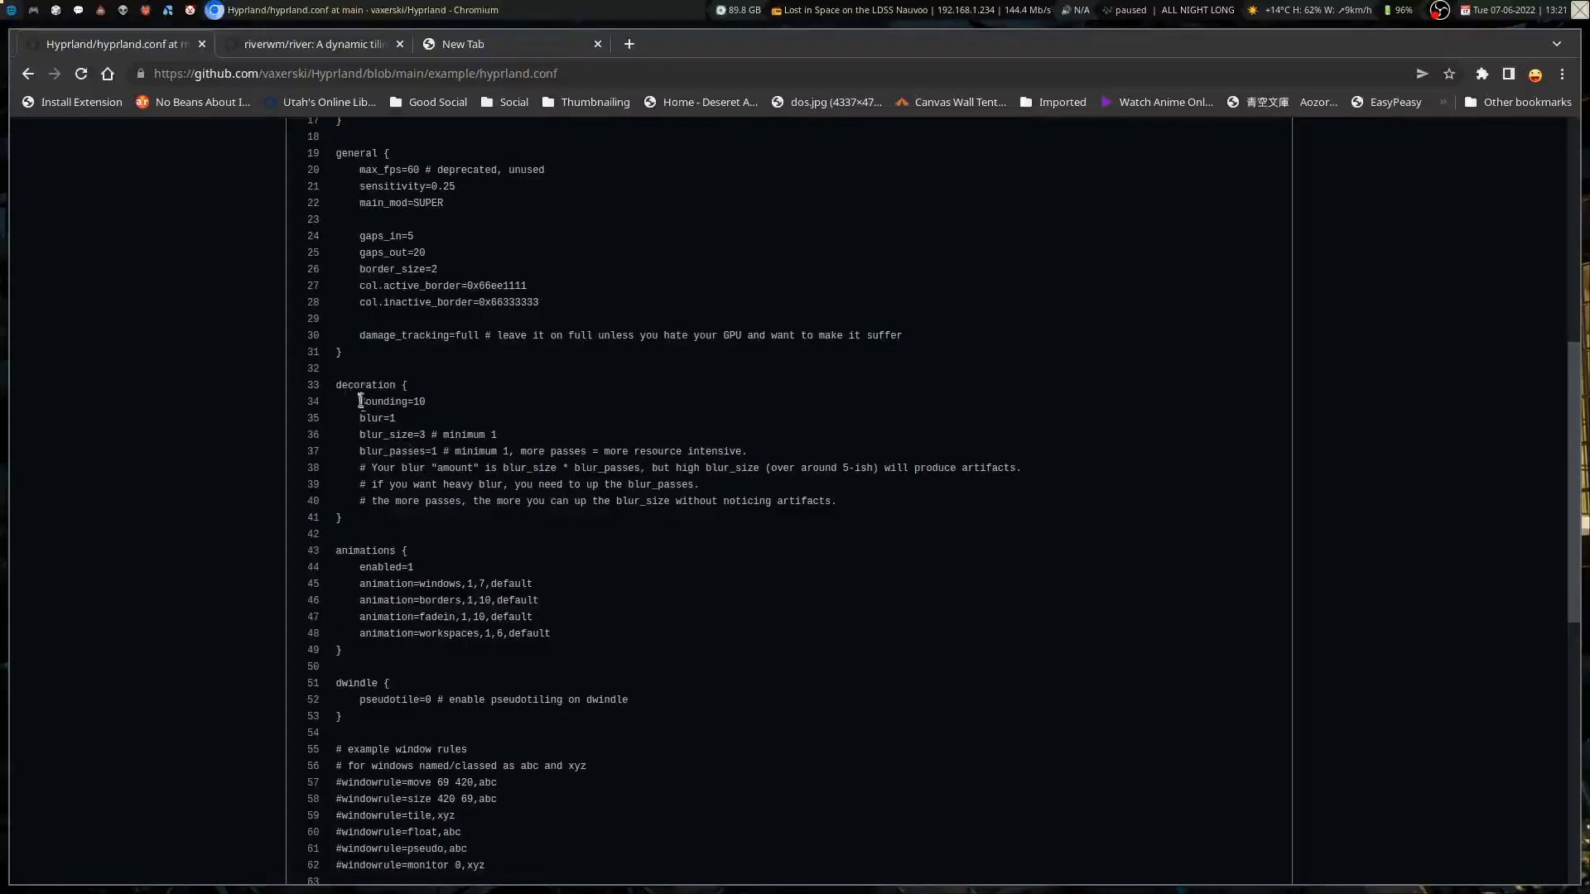
pyautogui.moveTo(386, 452)
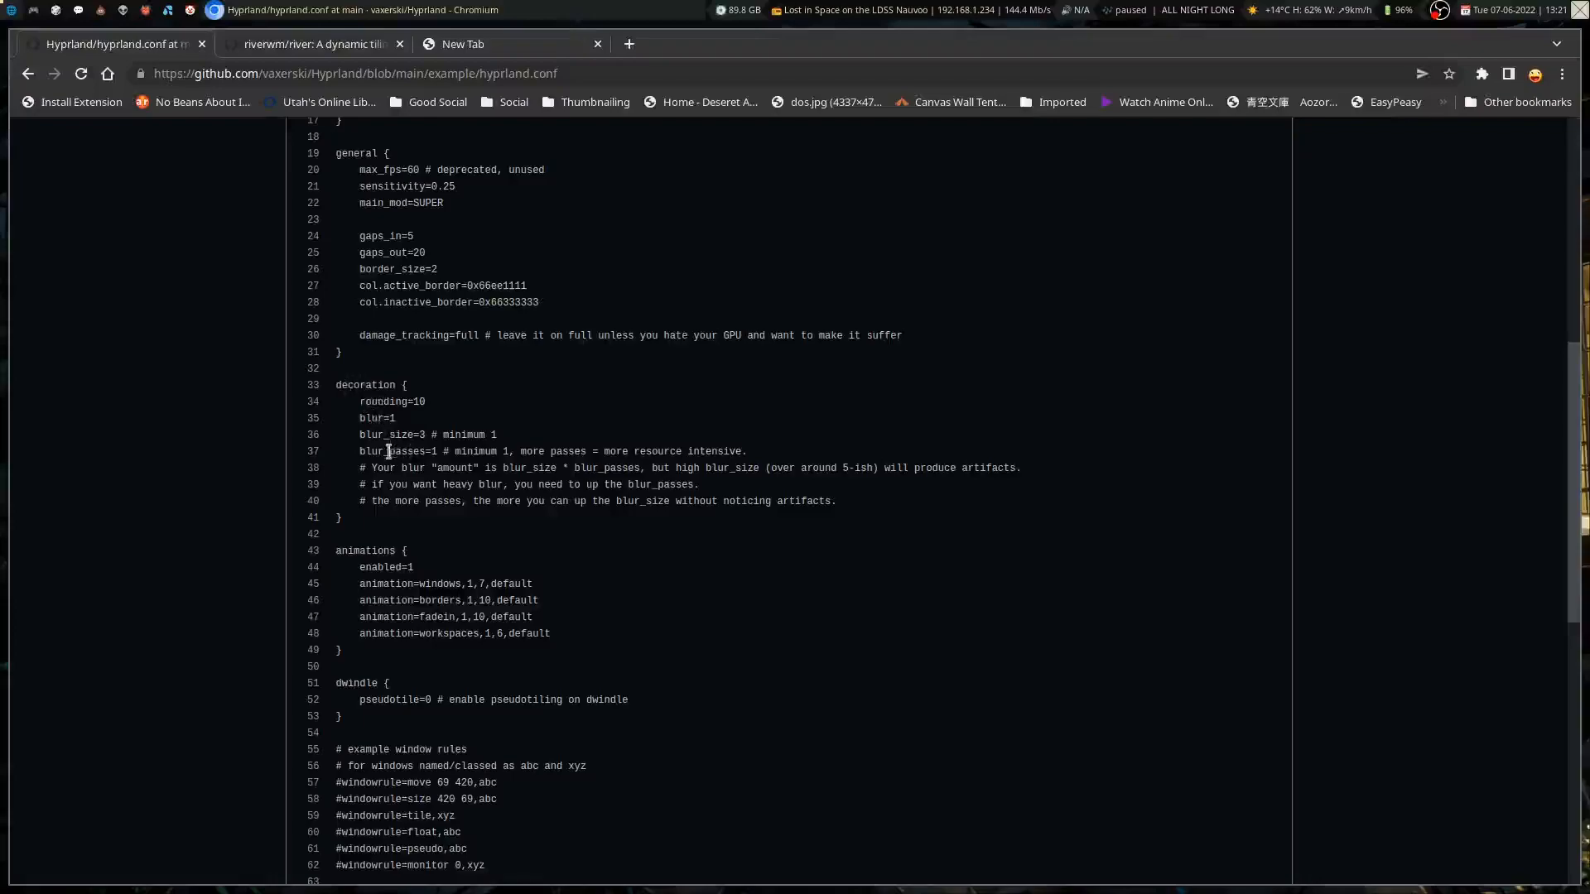
pyautogui.moveTo(379, 417)
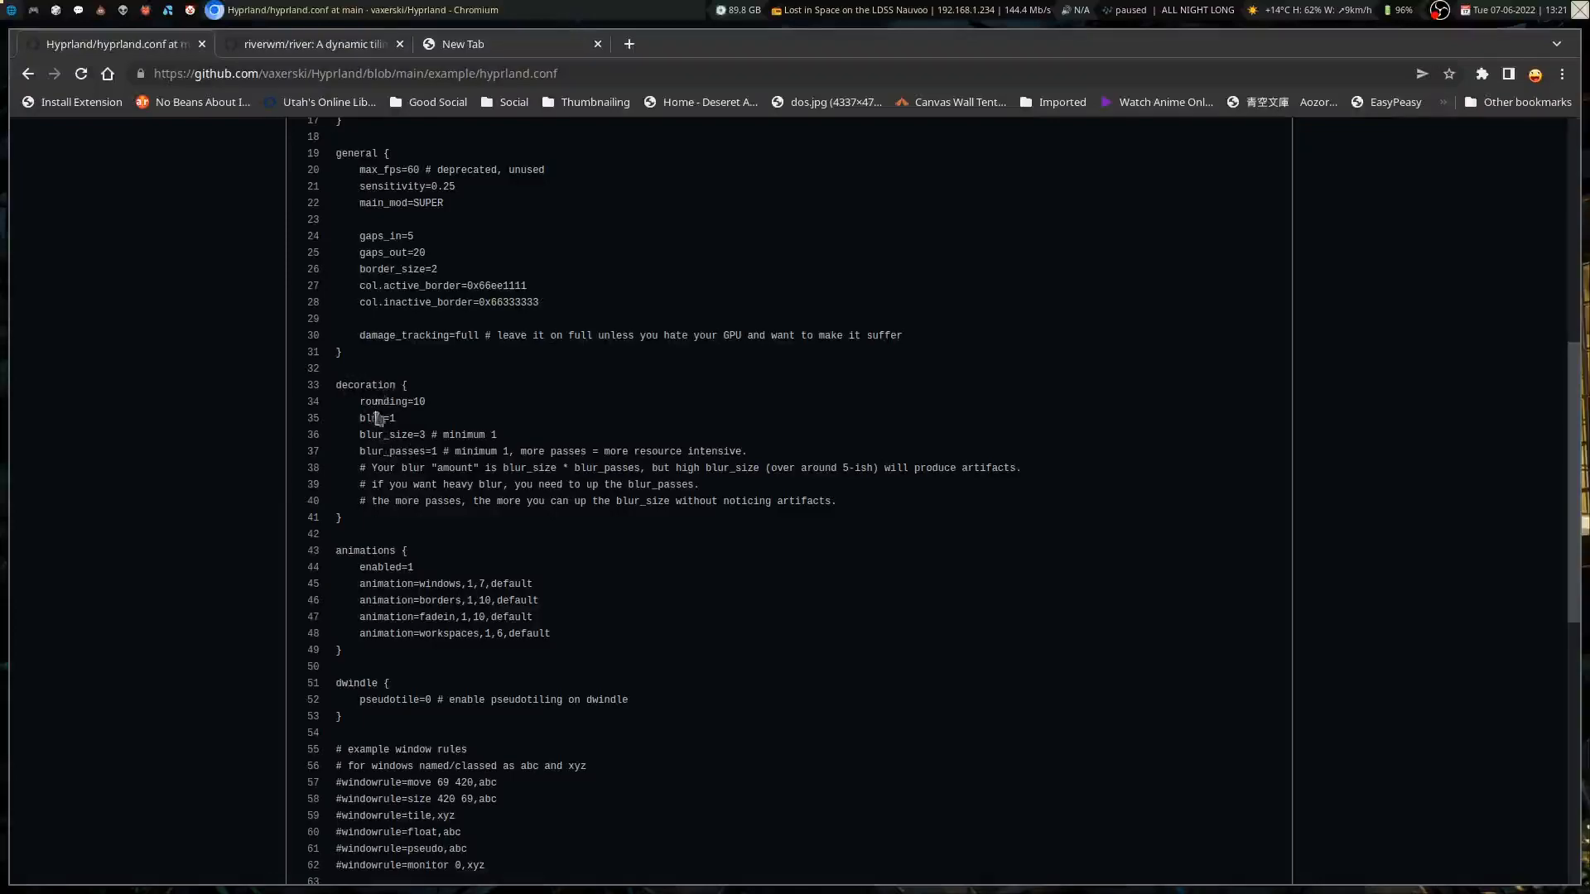
pyautogui.moveTo(363, 400)
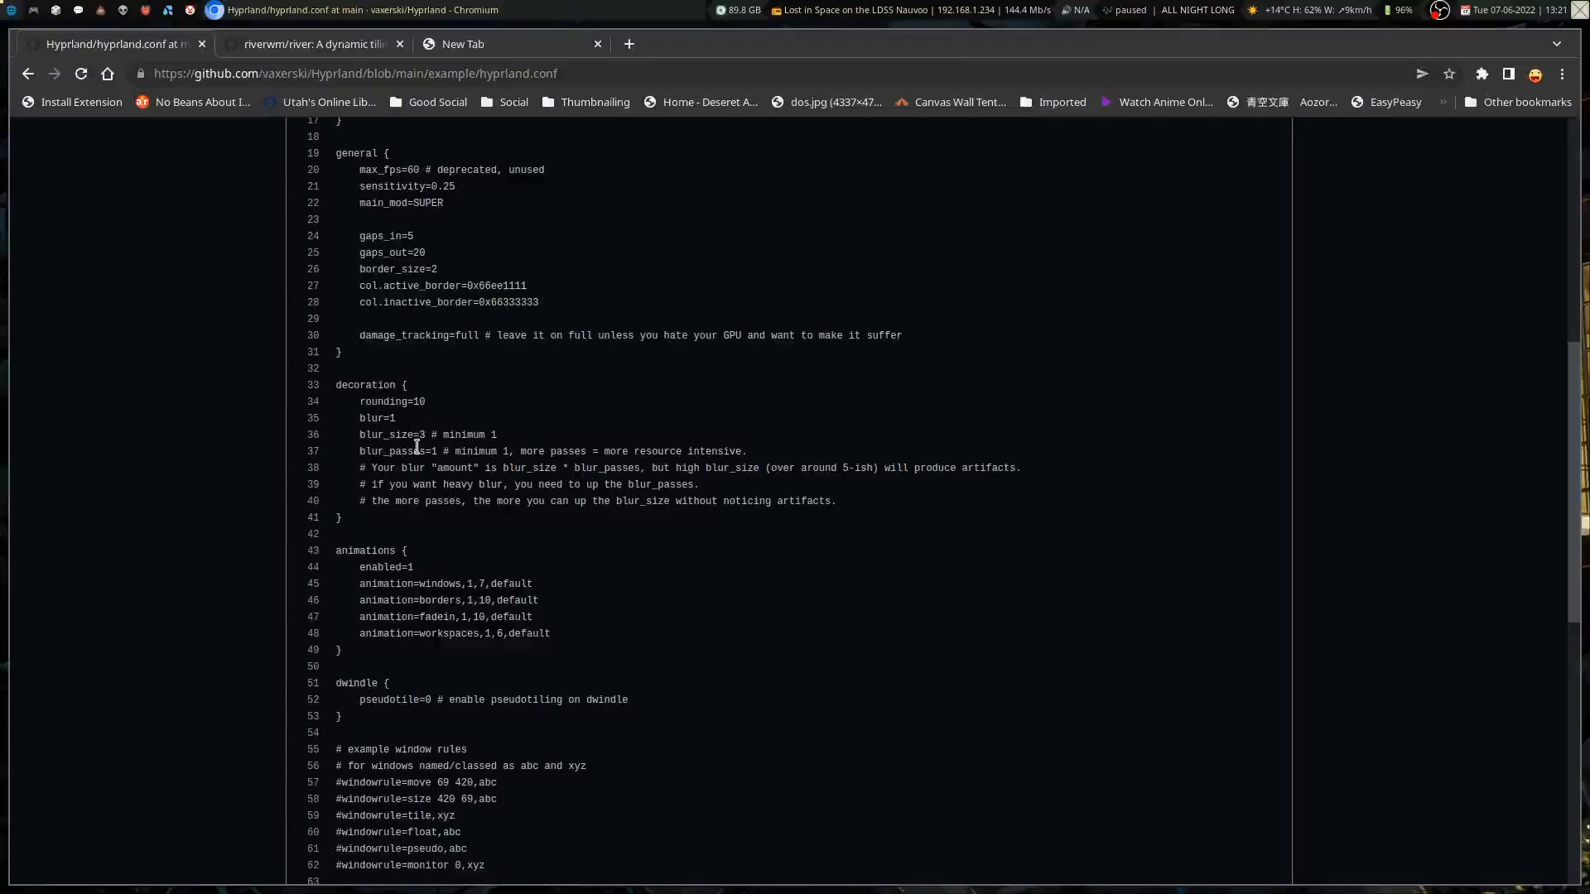
pyautogui.moveTo(433, 678)
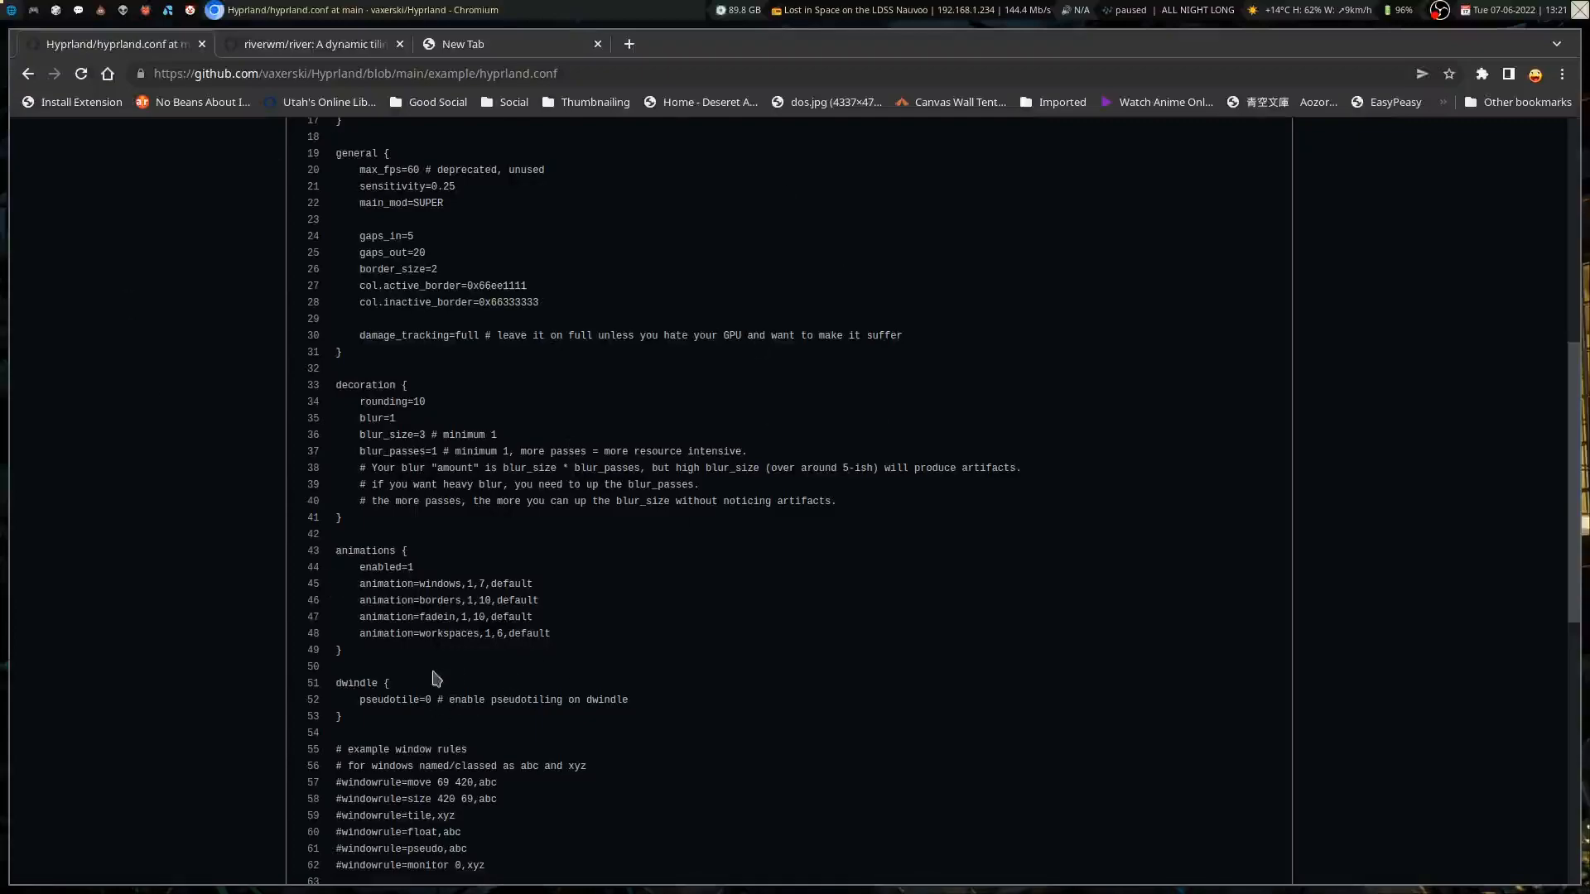
pyautogui.scroll(-3)
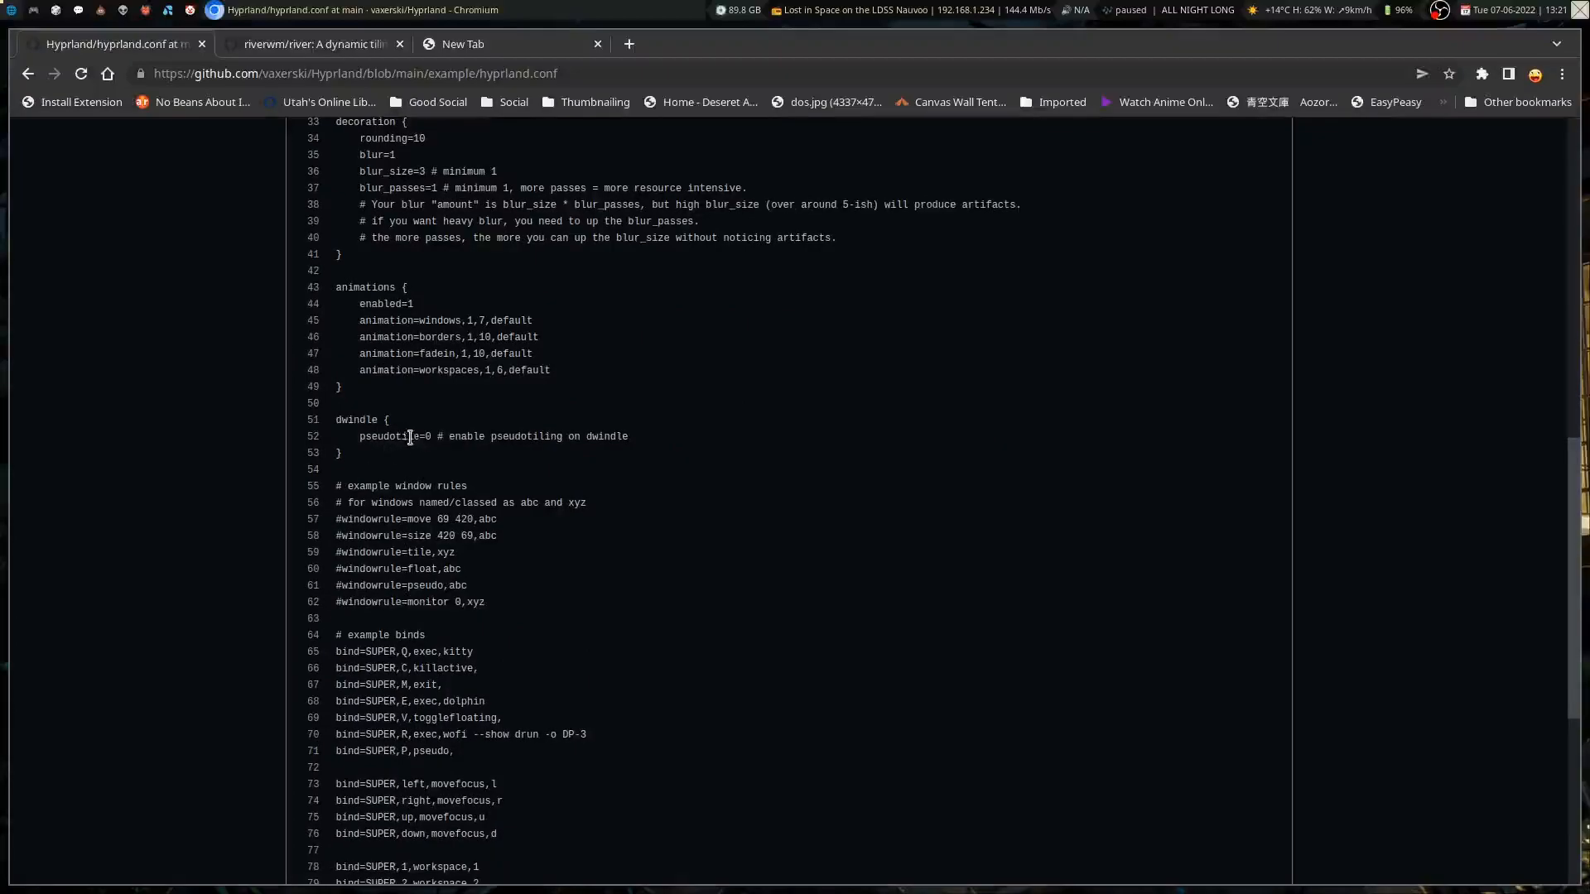
pyautogui.scroll(-3)
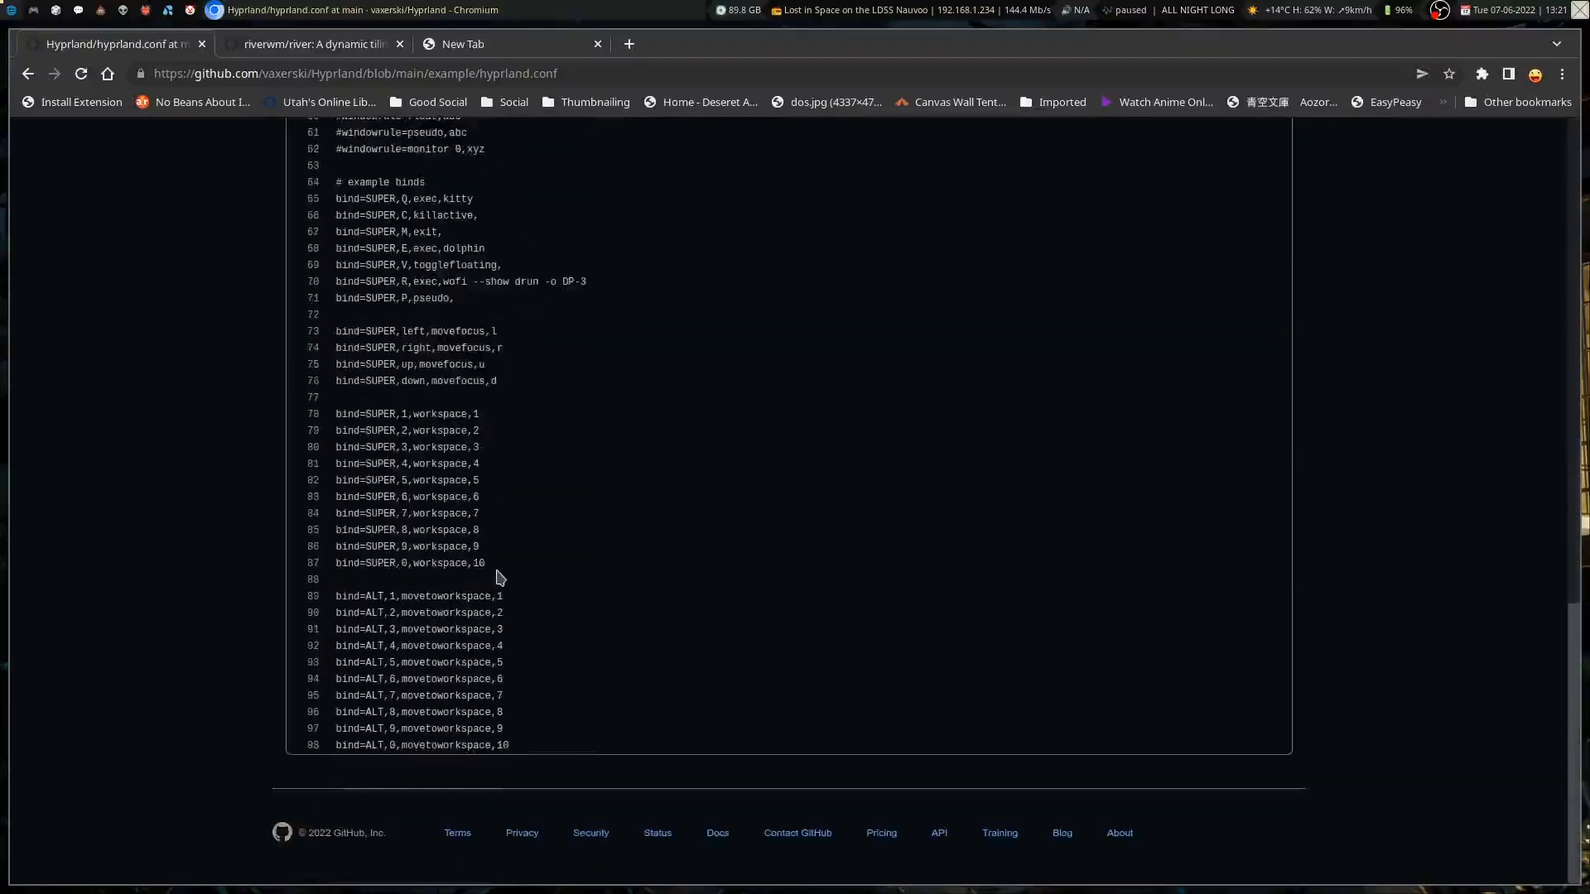
pyautogui.scroll(3)
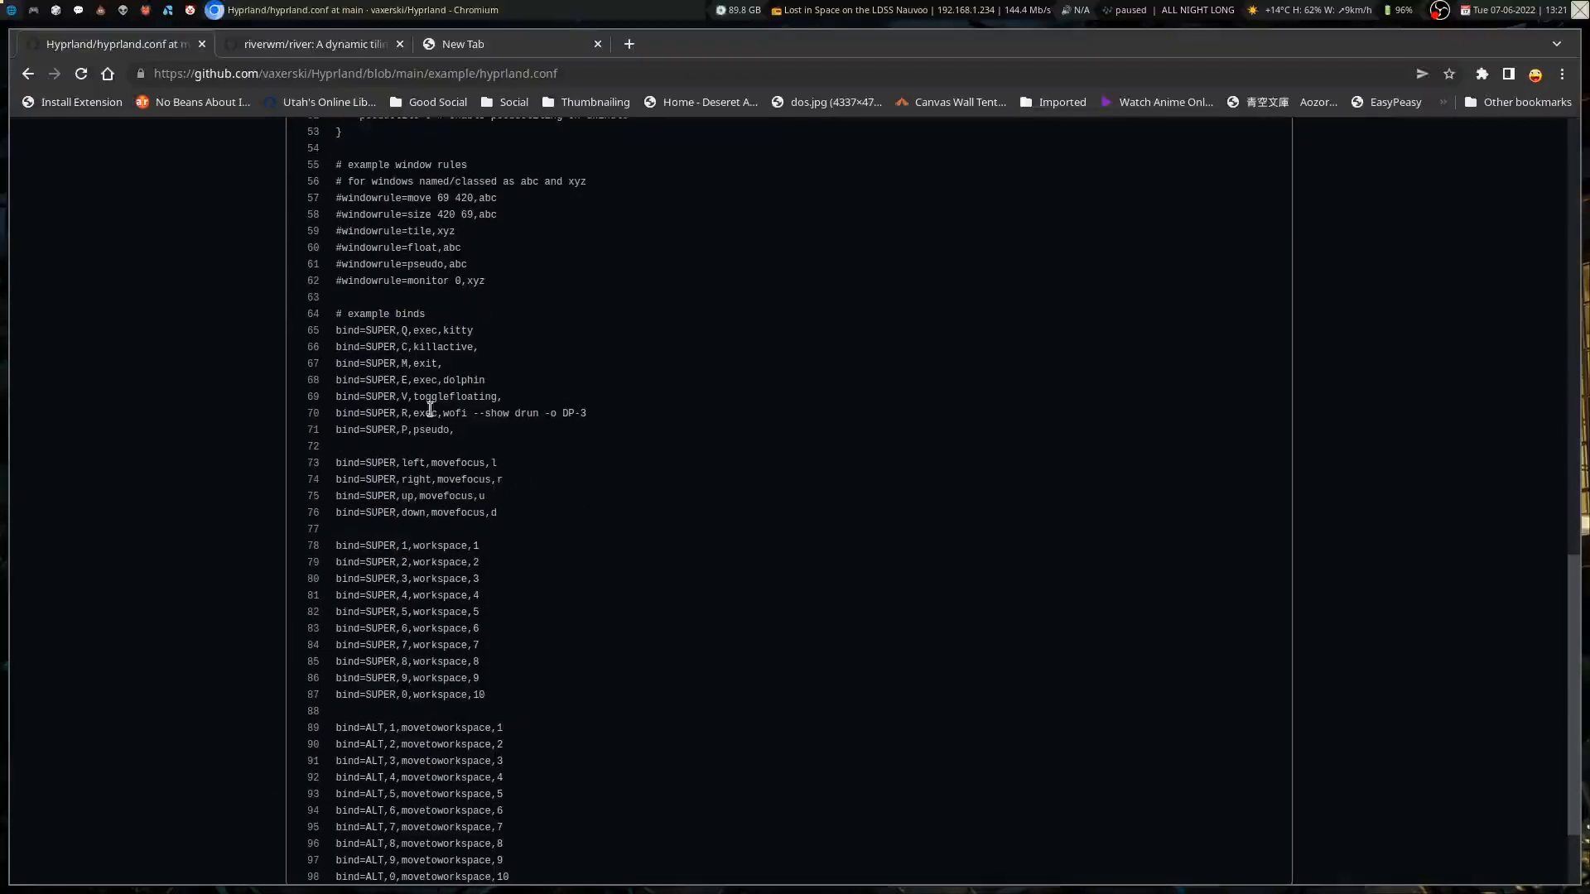
pyautogui.moveTo(600, 559)
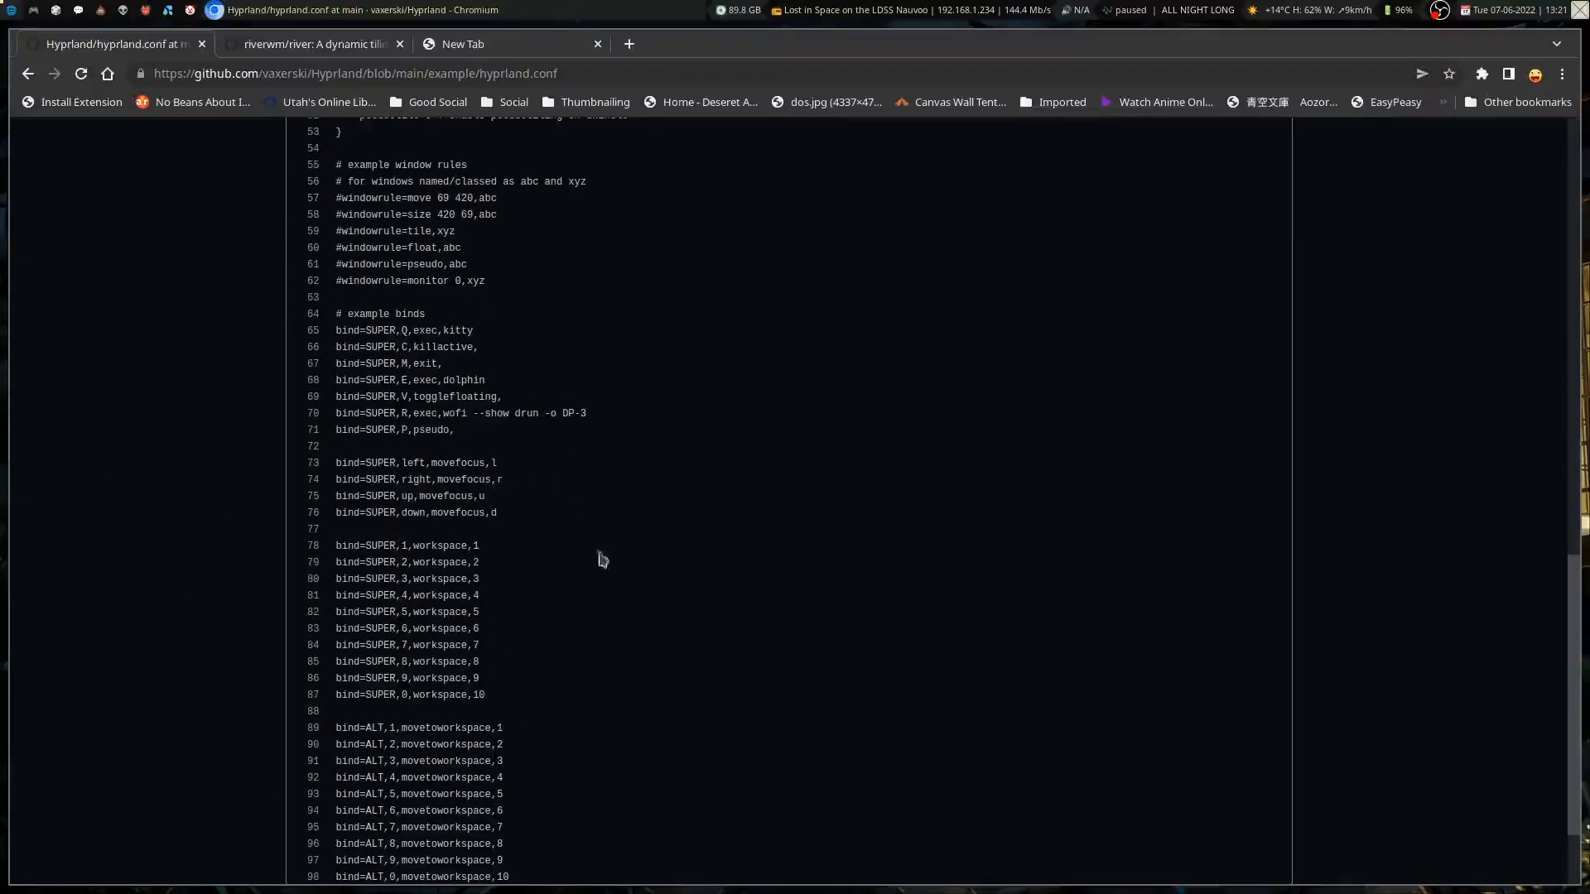
pyautogui.scroll(-3)
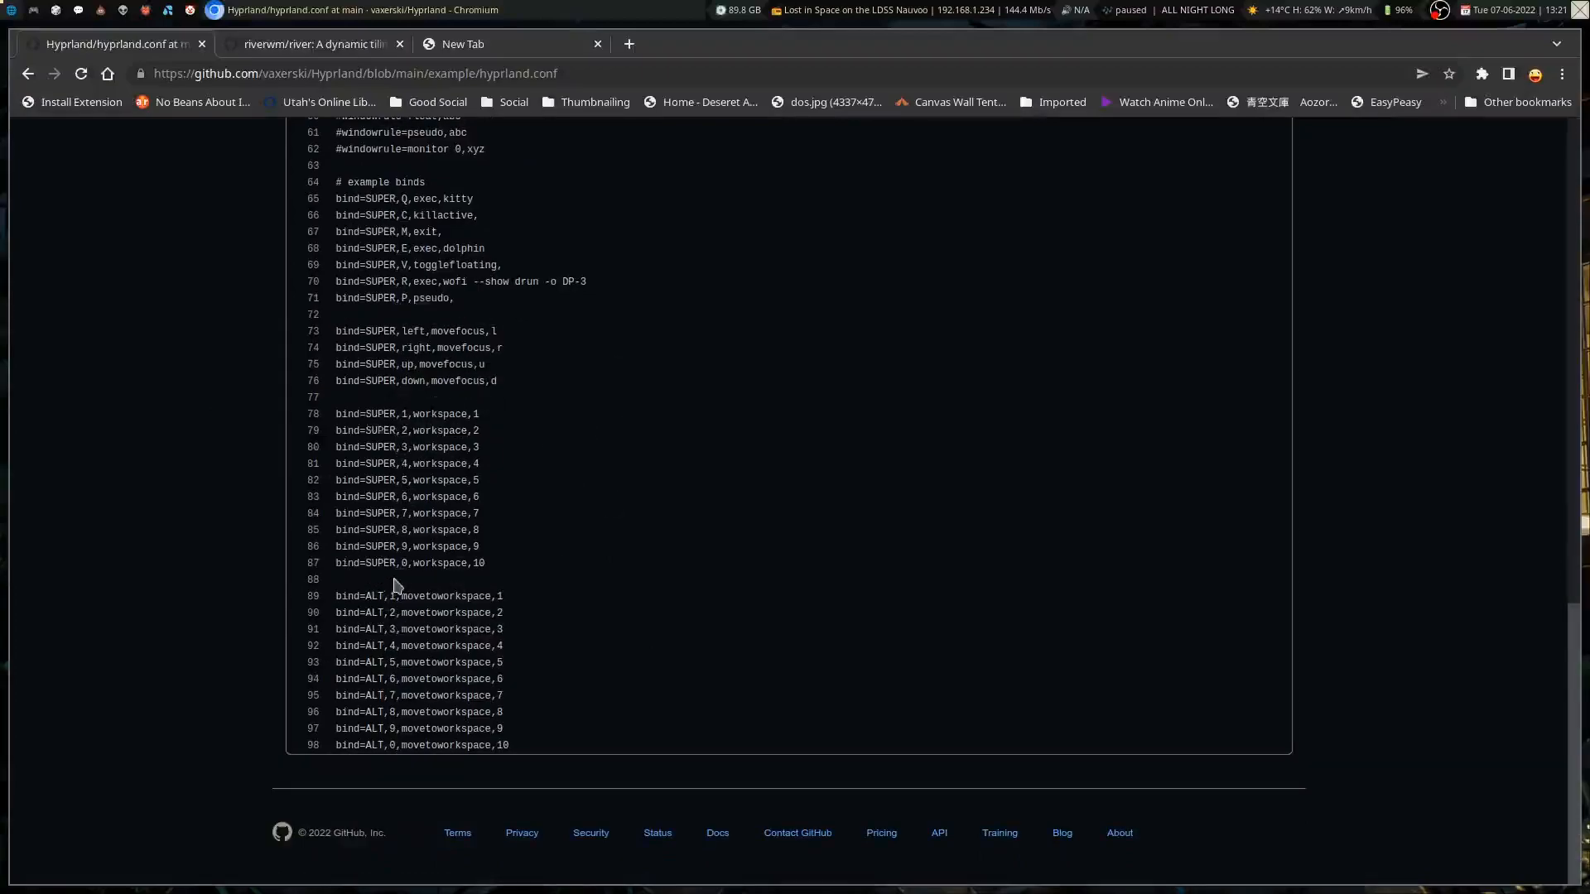
pyautogui.moveTo(456, 590)
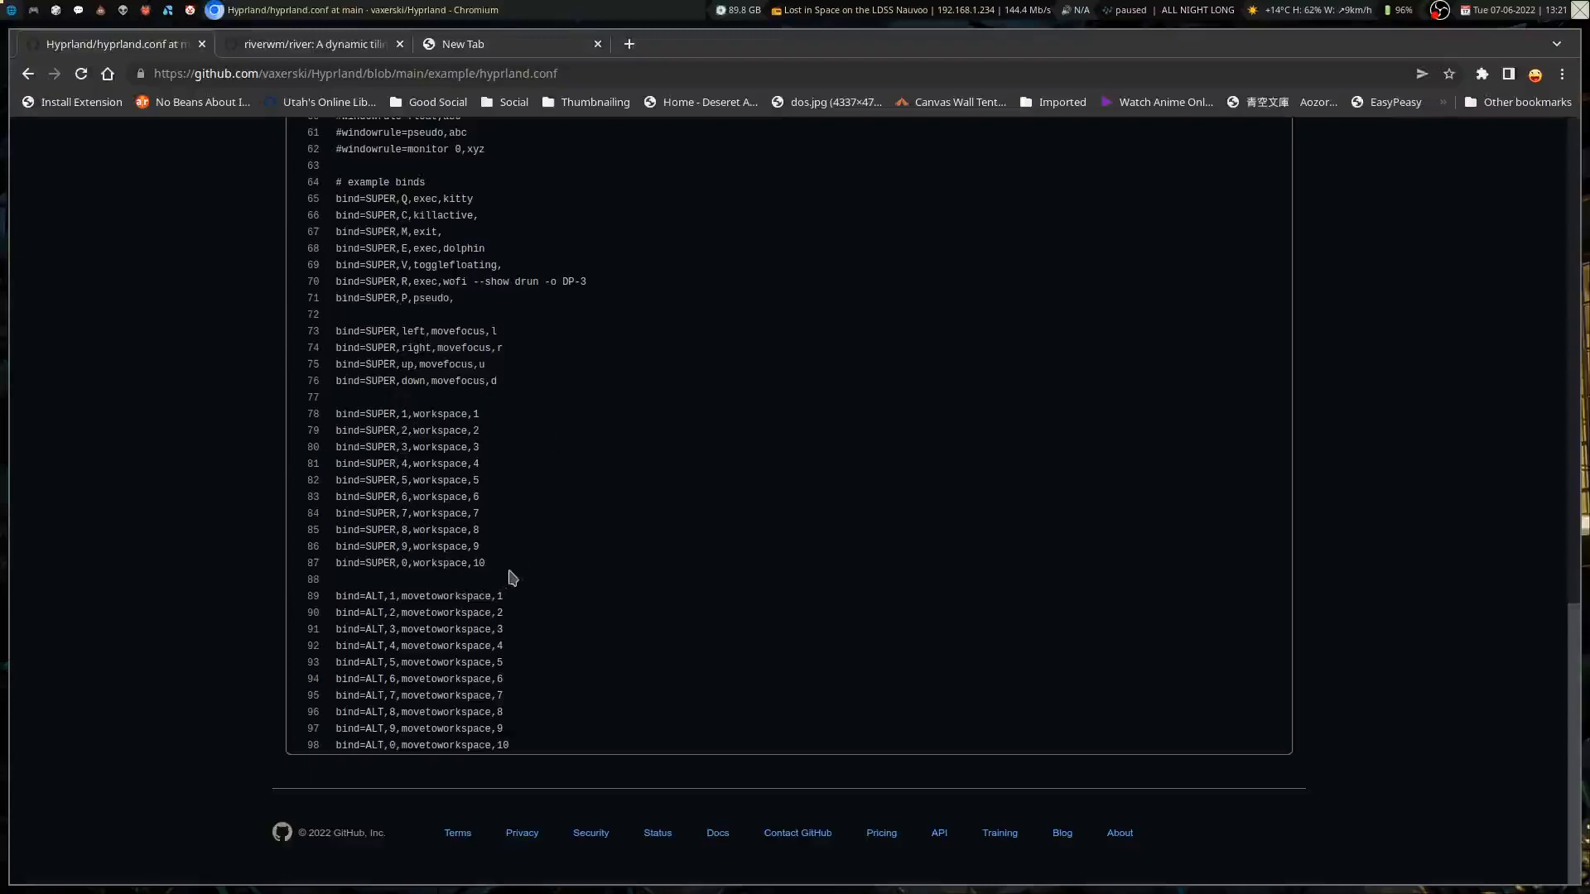
pyautogui.moveTo(604, 506)
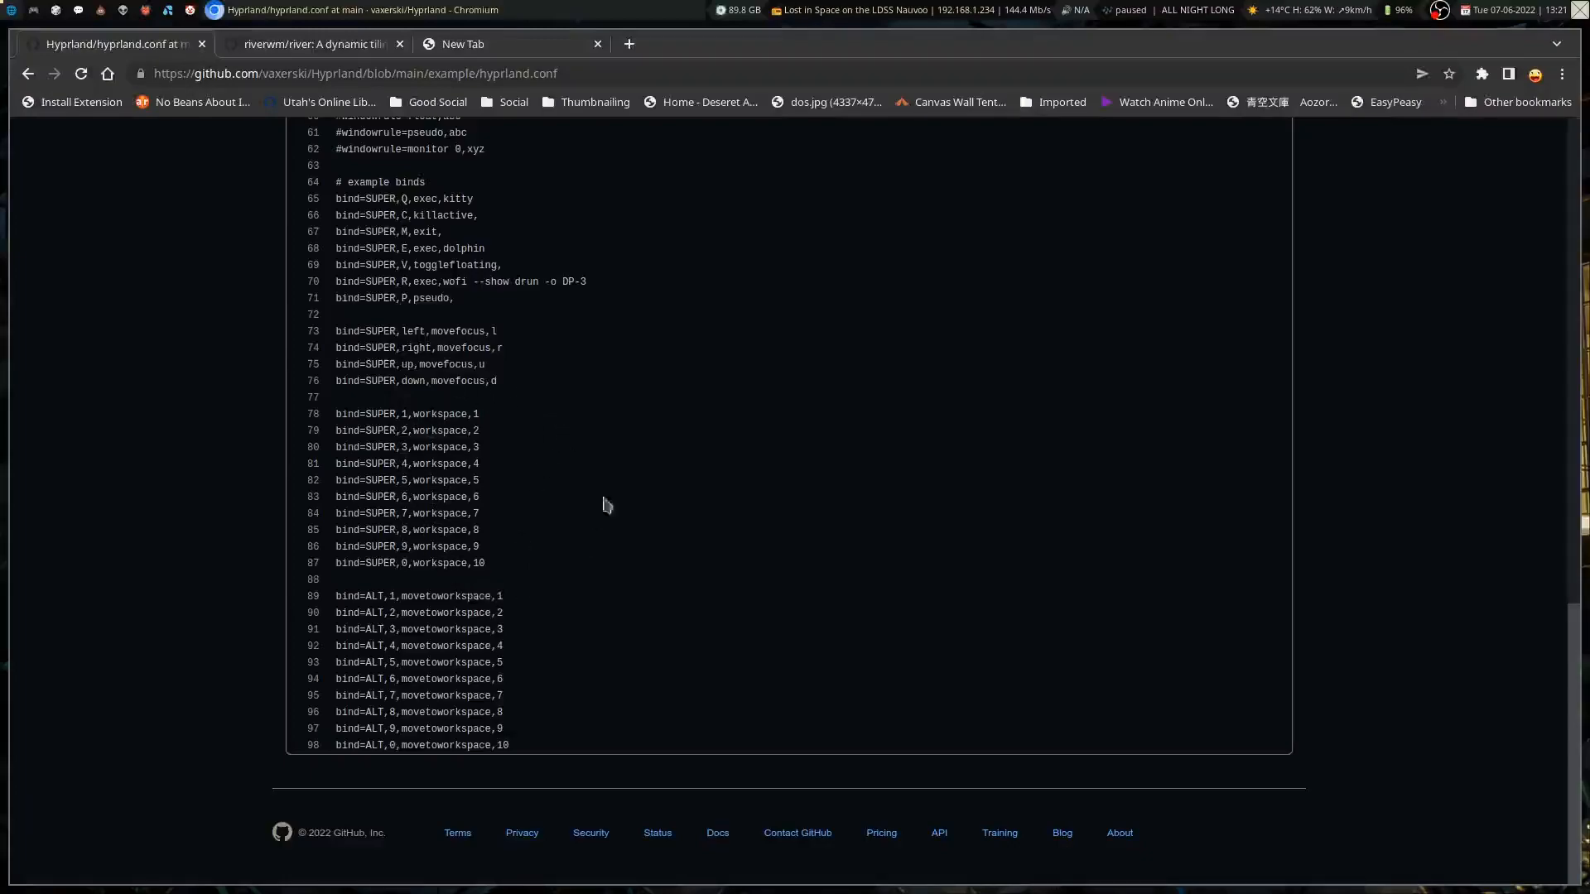
pyautogui.moveTo(416, 532)
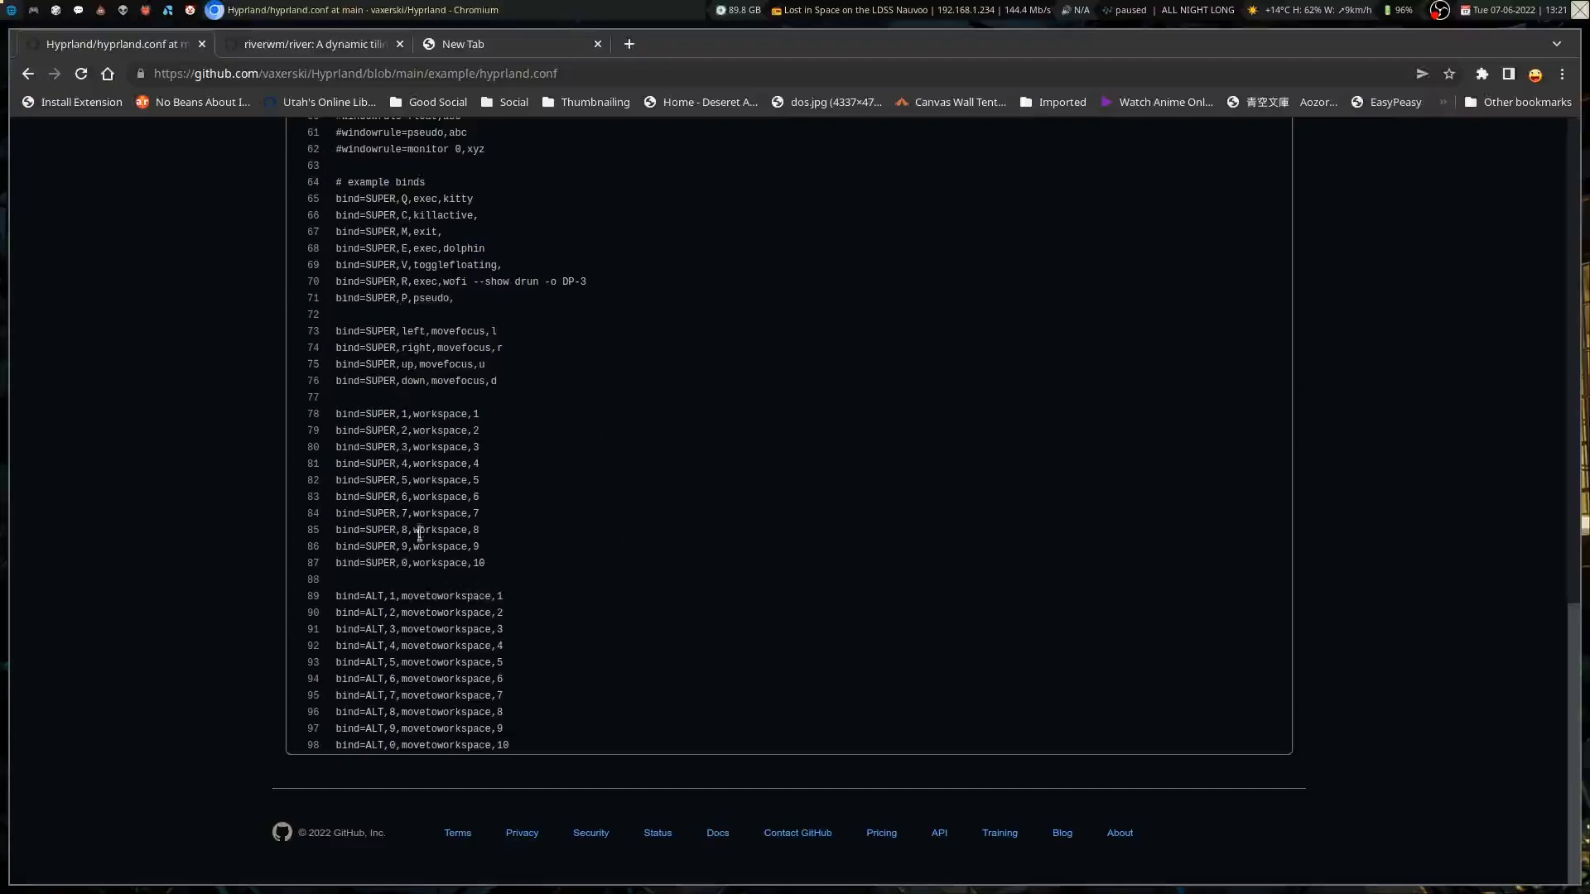
pyautogui.moveTo(520, 434)
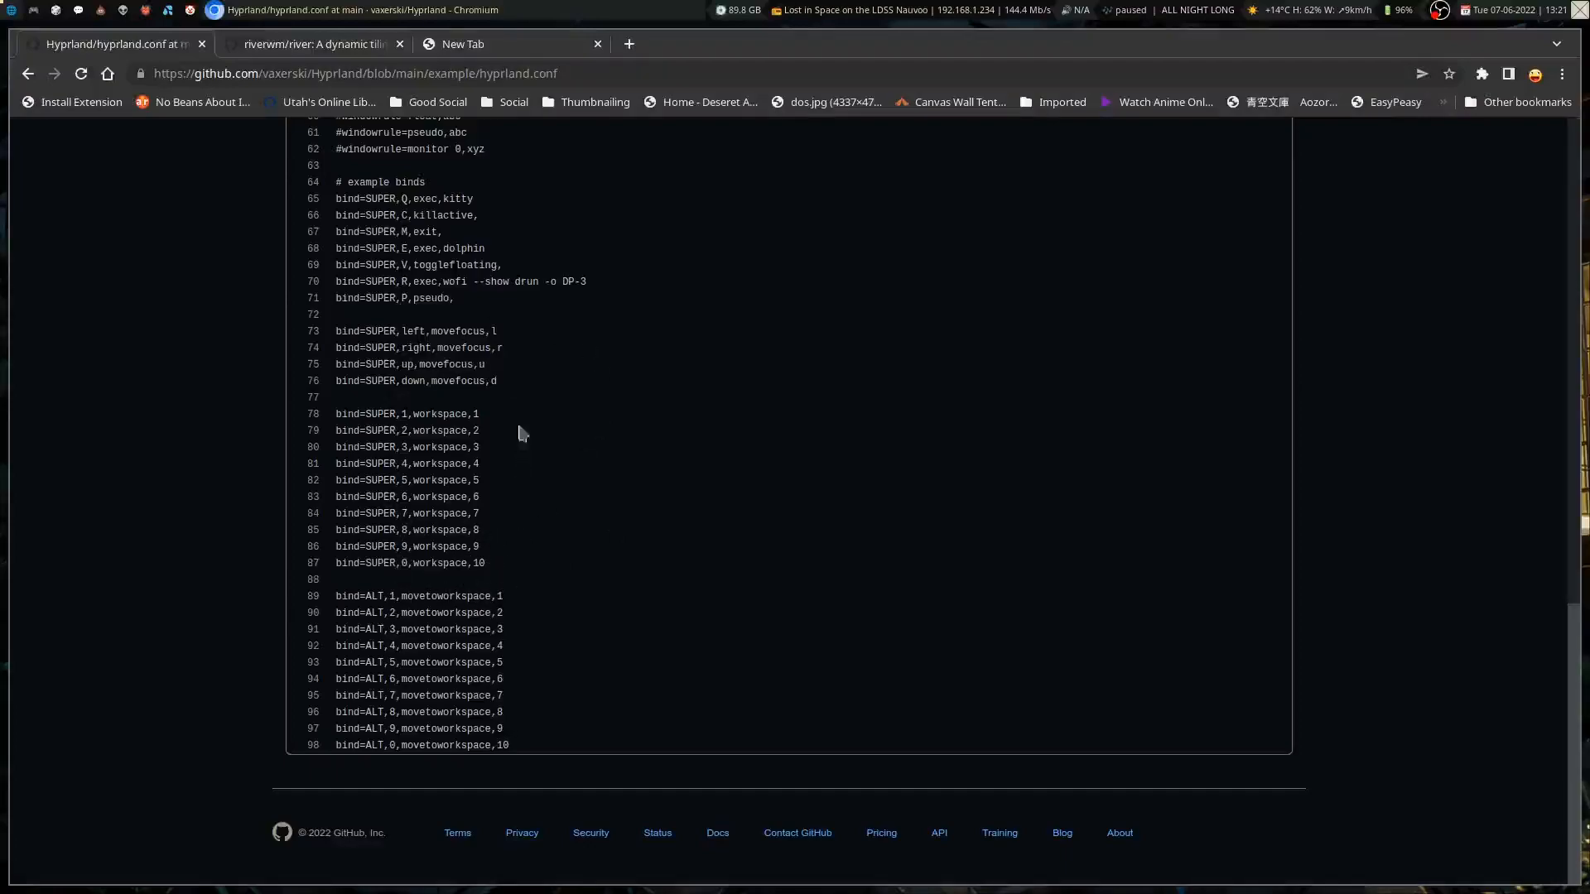
pyautogui.moveTo(432, 414)
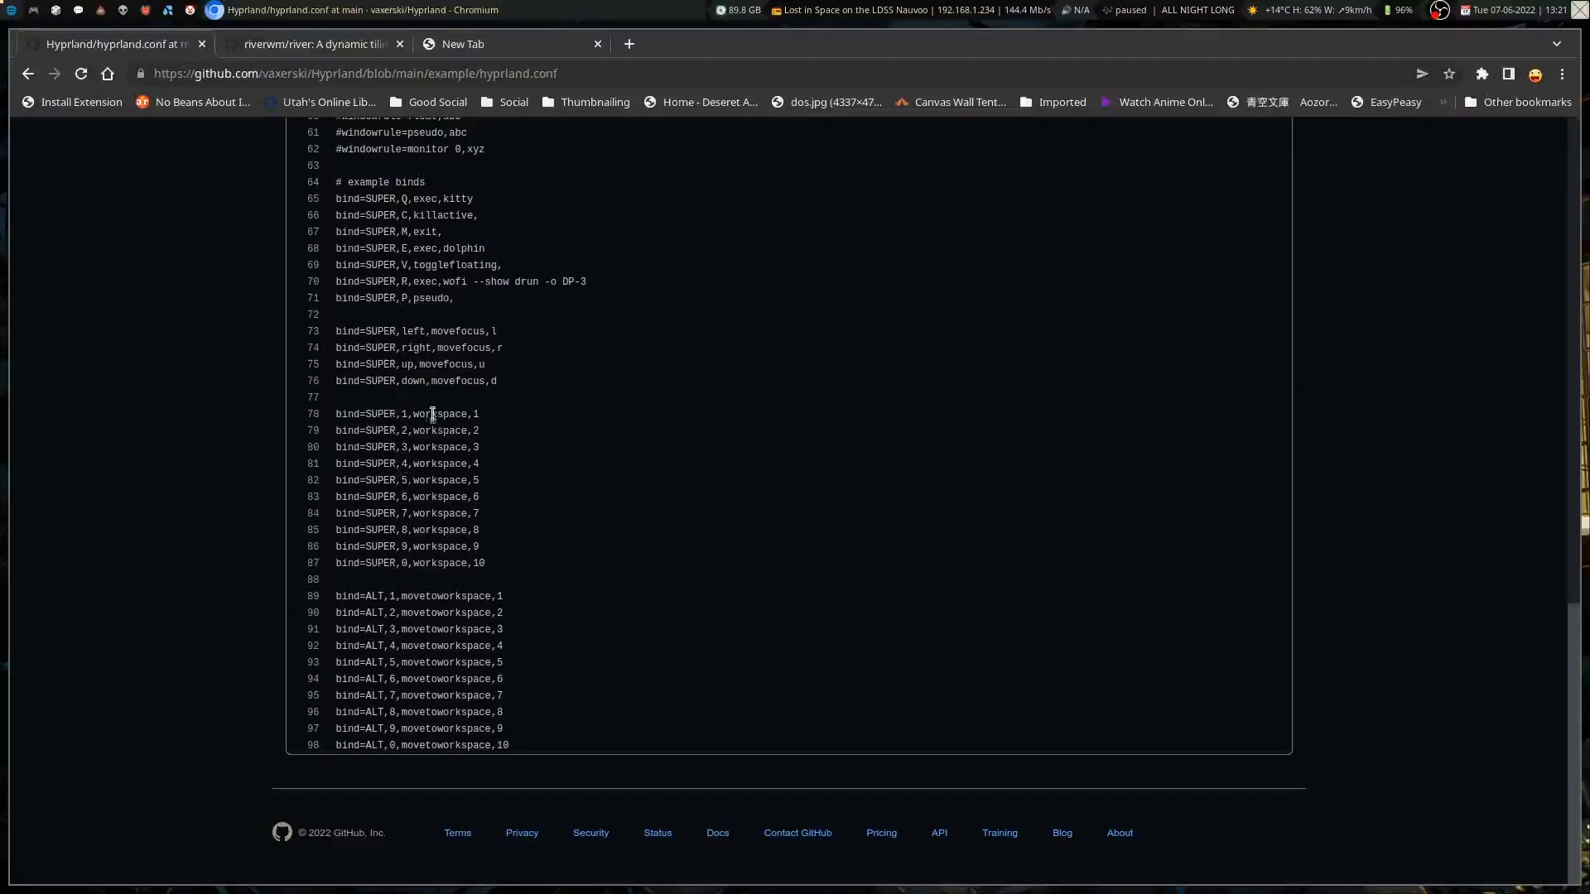
pyautogui.moveTo(481, 389)
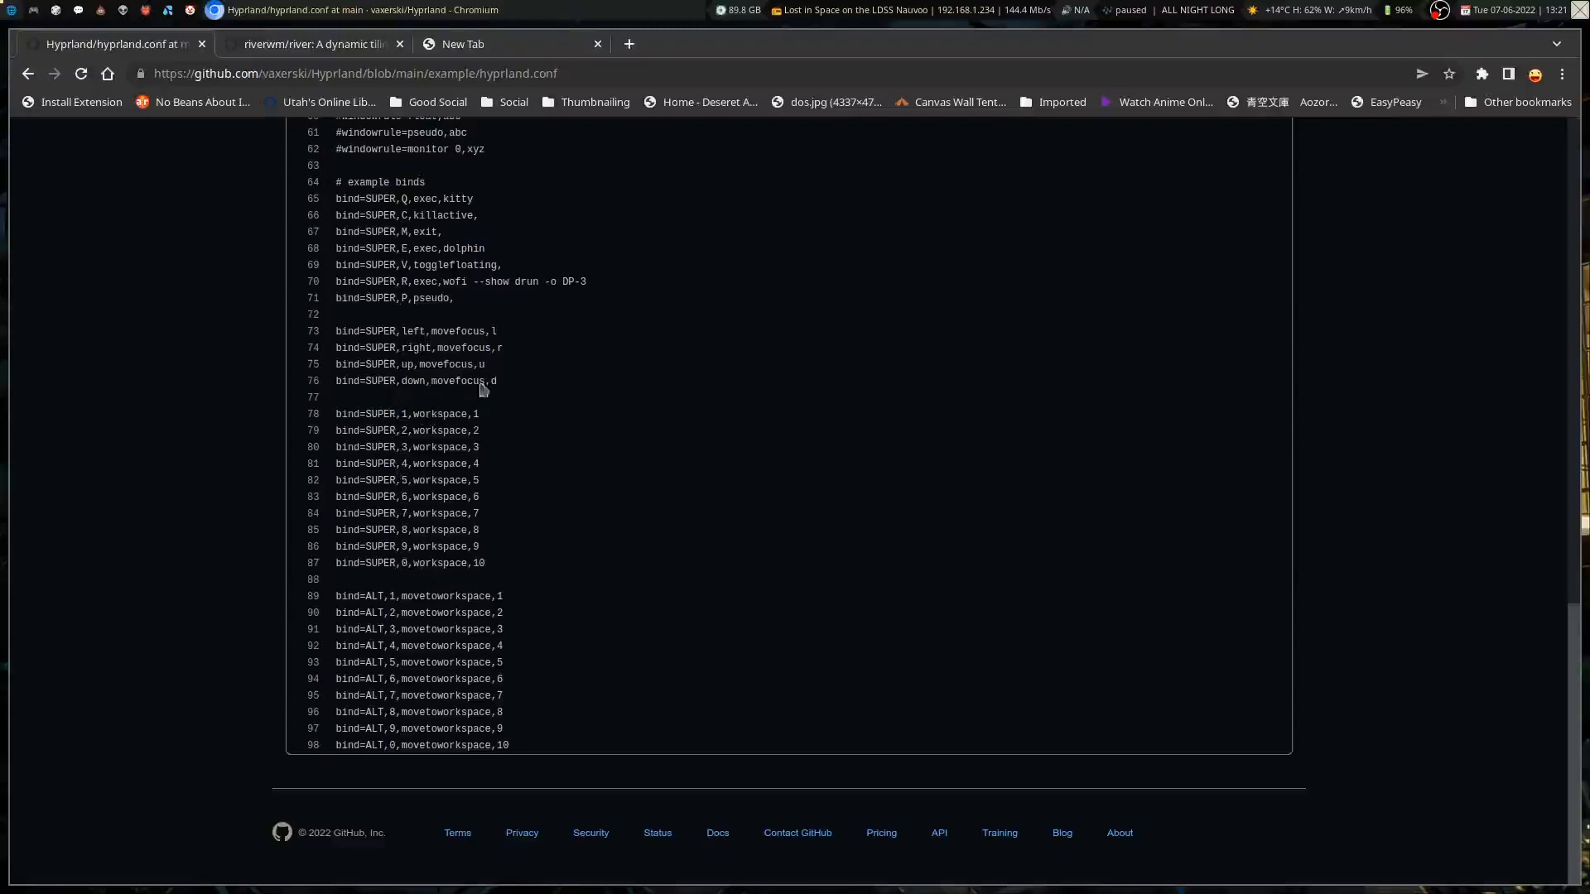
pyautogui.scroll(3)
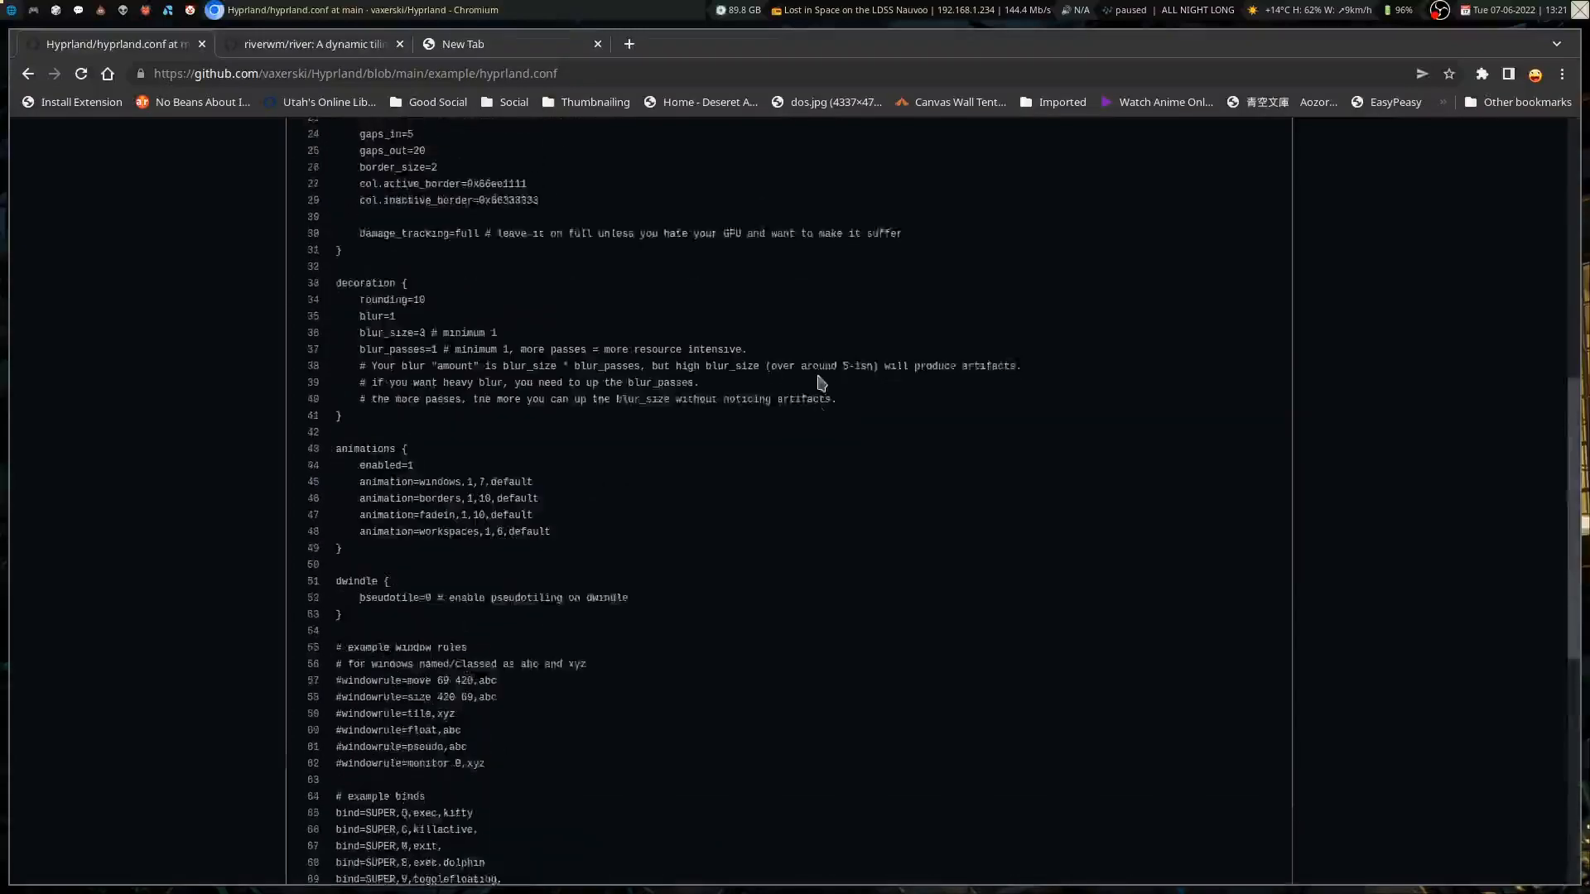
# - Highlight the monitor resolution and workspace=DP-1,1 lines in example hyprland.conf
pyautogui.scroll(3)
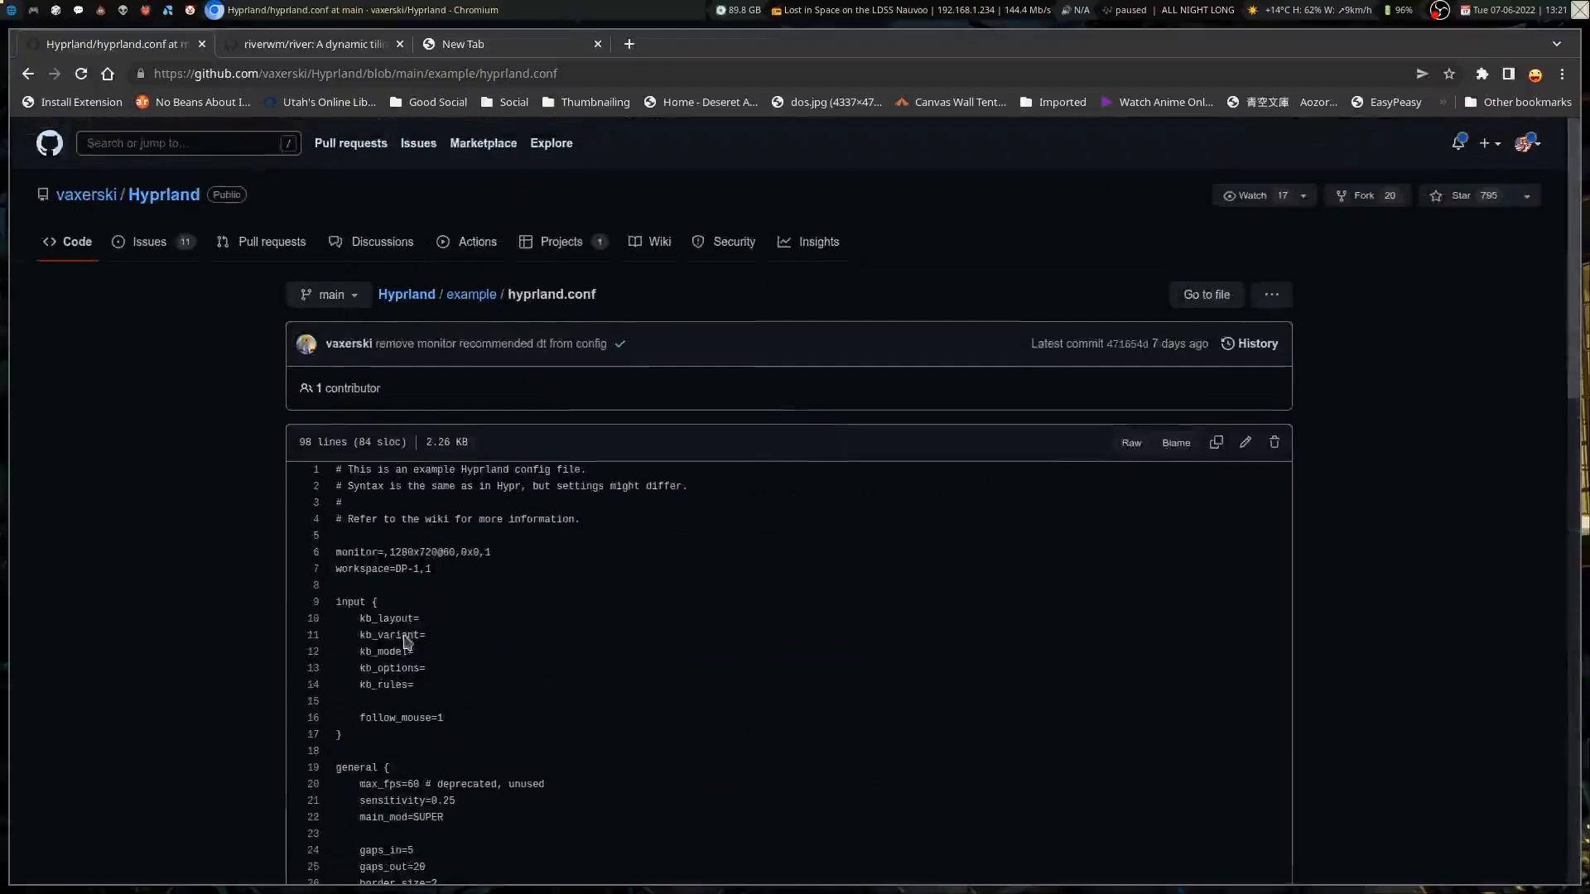
pyautogui.moveTo(563, 531)
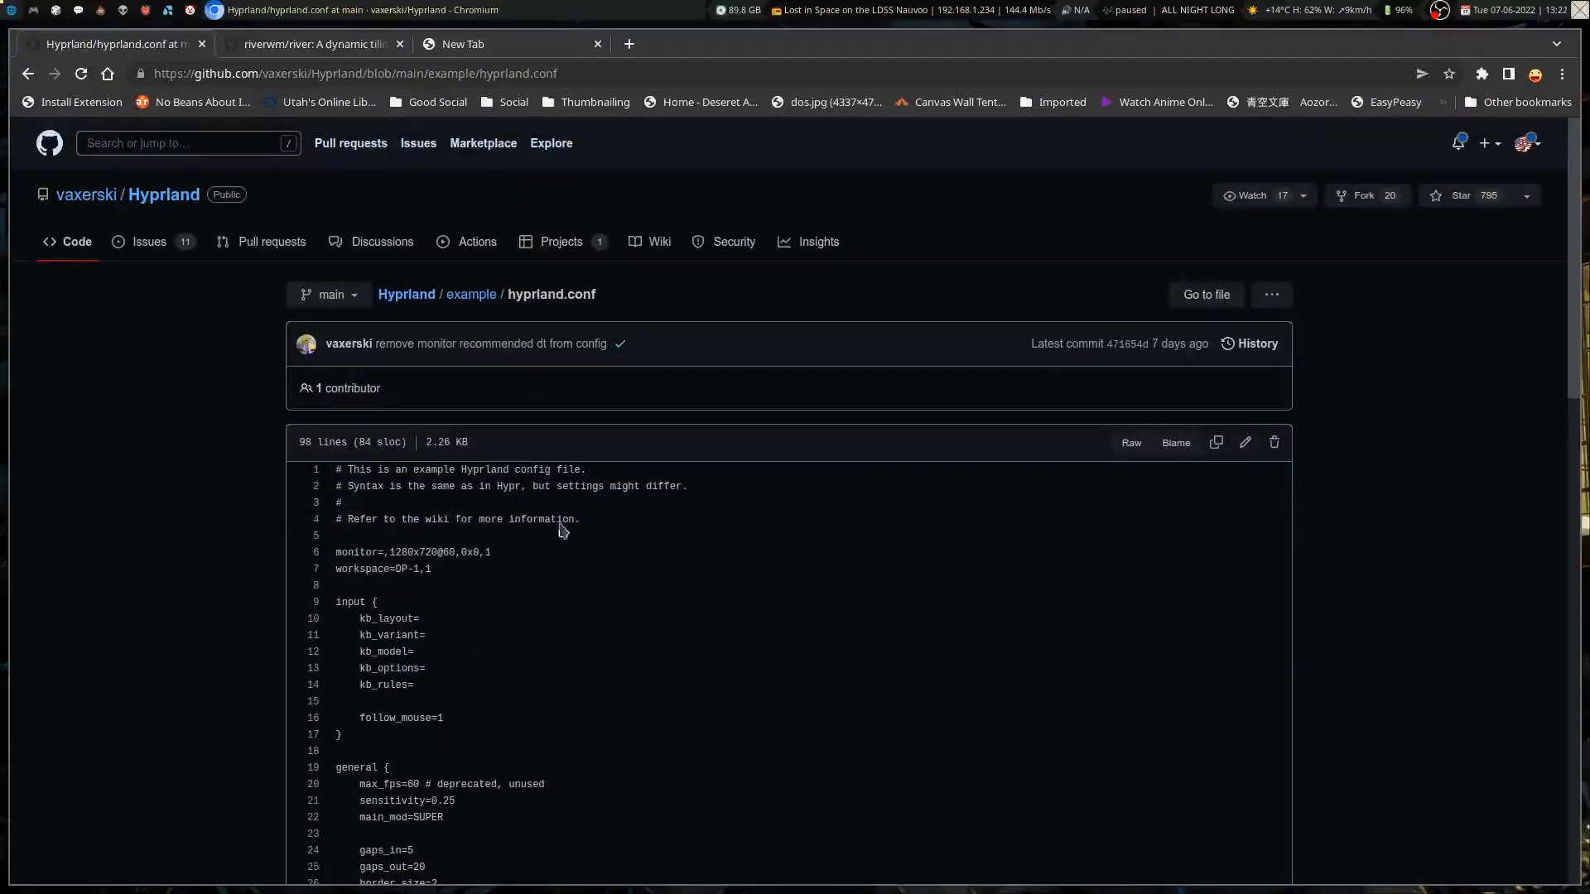
pyautogui.moveTo(315, 520)
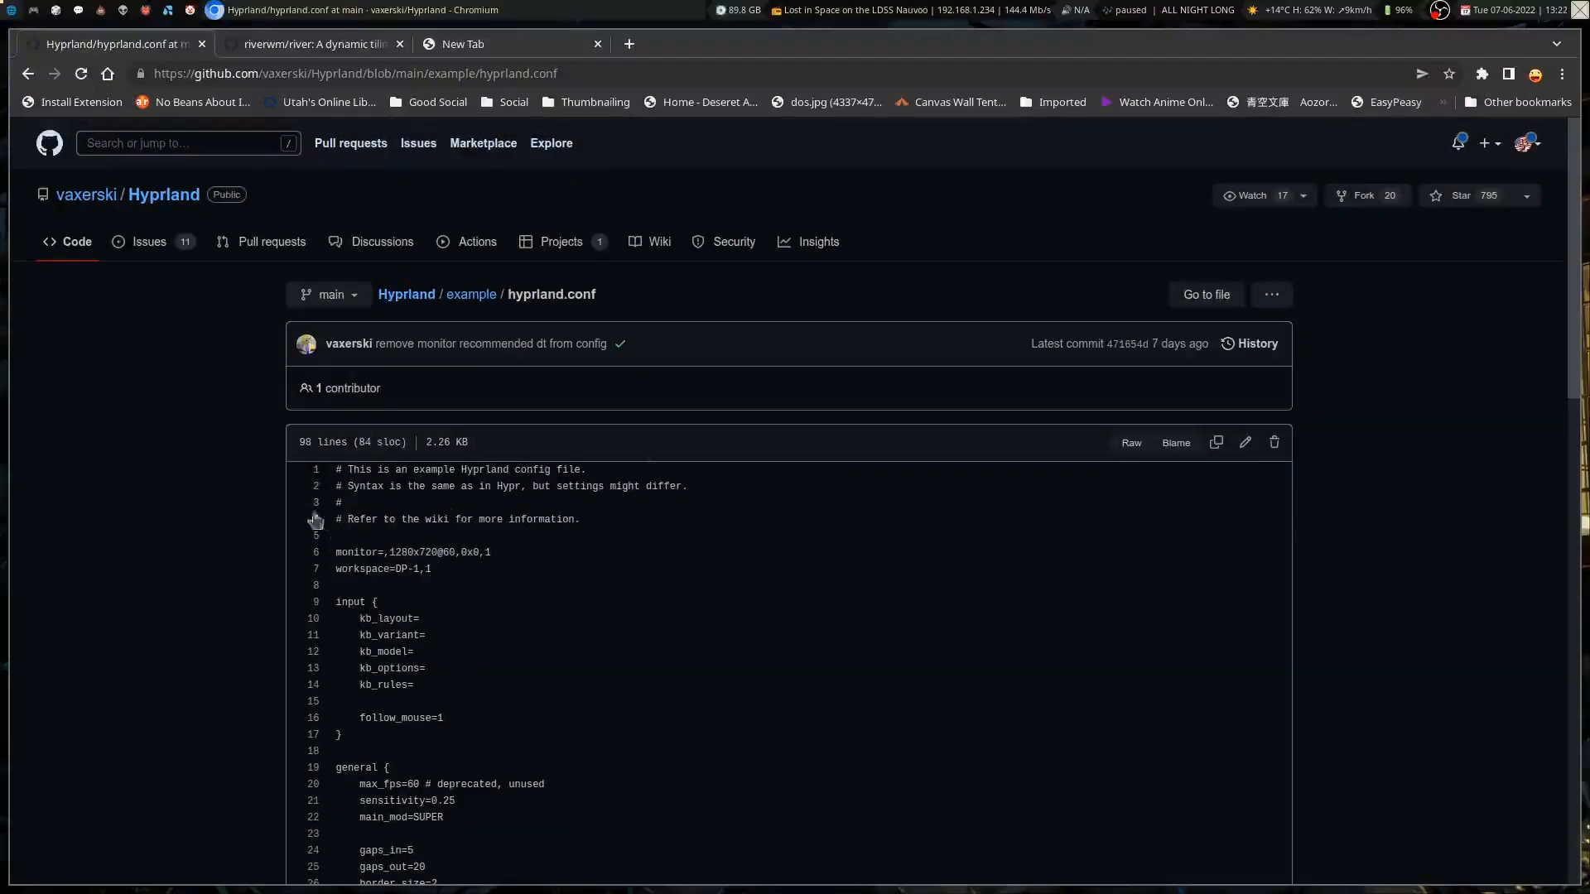
pyautogui.doubleClick(410, 551)
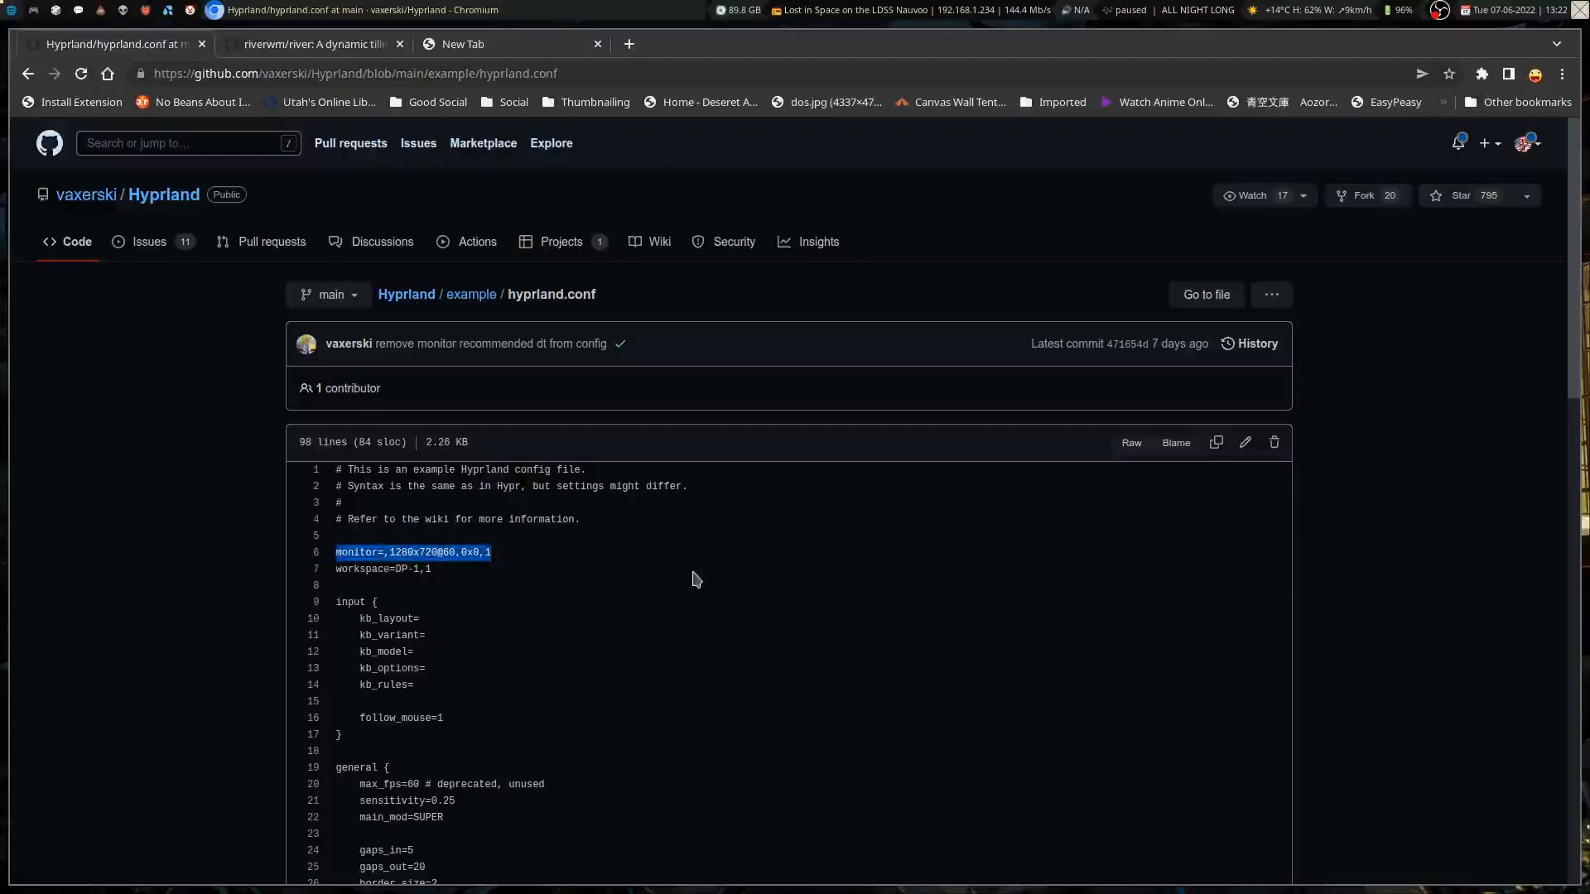
pyautogui.click(438, 569)
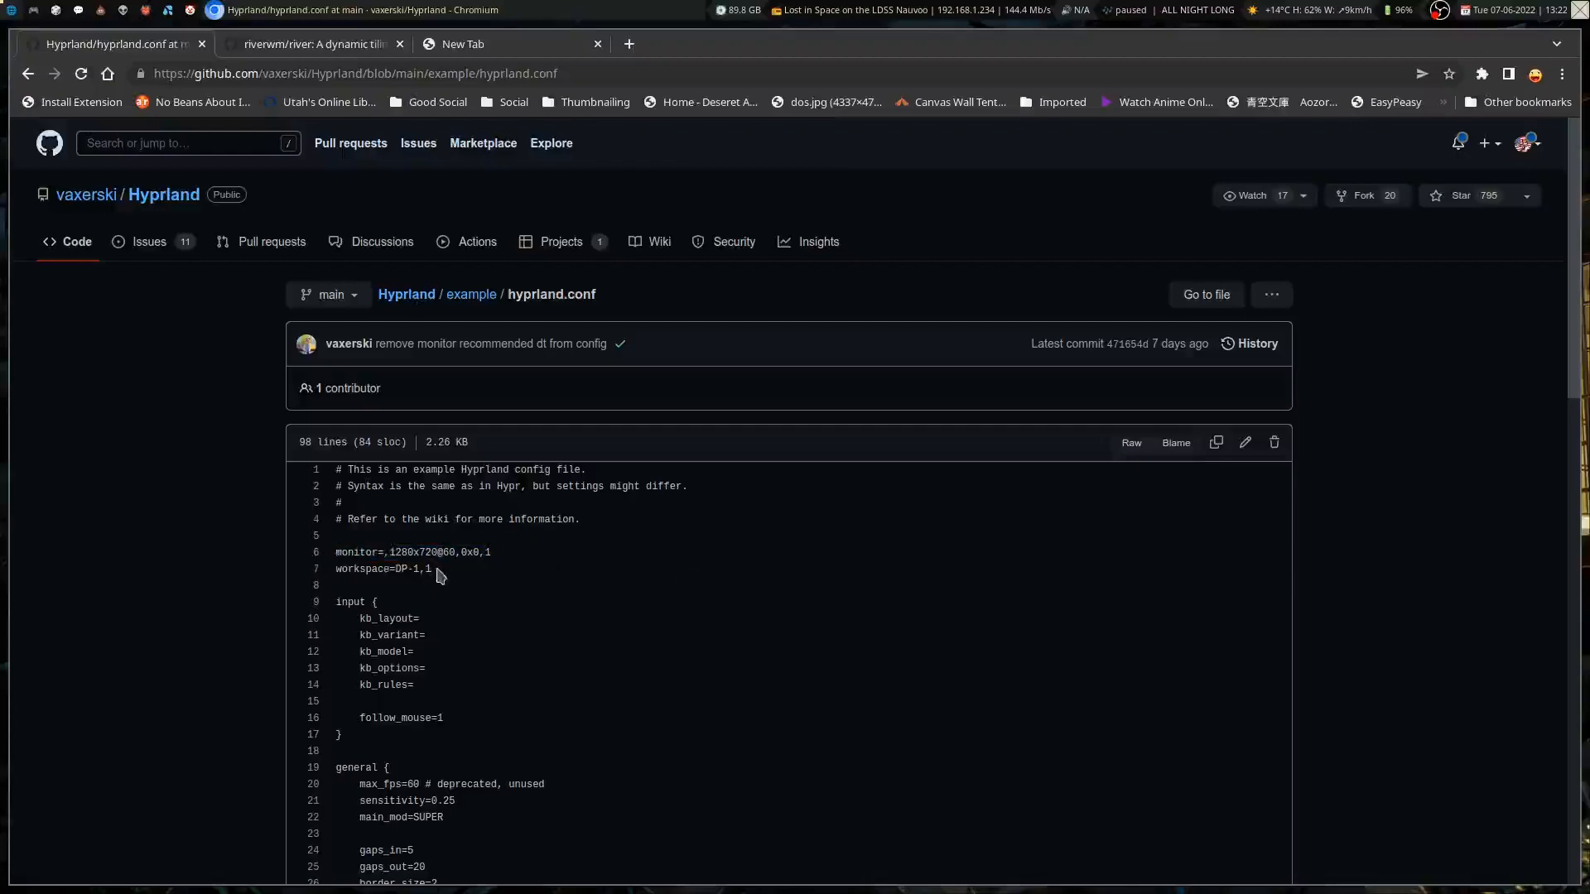
pyautogui.doubleClick(380, 569)
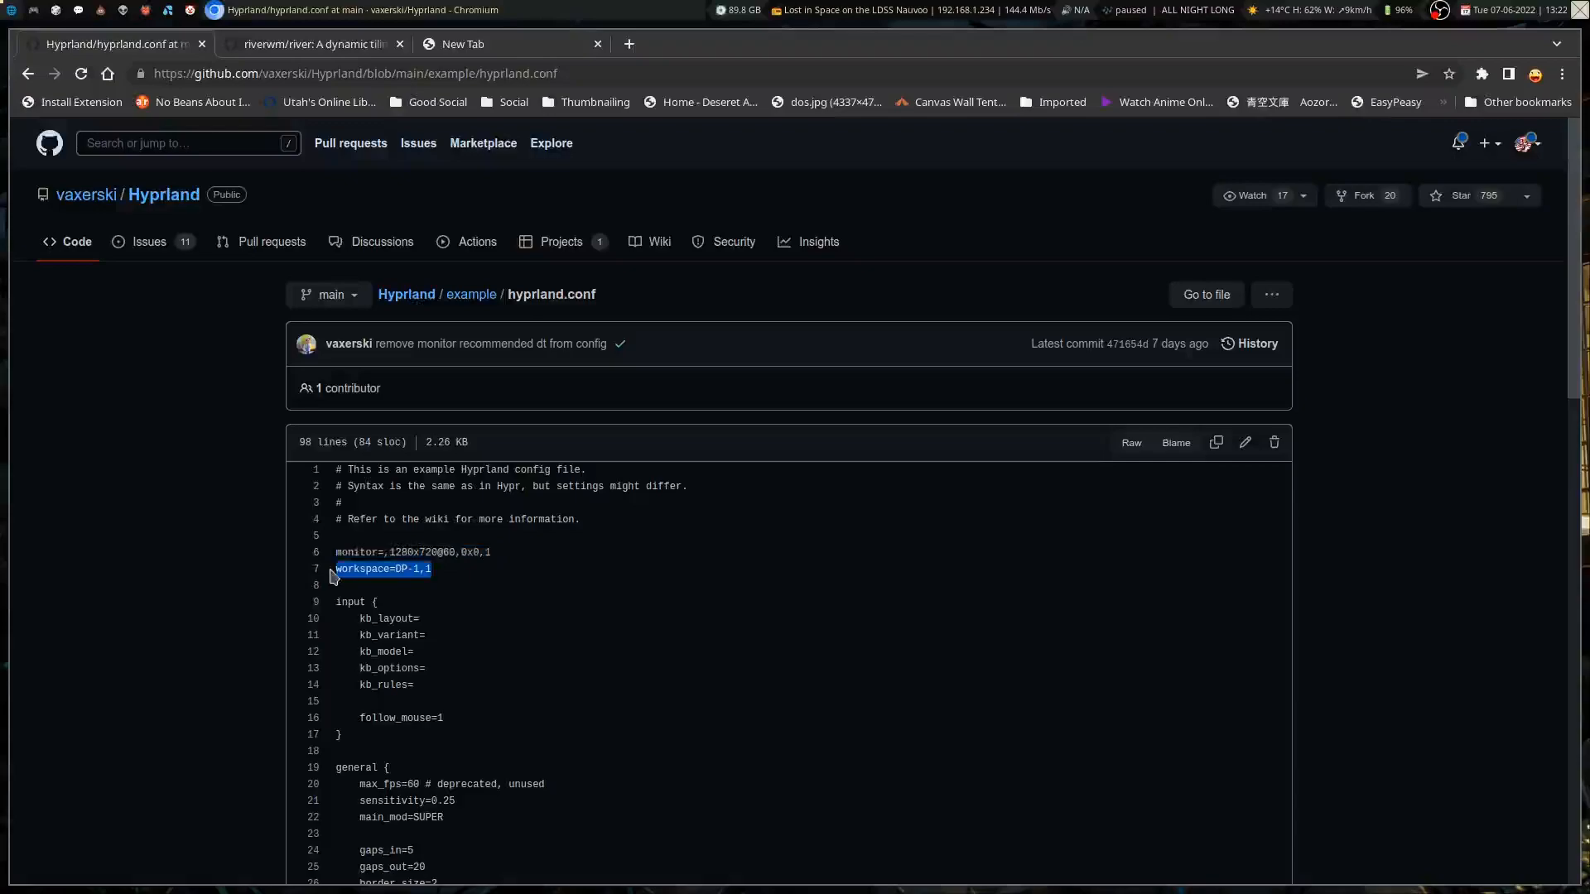
# - Scroll the example config down to the keybinds and back to the top
pyautogui.scroll(-3)
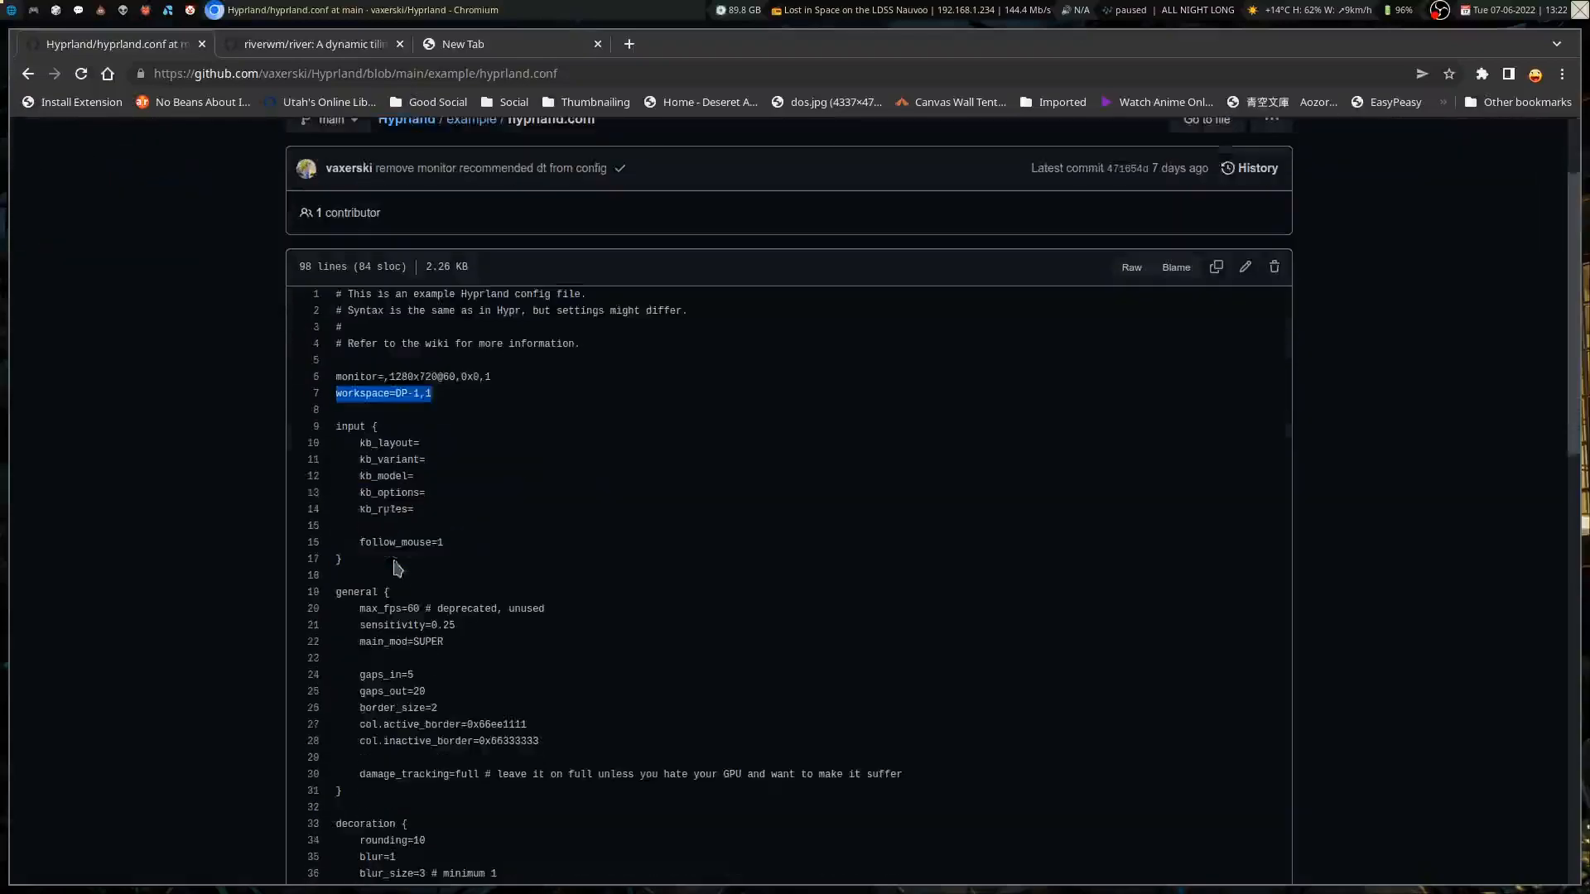
pyautogui.scroll(-3)
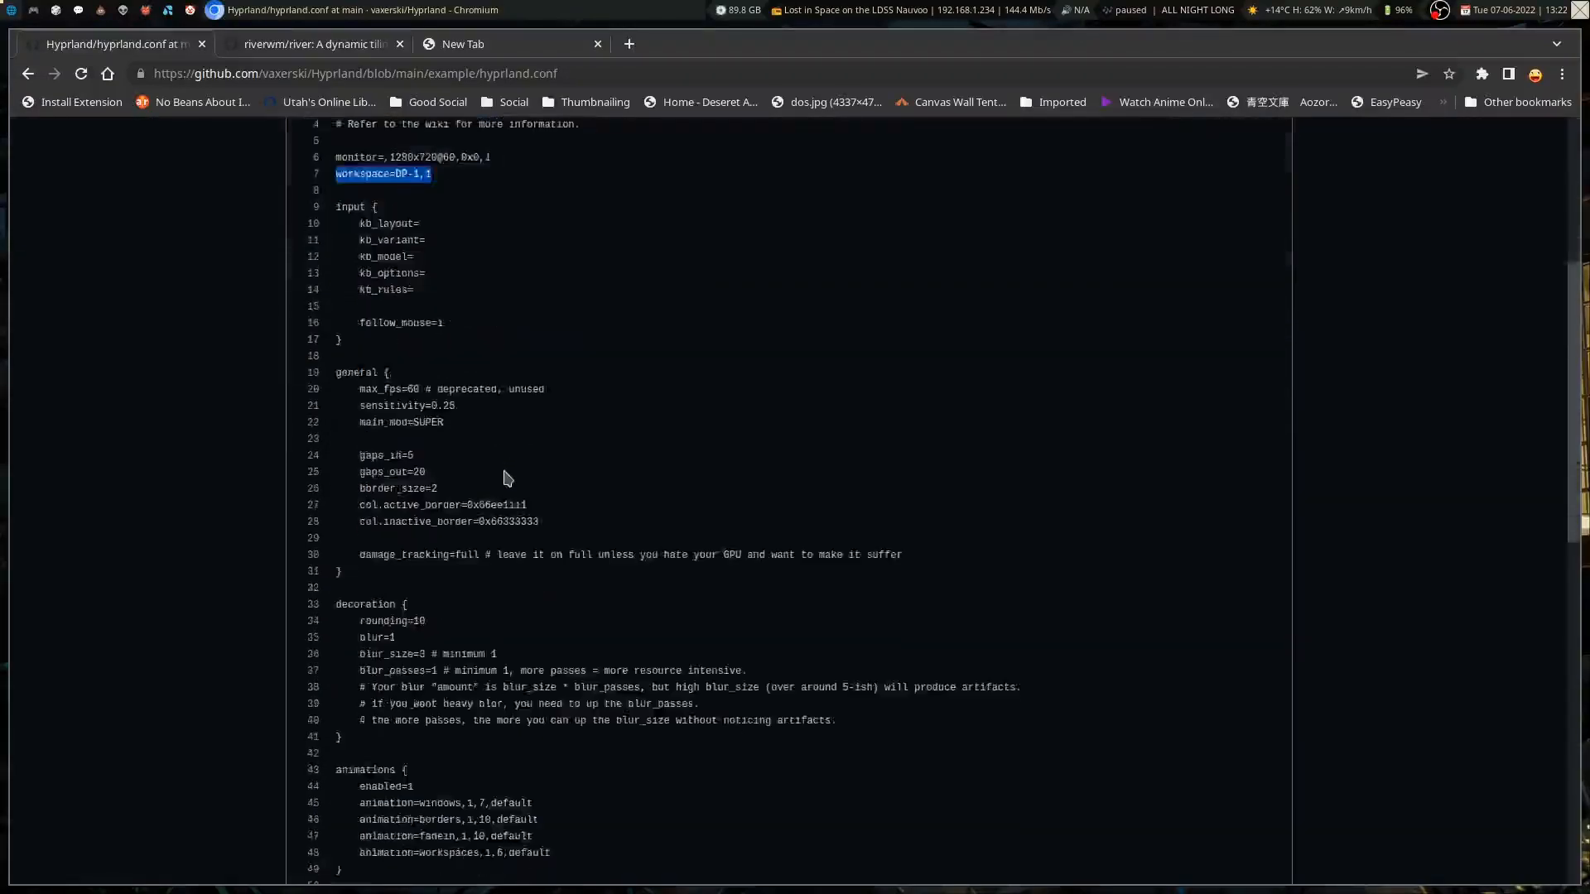
pyautogui.scroll(-3)
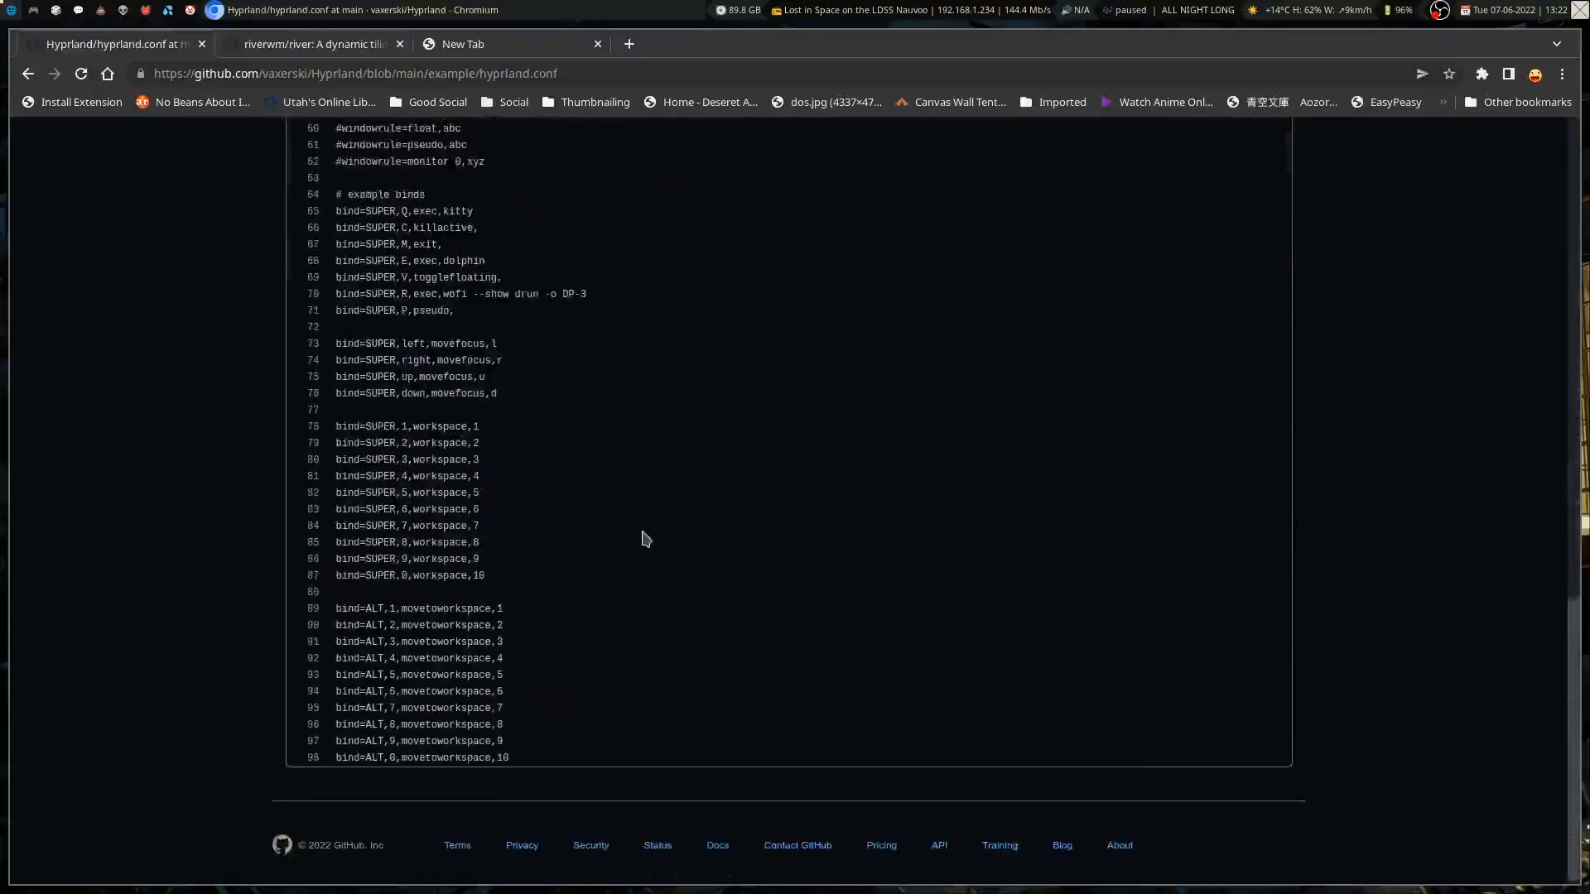
pyautogui.scroll(3)
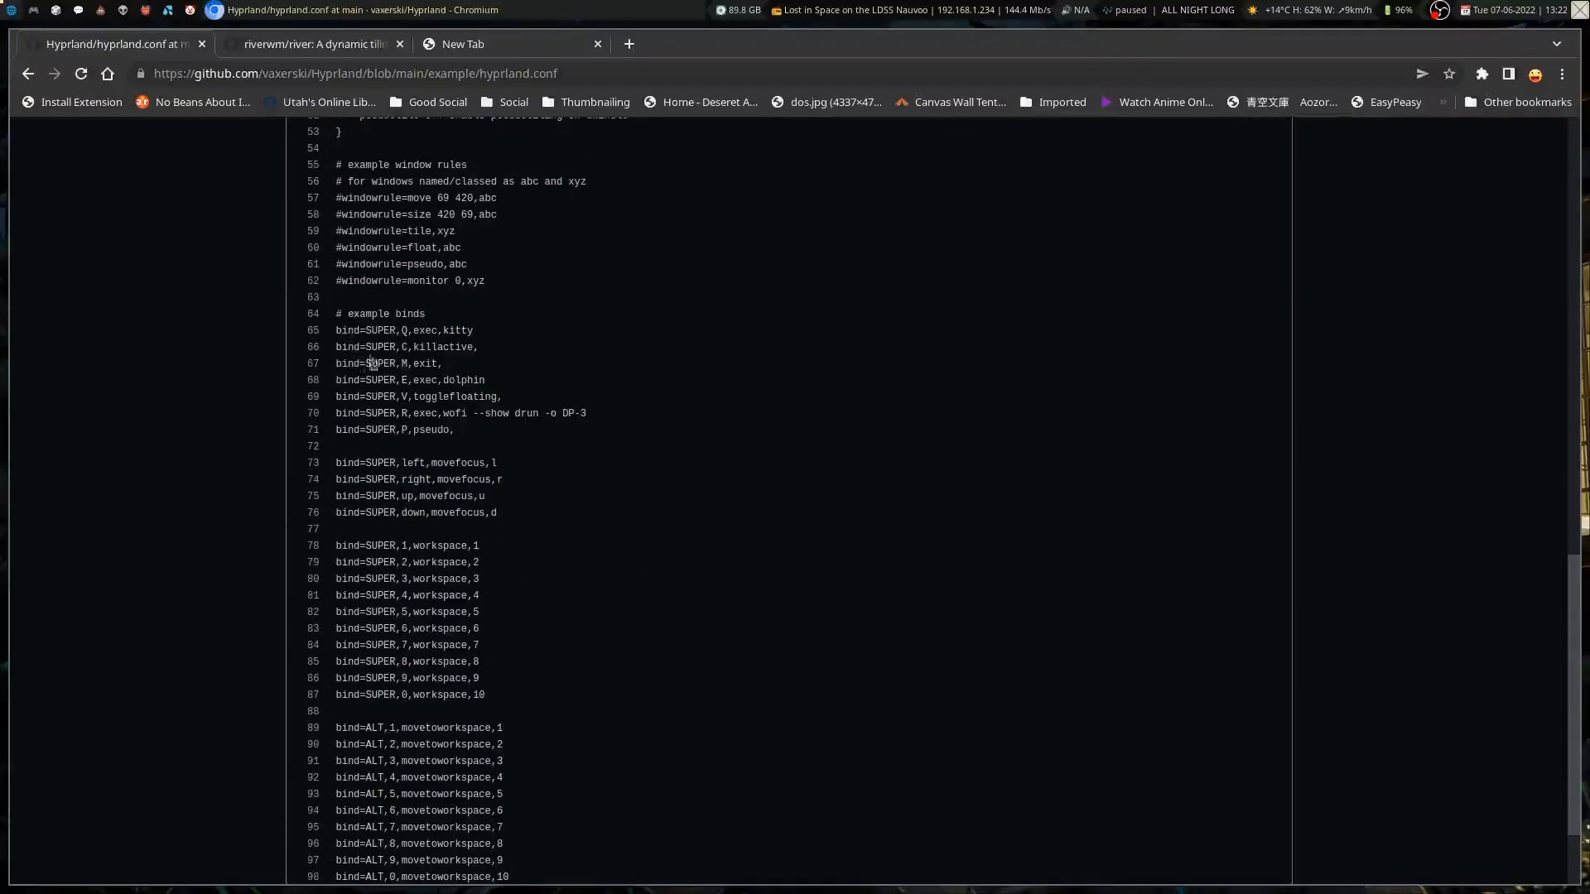
pyautogui.moveTo(453, 532)
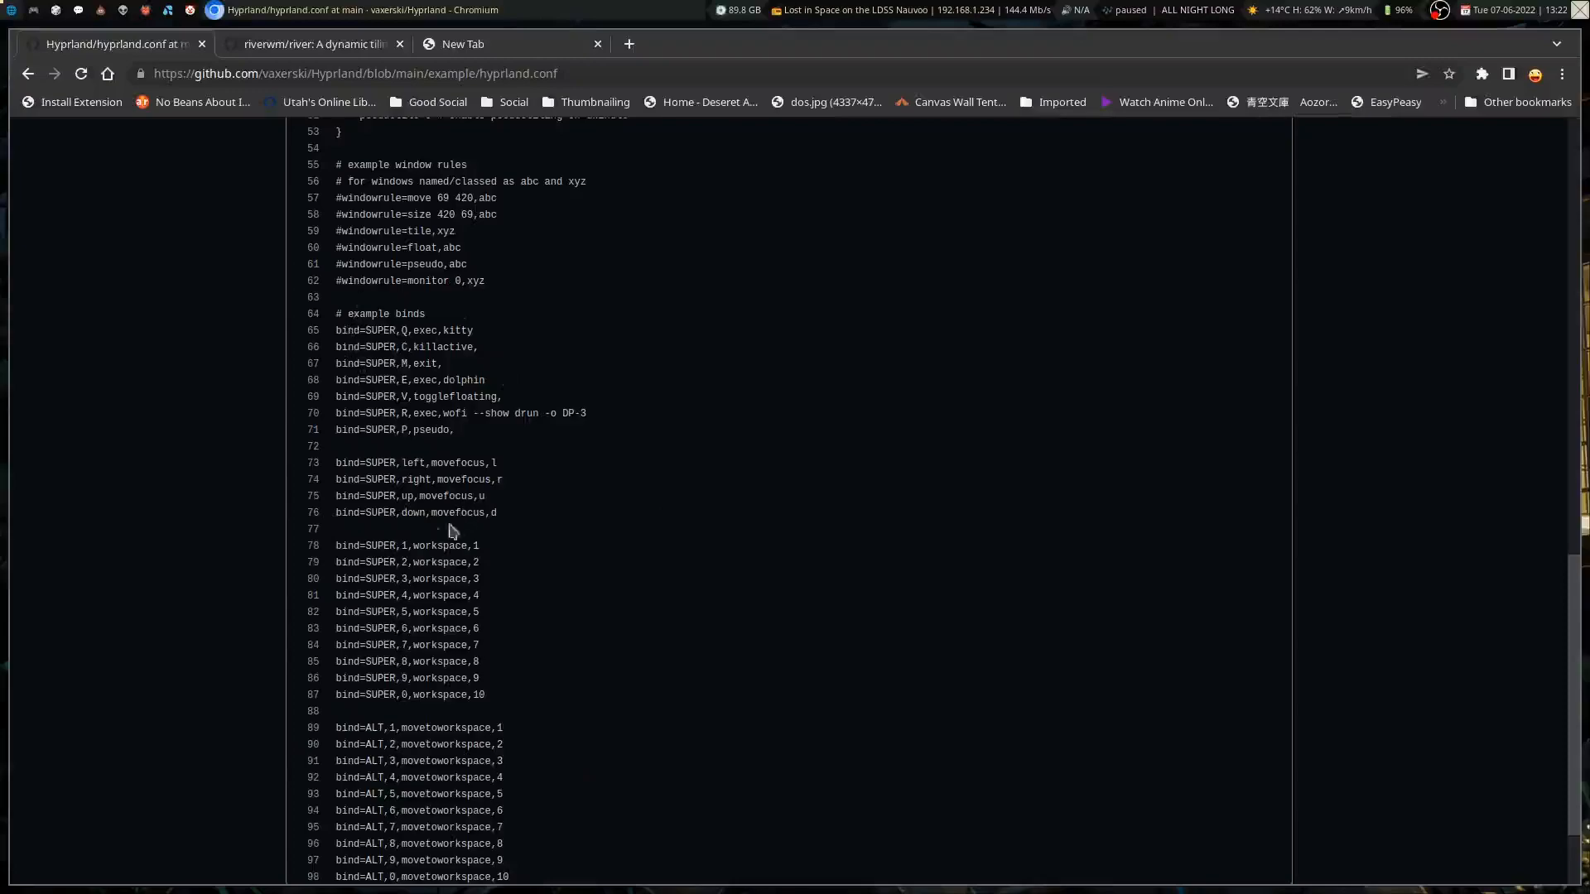
pyautogui.scroll(3)
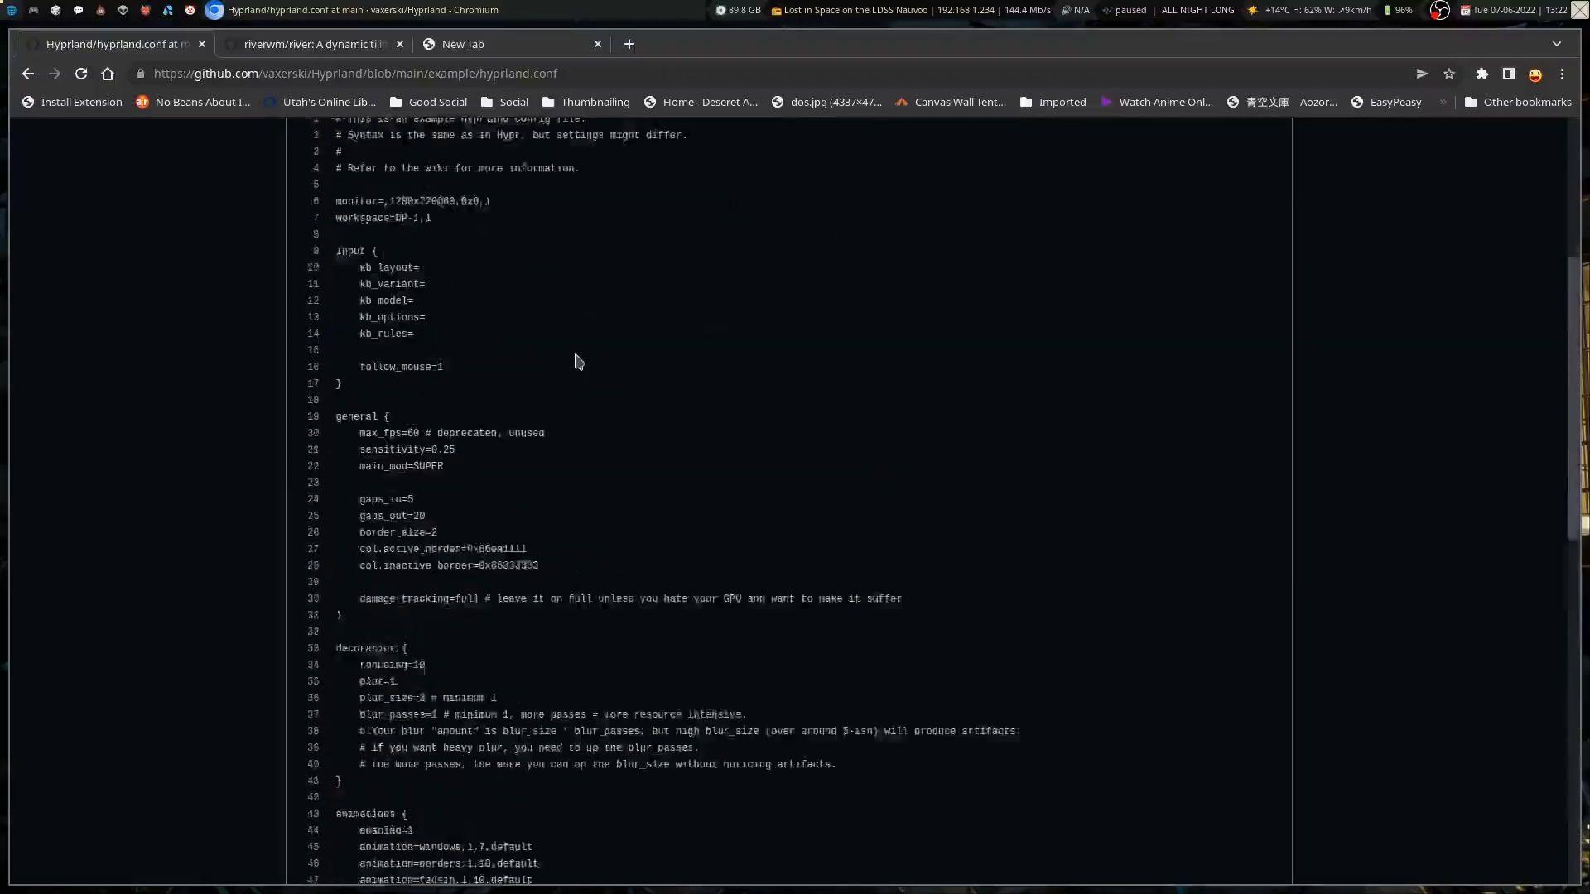
pyautogui.scroll(3)
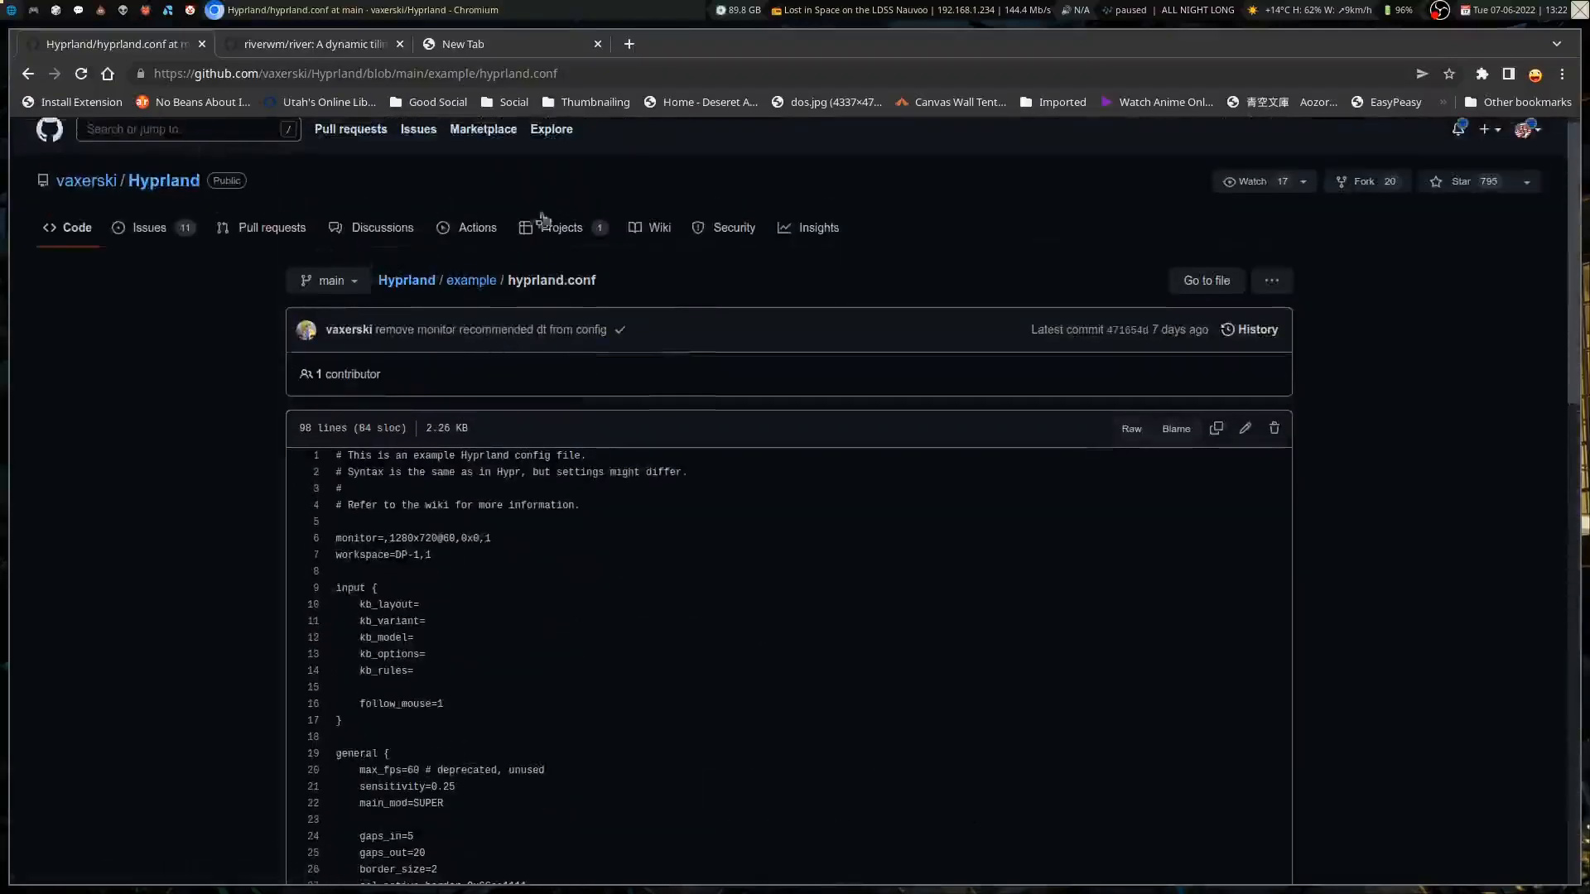
# - Open the Hyprland wiki home page and skim the Advanced config page
pyautogui.click(656, 227)
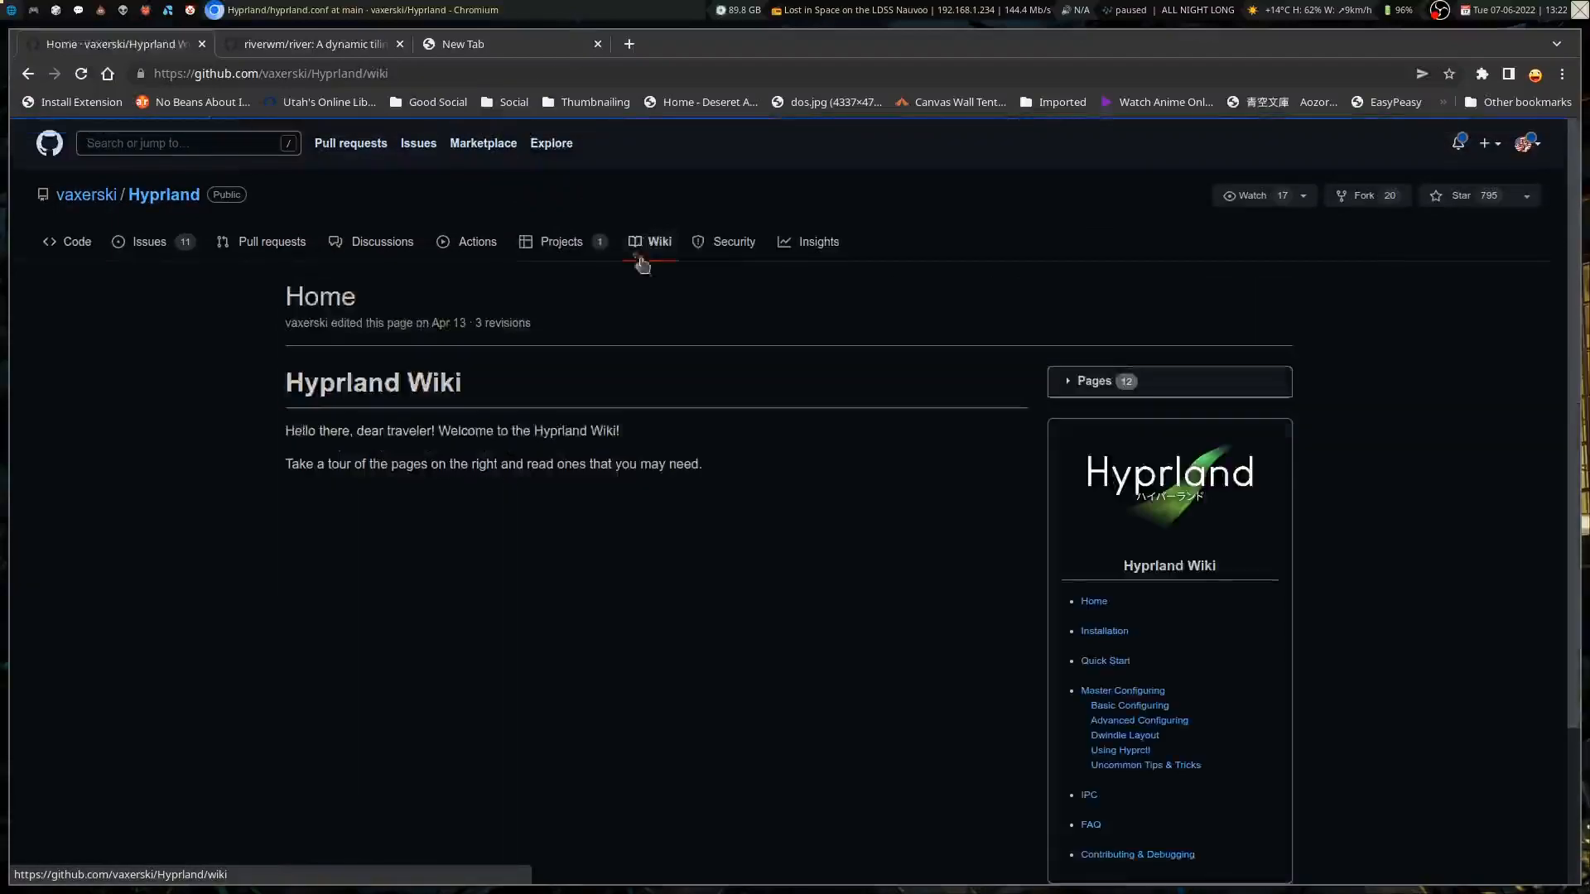
pyautogui.scroll(-3)
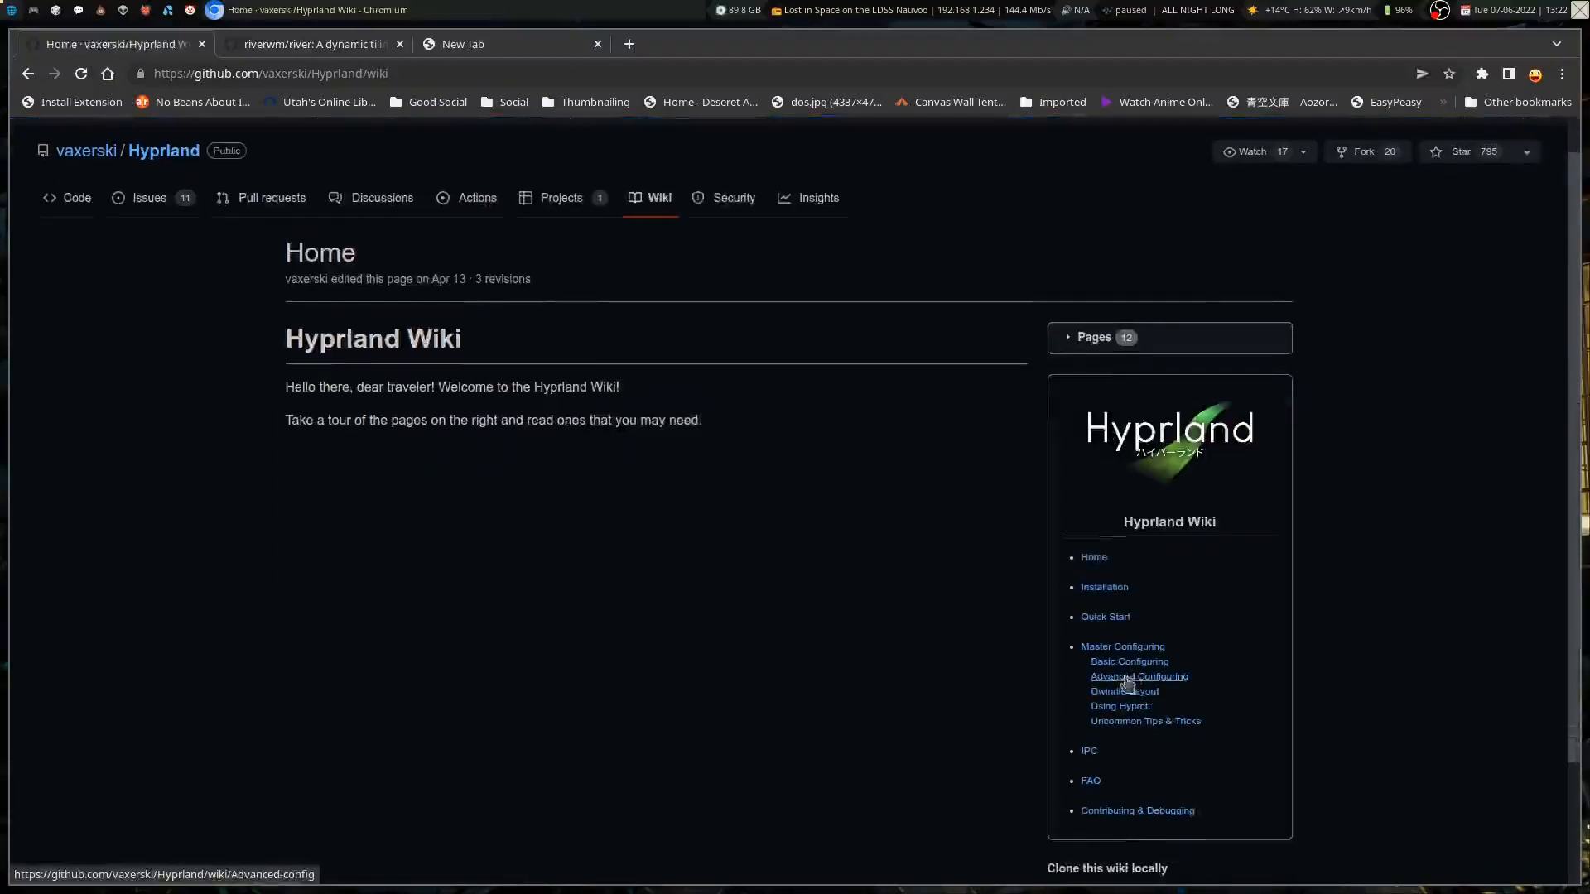
pyautogui.moveTo(1128, 660)
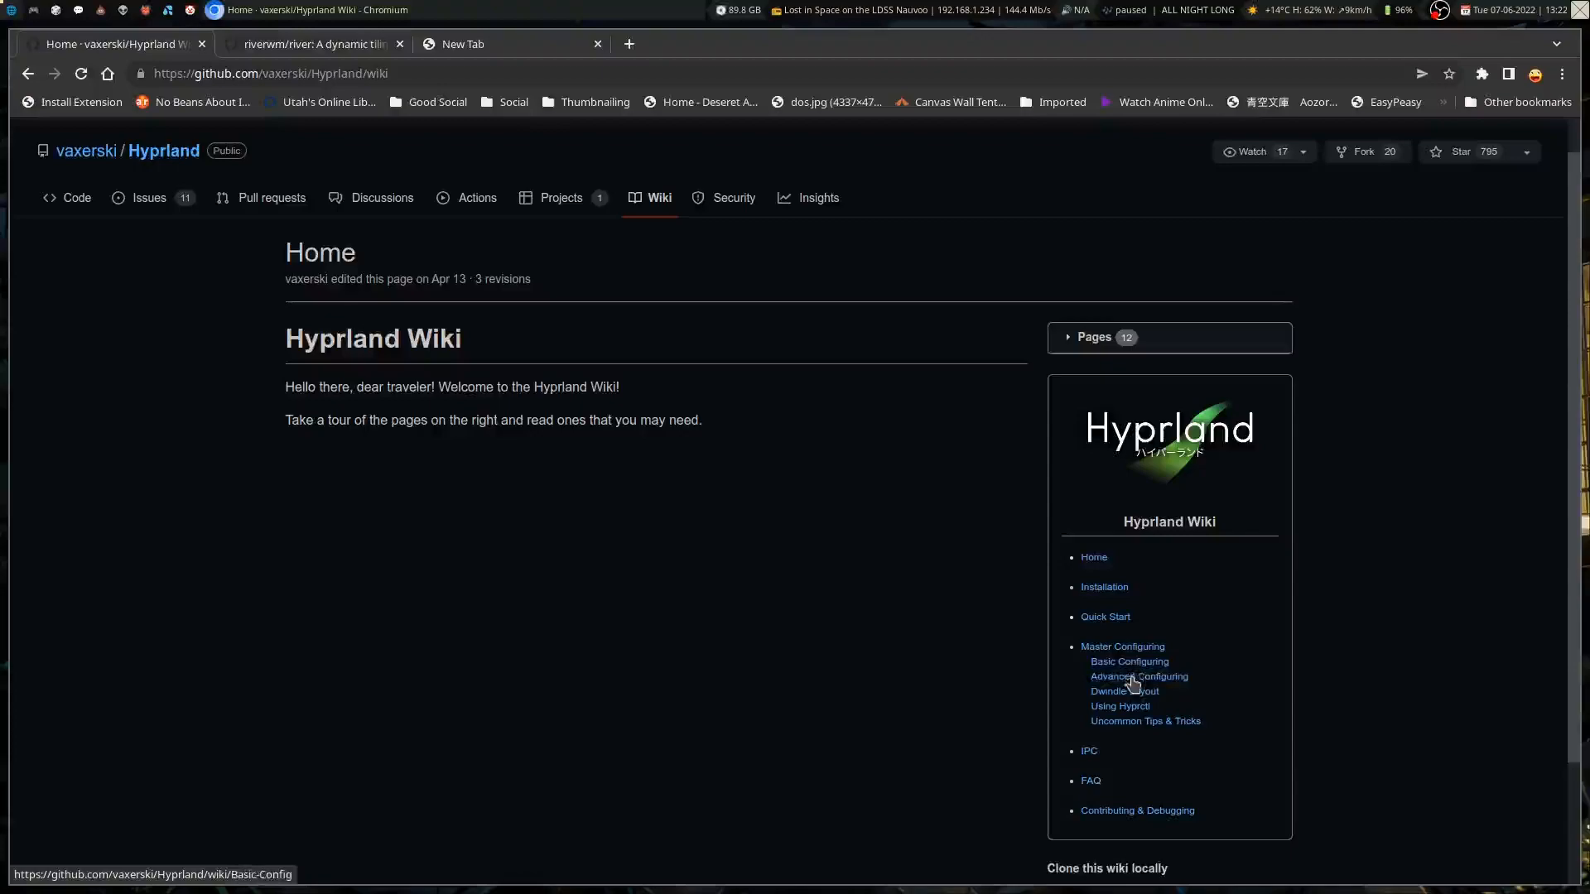
pyautogui.click(1138, 676)
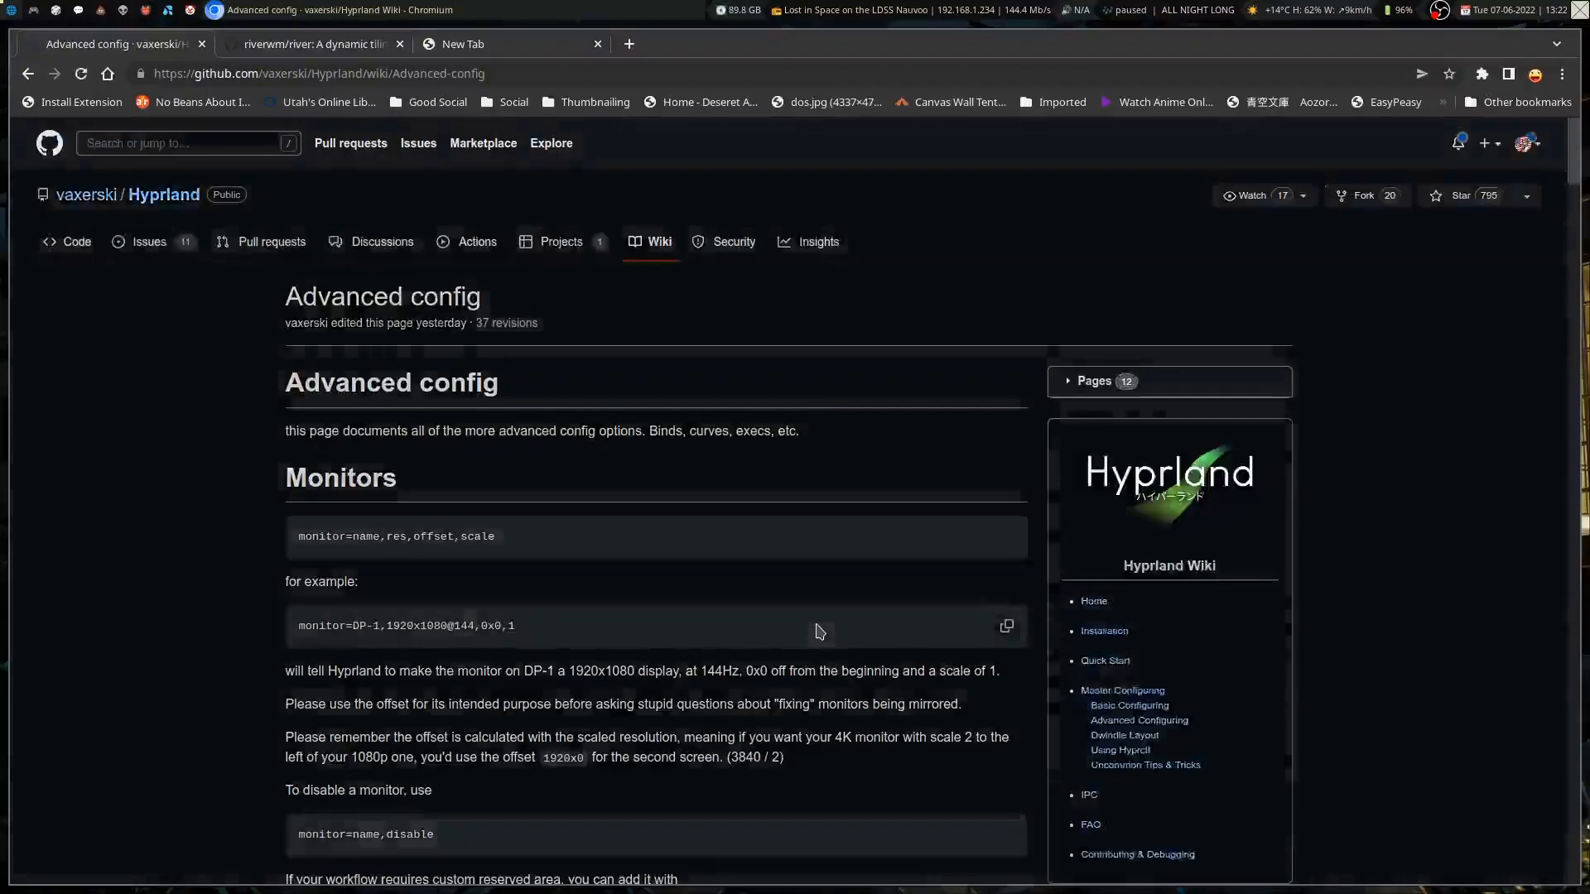
pyautogui.scroll(-3)
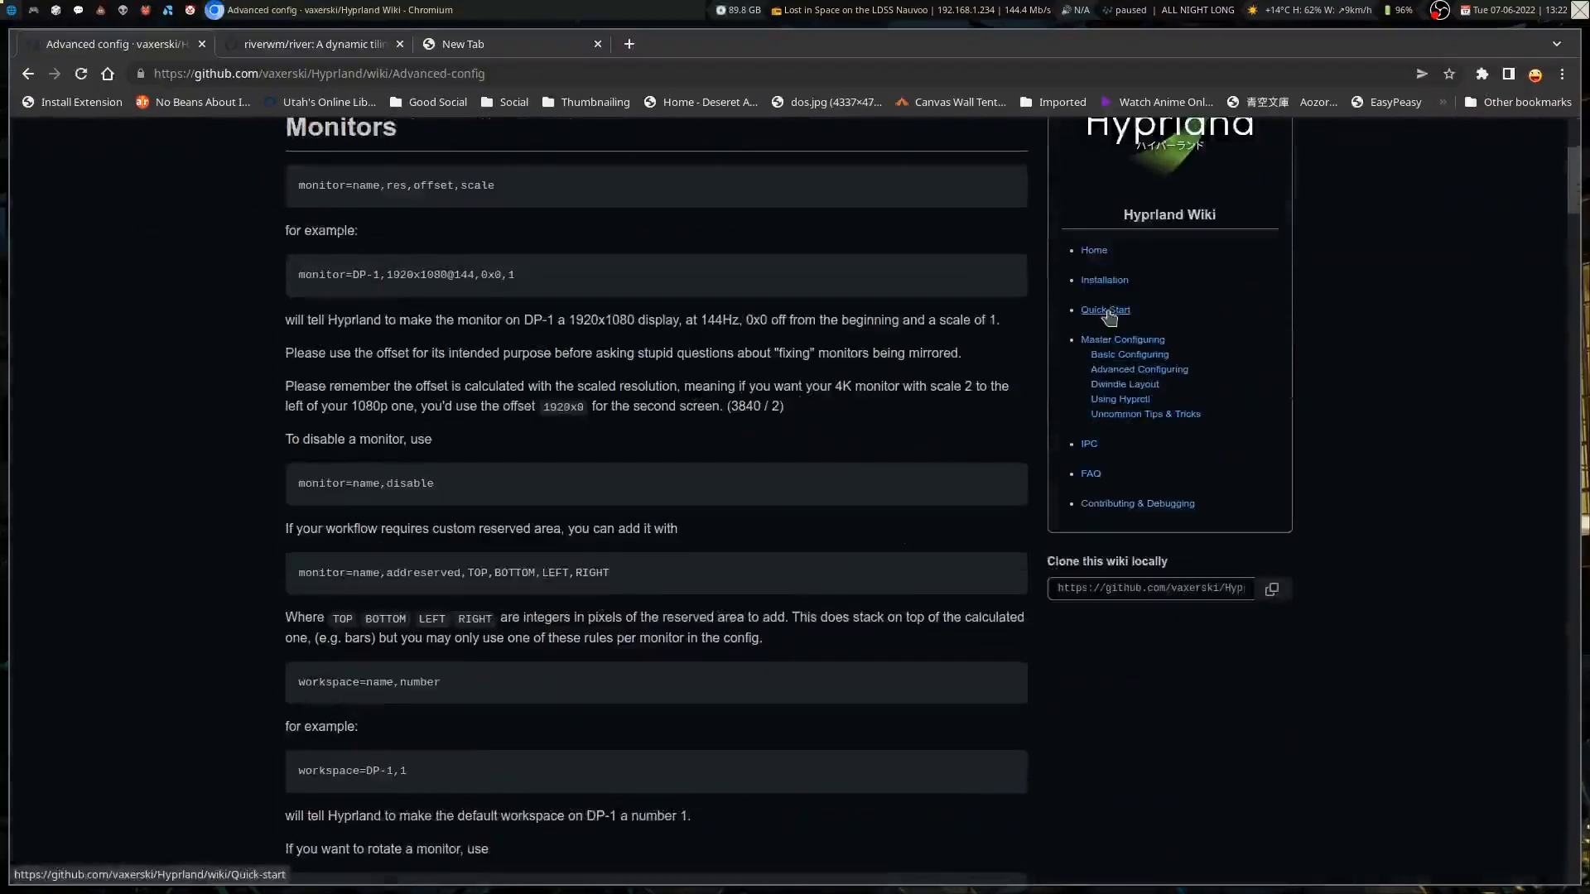
# - Visit the Quick start and Configuring Hyprland wiki pages
pyautogui.click(1105, 311)
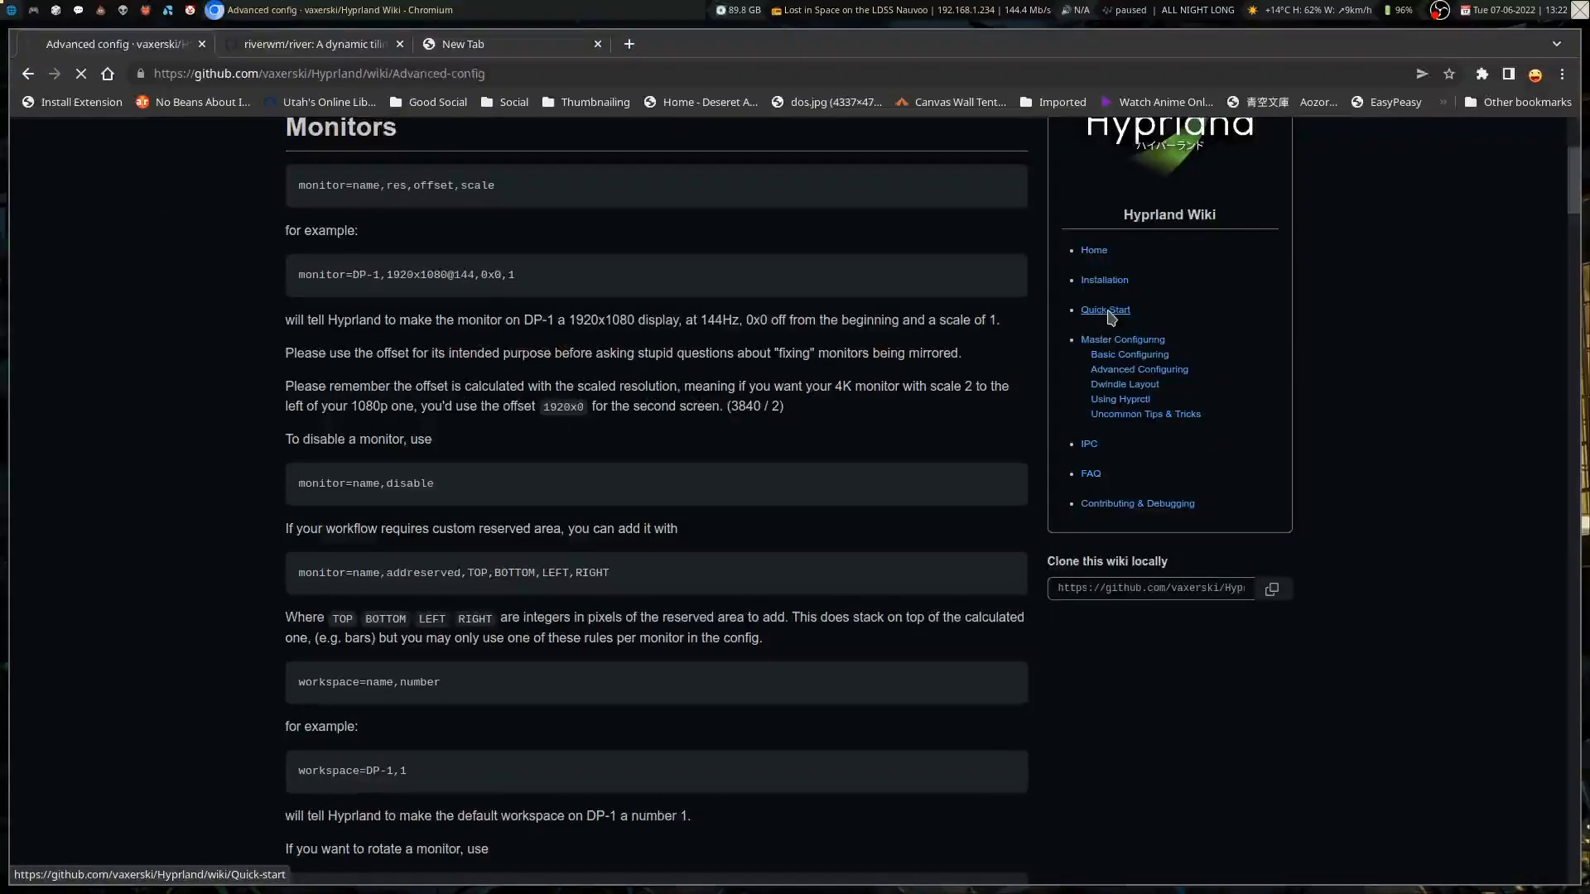
pyautogui.click(1105, 309)
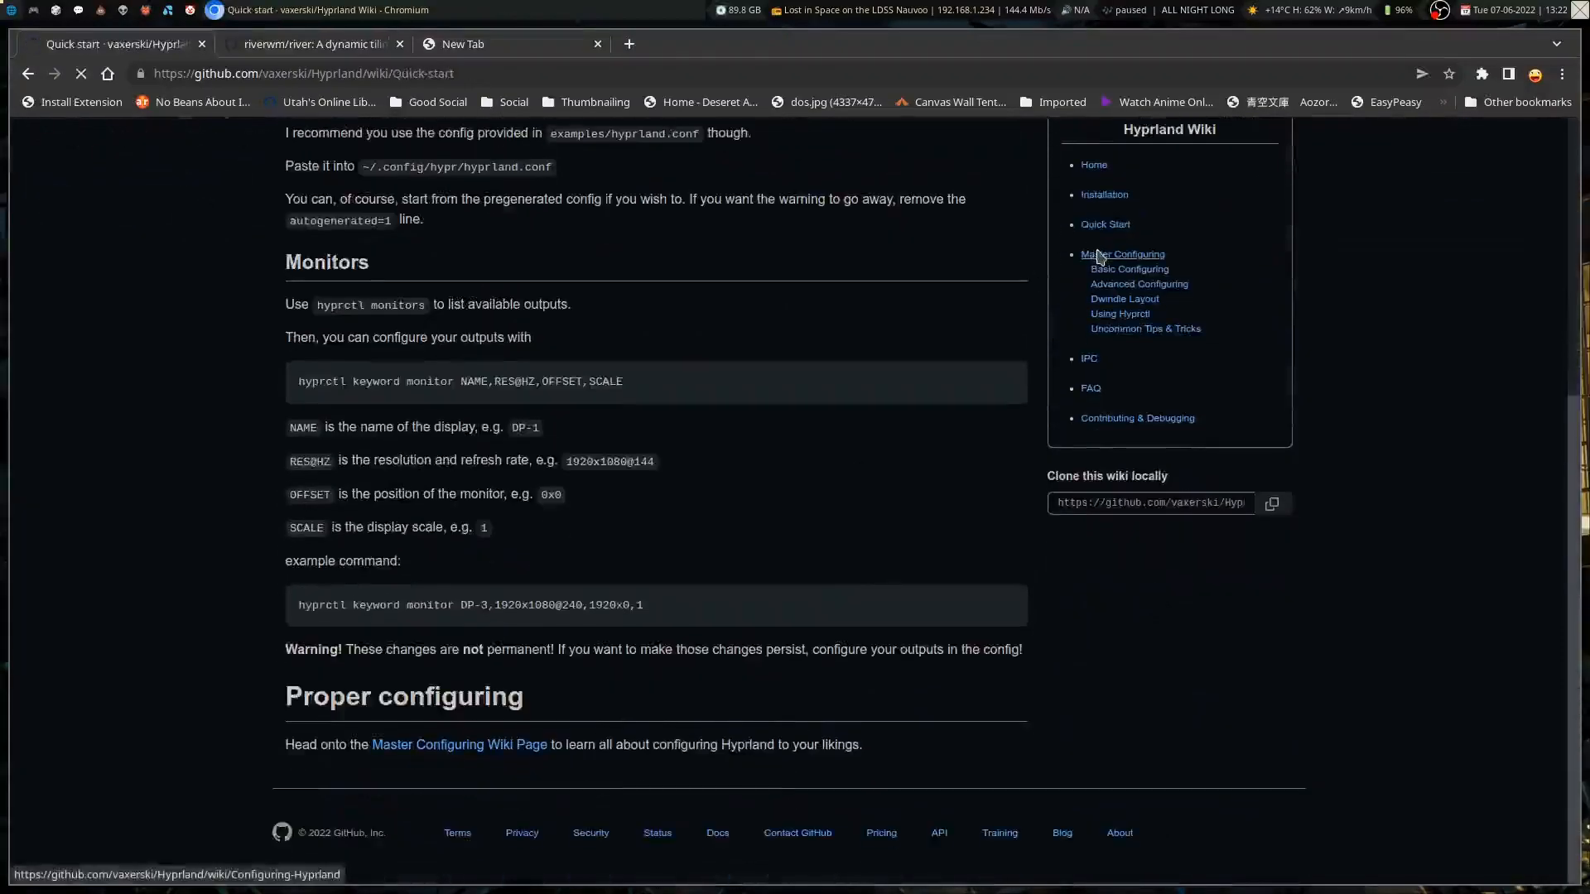
pyautogui.click(1124, 255)
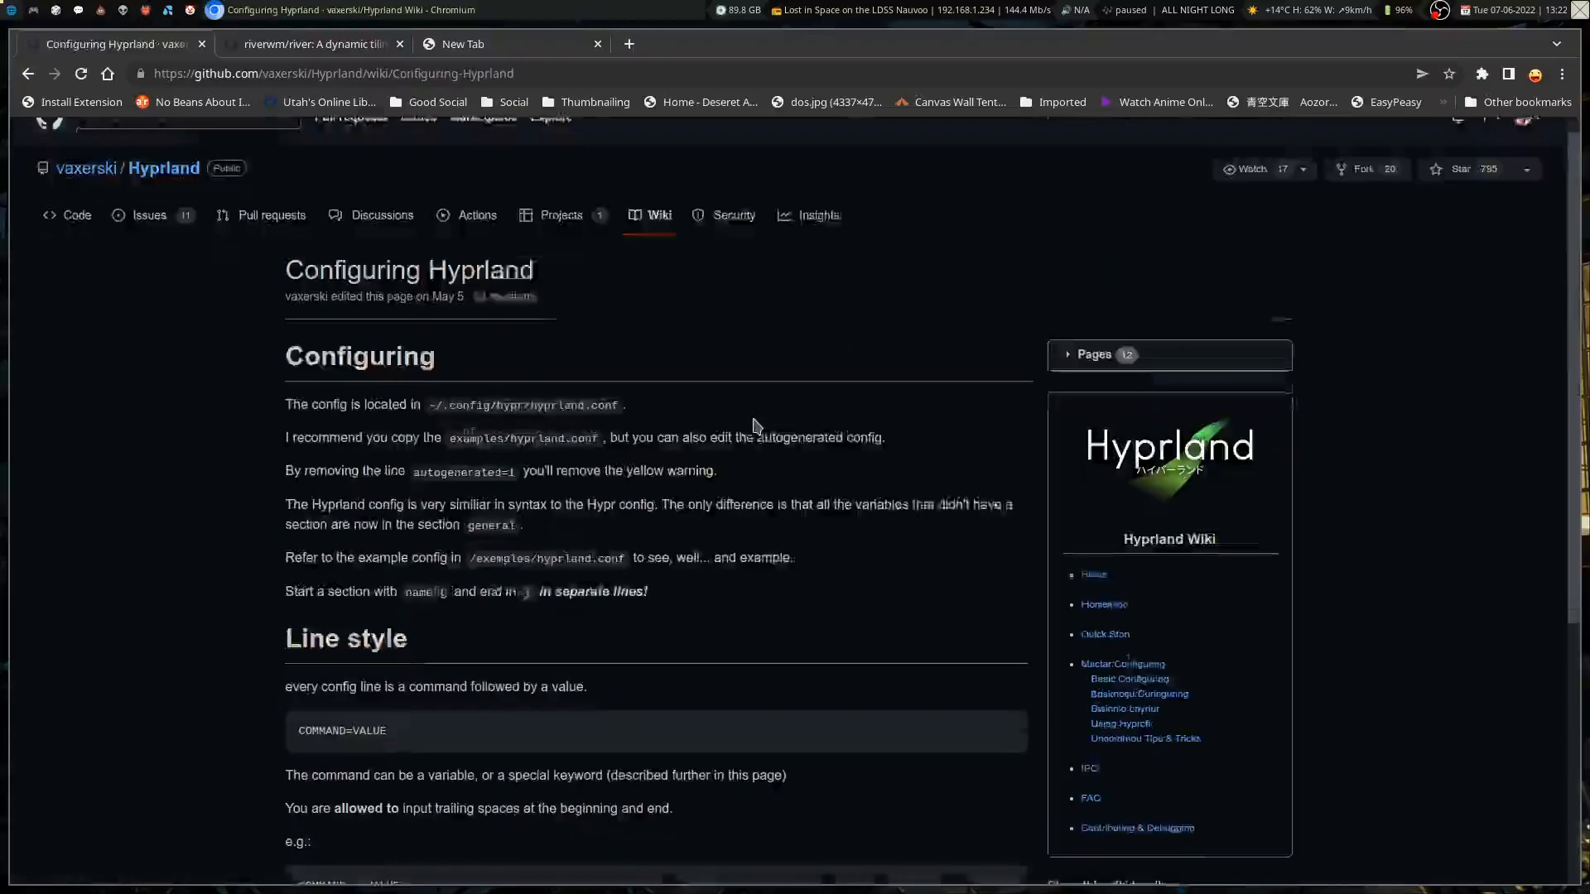
pyautogui.scroll(-3)
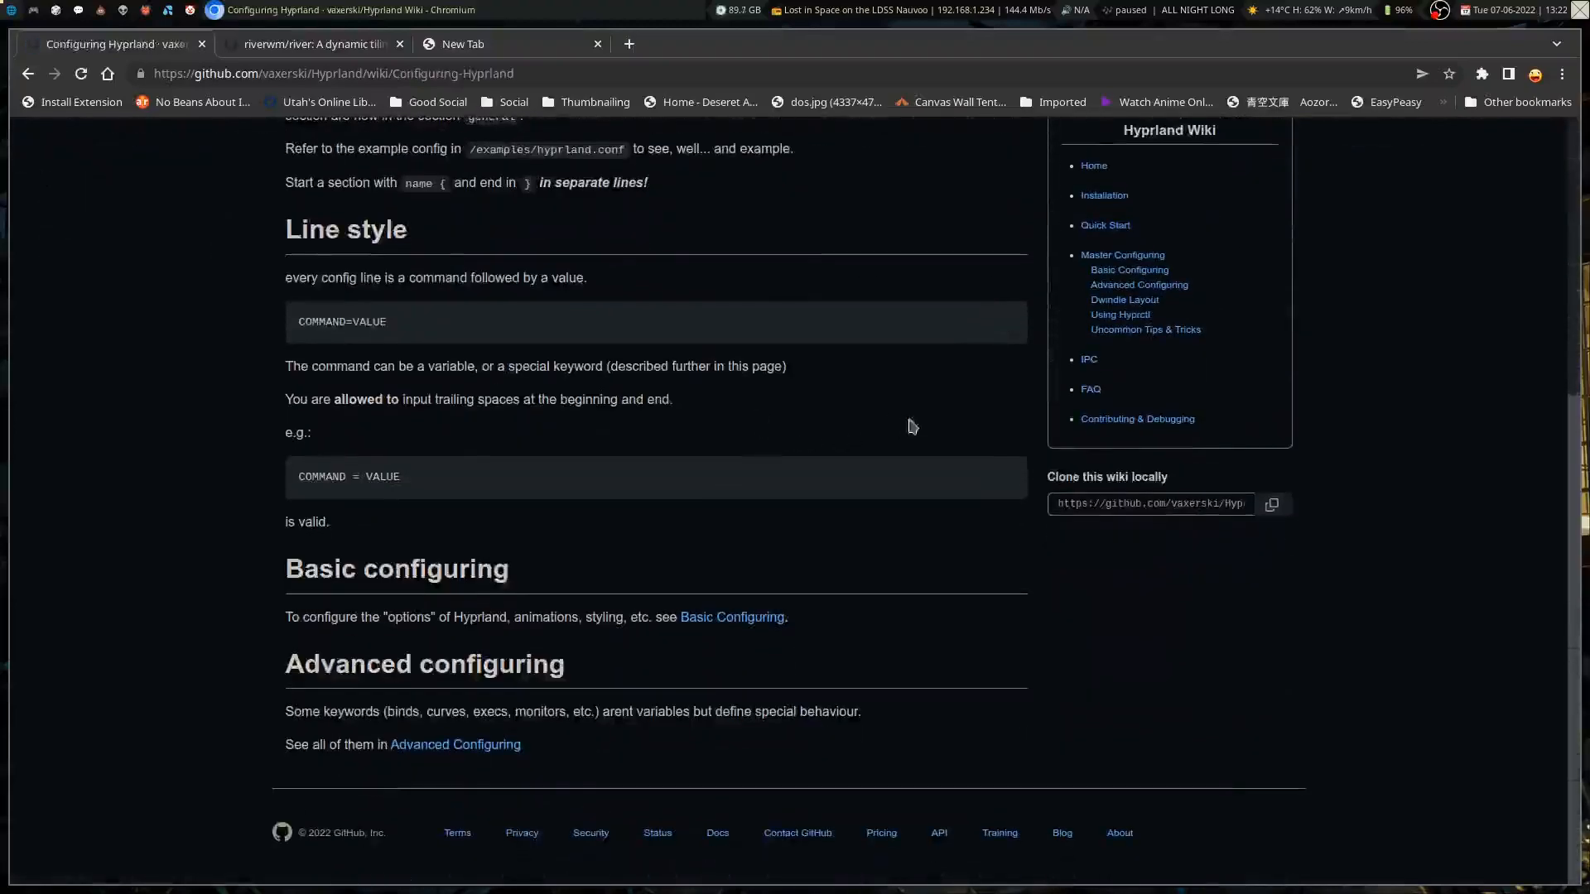
pyautogui.click(1128, 269)
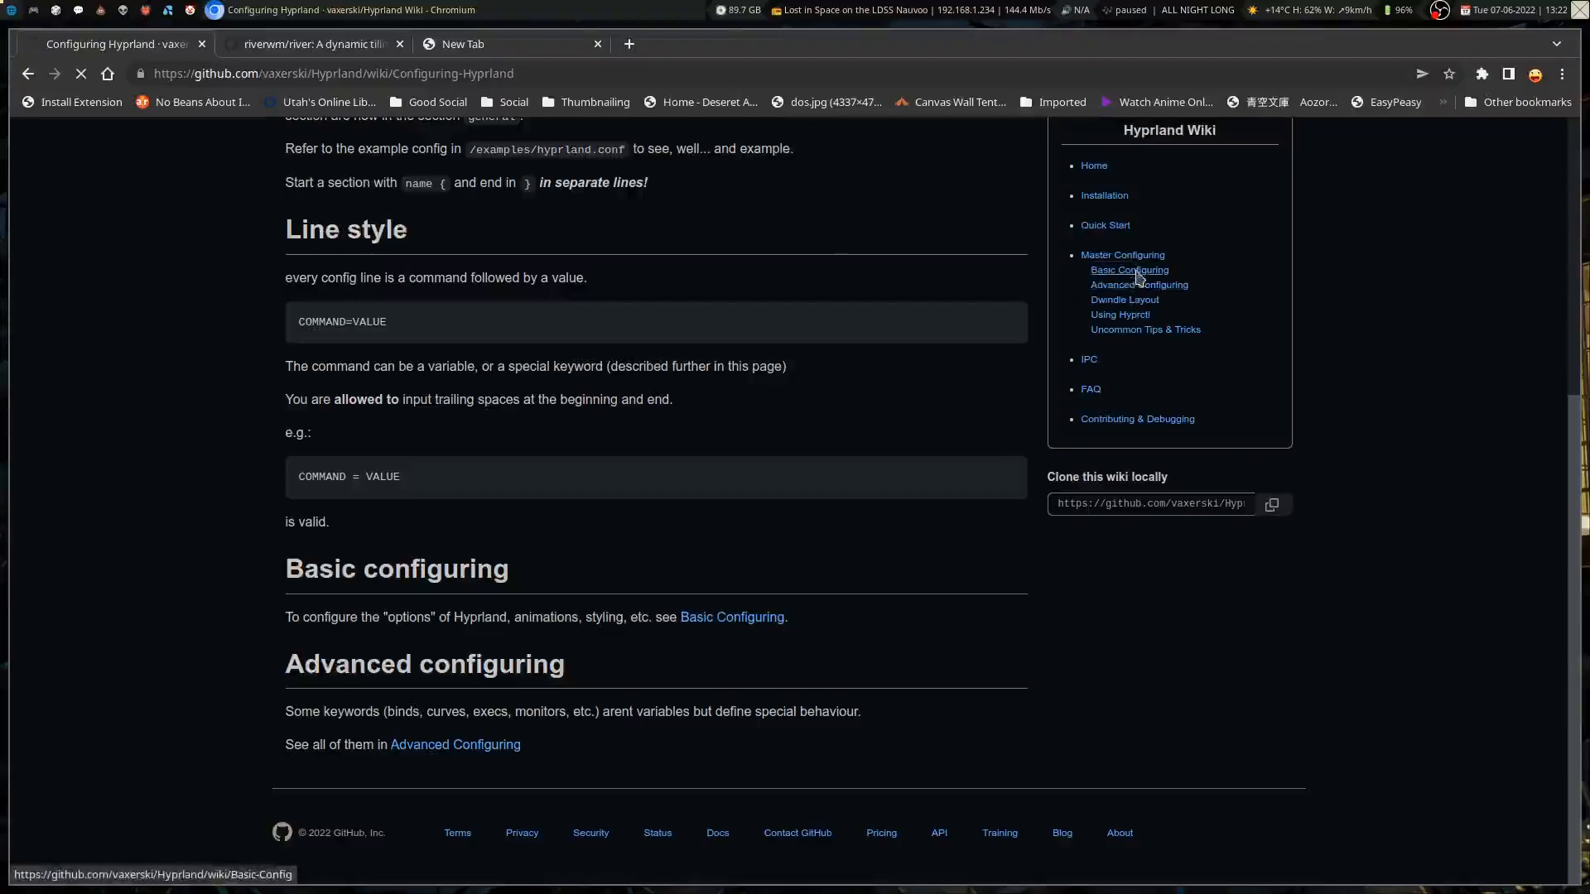
# - Select SUPERSHIFT on Basic Config, then read through General, Decoration, Input, Touchpad and Debug
pyautogui.click(1129, 270)
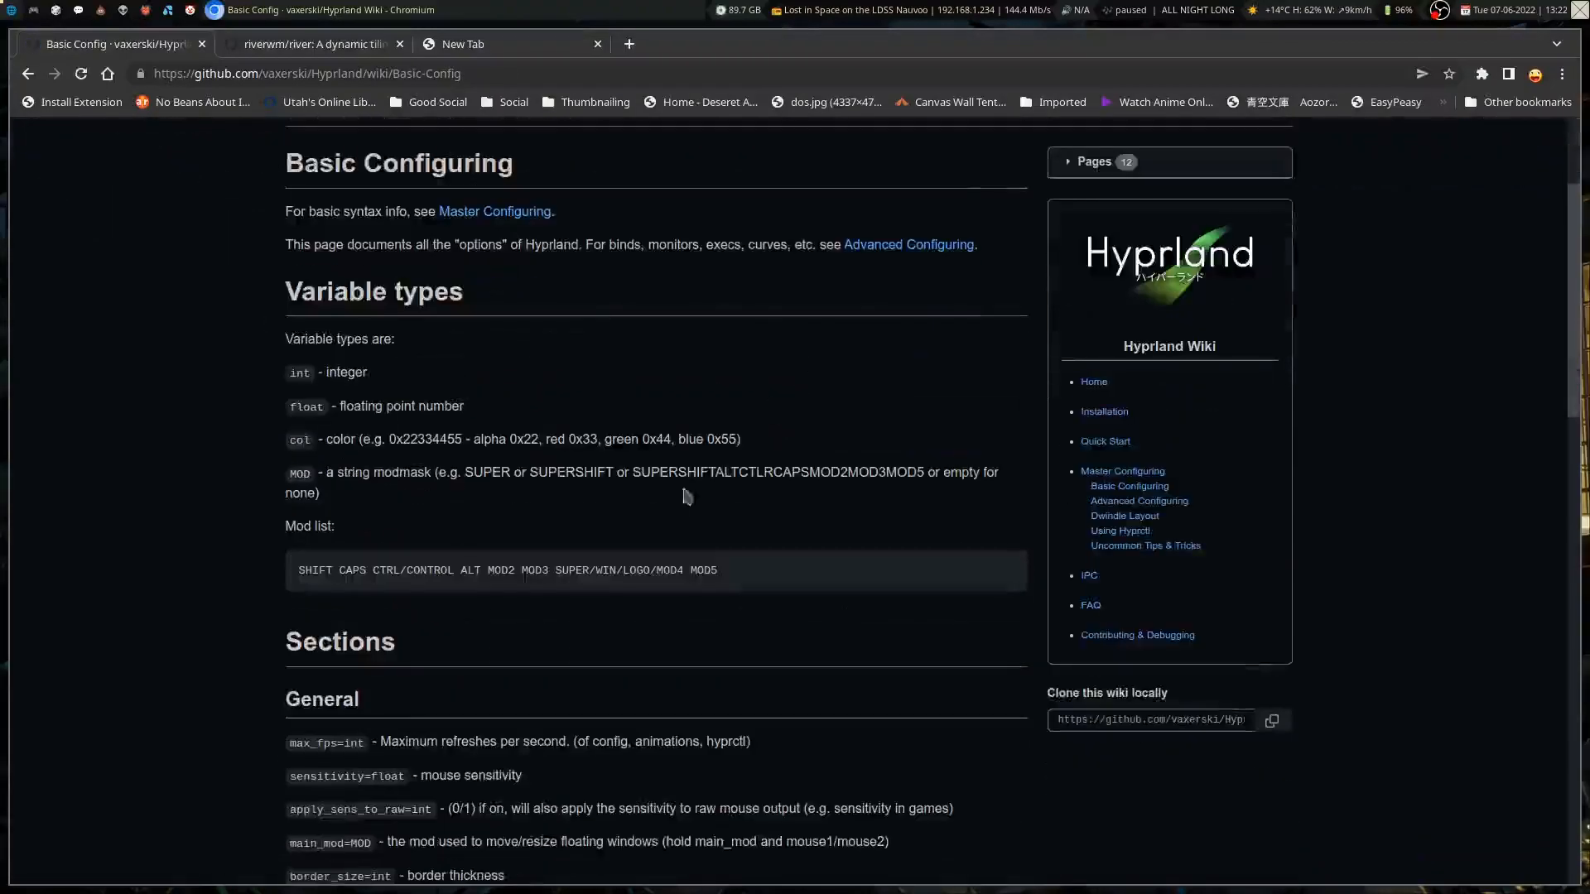
pyautogui.moveTo(603, 455)
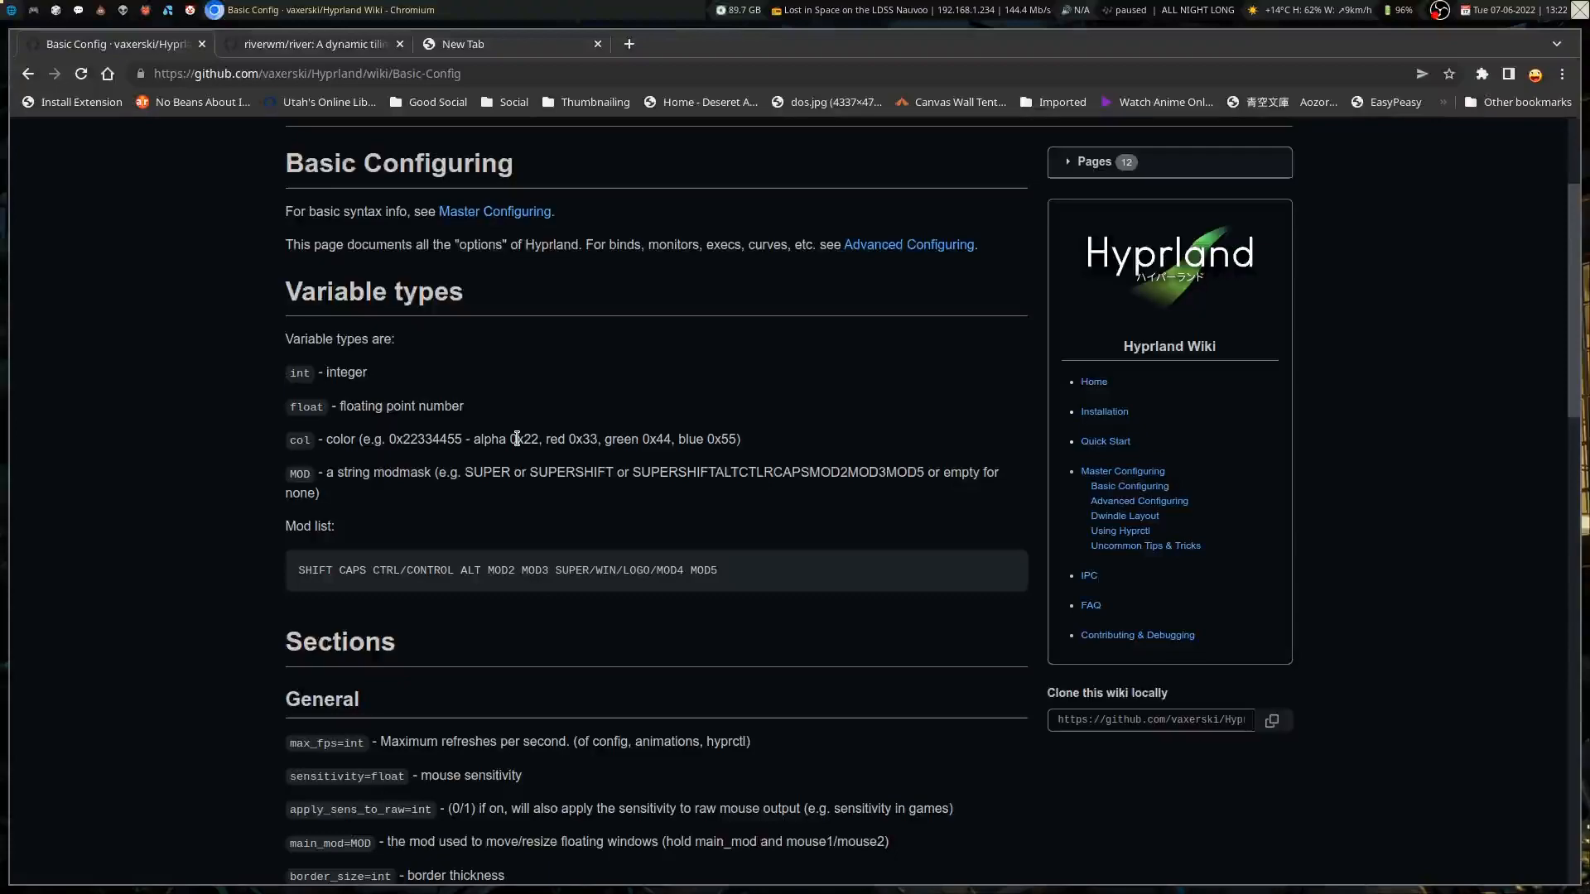
pyautogui.moveTo(594, 632)
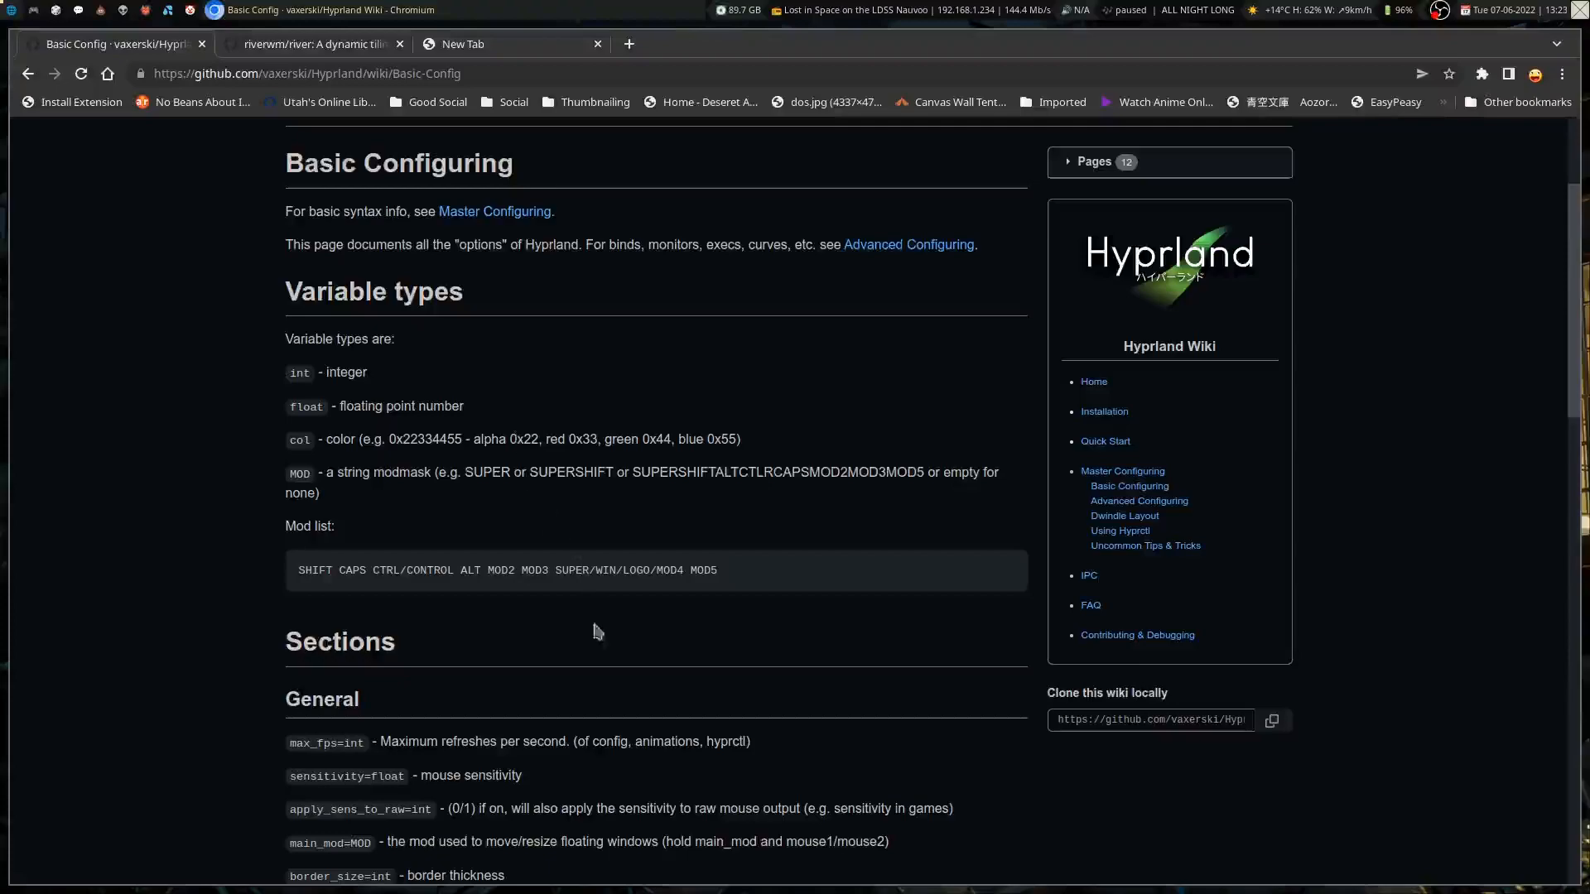
pyautogui.scroll(-3)
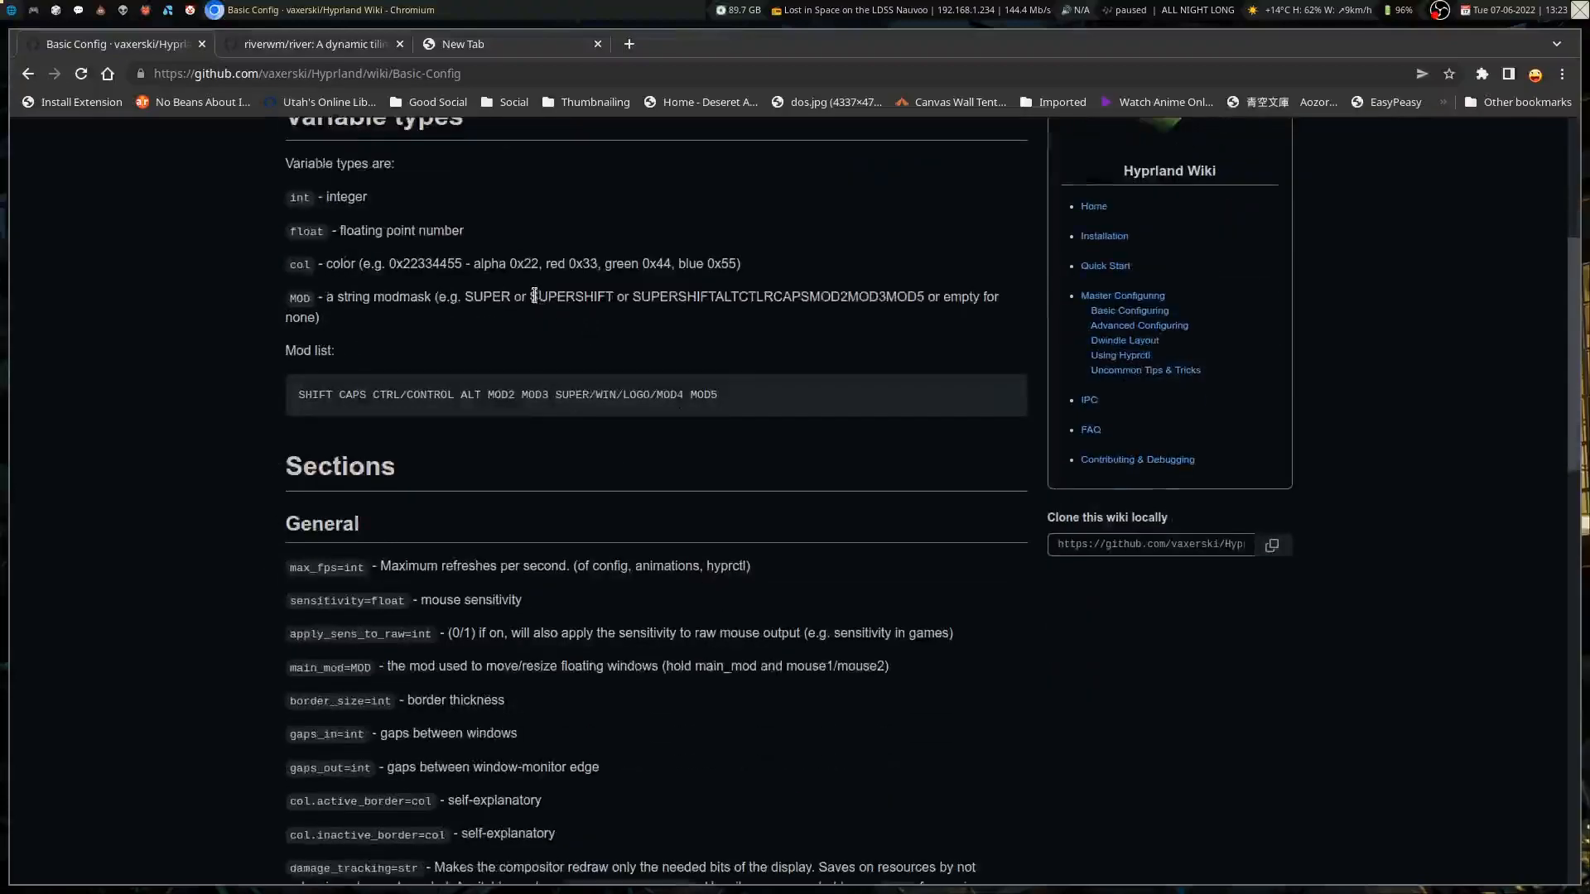
pyautogui.doubleClick(575, 297)
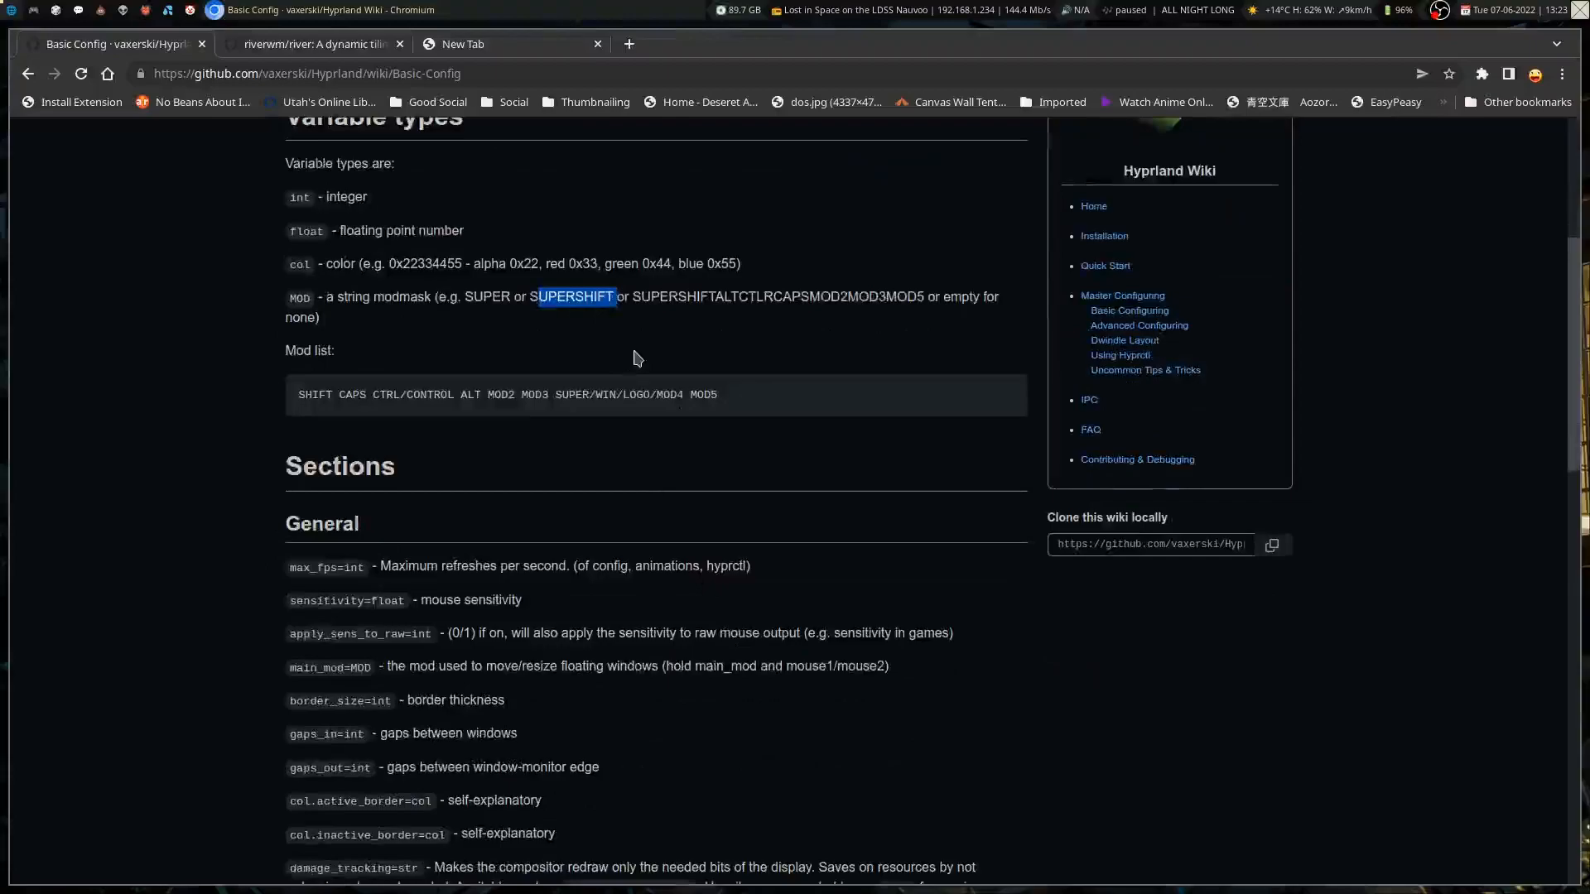
pyautogui.moveTo(659, 367)
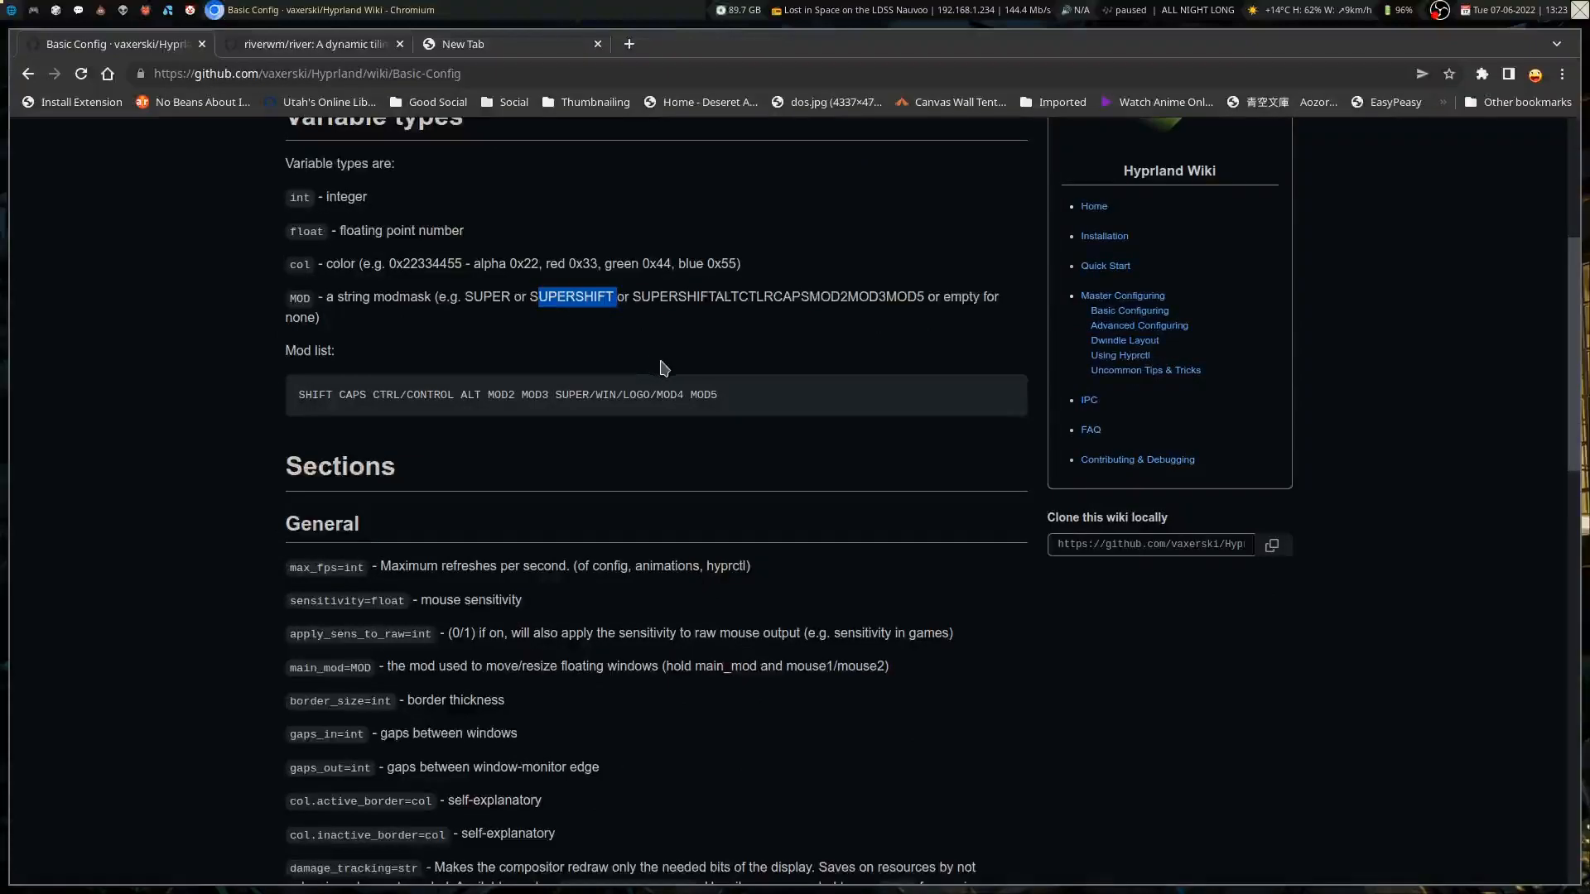
pyautogui.moveTo(754, 348)
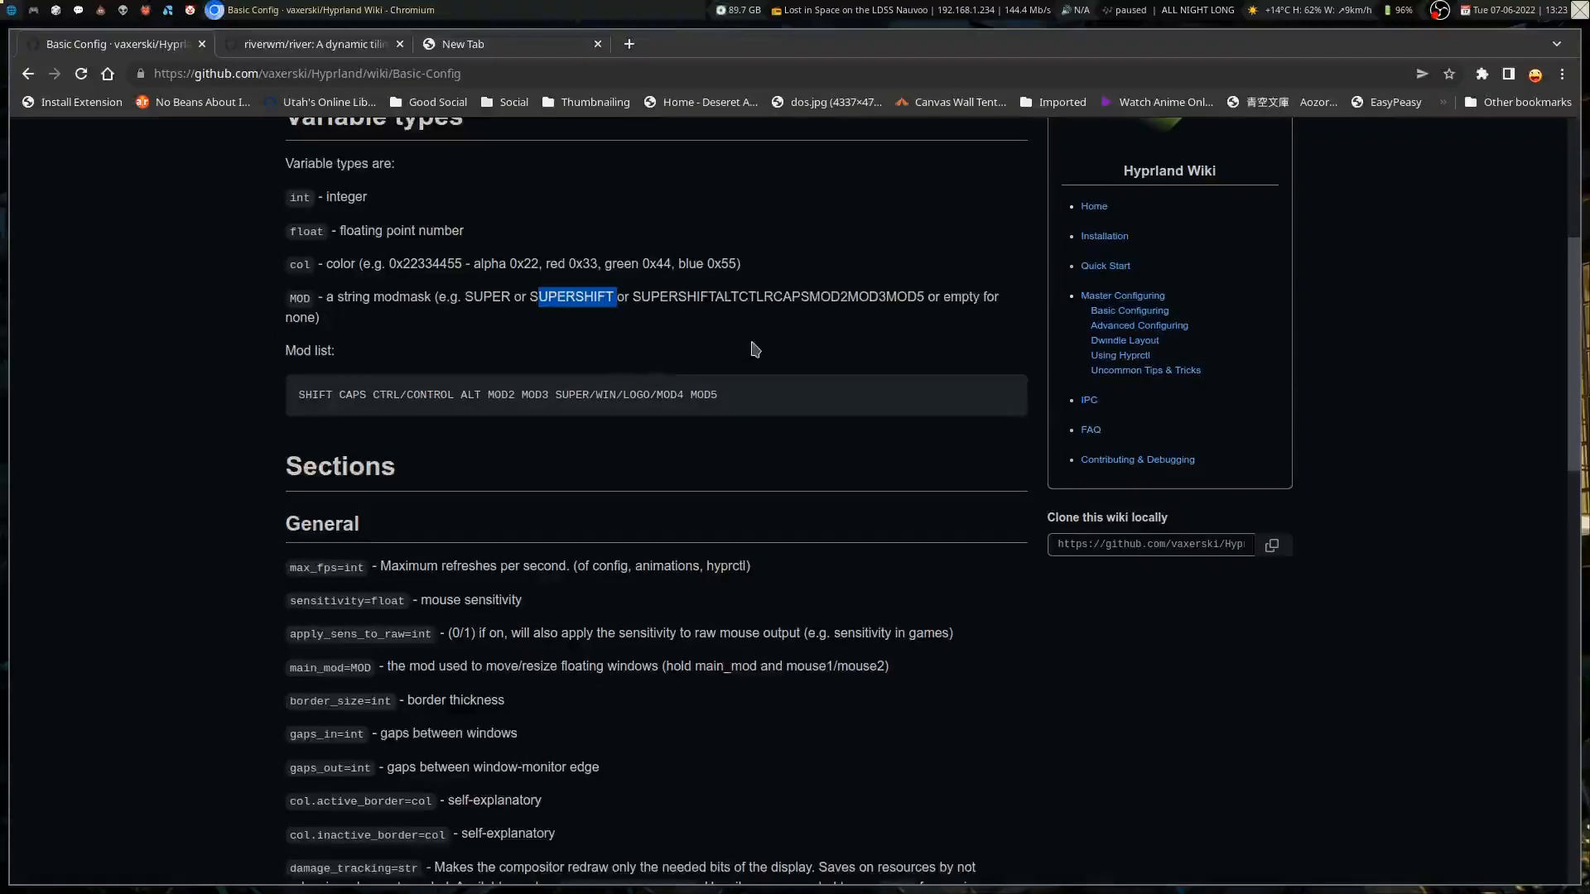
pyautogui.moveTo(657, 393)
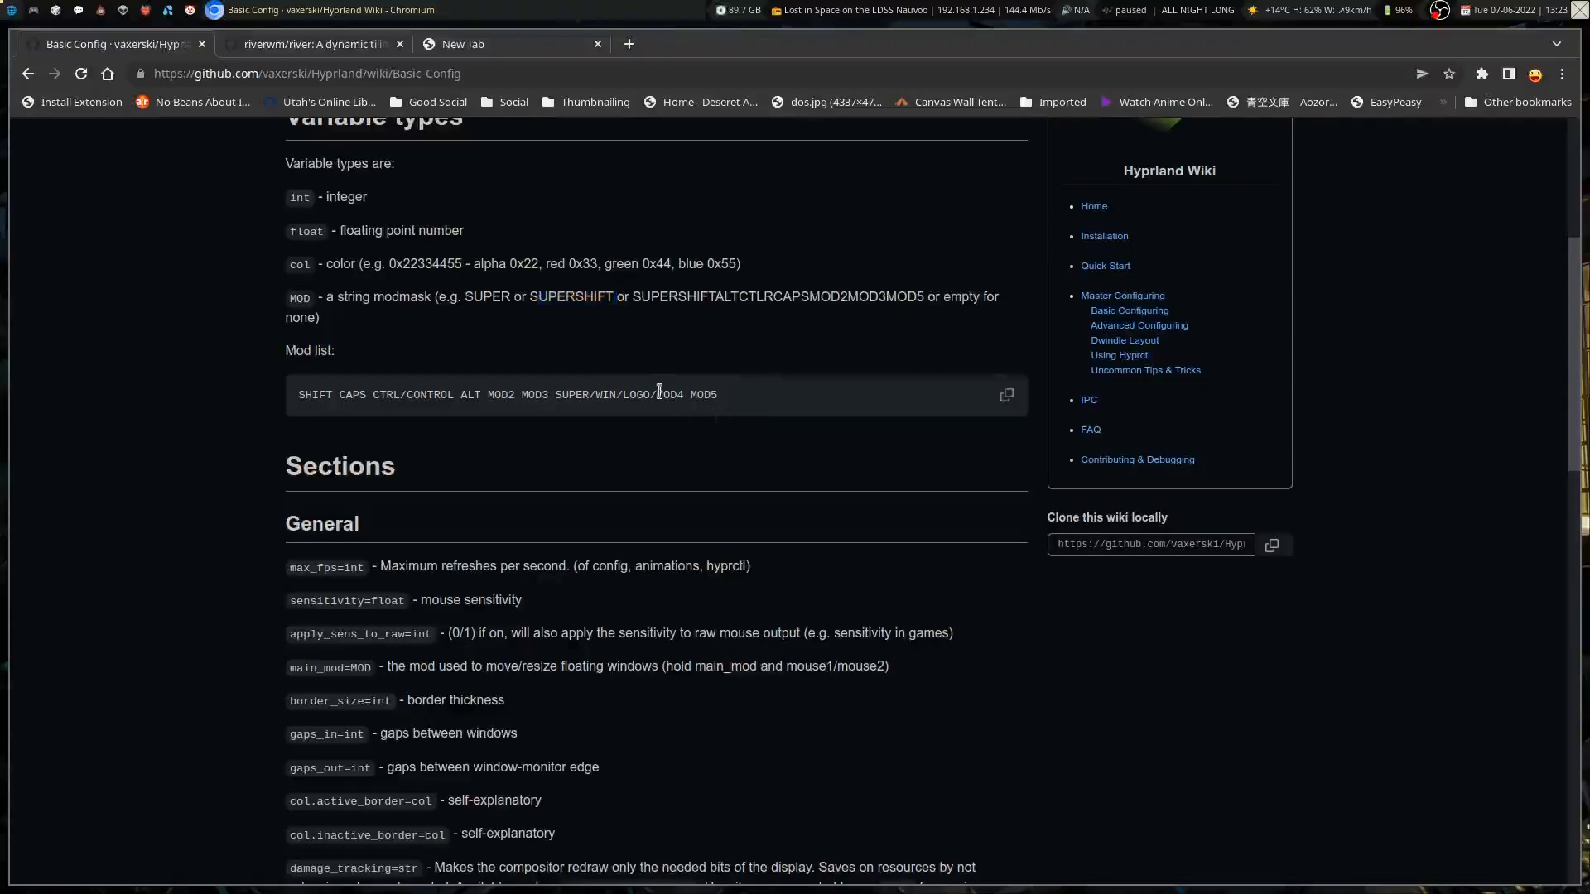
pyautogui.moveTo(679, 330)
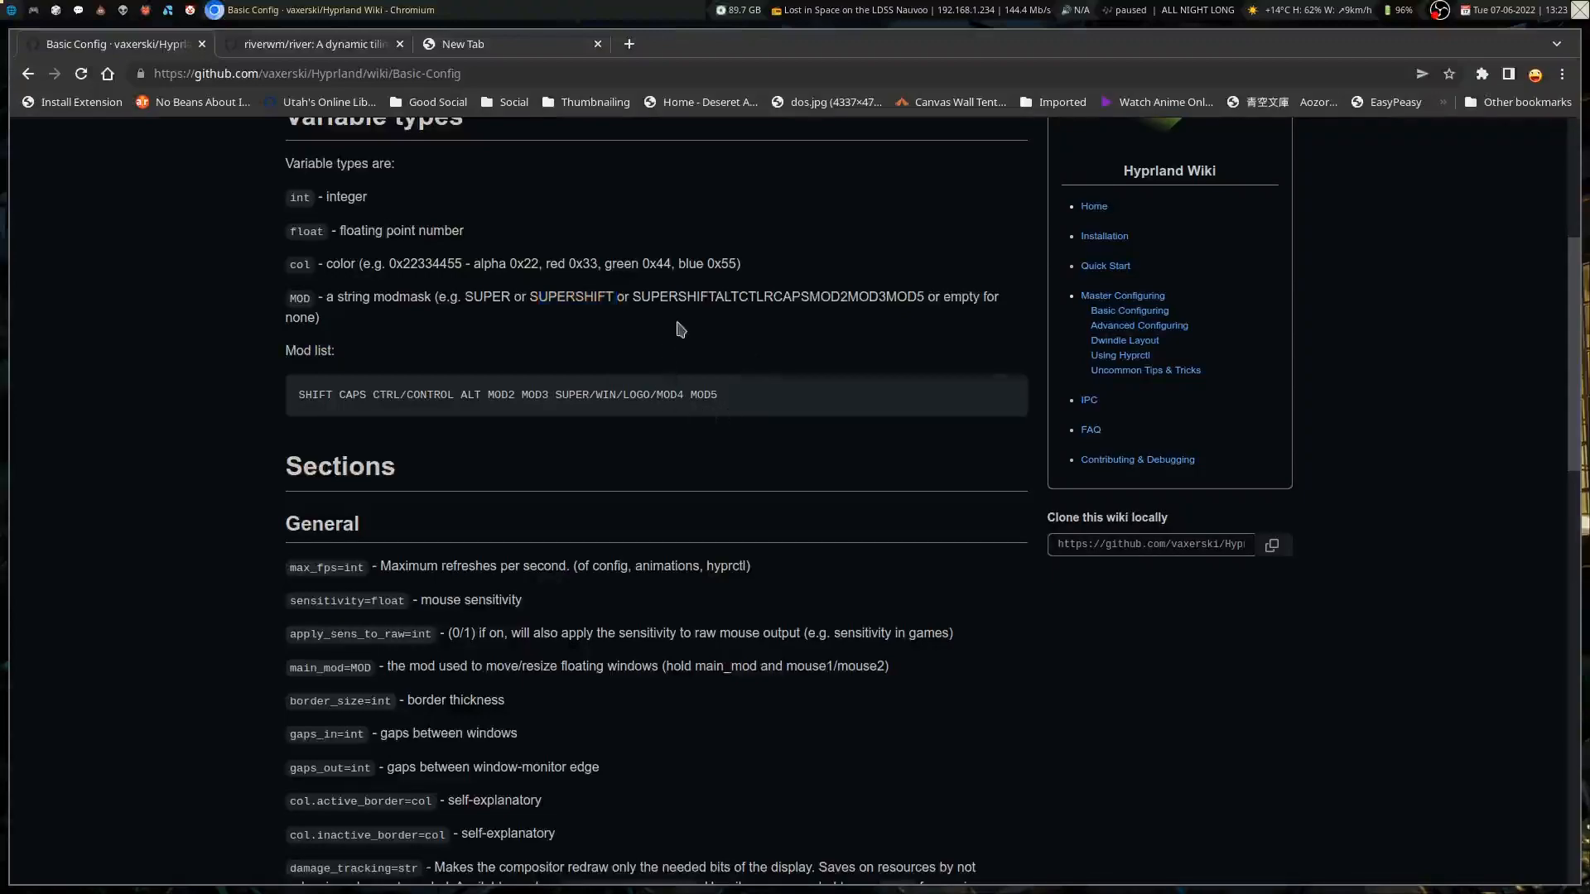
pyautogui.scroll(-3)
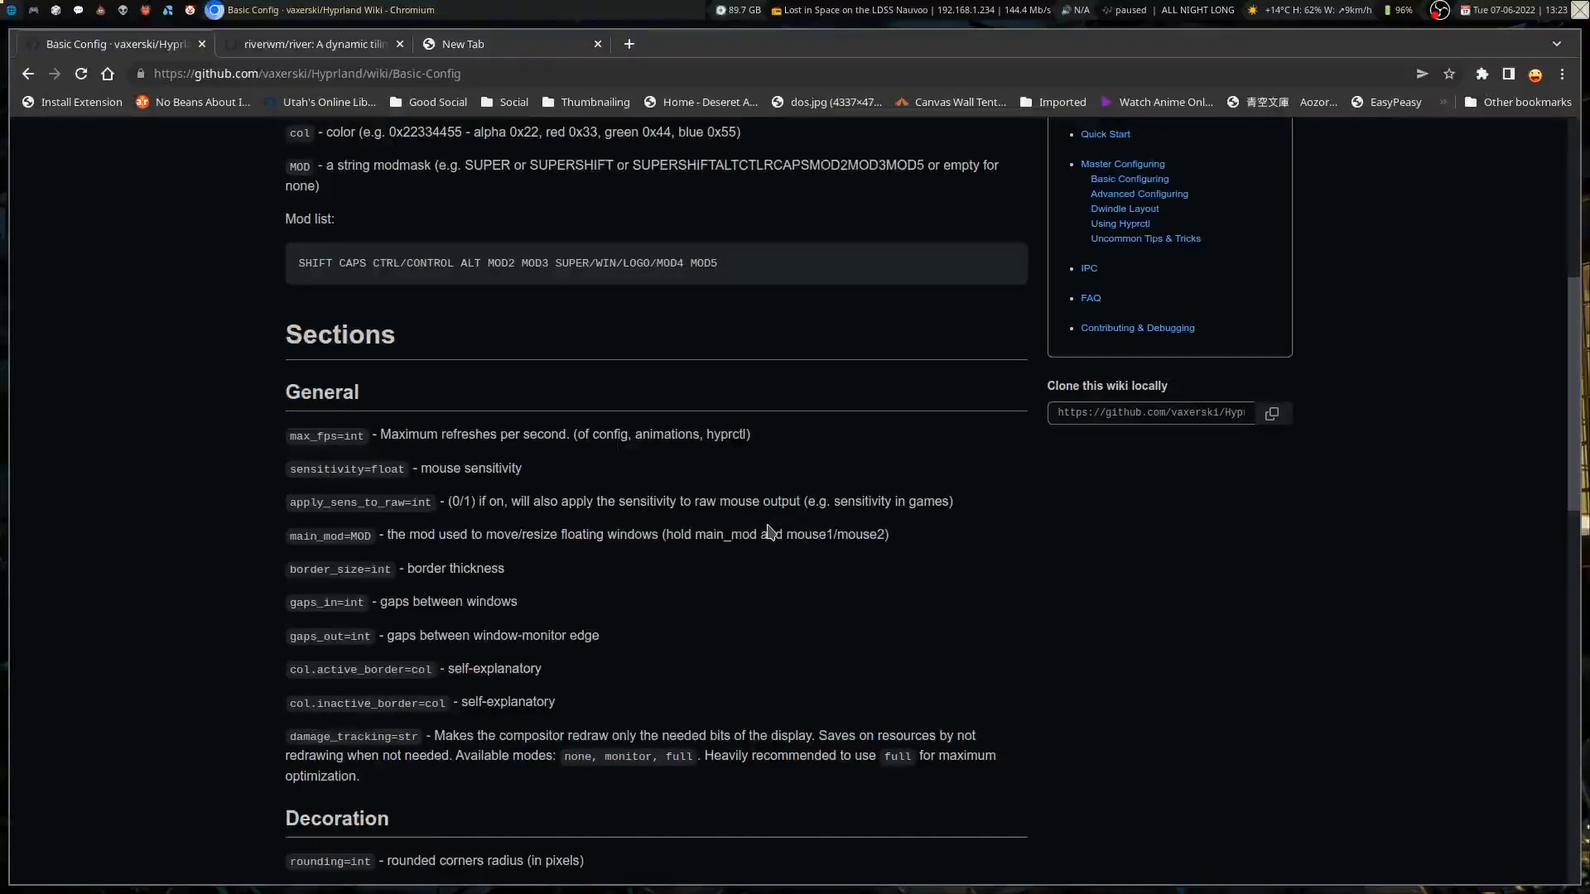
pyautogui.moveTo(808, 523)
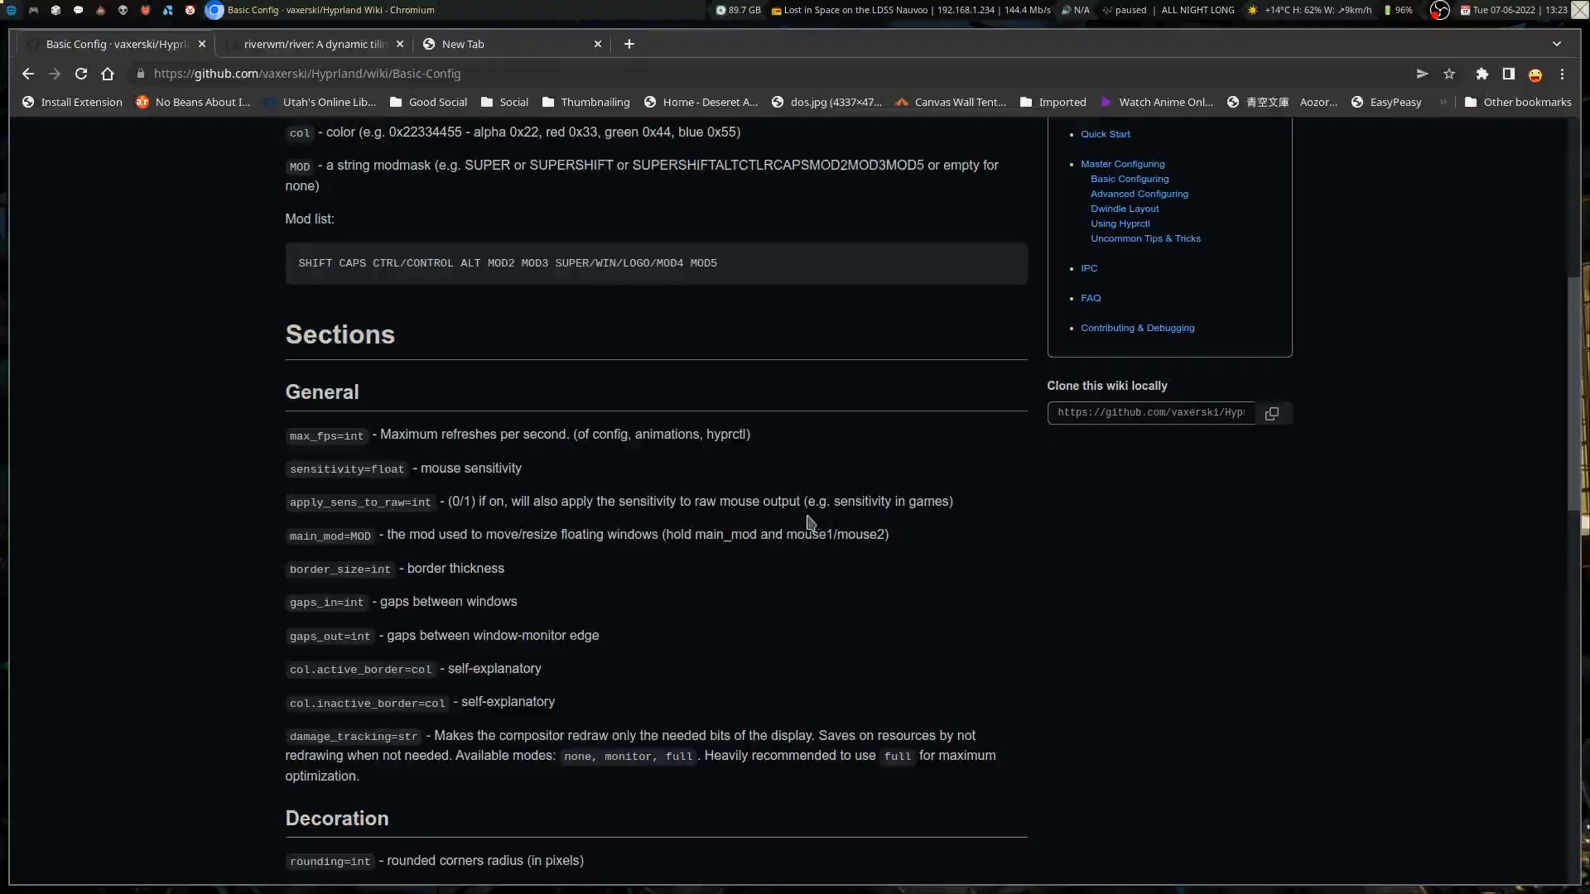
pyautogui.scroll(-3)
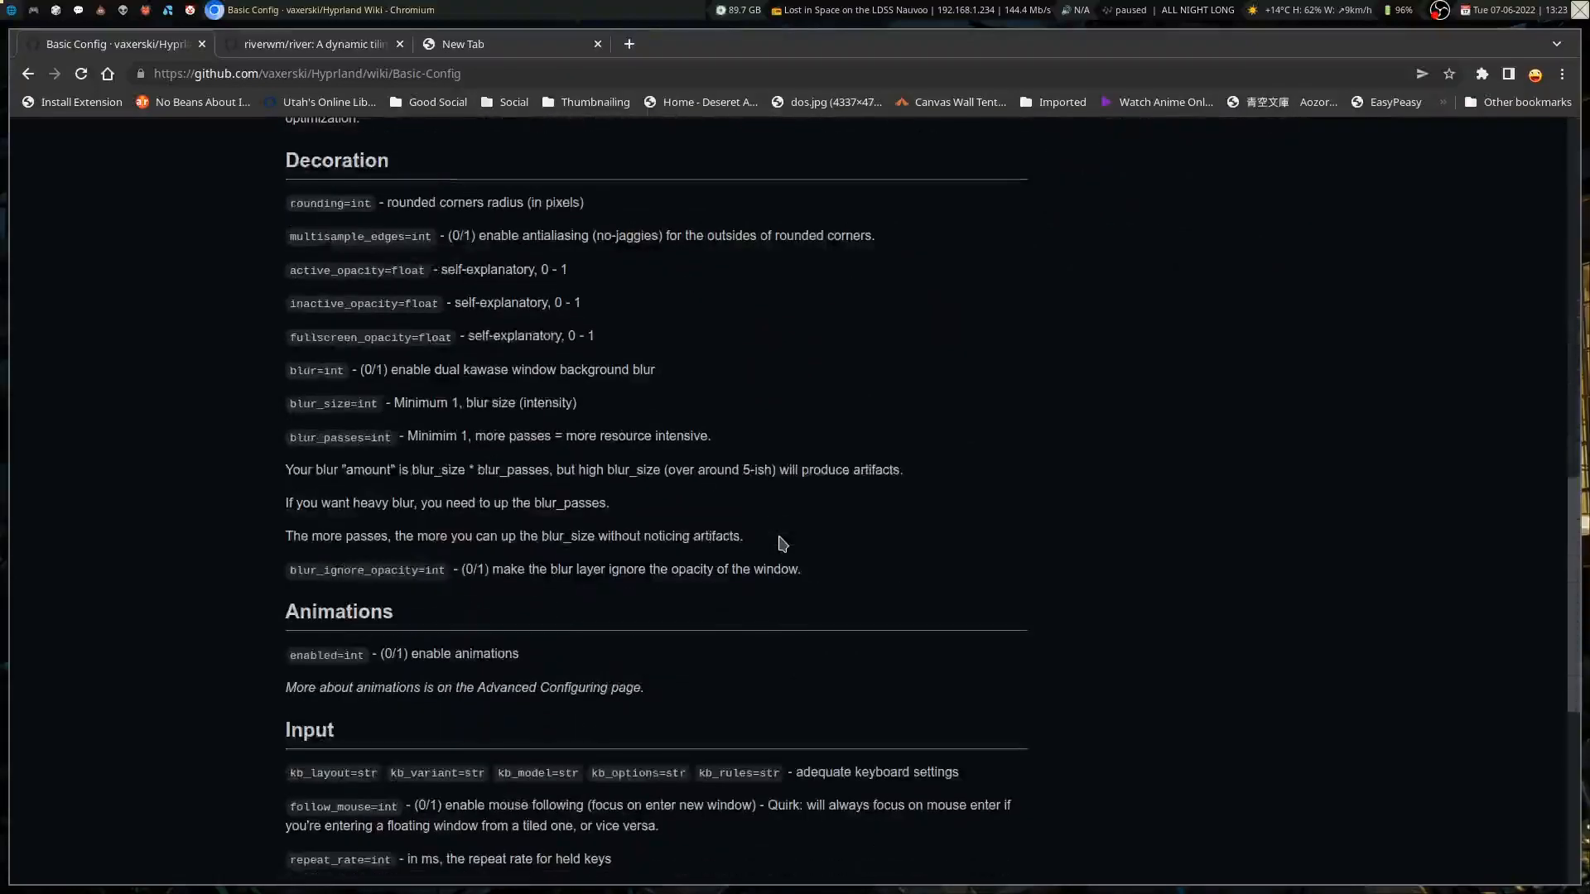
pyautogui.scroll(3)
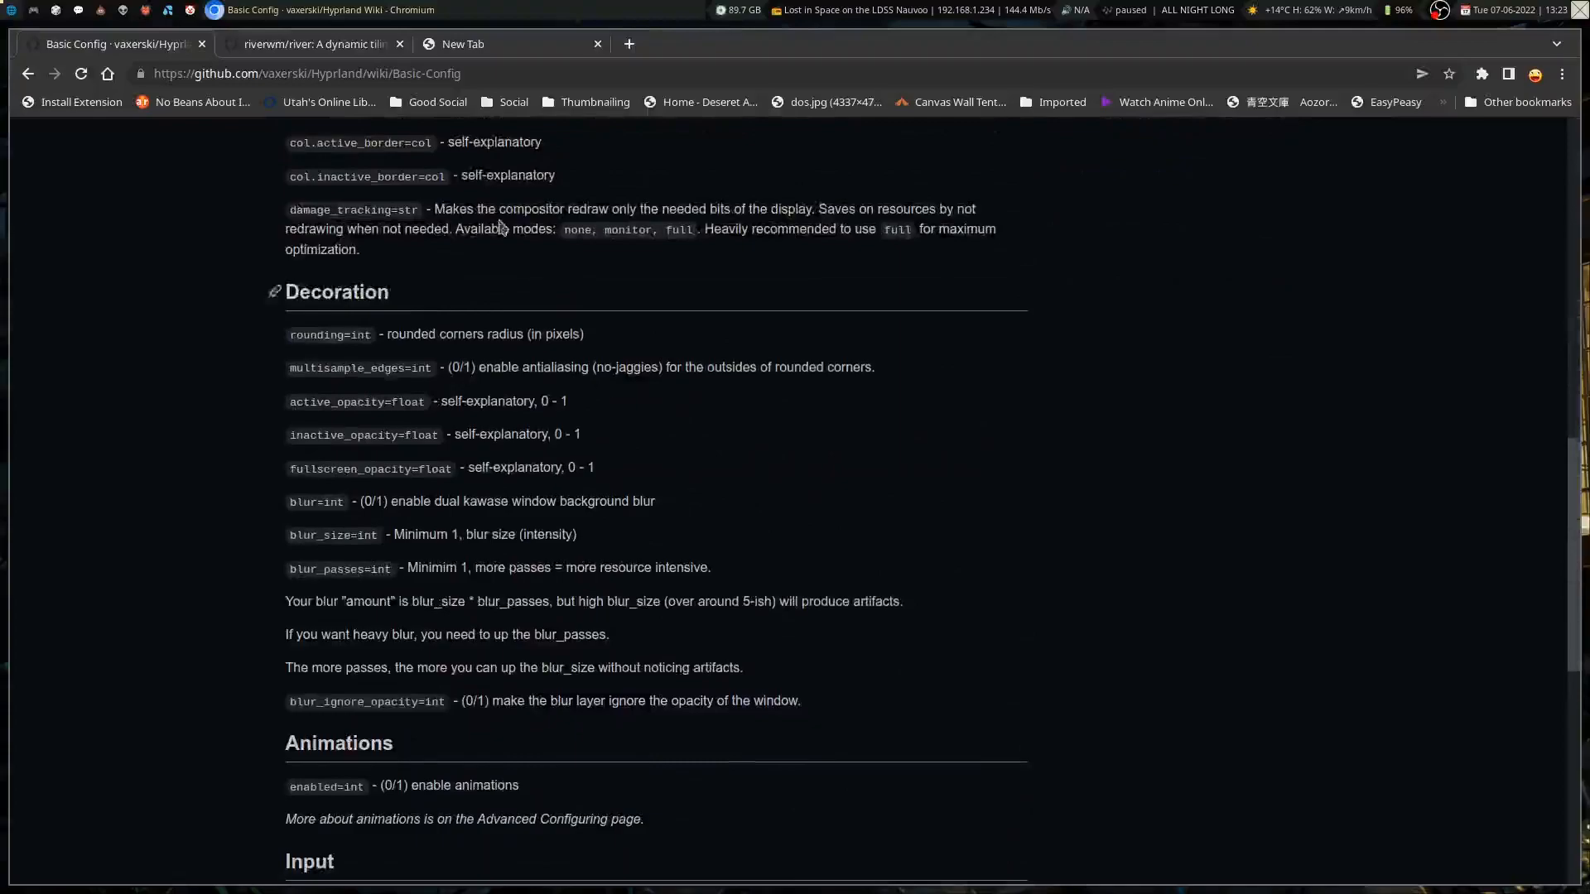
pyautogui.moveTo(314, 44)
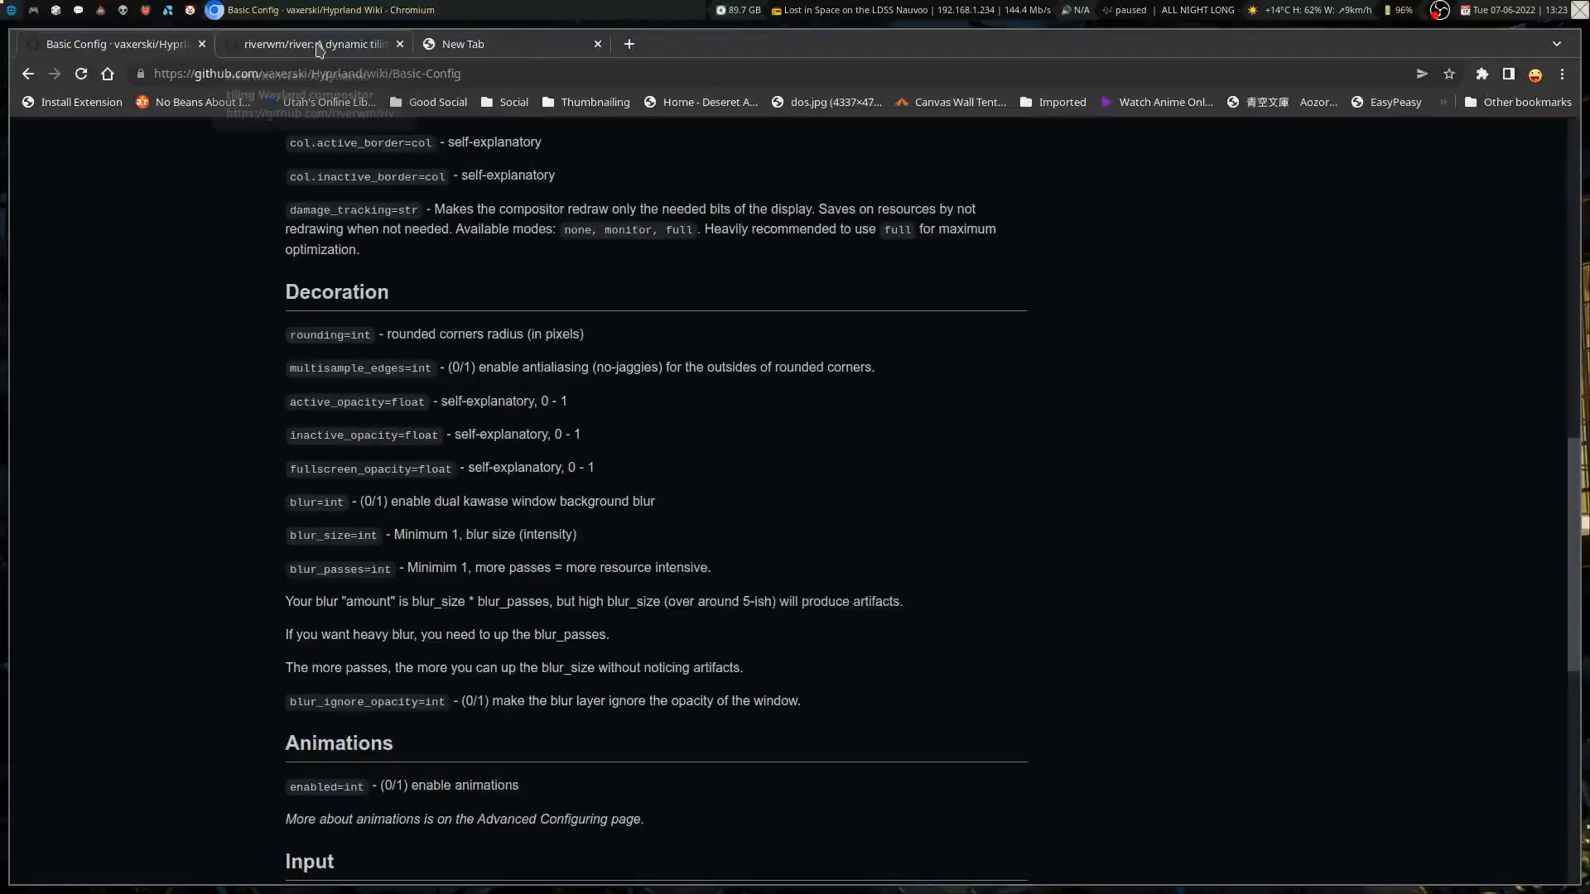
pyautogui.scroll(-3)
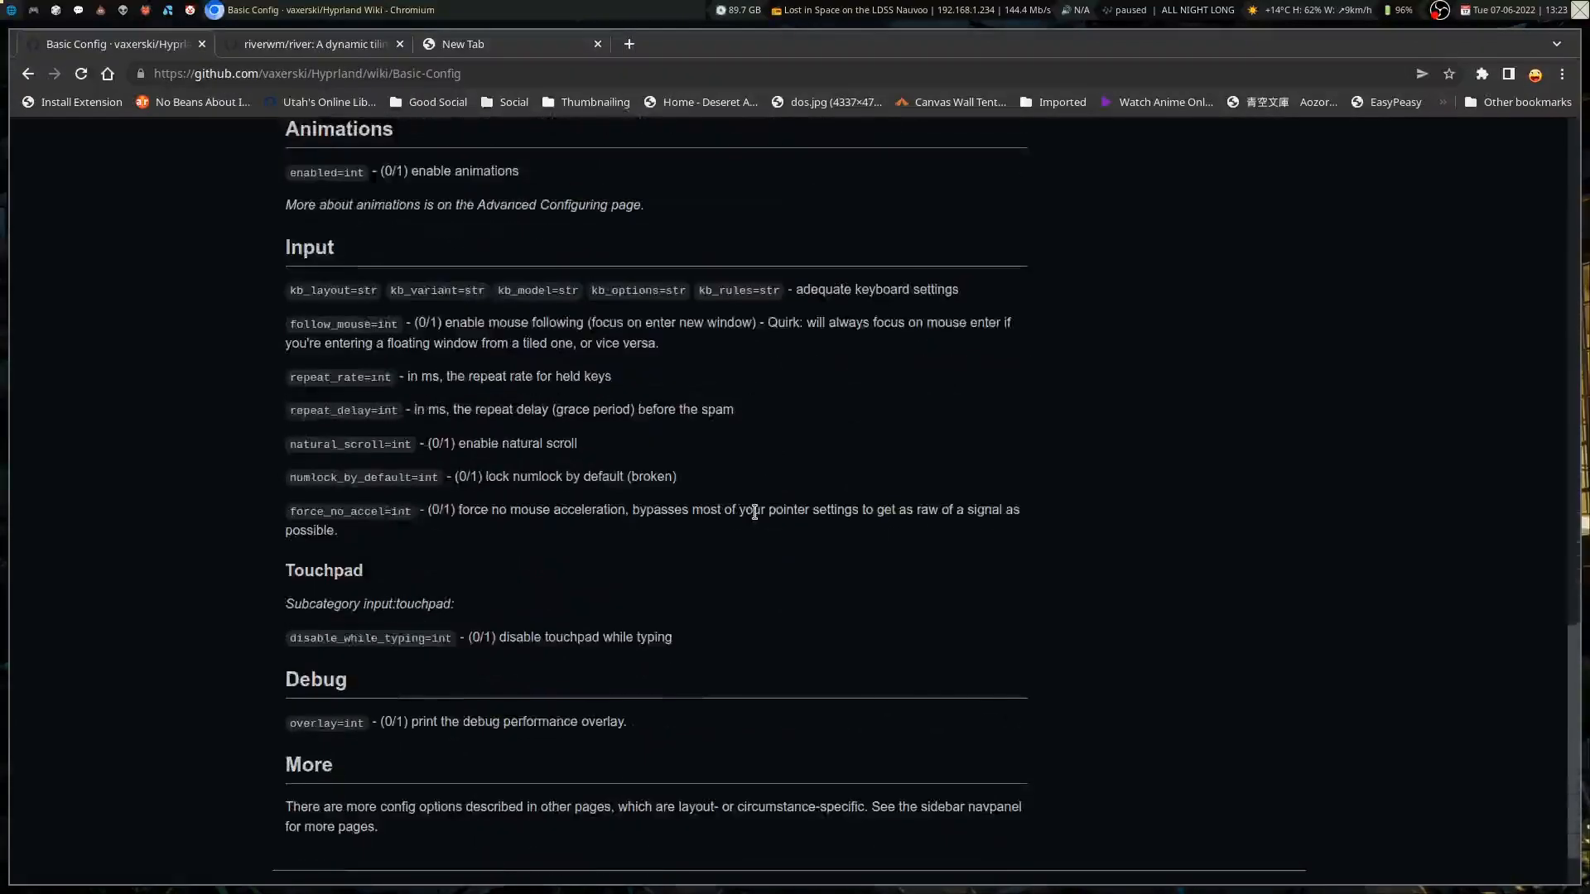
pyautogui.scroll(-3)
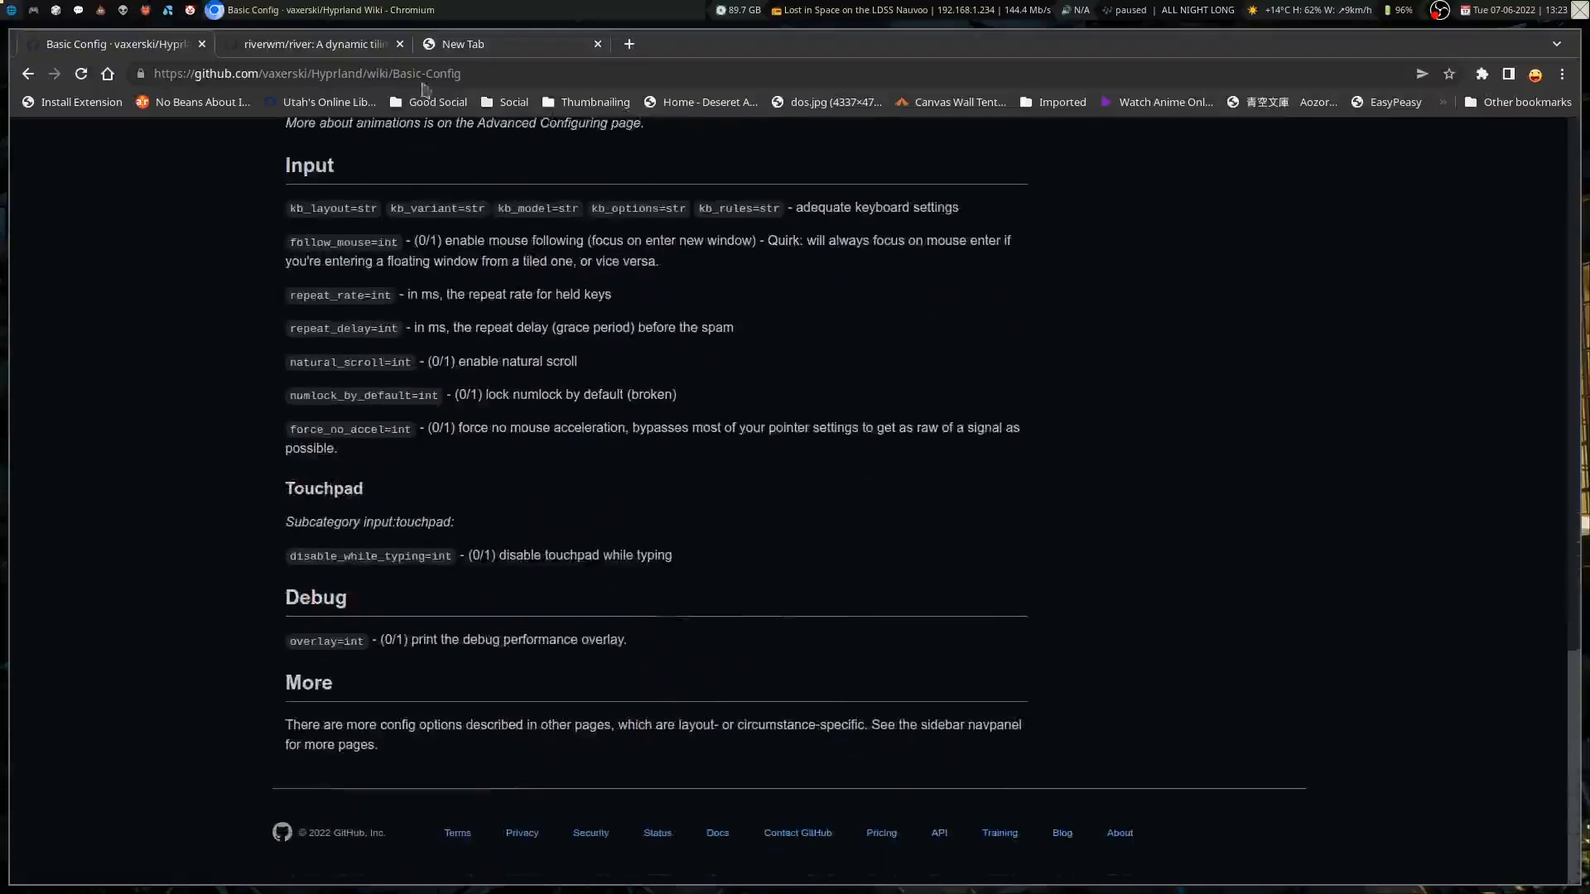
pyautogui.moveTo(315, 43)
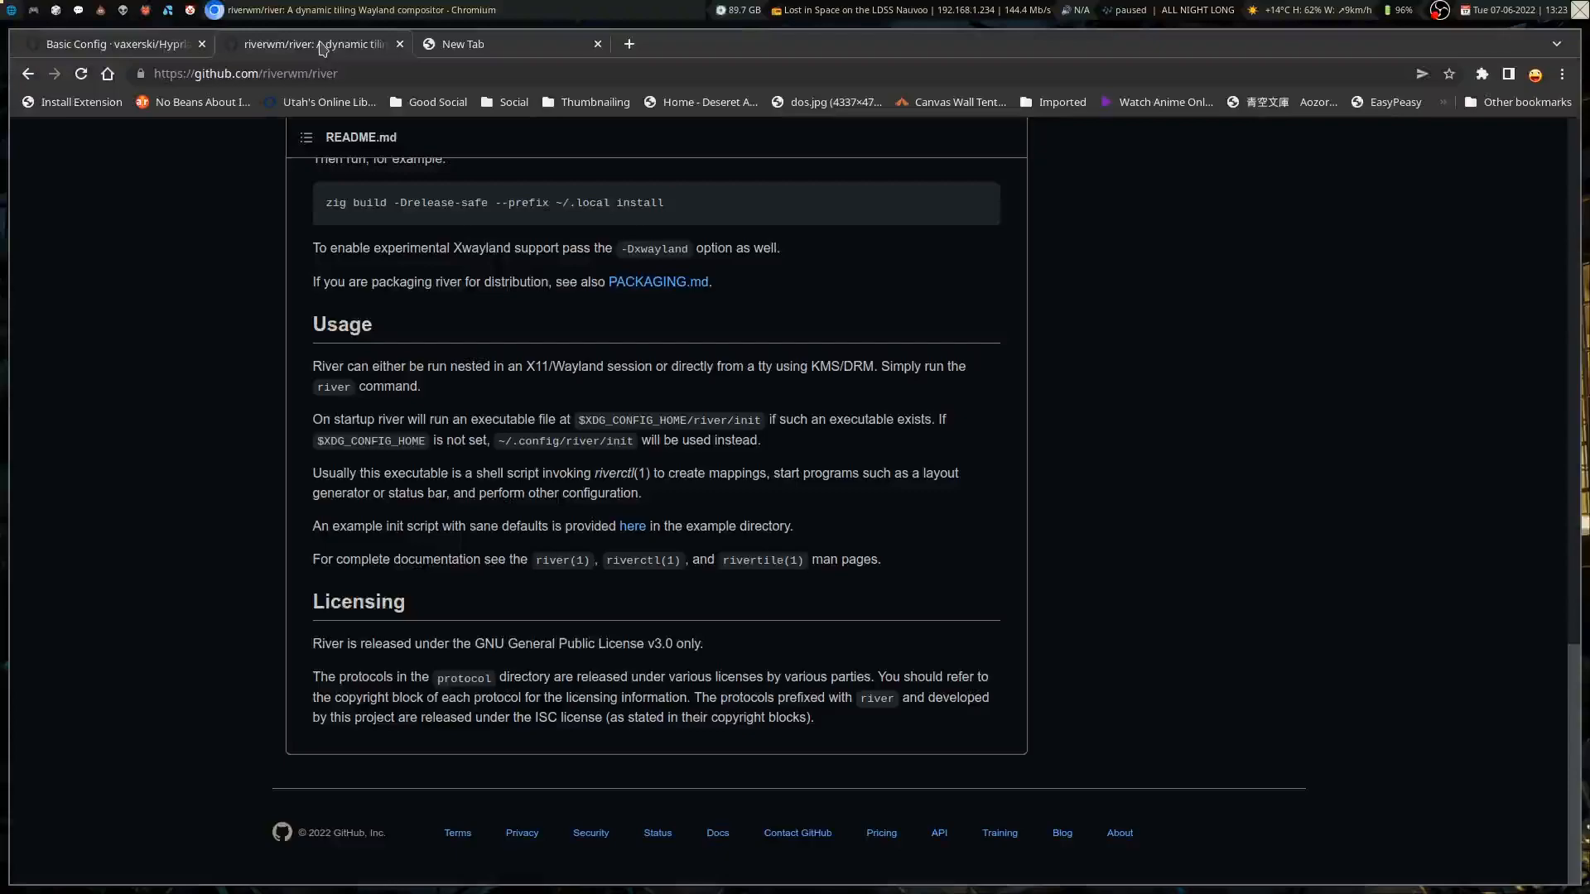
# - Close the Hyprland Basic Config tab, returning to the river repository
pyautogui.scroll(3)
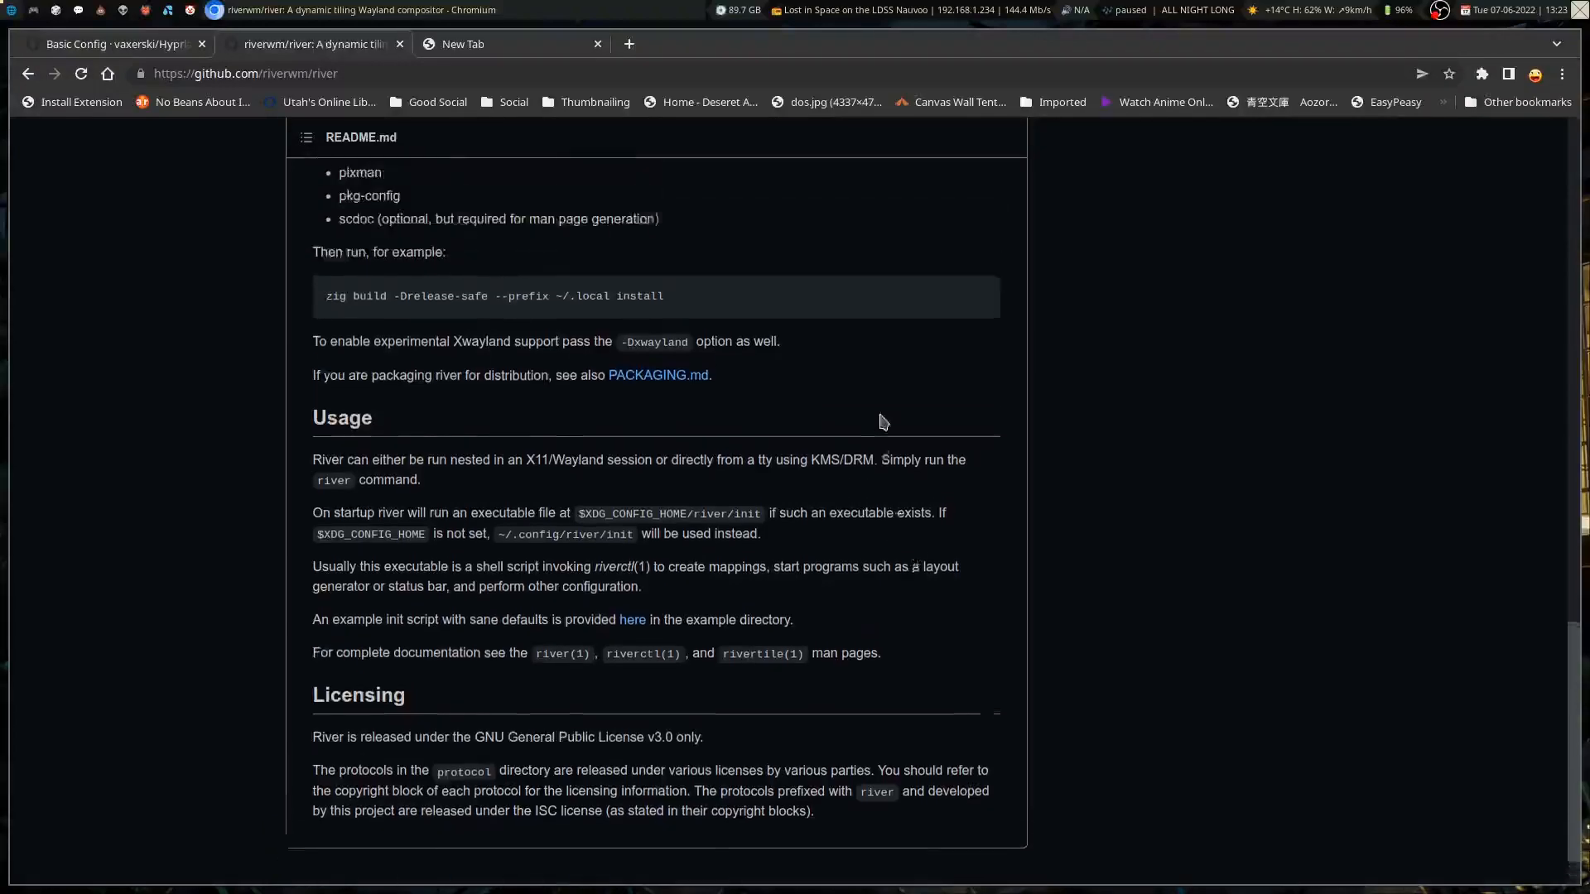
pyautogui.scroll(3)
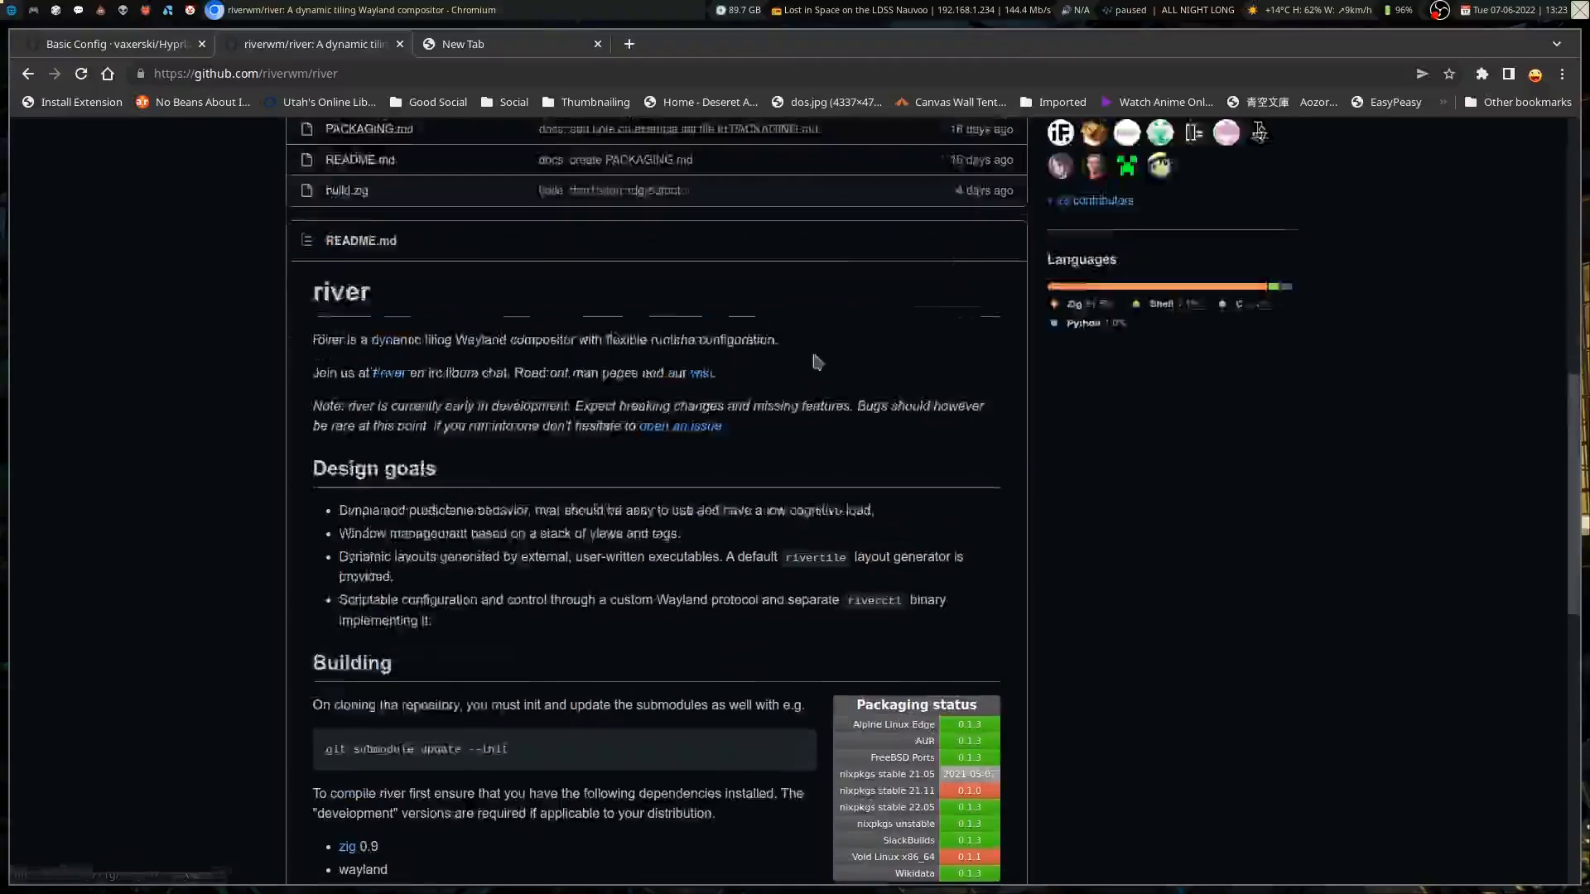
pyautogui.click(202, 44)
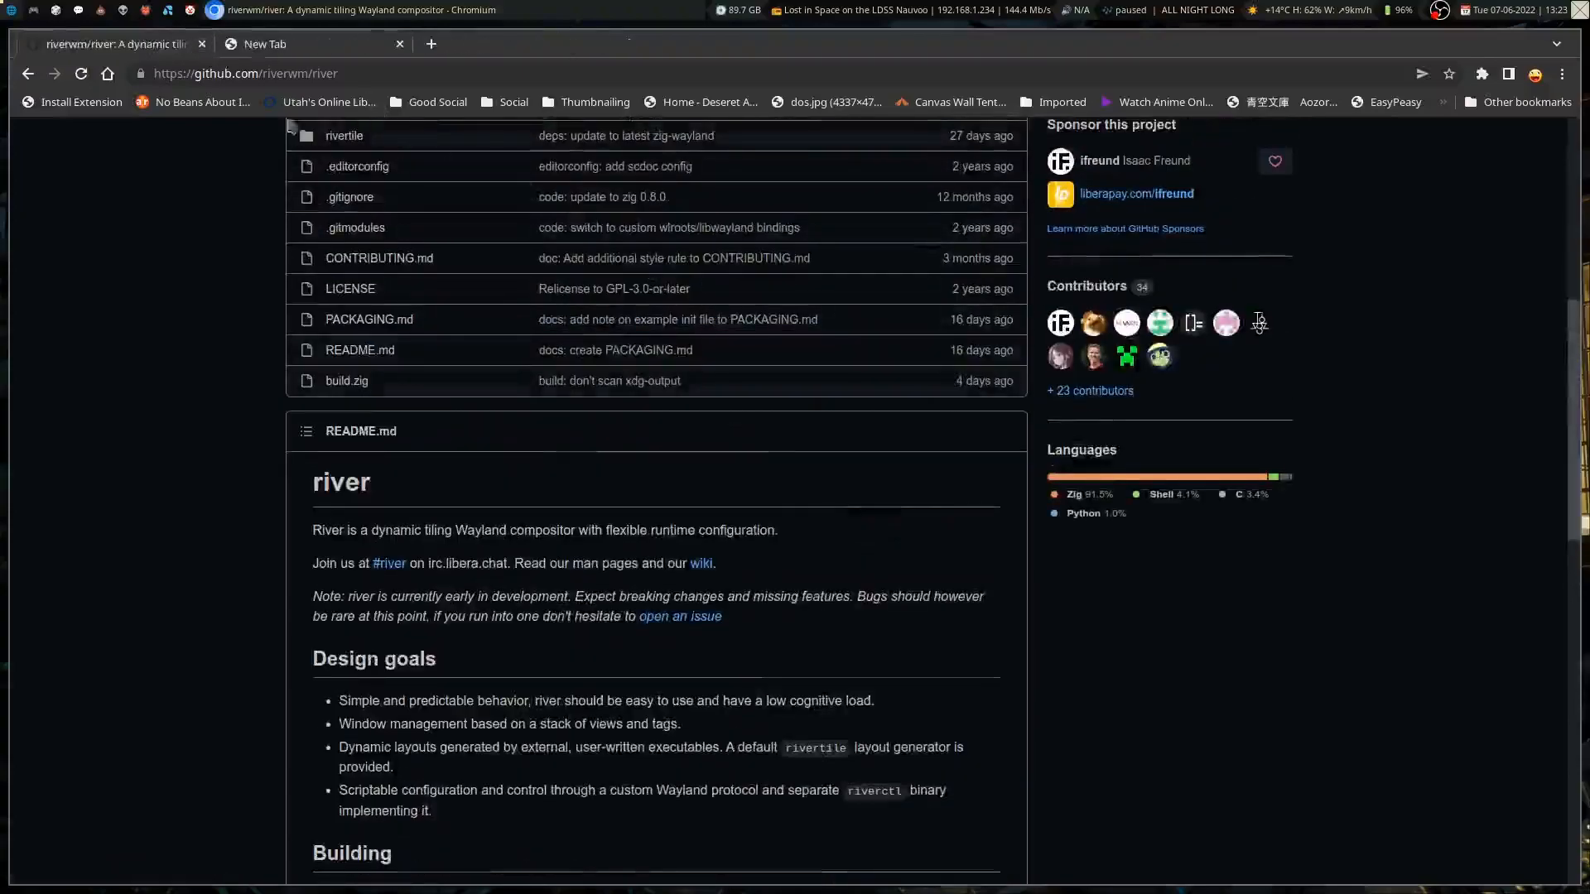
# - Scroll through the river README intro and design goals
pyautogui.scroll(-3)
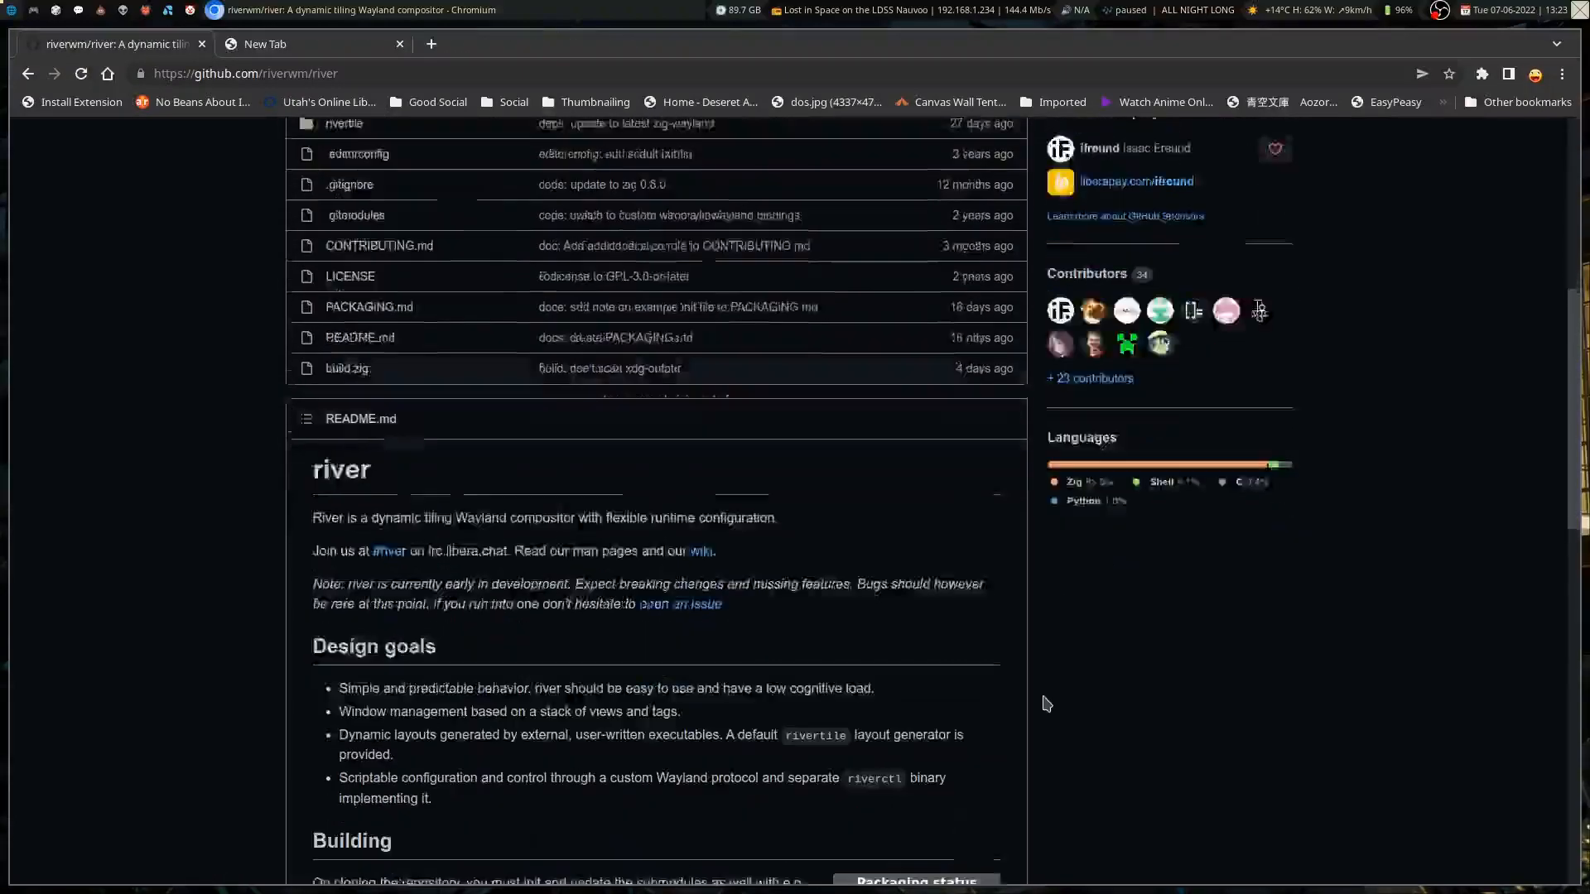
pyautogui.scroll(-3)
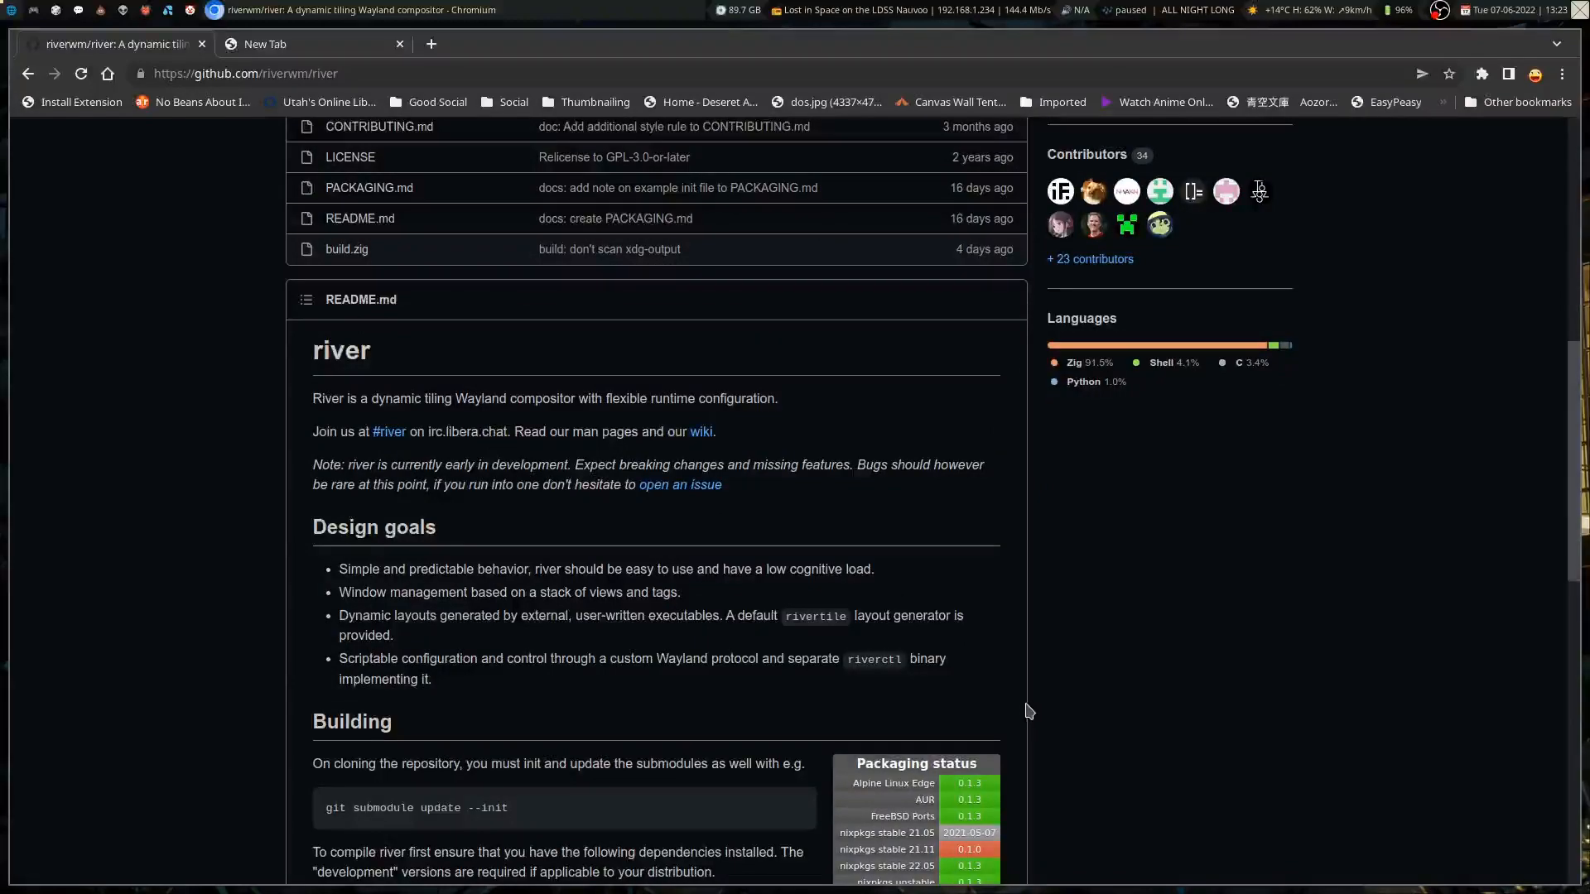
pyautogui.scroll(-3)
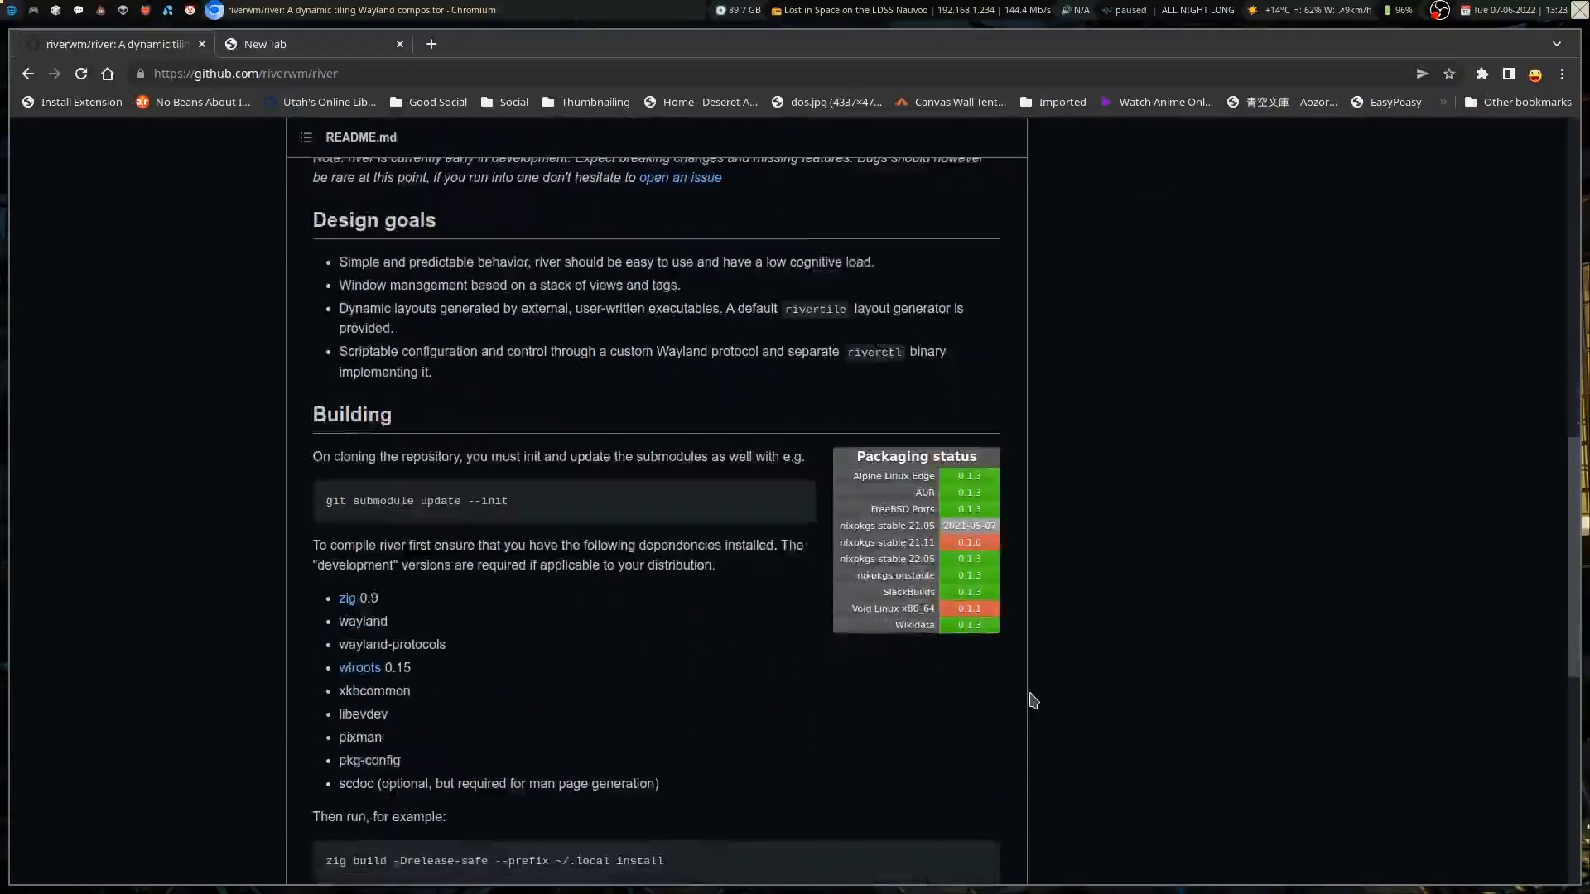
pyautogui.scroll(3)
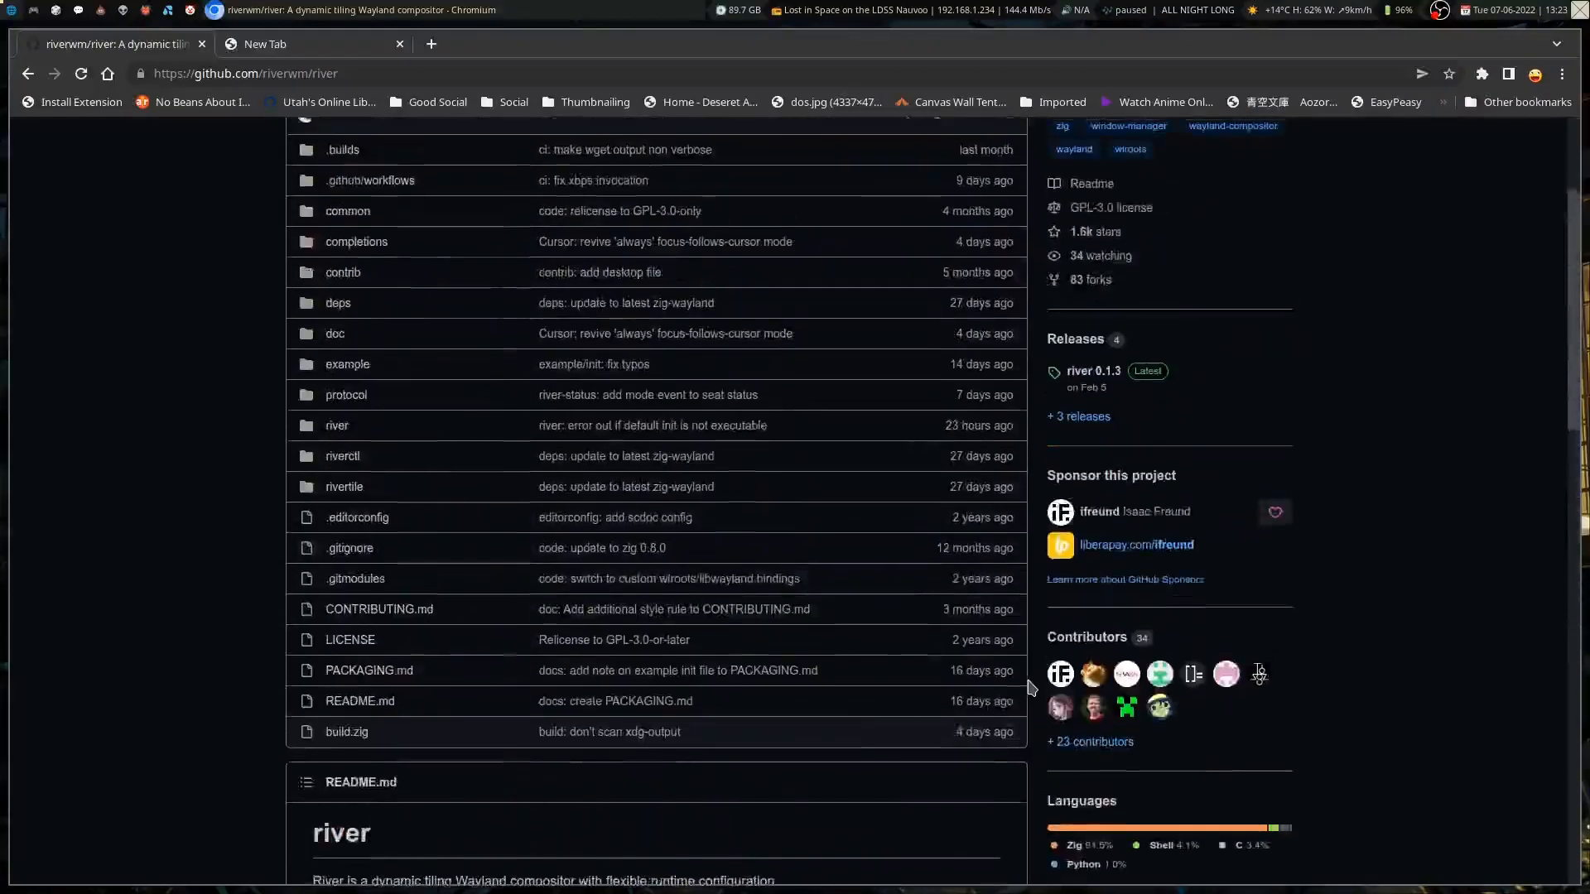
pyautogui.scroll(-3)
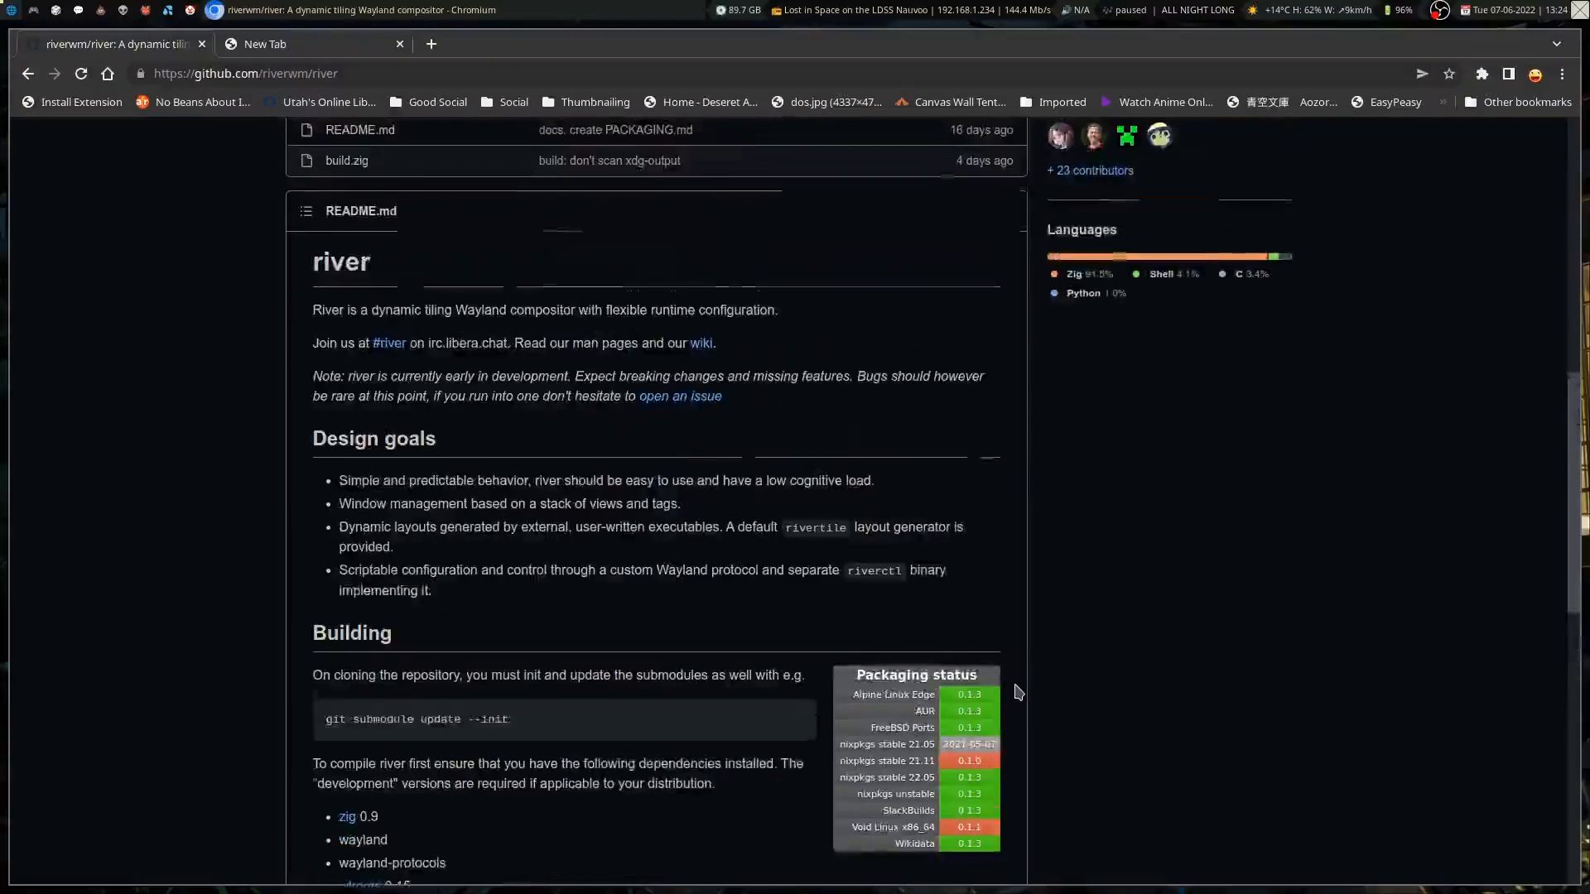
pyautogui.scroll(3)
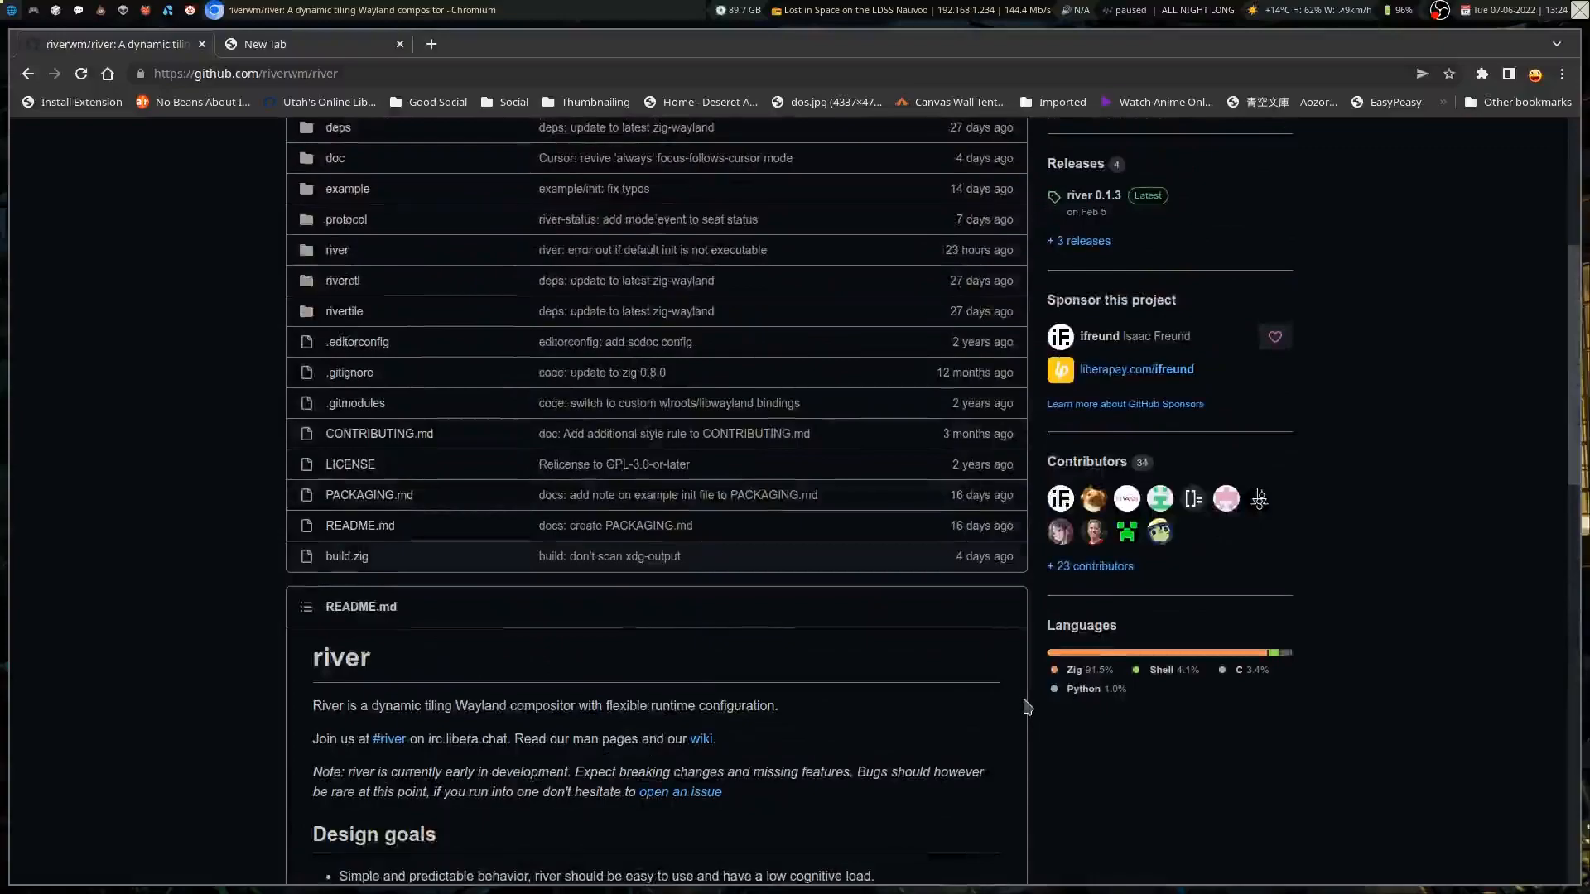
pyautogui.scroll(-3)
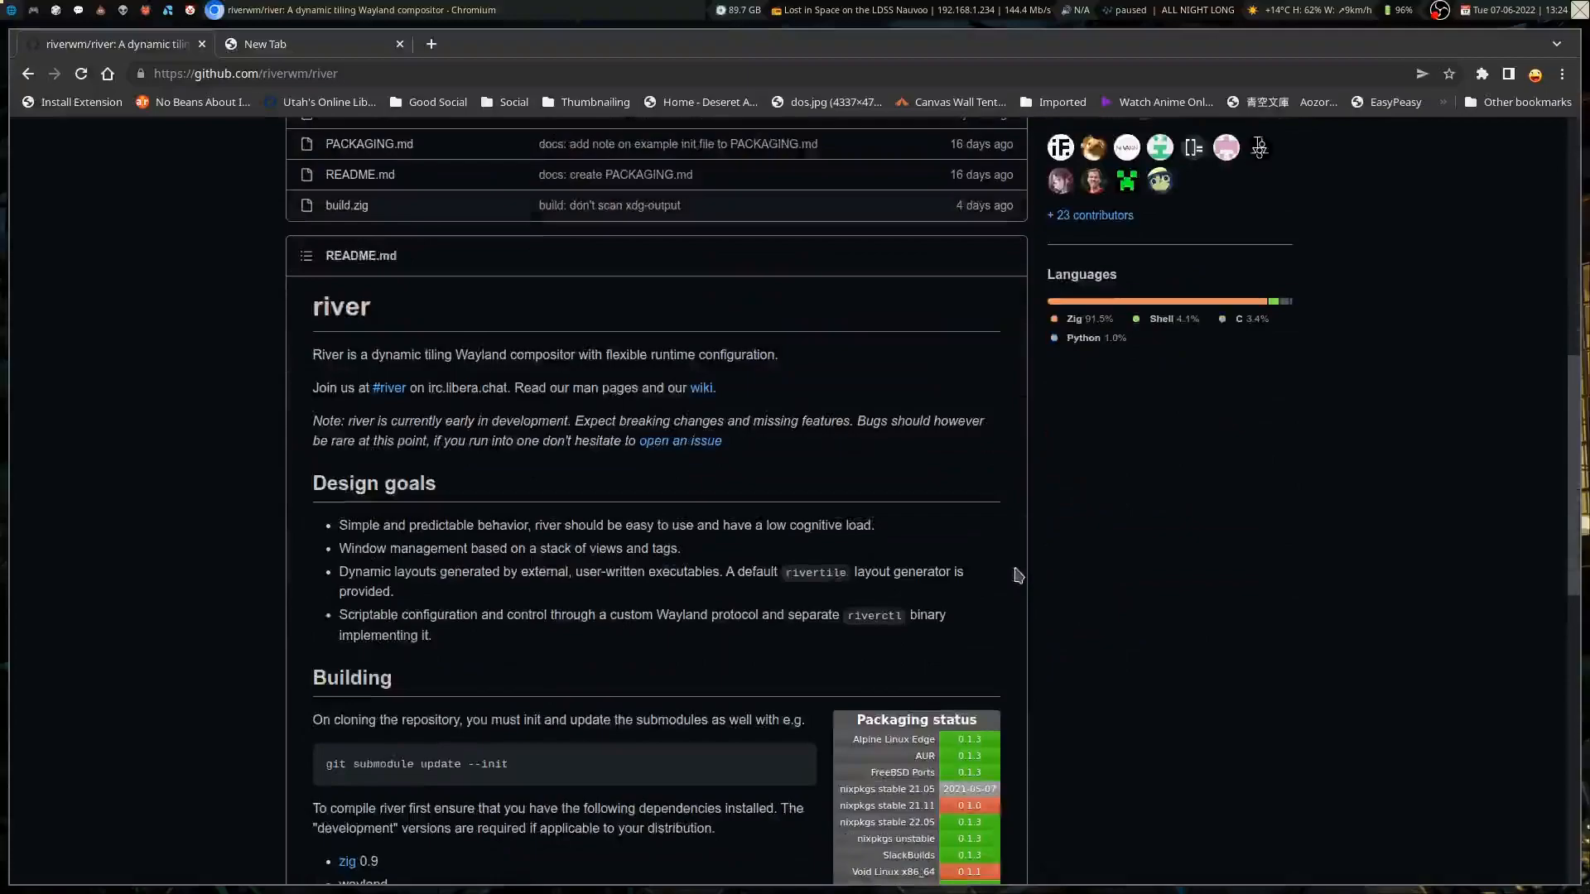
pyautogui.moveTo(1008, 559)
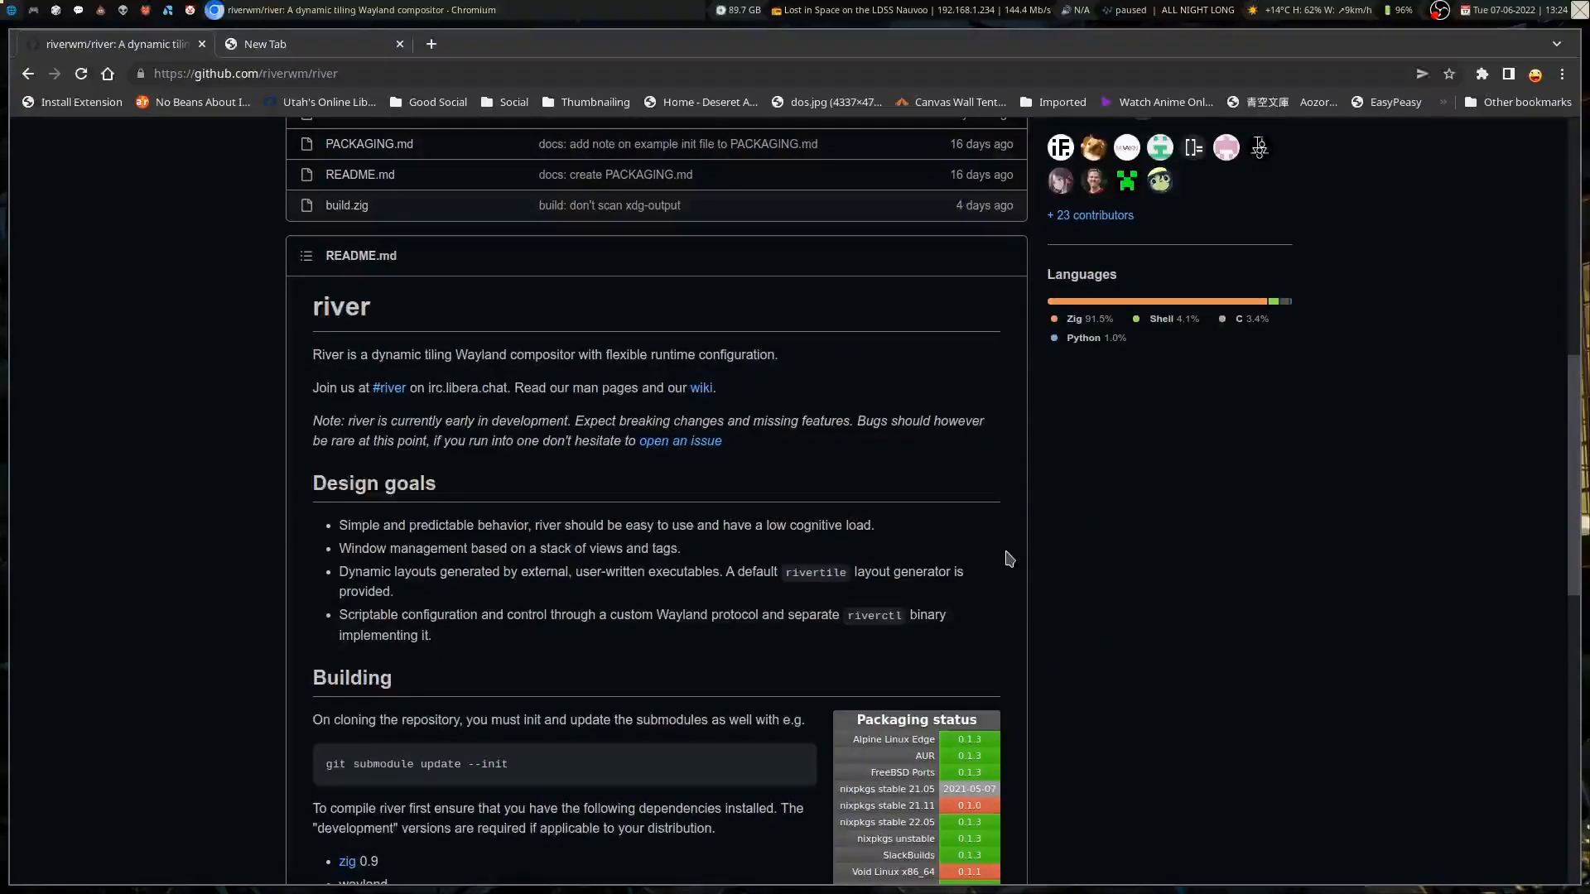
pyautogui.scroll(-3)
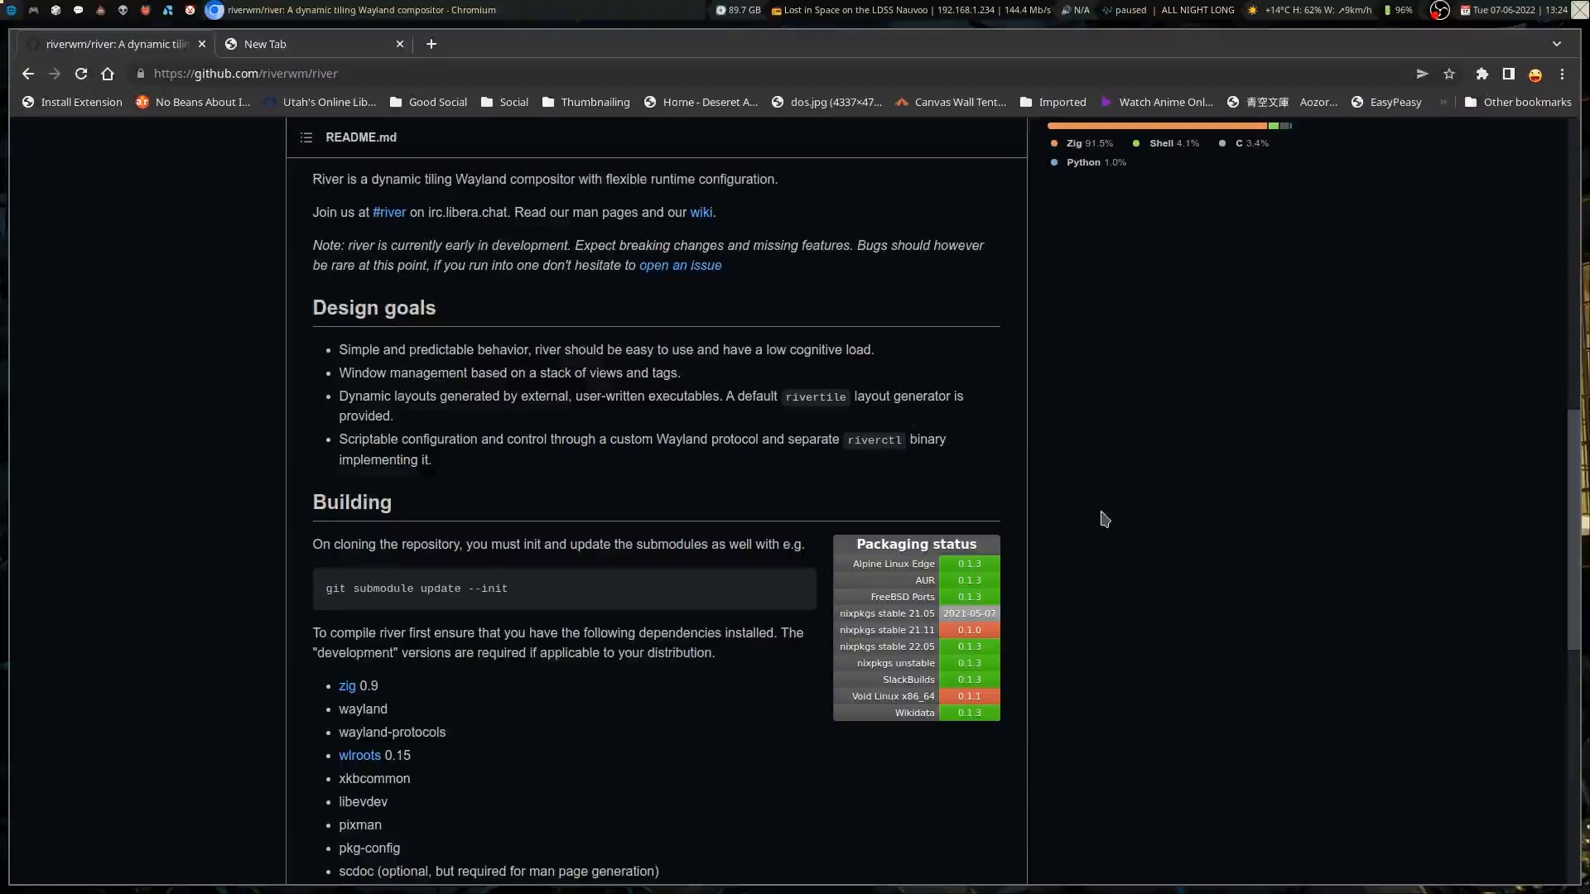
pyautogui.scroll(-3)
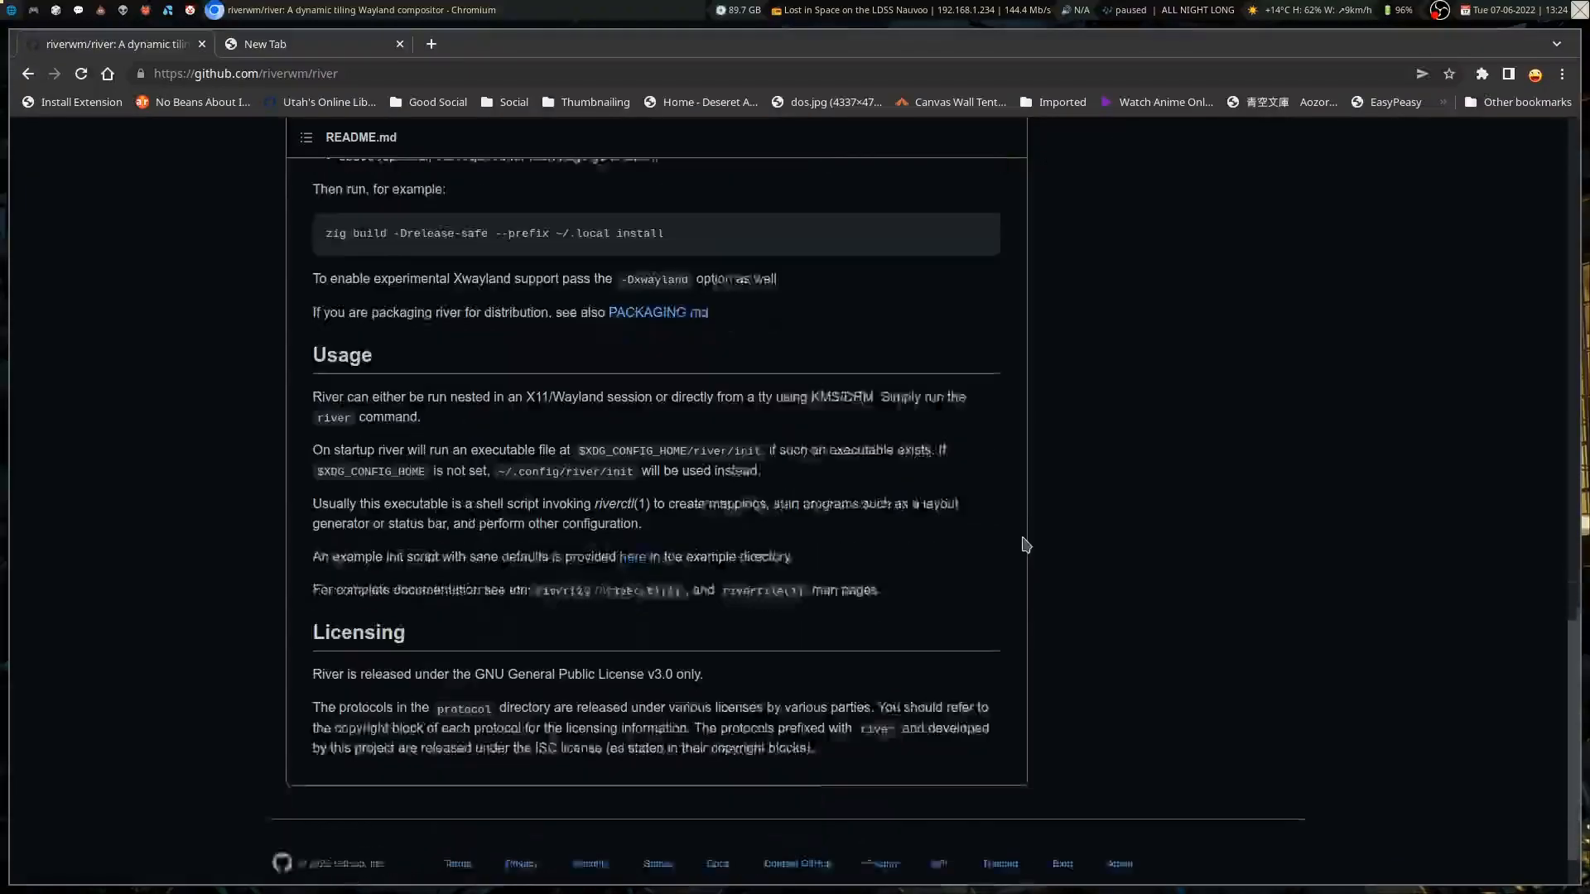
pyautogui.scroll(3)
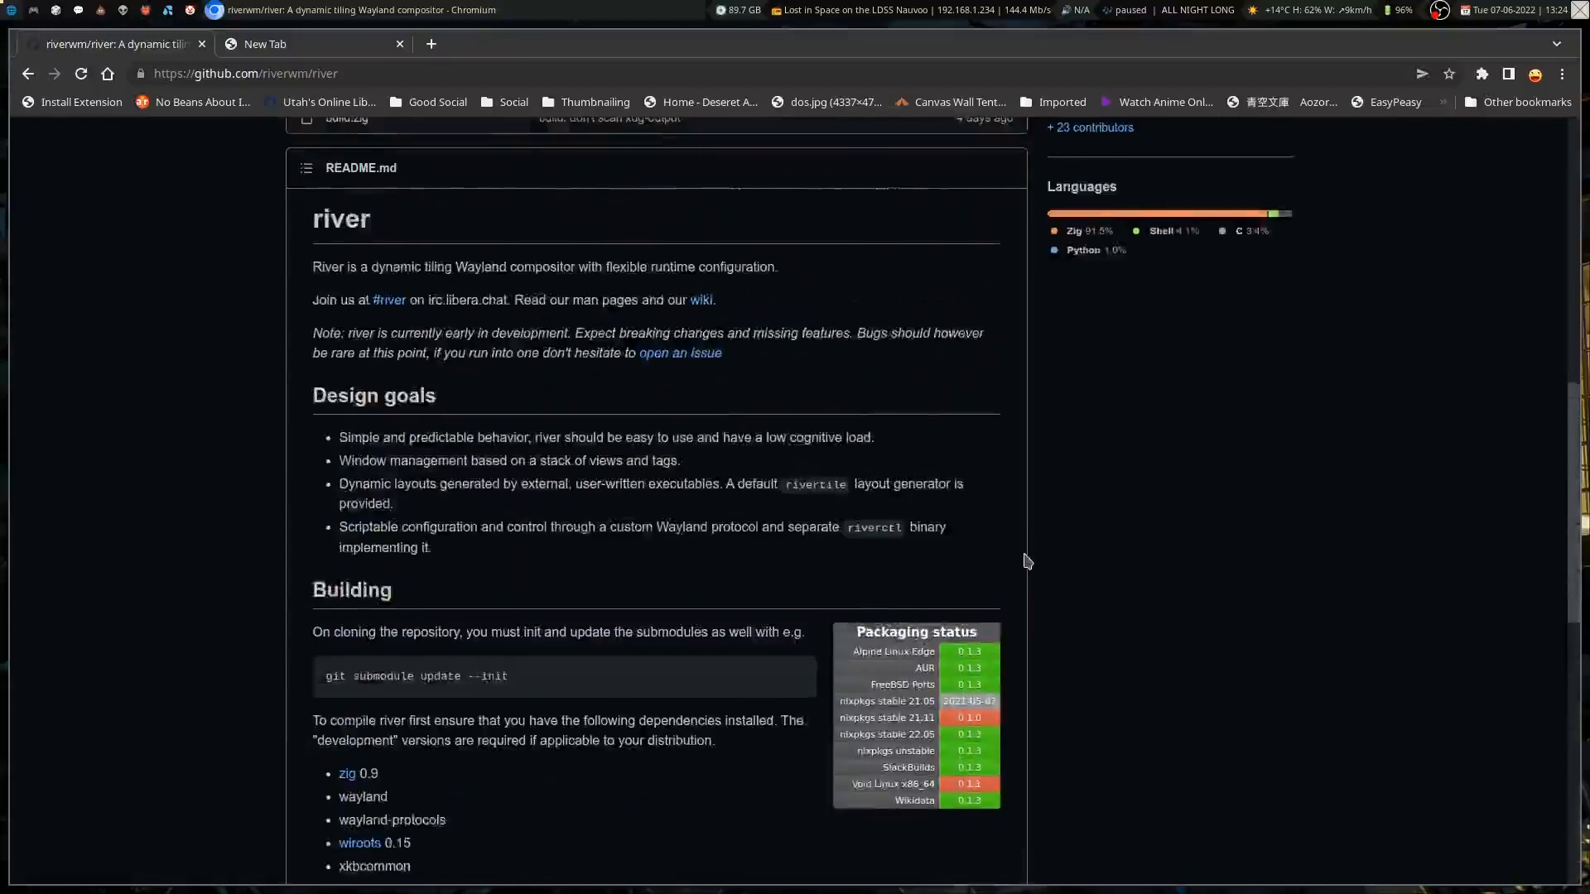
pyautogui.scroll(3)
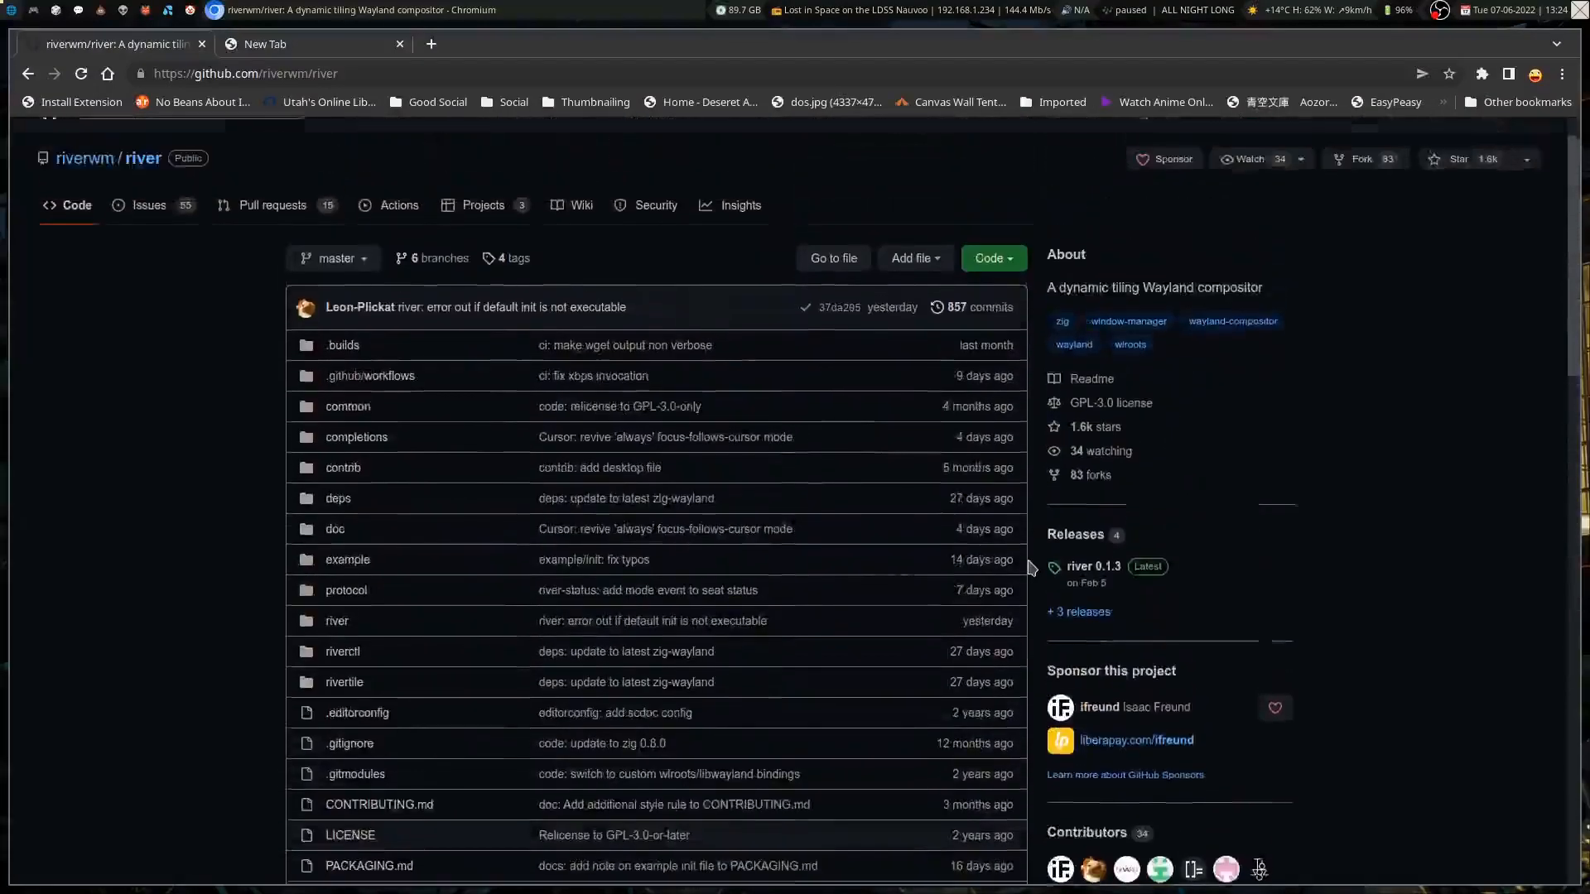
pyautogui.scroll(-3)
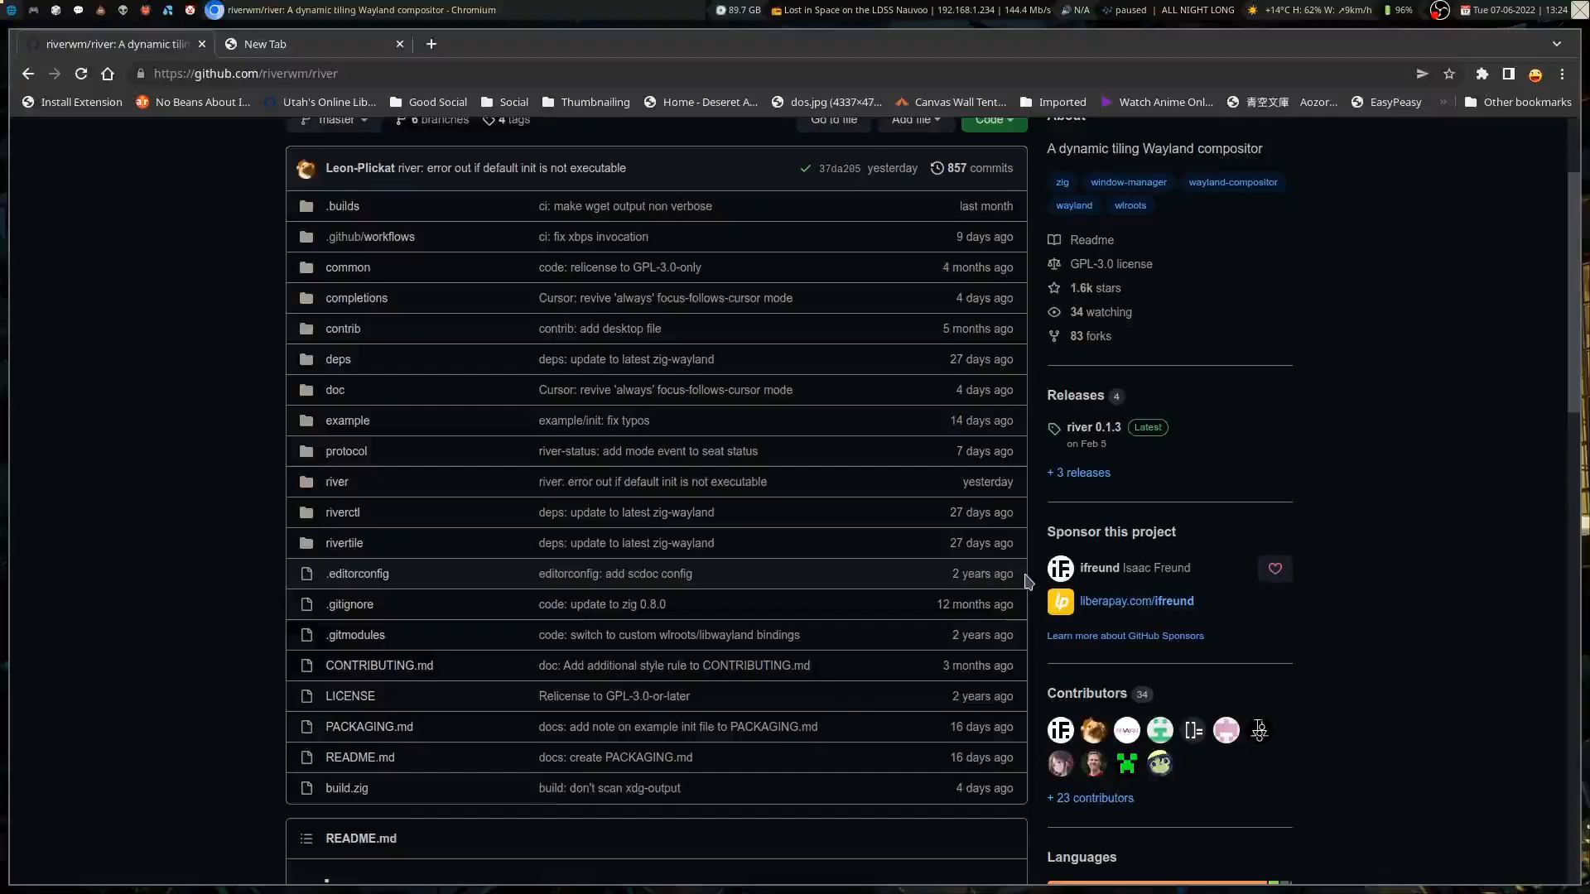
pyautogui.moveTo(974, 414)
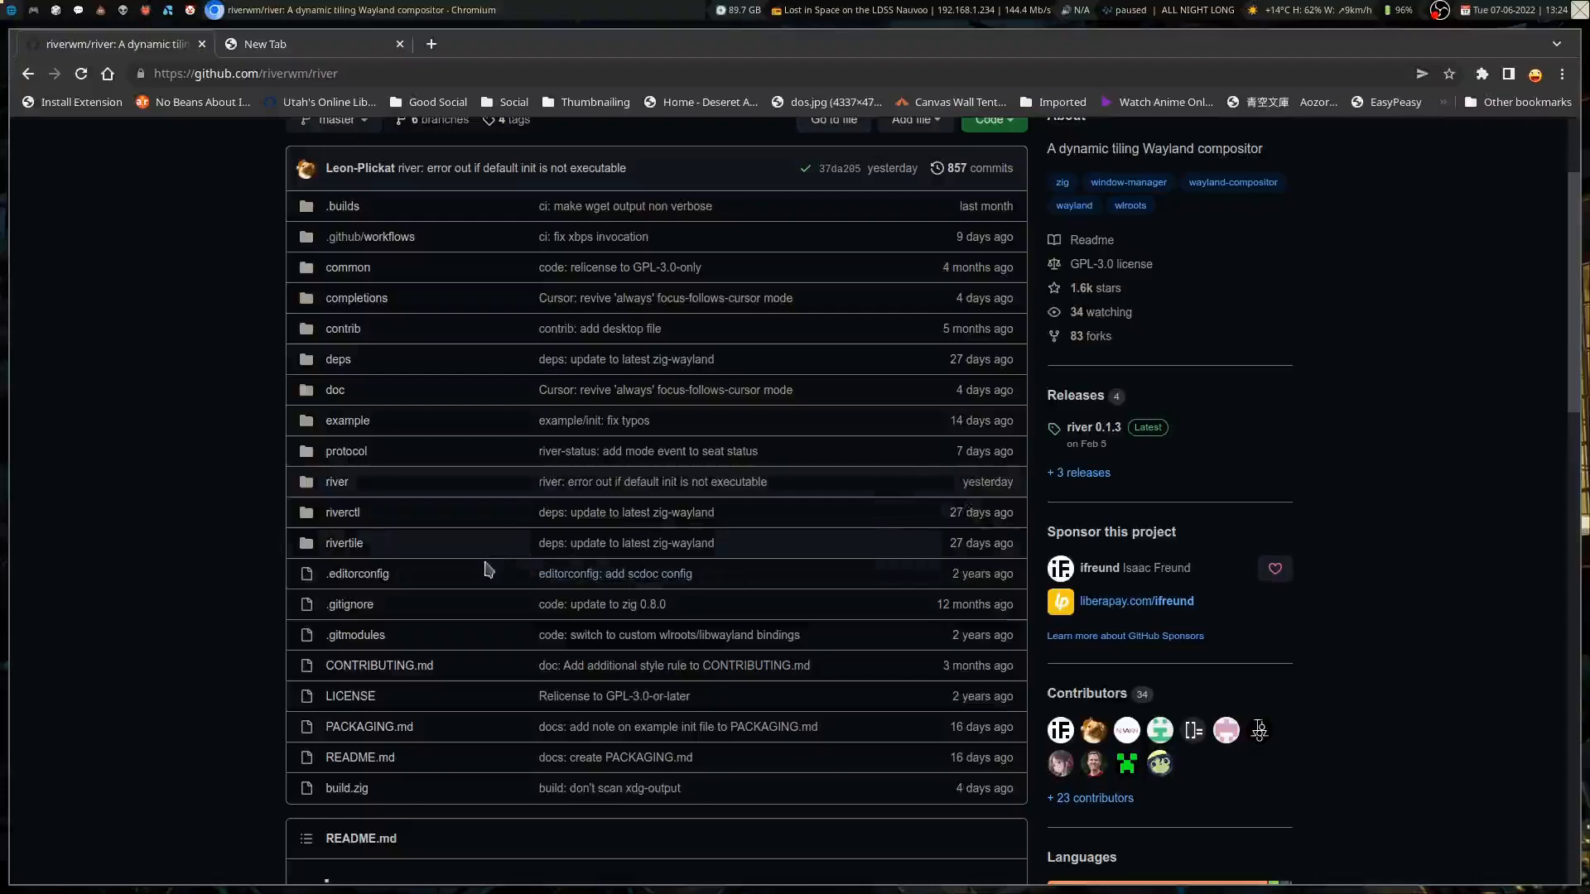
pyautogui.moveTo(348, 601)
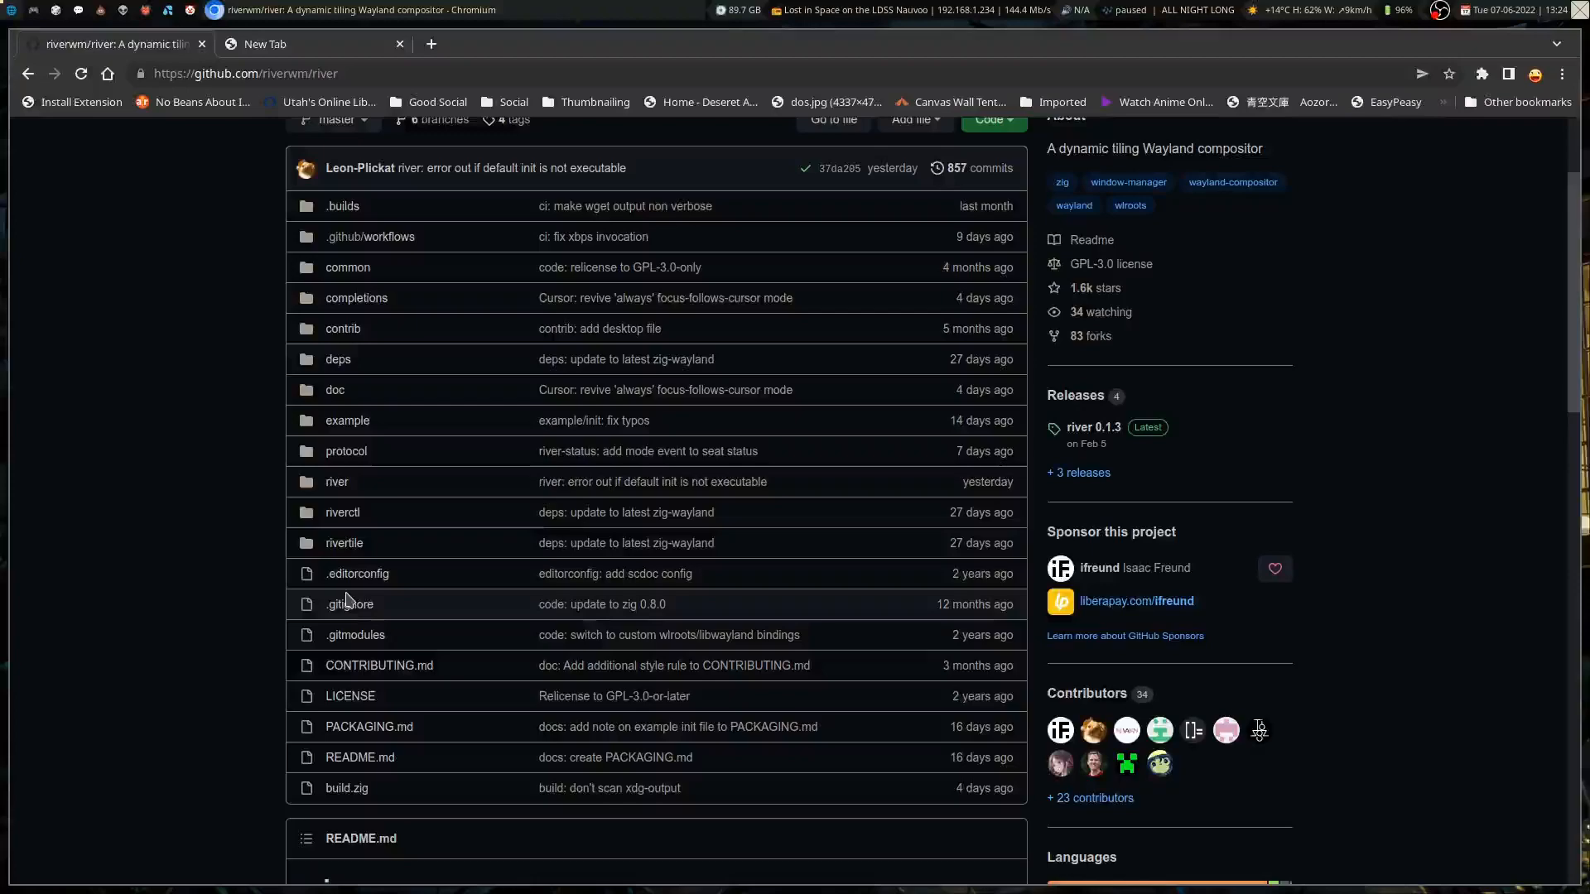
pyautogui.moveTo(402, 477)
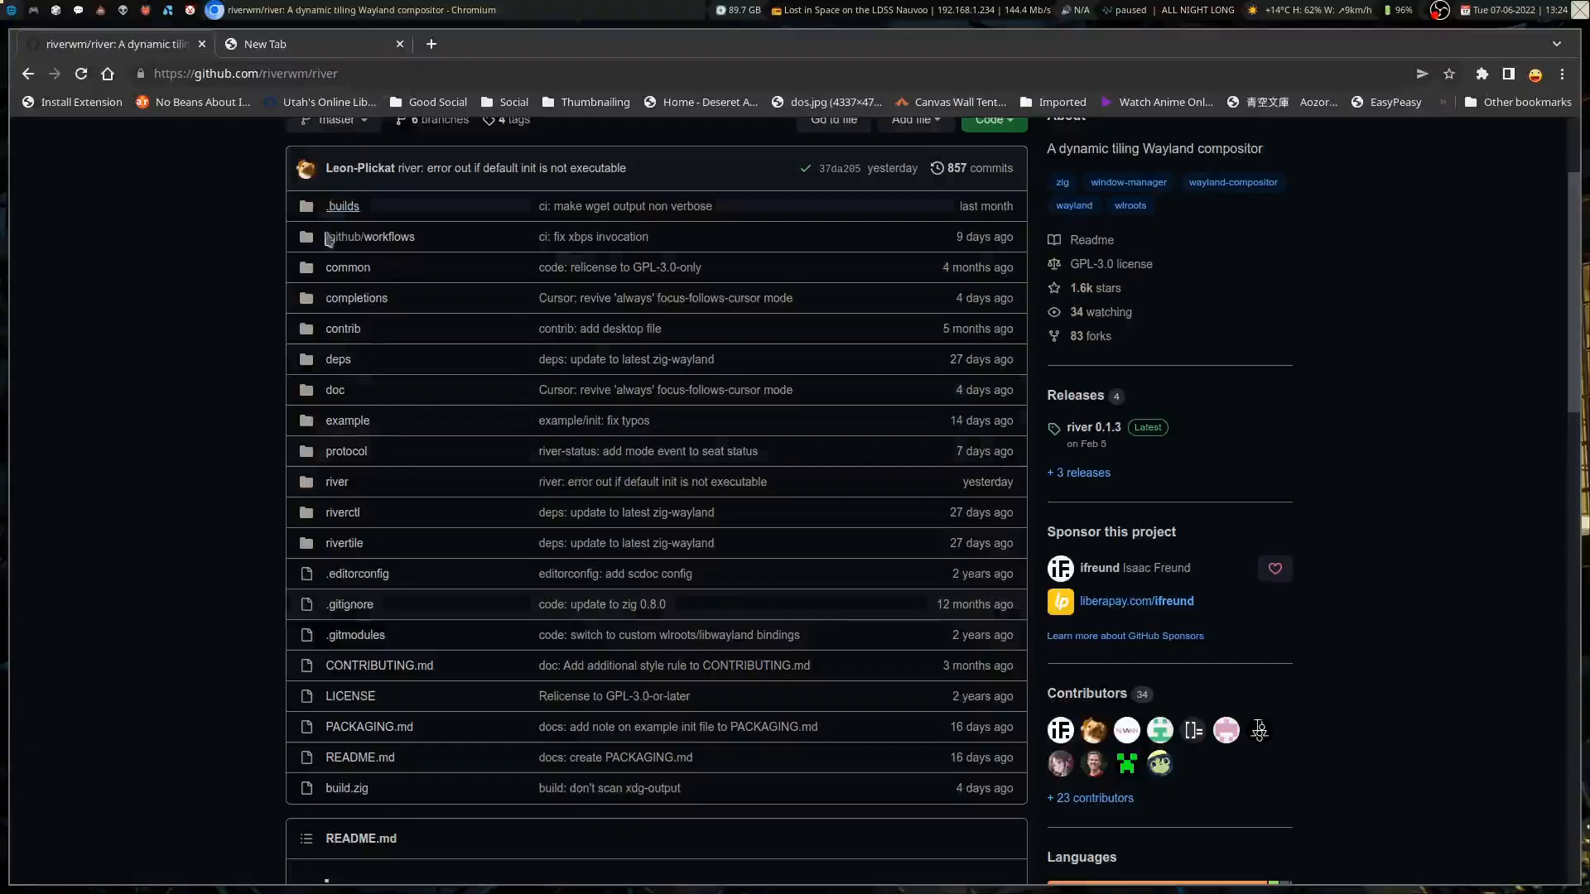
pyautogui.moveTo(337, 393)
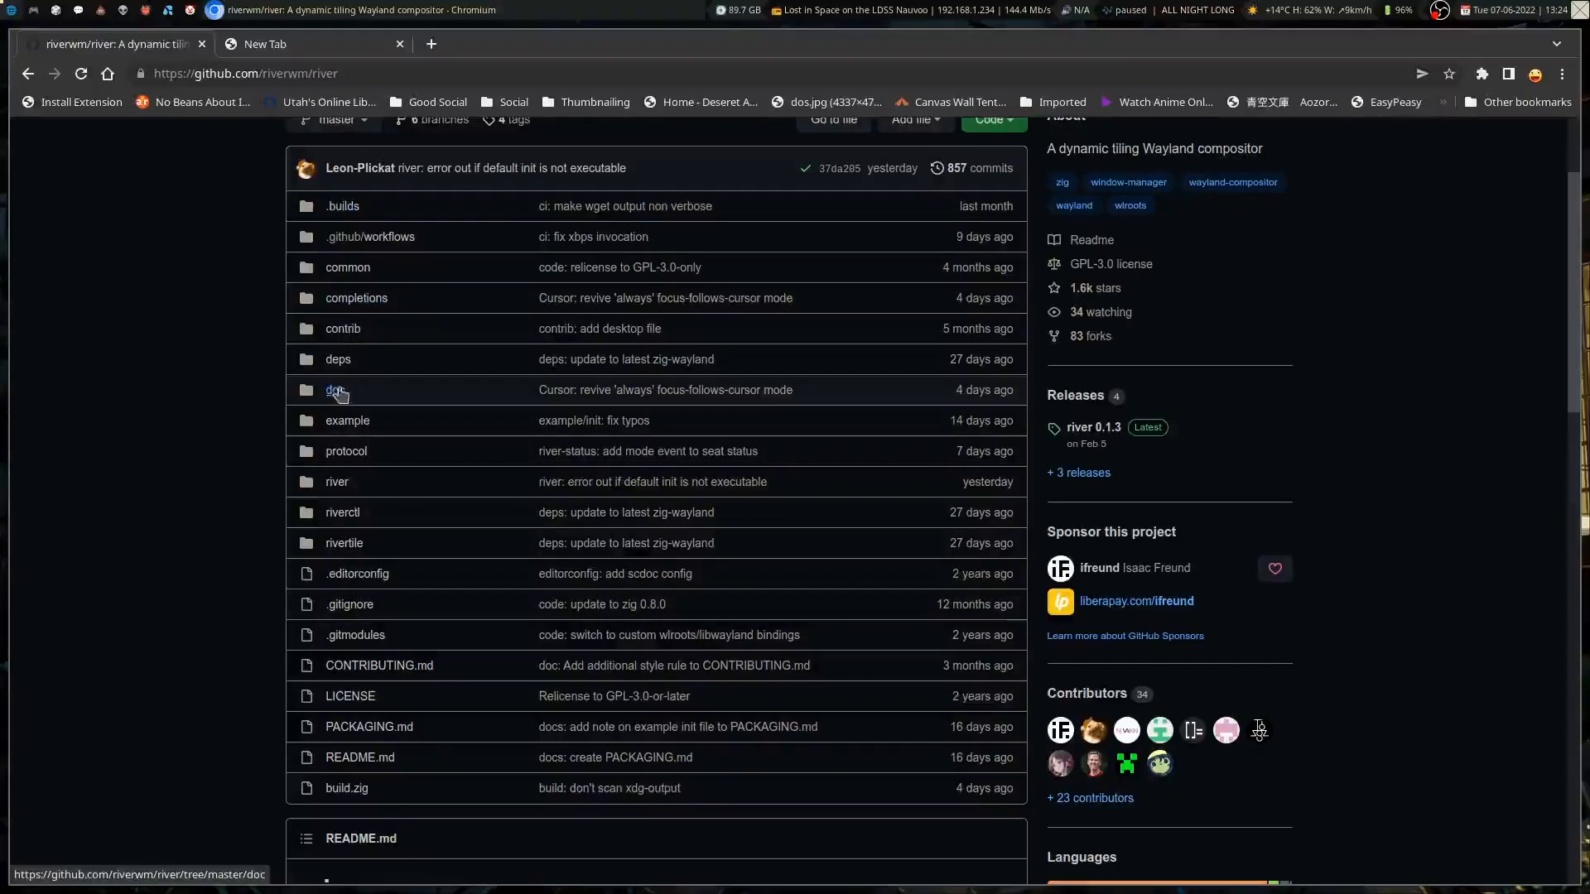
# - Scroll back up to the river repository's file listing
pyautogui.scroll(3)
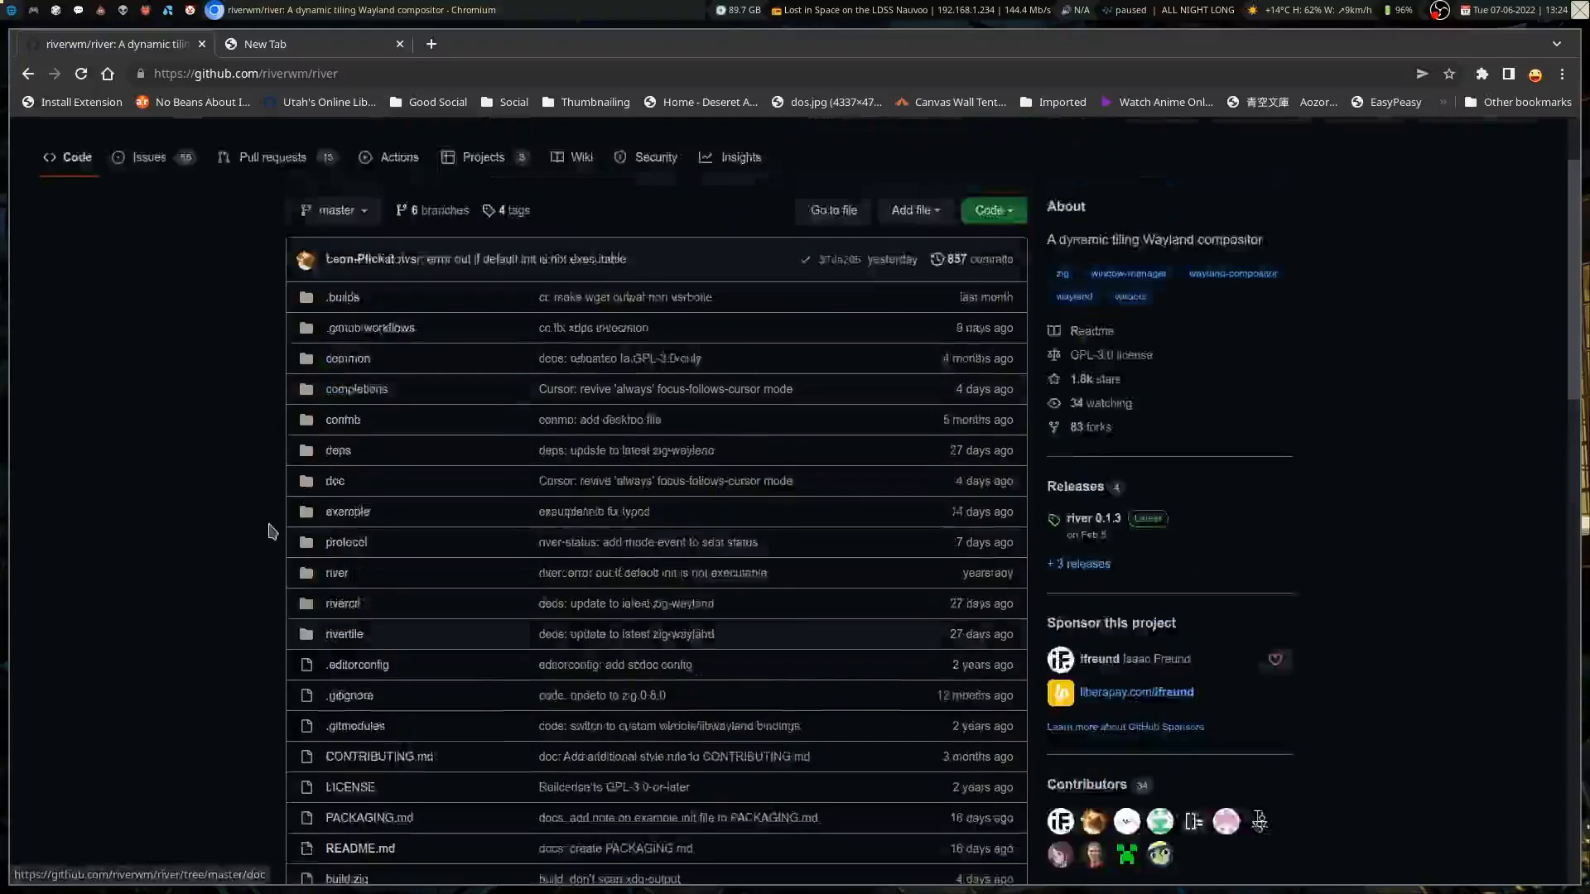
pyautogui.scroll(-3)
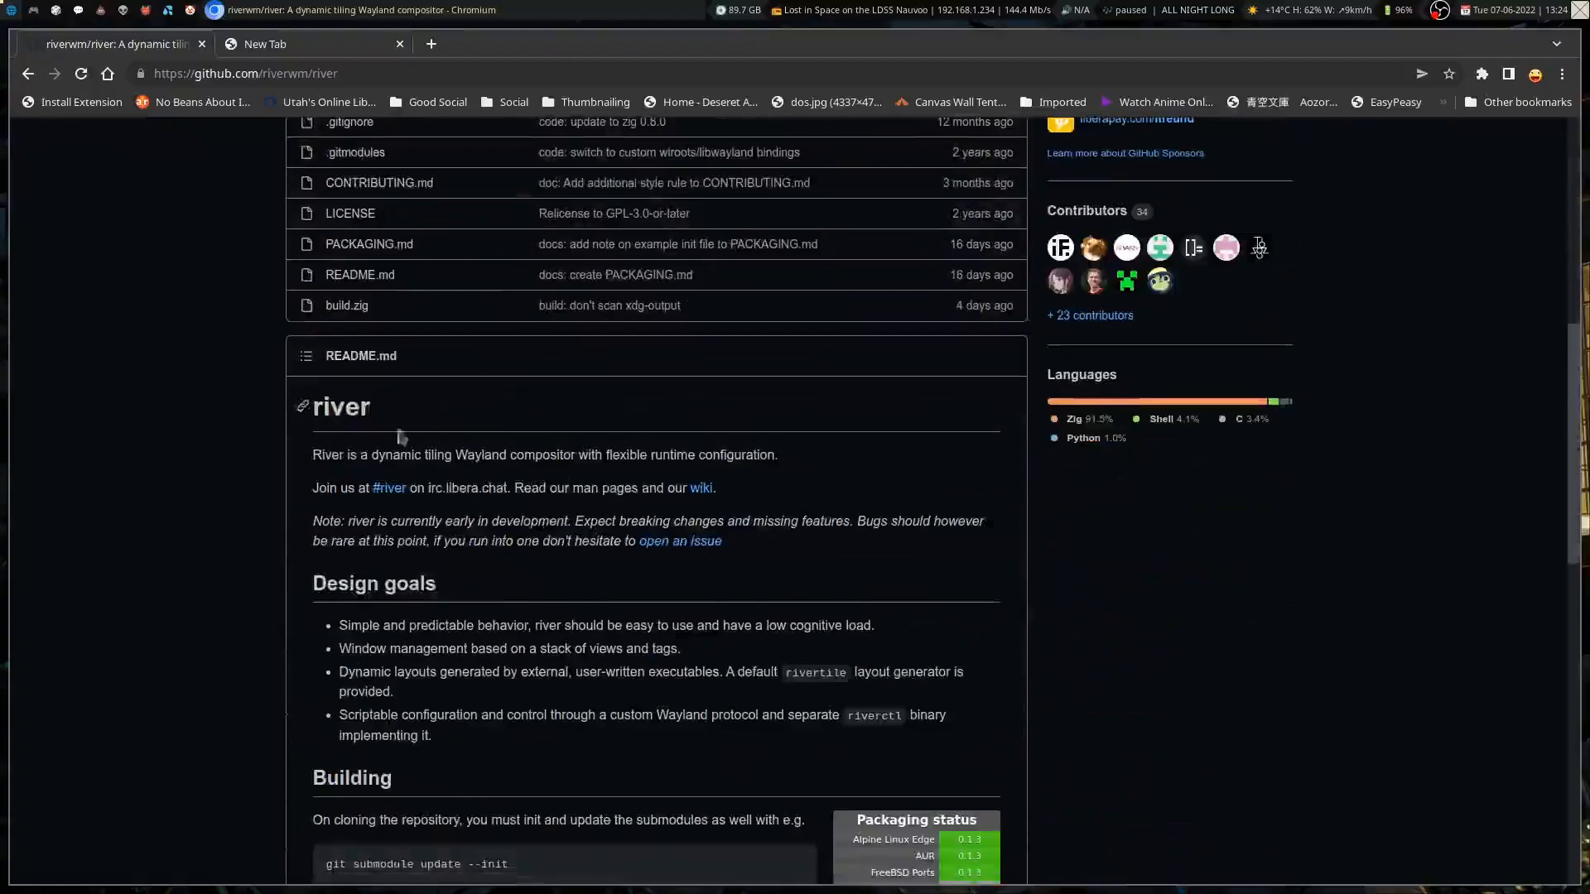
pyautogui.moveTo(367, 492)
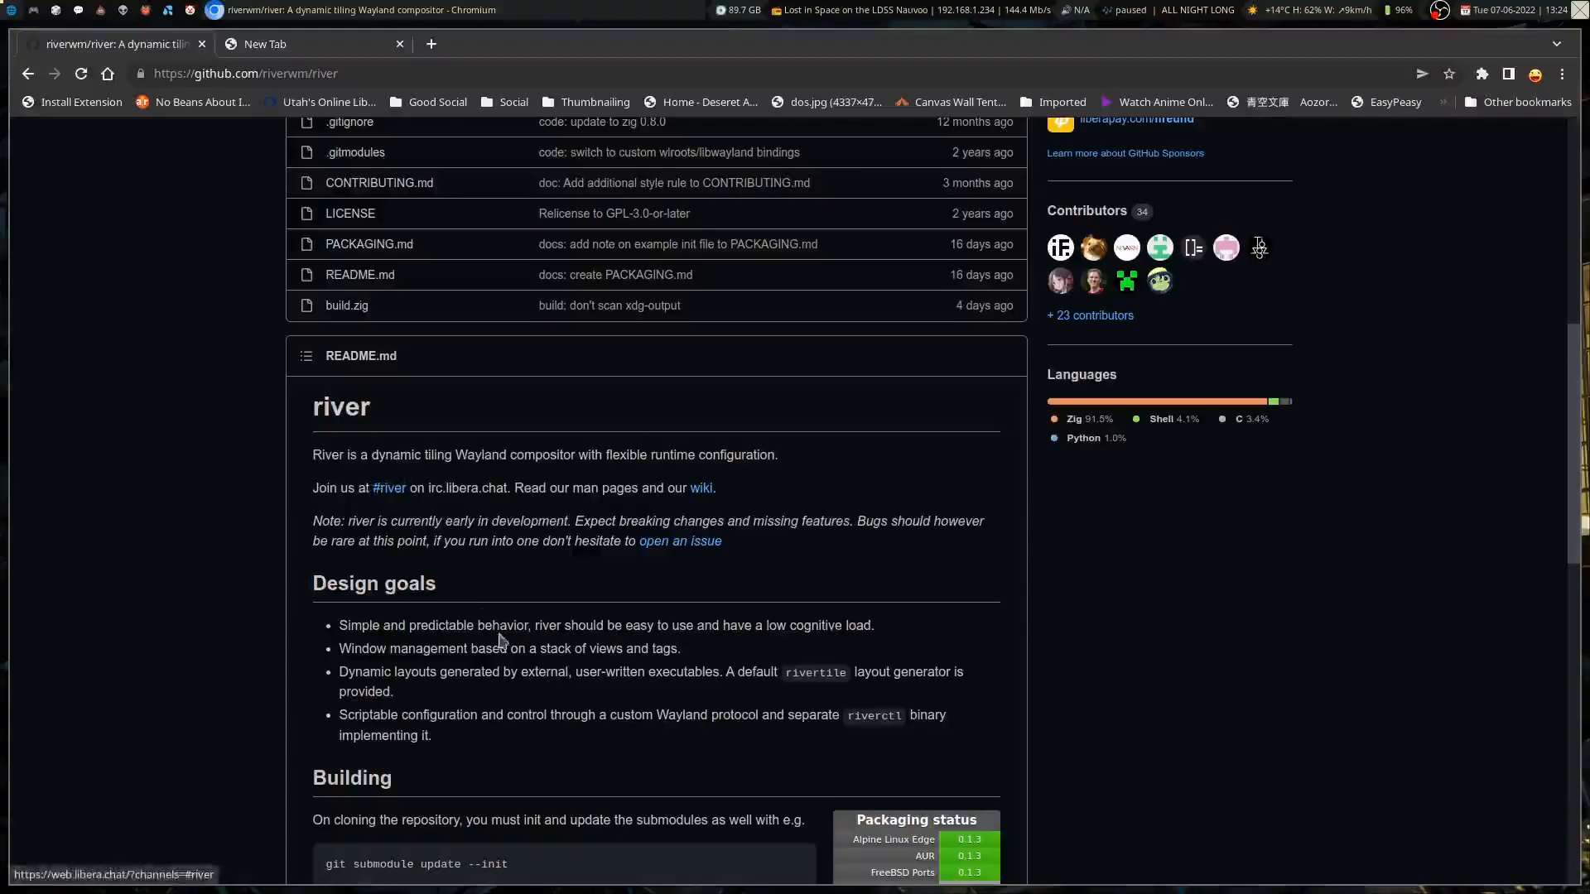
pyautogui.scroll(3)
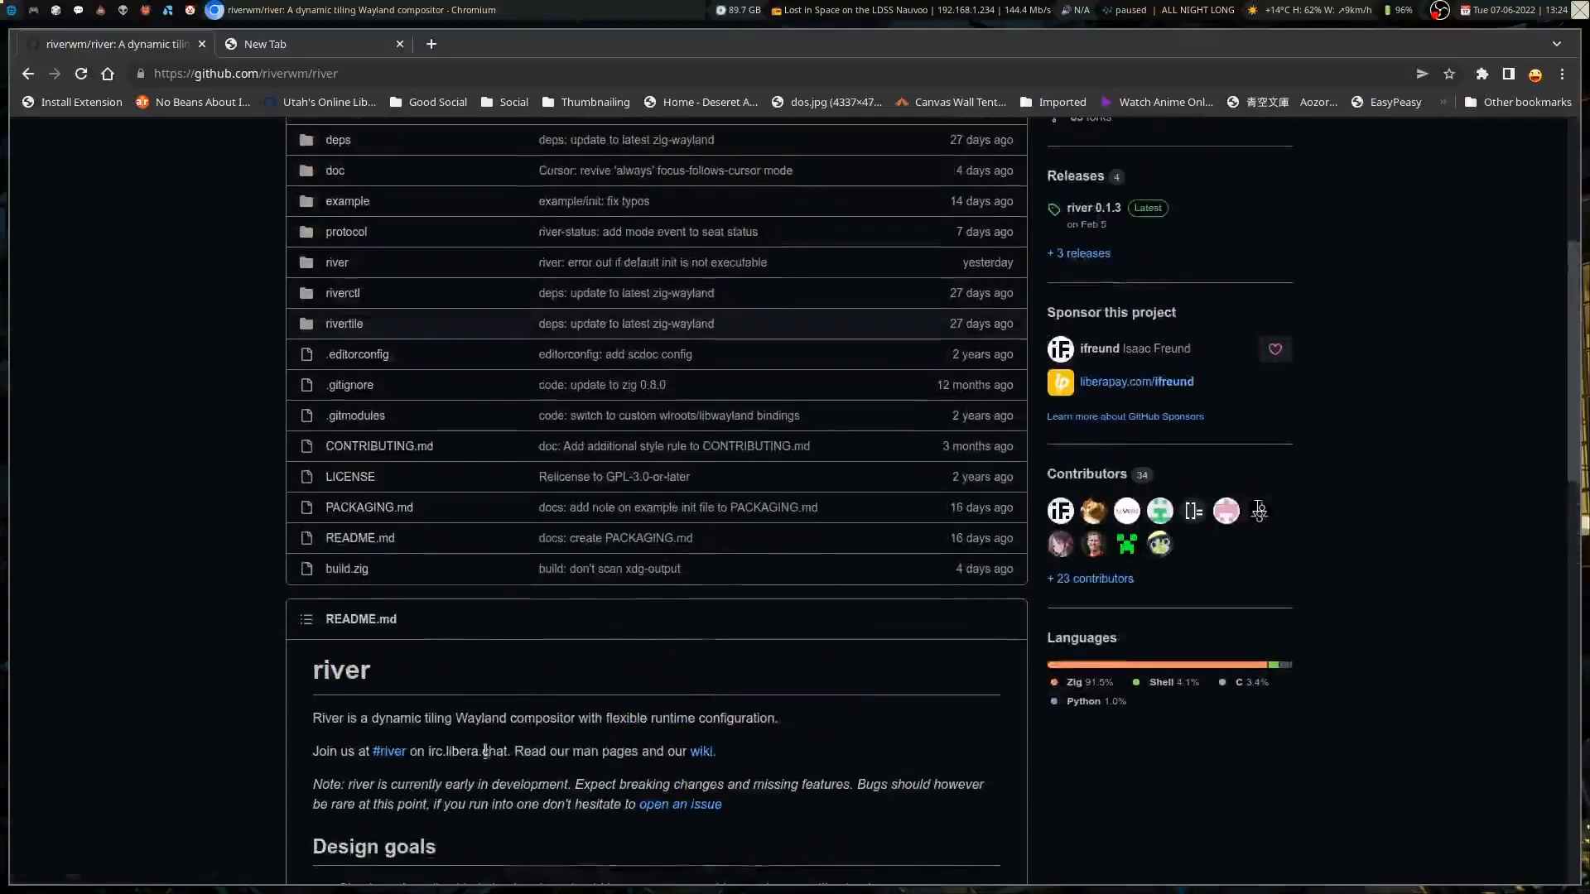
pyautogui.scroll(3)
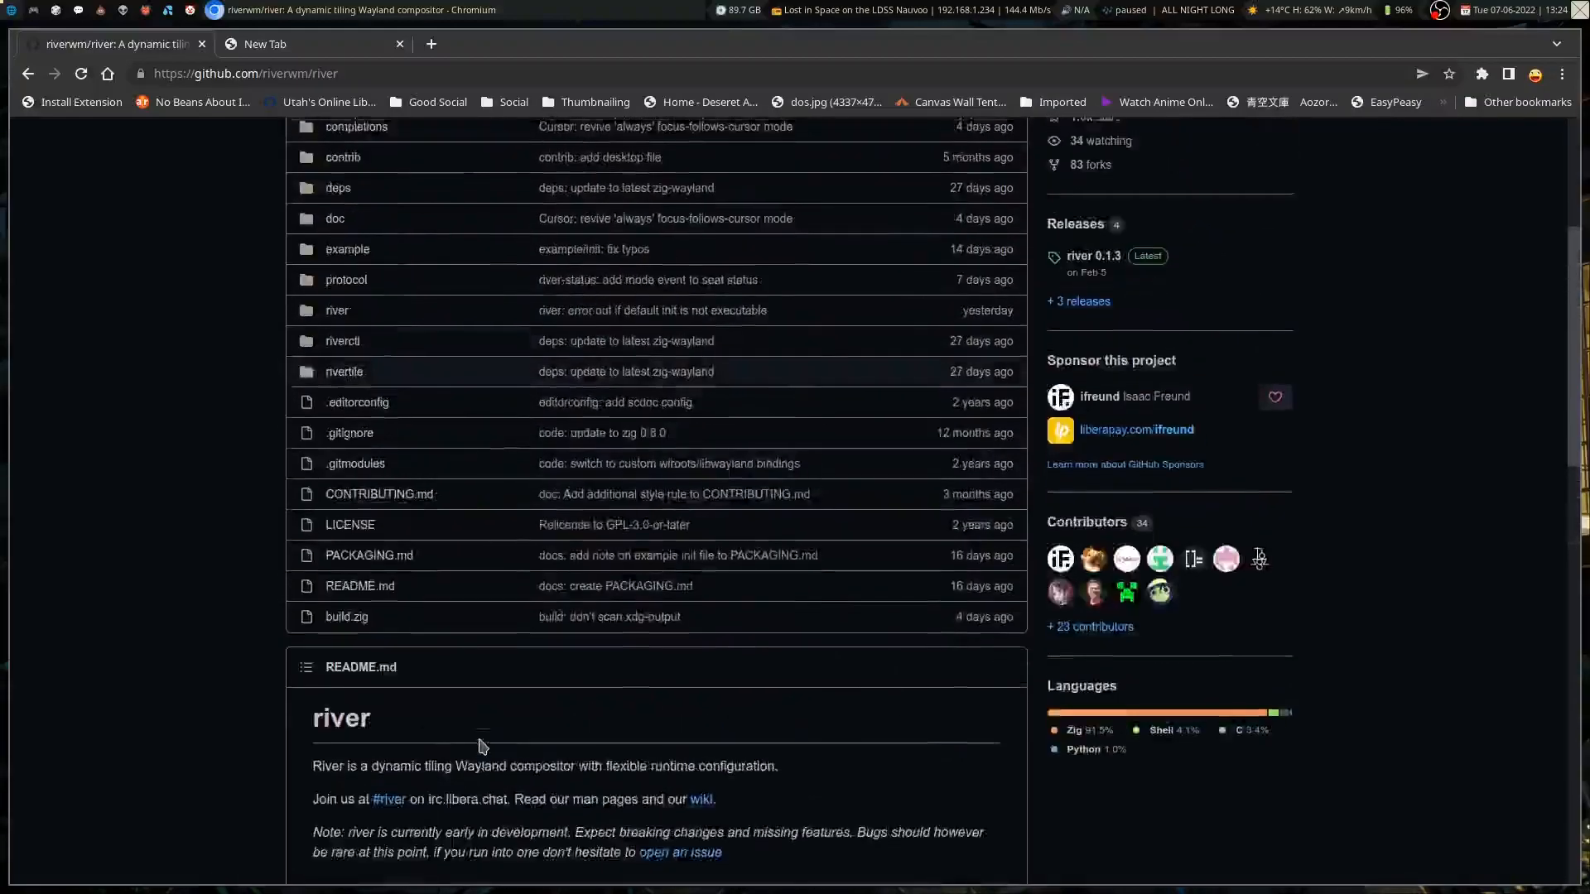
pyautogui.scroll(3)
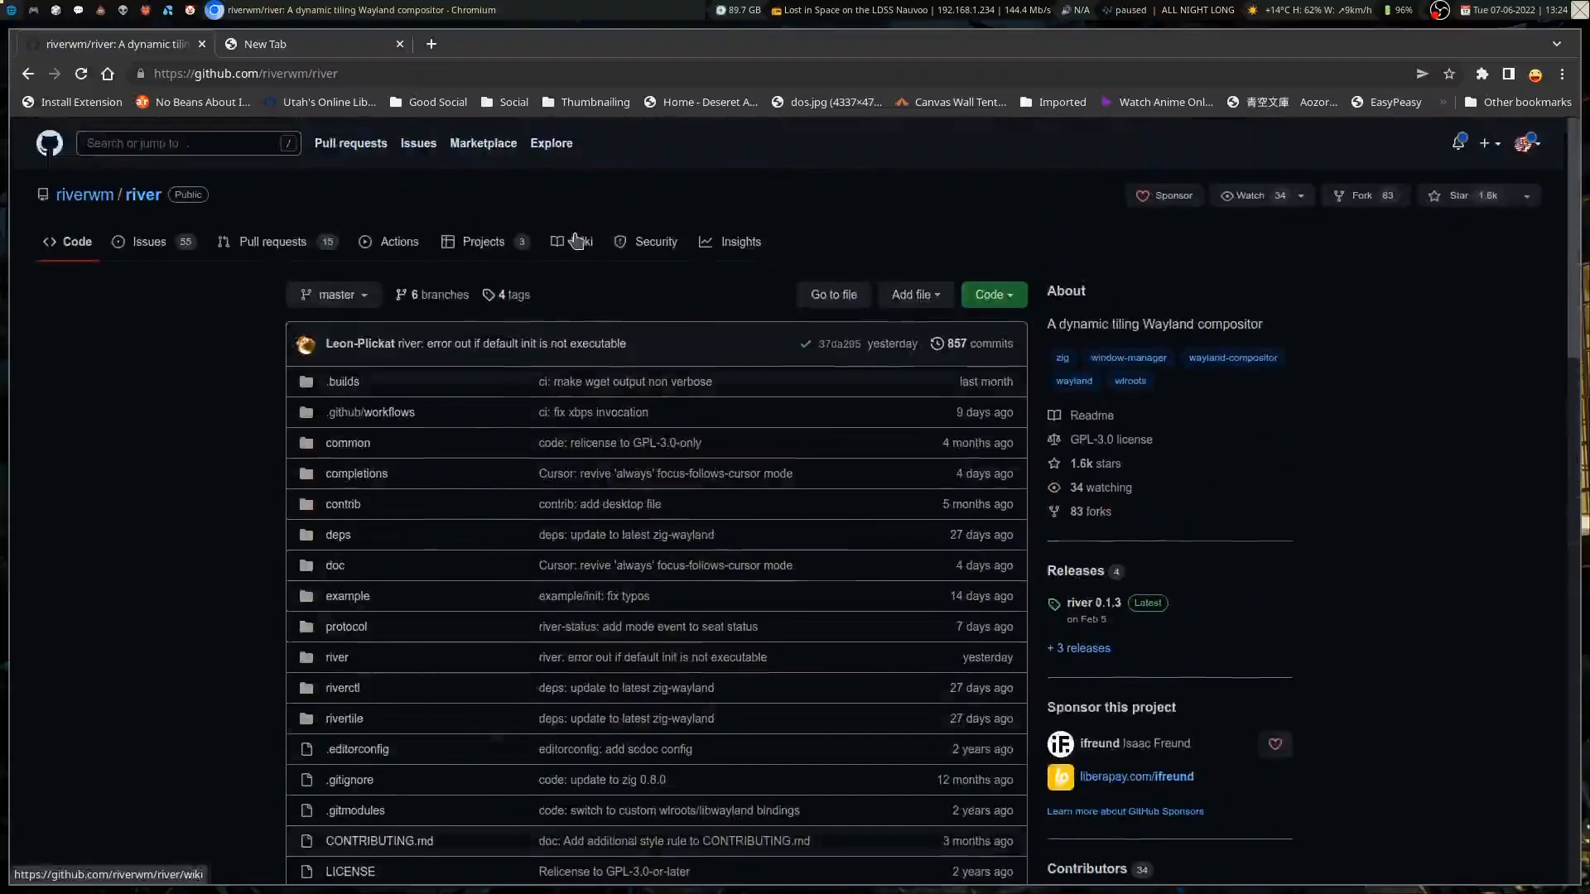
pyautogui.click(581, 241)
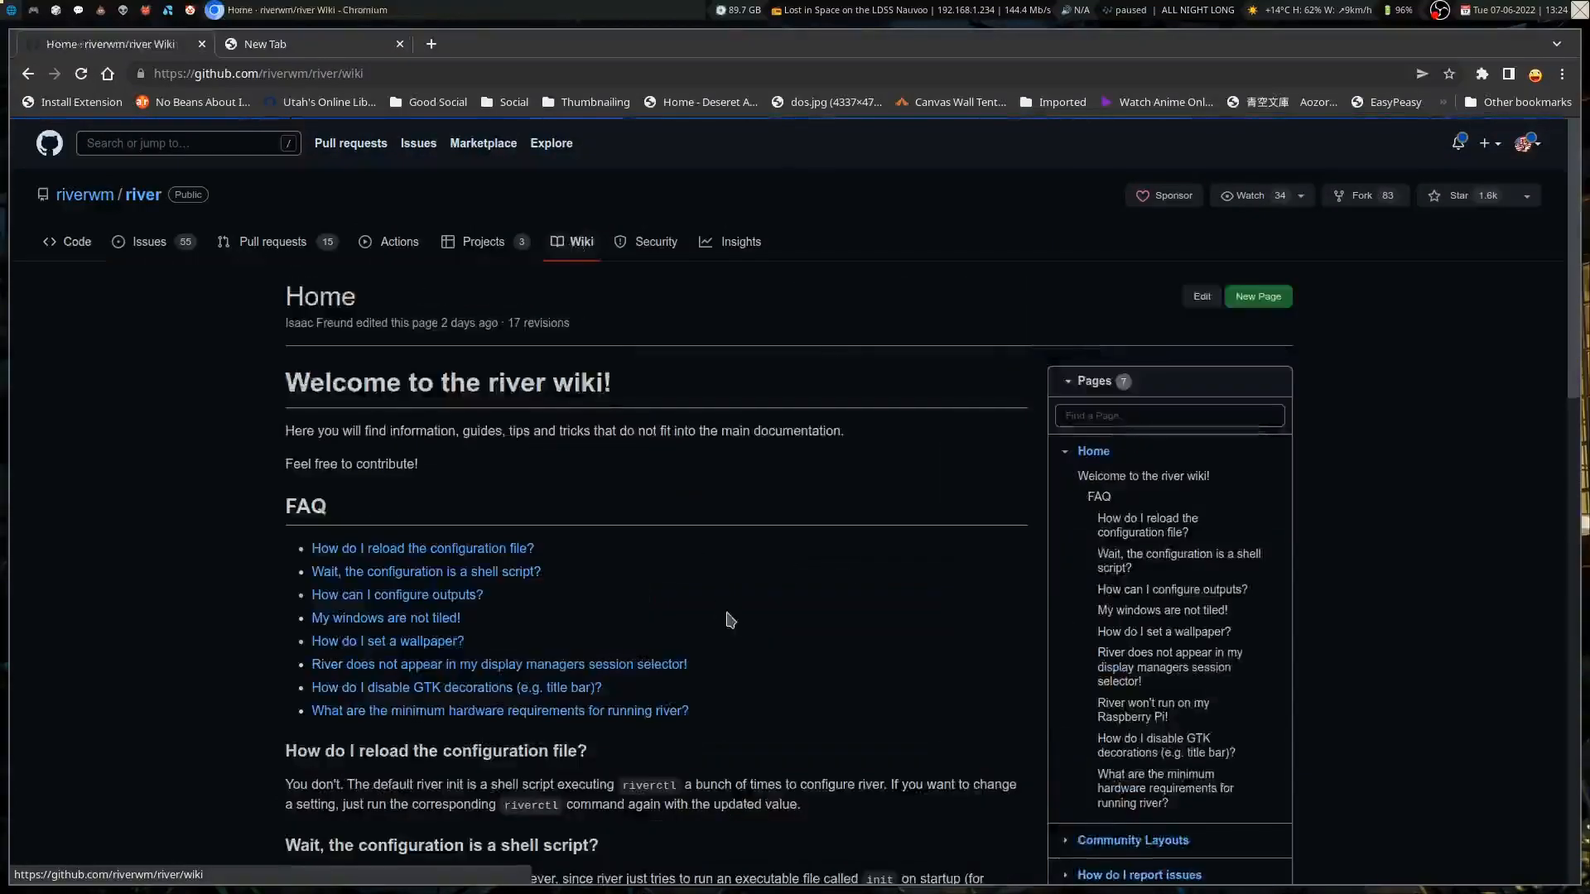
pyautogui.scroll(-3)
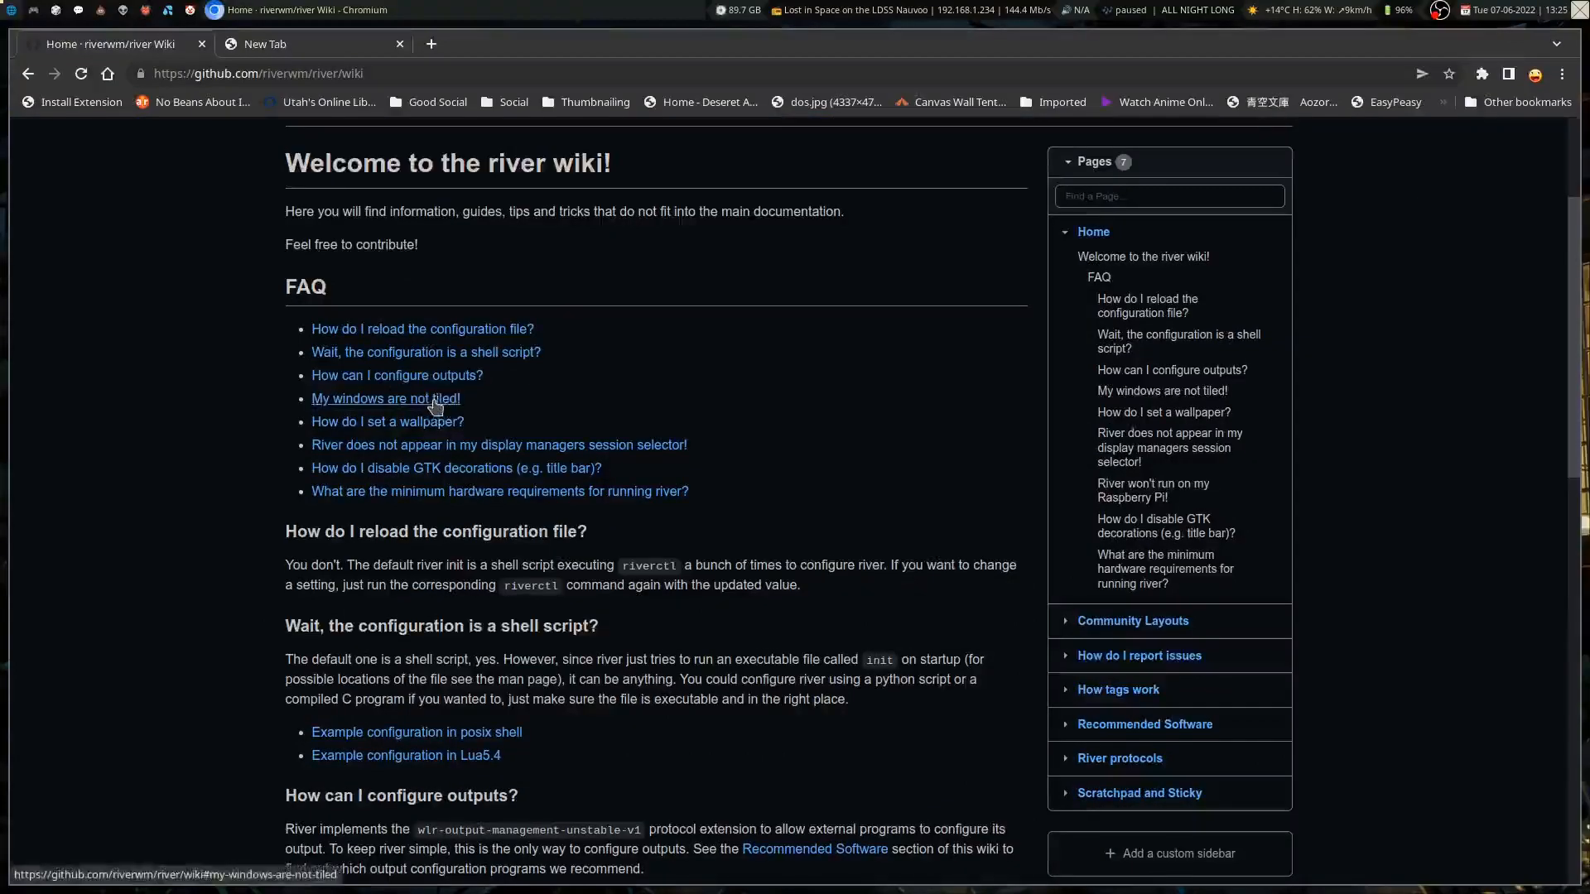
pyautogui.click(385, 398)
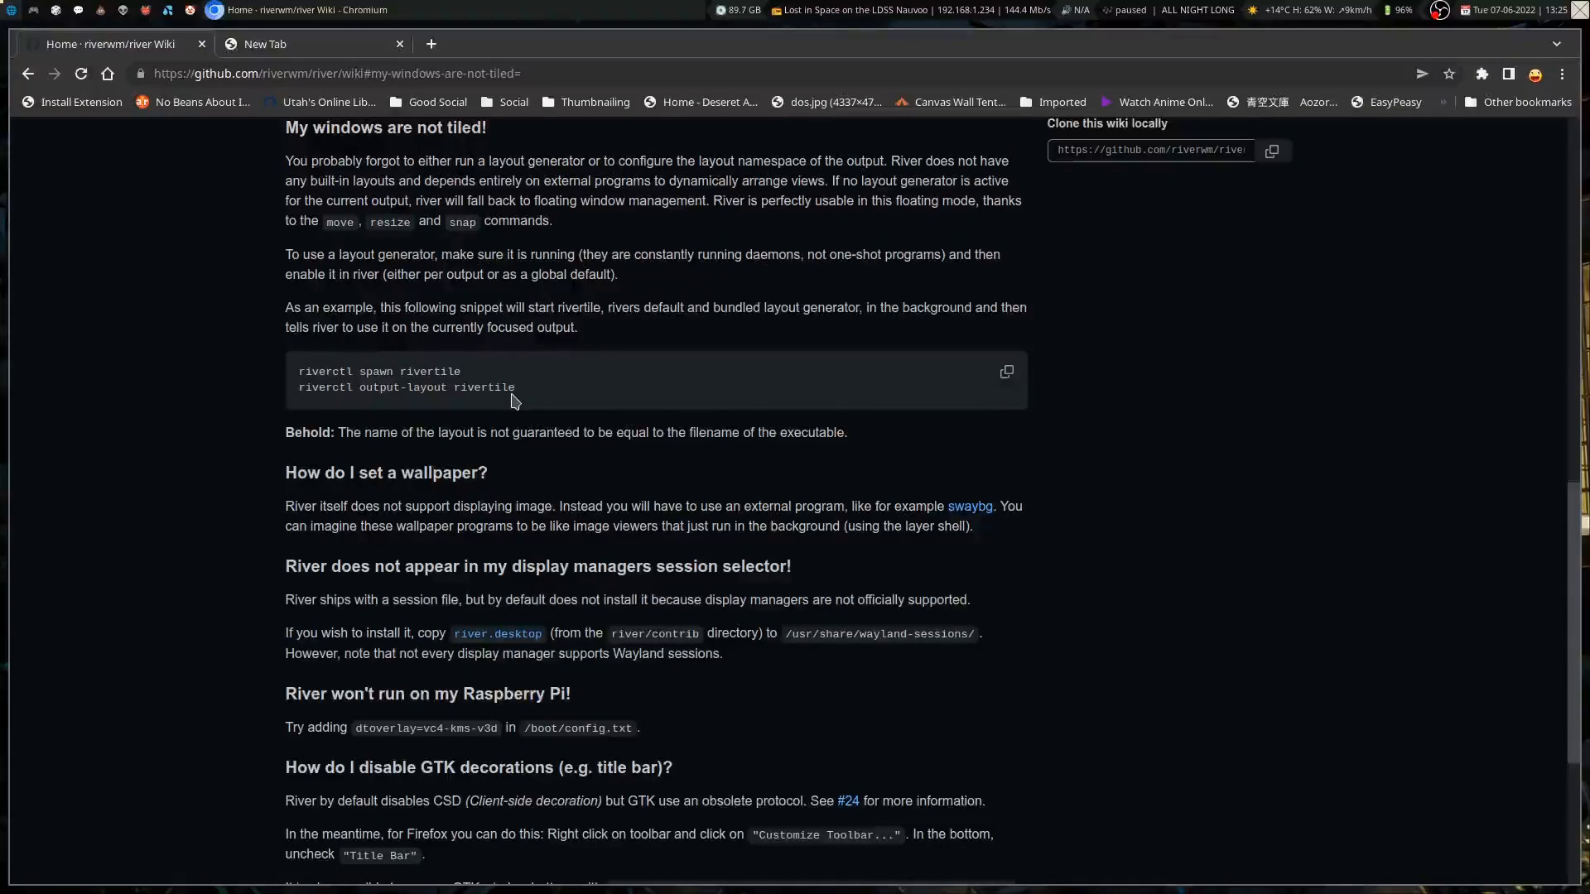
pyautogui.moveTo(515, 170)
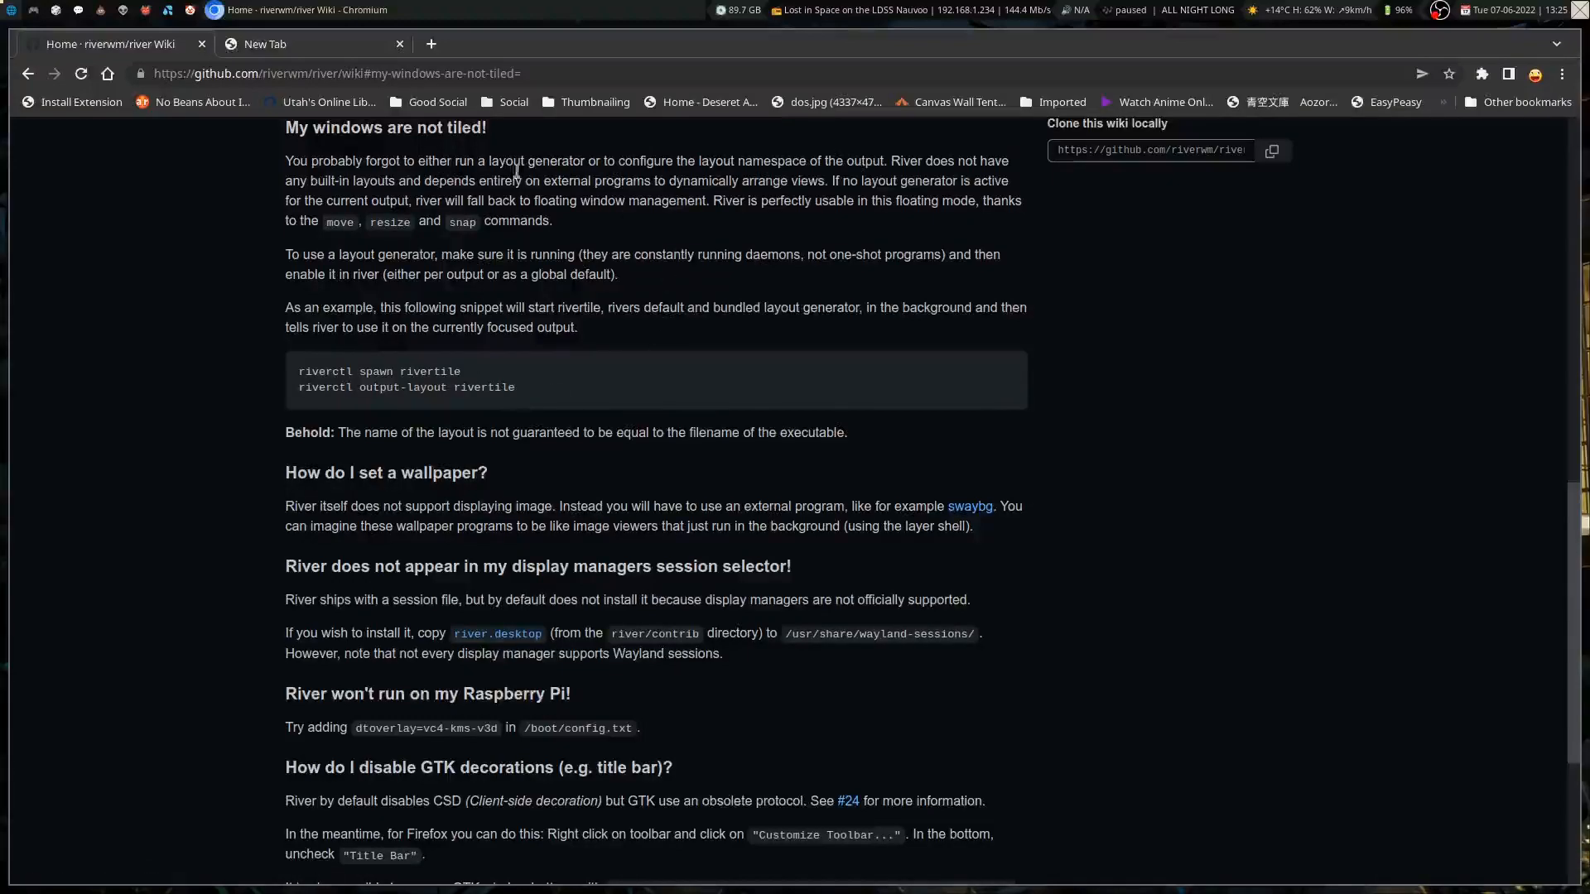
pyautogui.moveTo(623, 294)
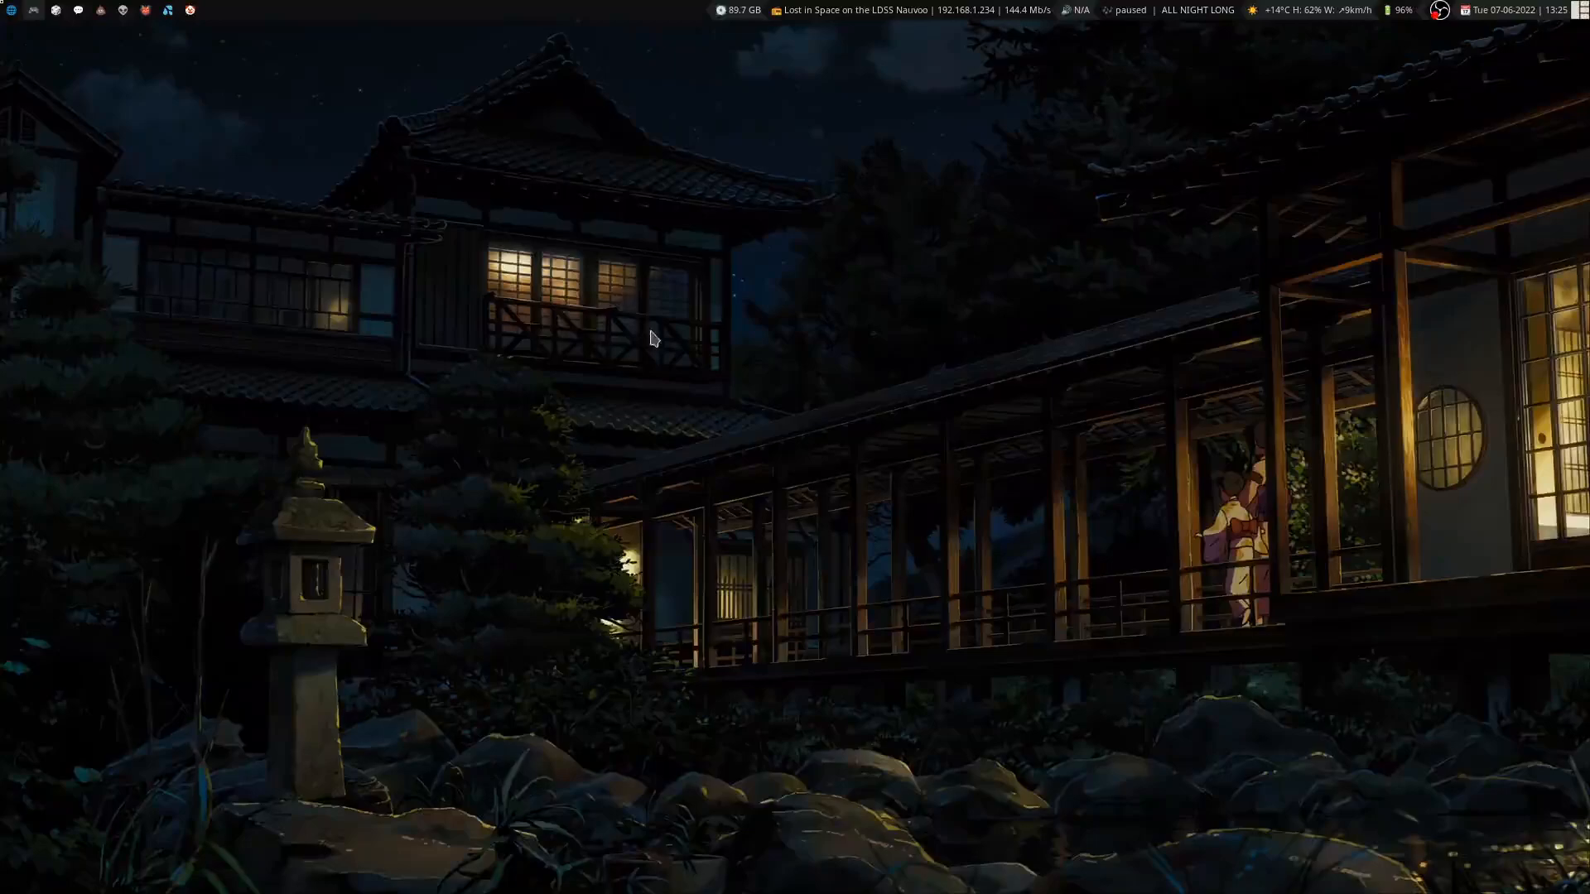
pyautogui.moveTo(442, 343)
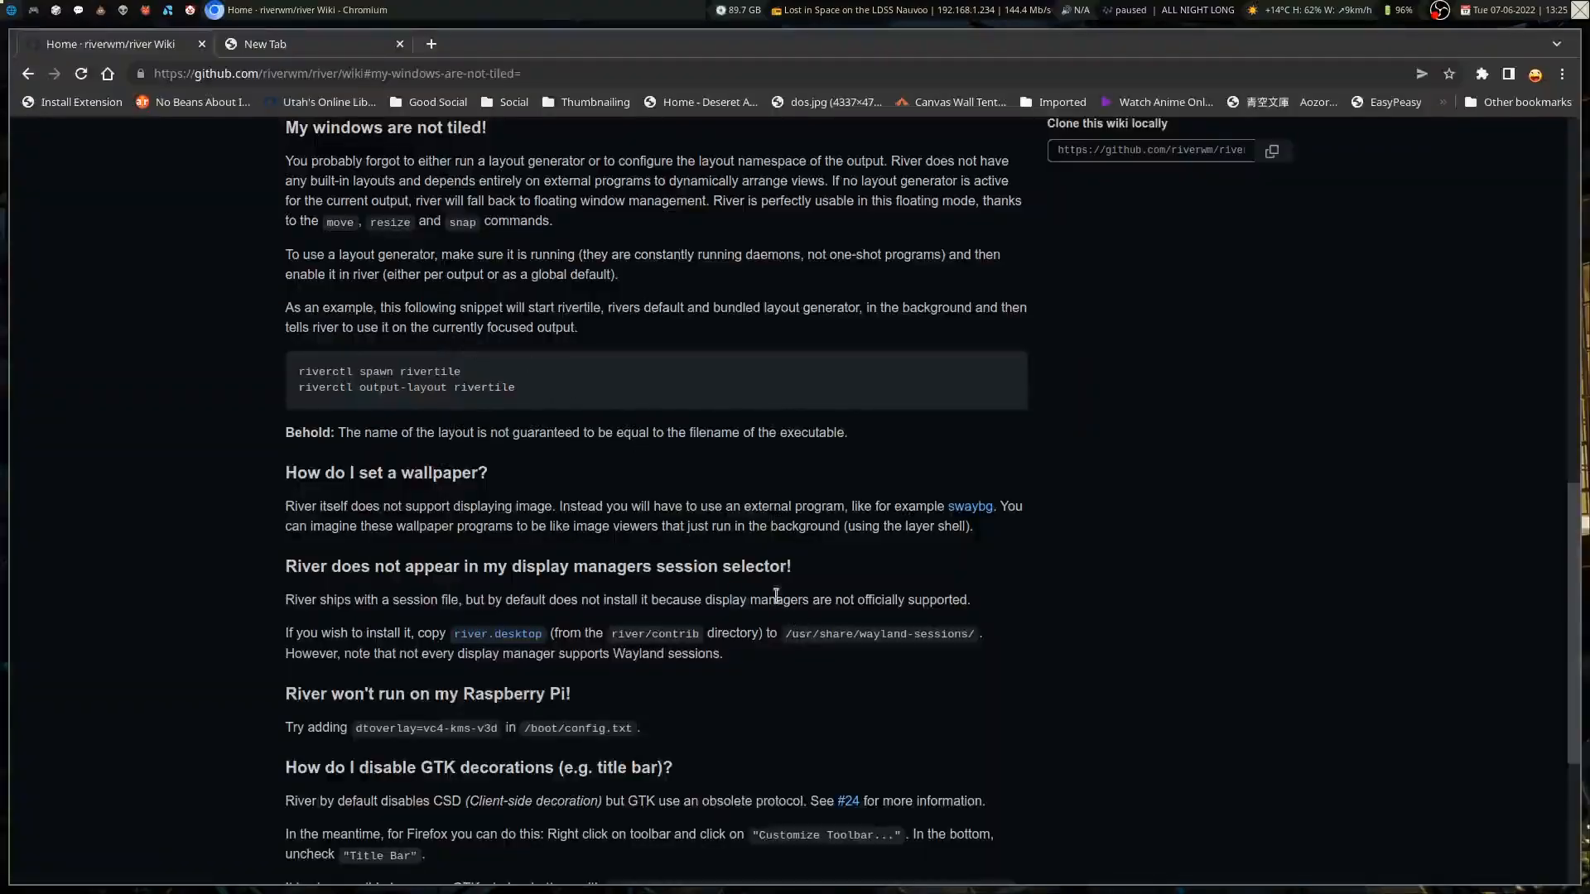
pyautogui.scroll(3)
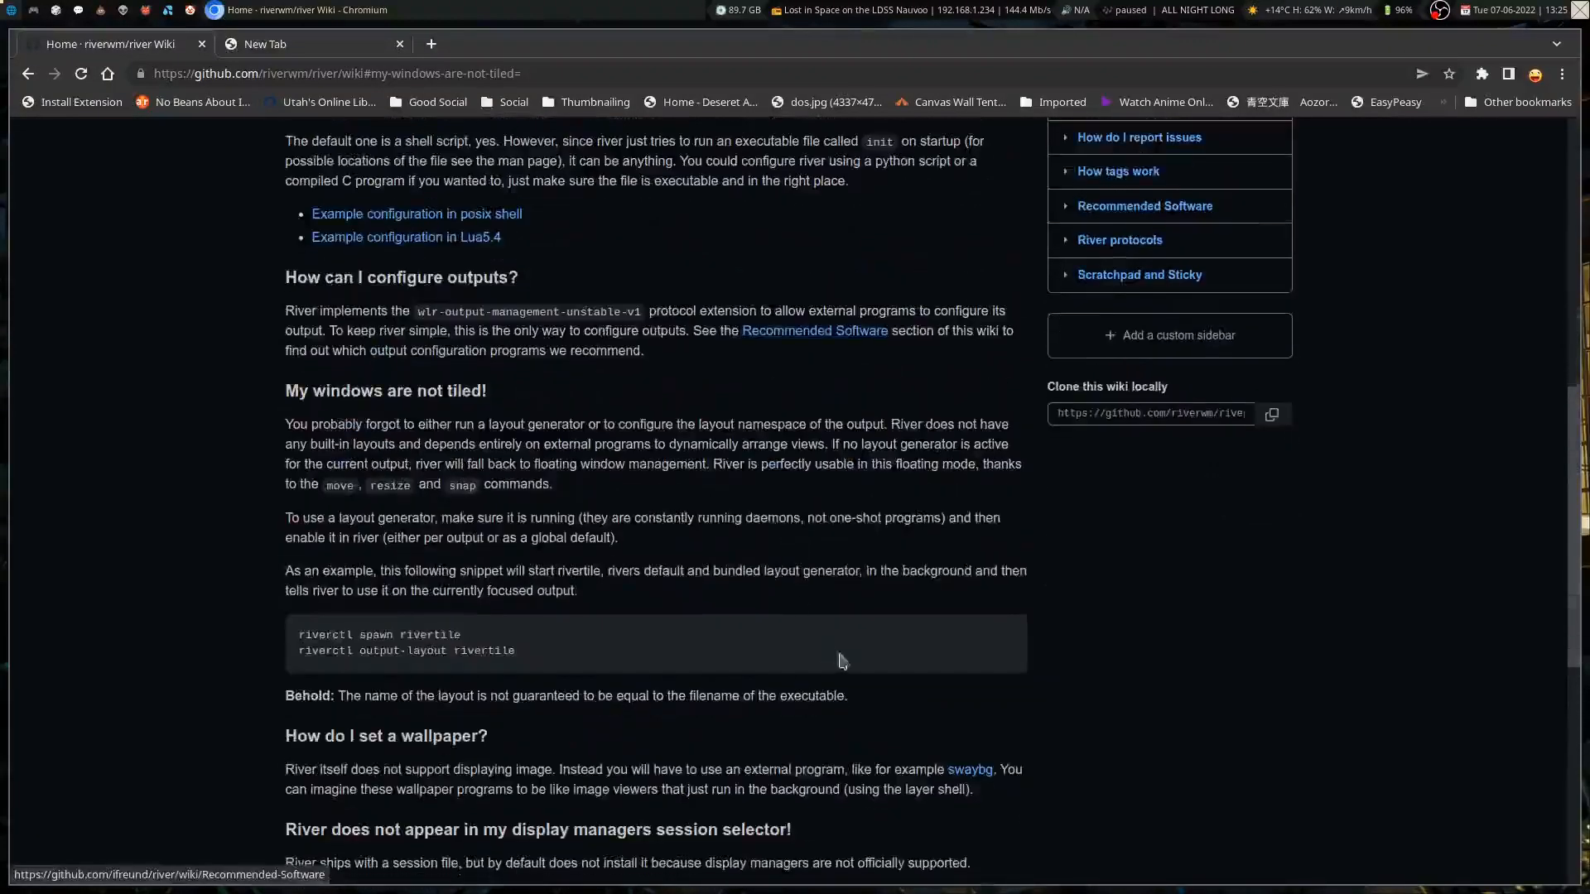
pyautogui.moveTo(715, 679)
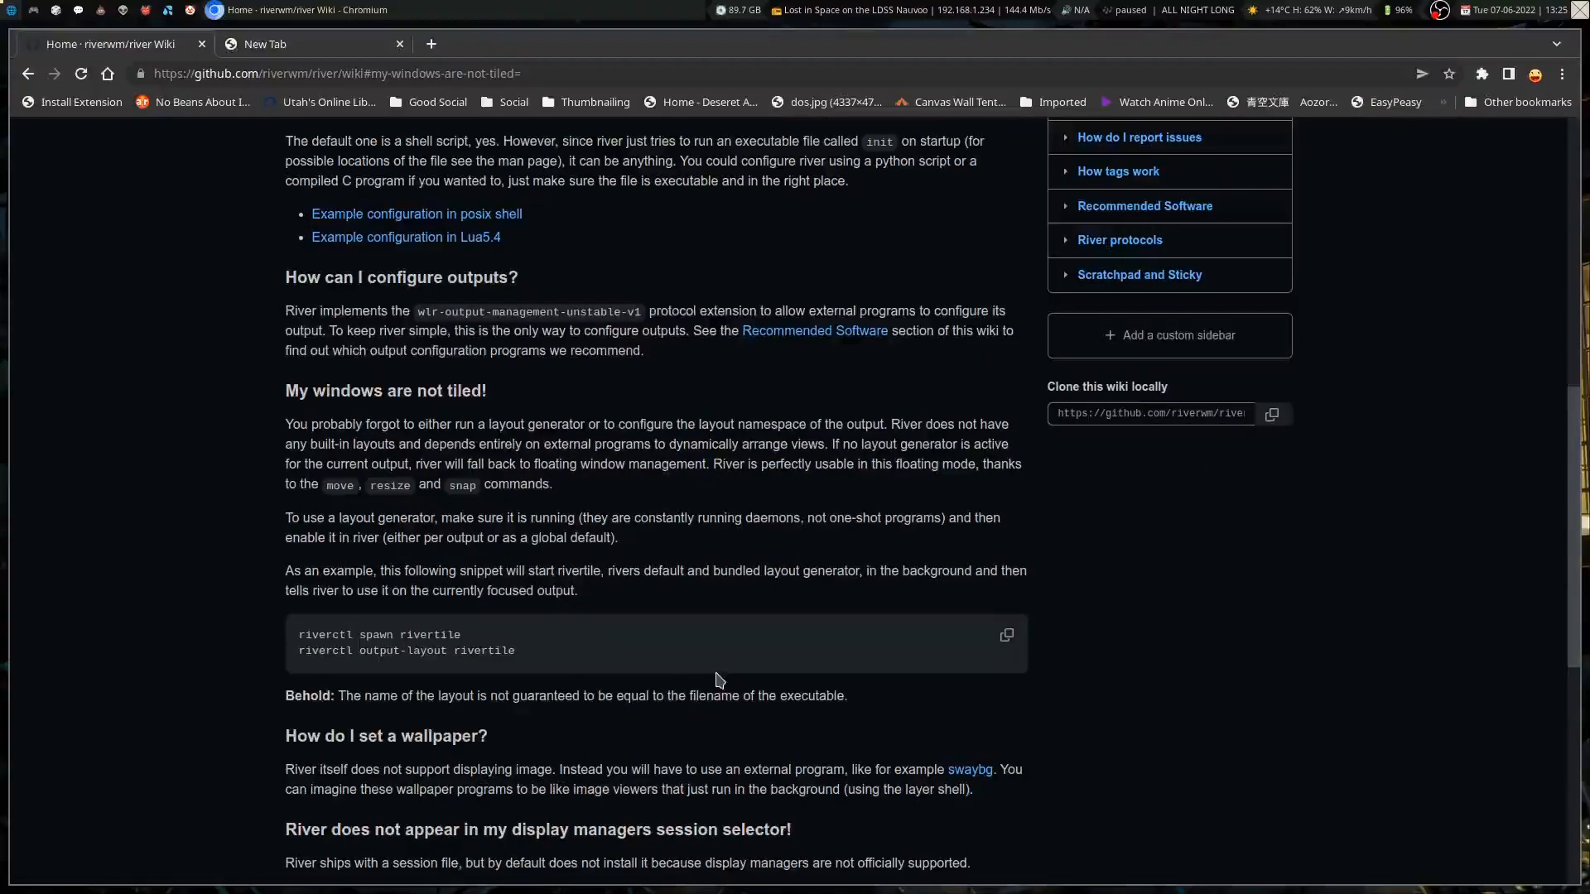
pyautogui.scroll(3)
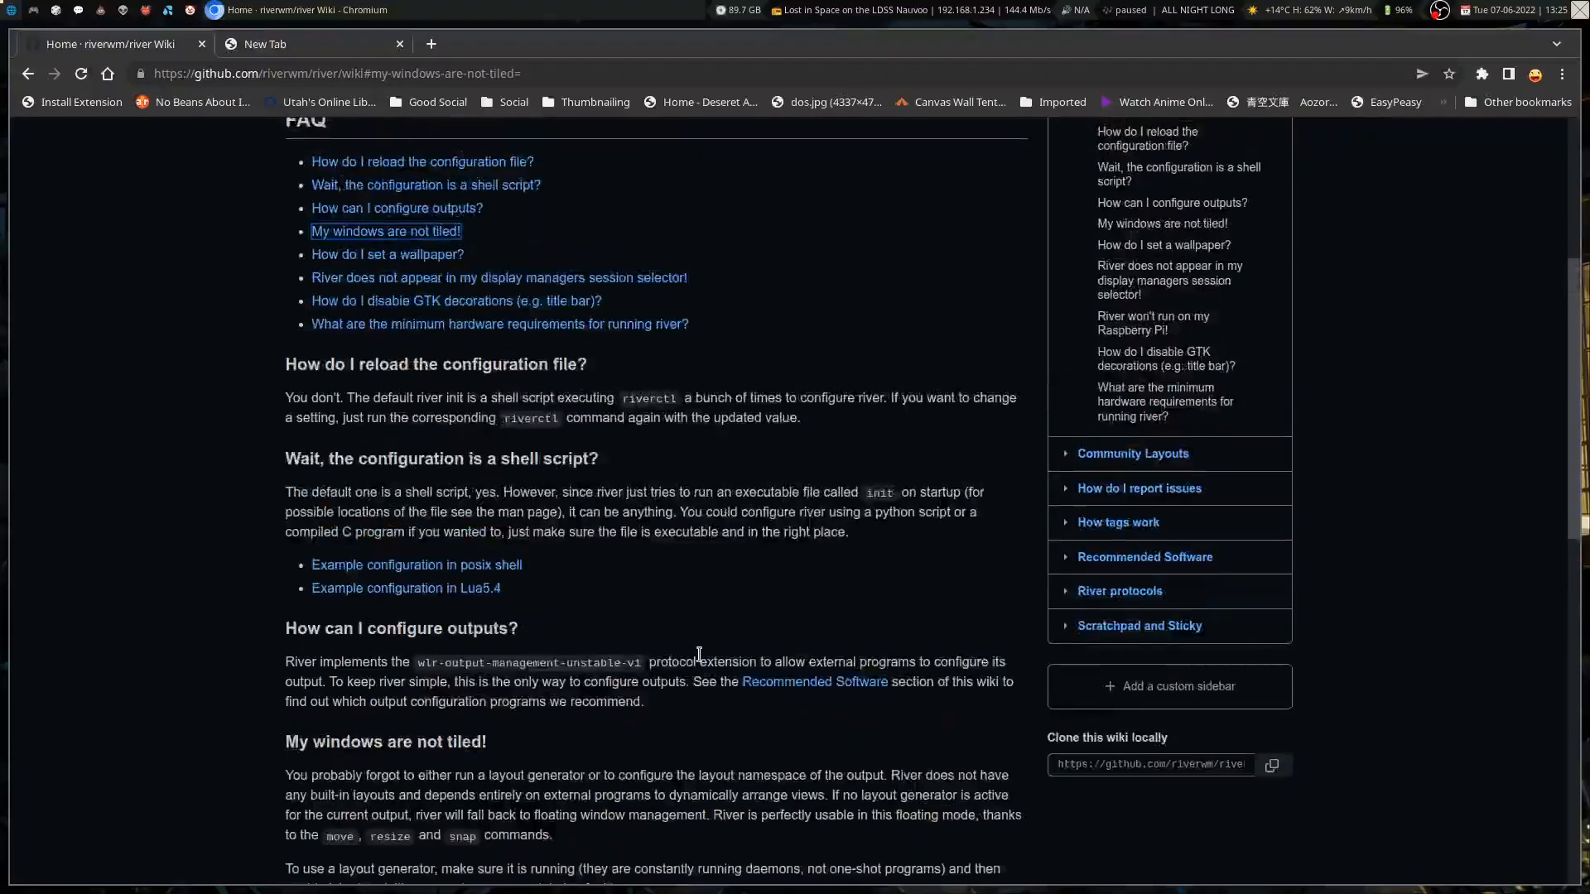
pyautogui.scroll(3)
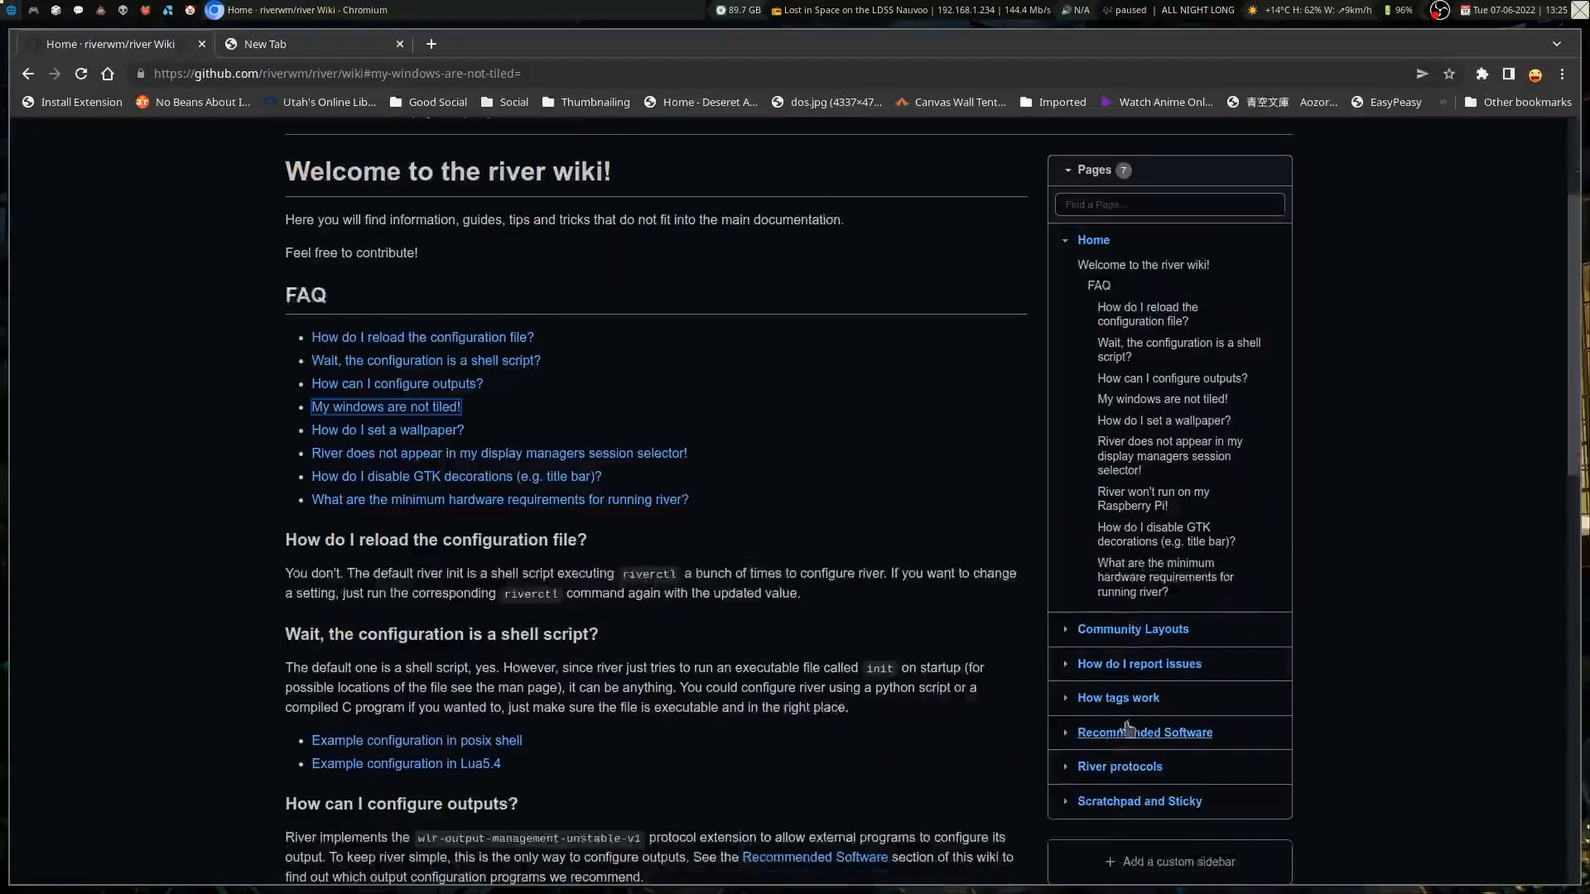
# - Open the river wiki's Community Layouts page listing kile, stacktile, rivercarro and river-luatile
pyautogui.click(1132, 628)
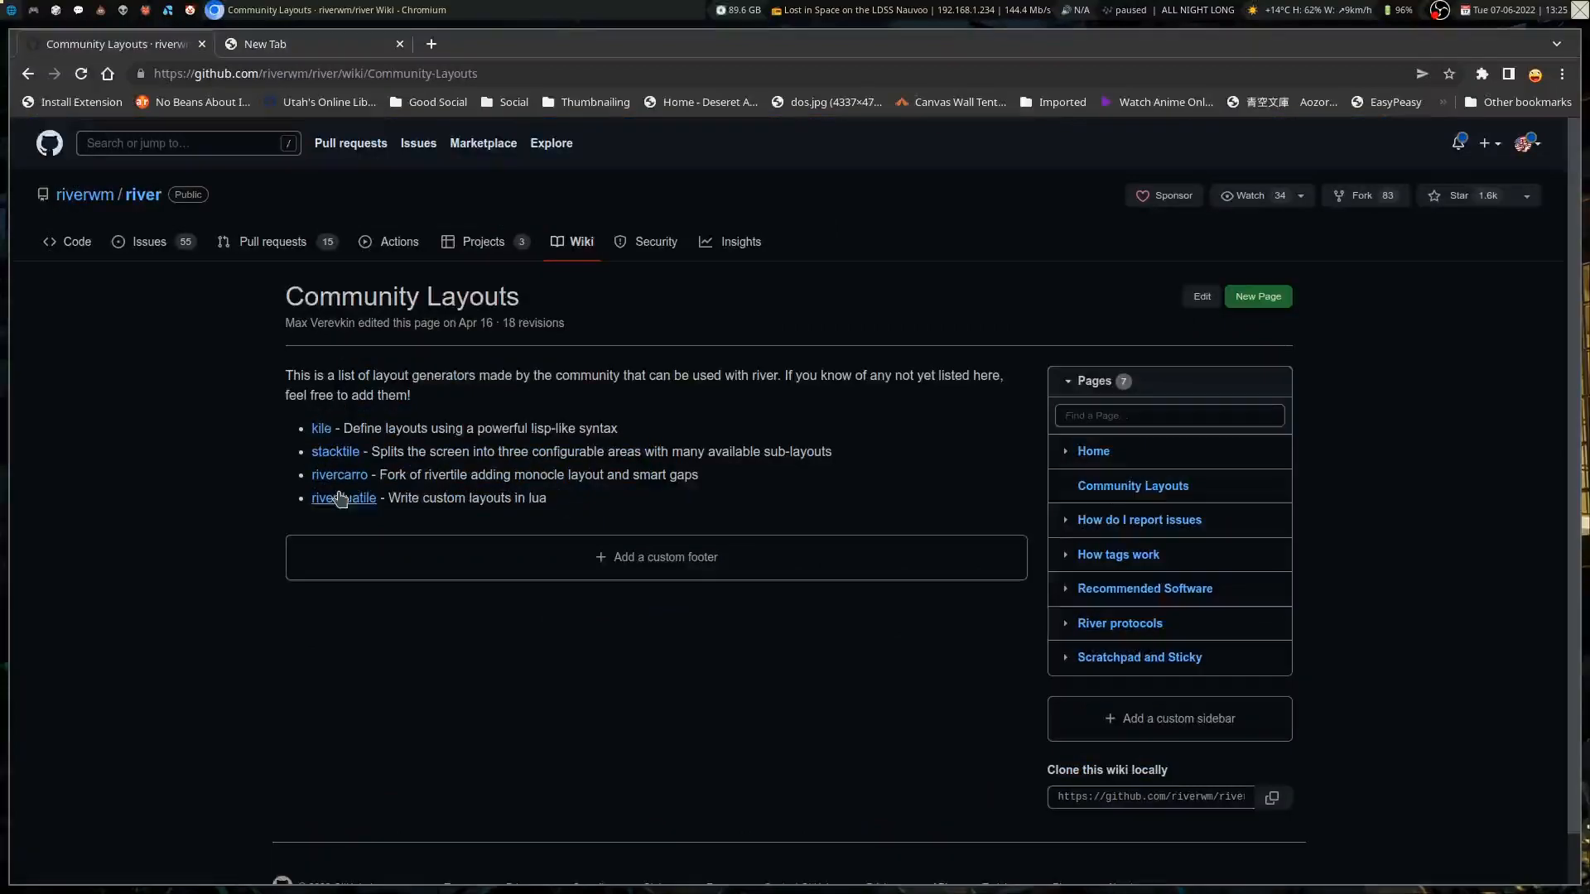
pyautogui.moveTo(348, 543)
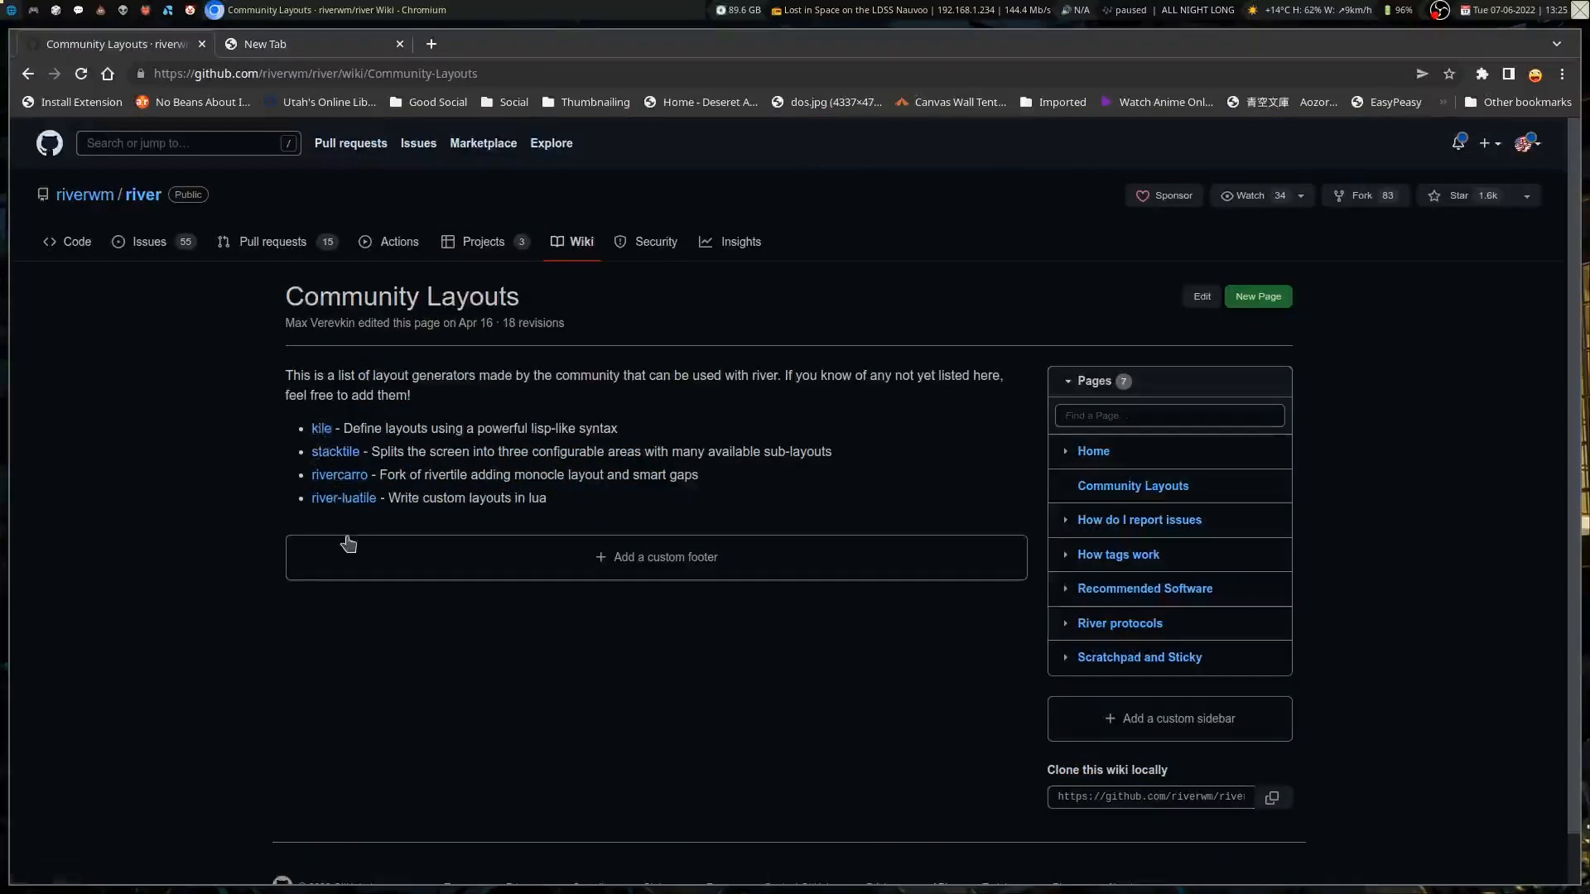
pyautogui.moveTo(320, 428)
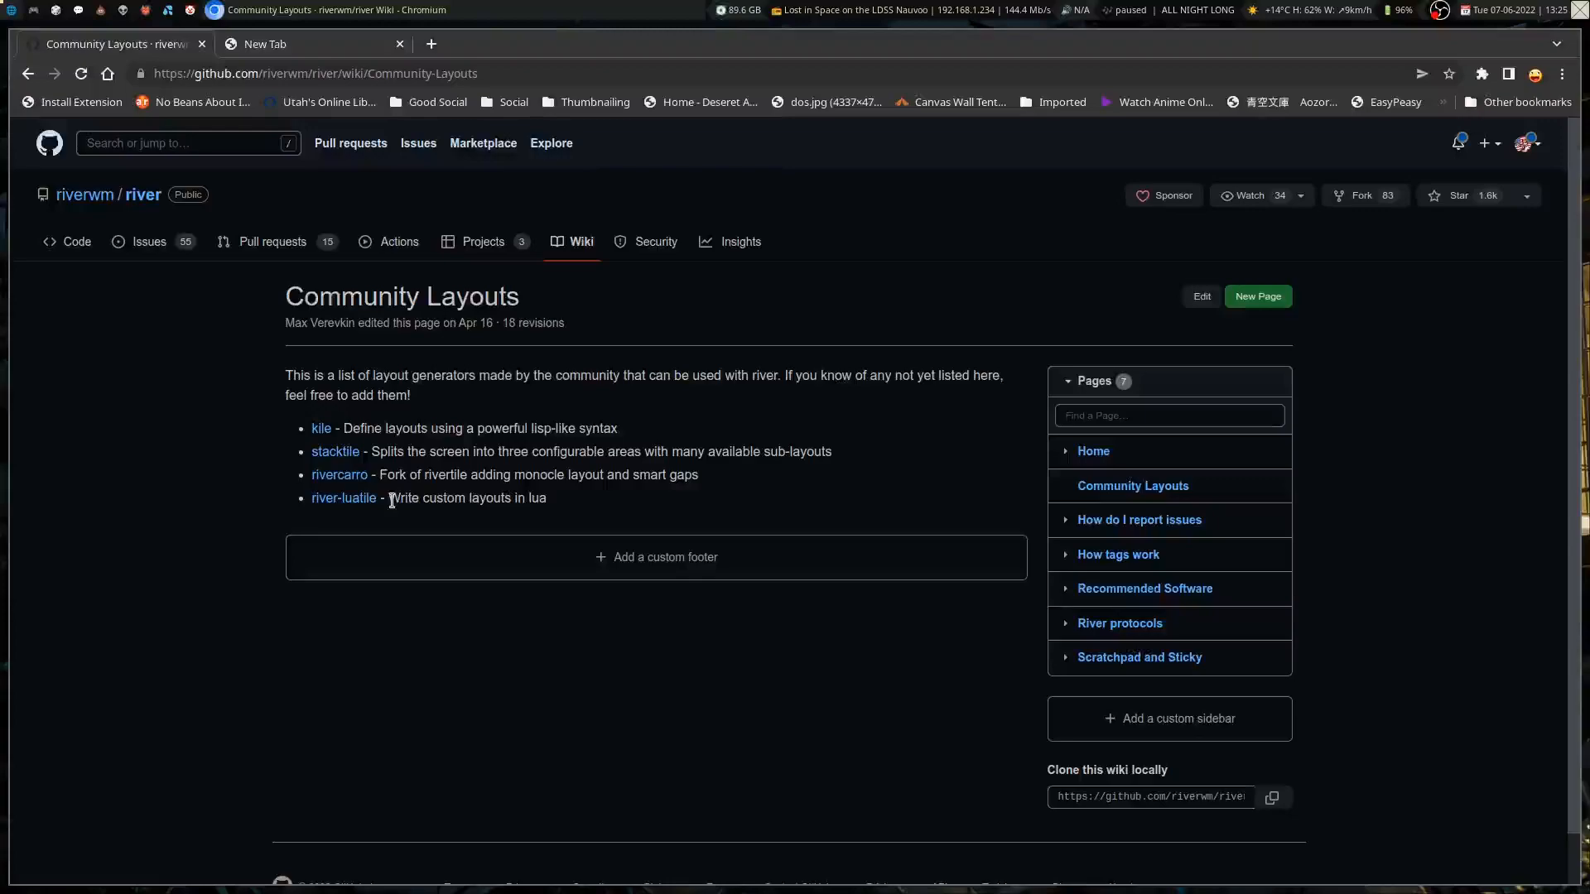
pyautogui.moveTo(881, 542)
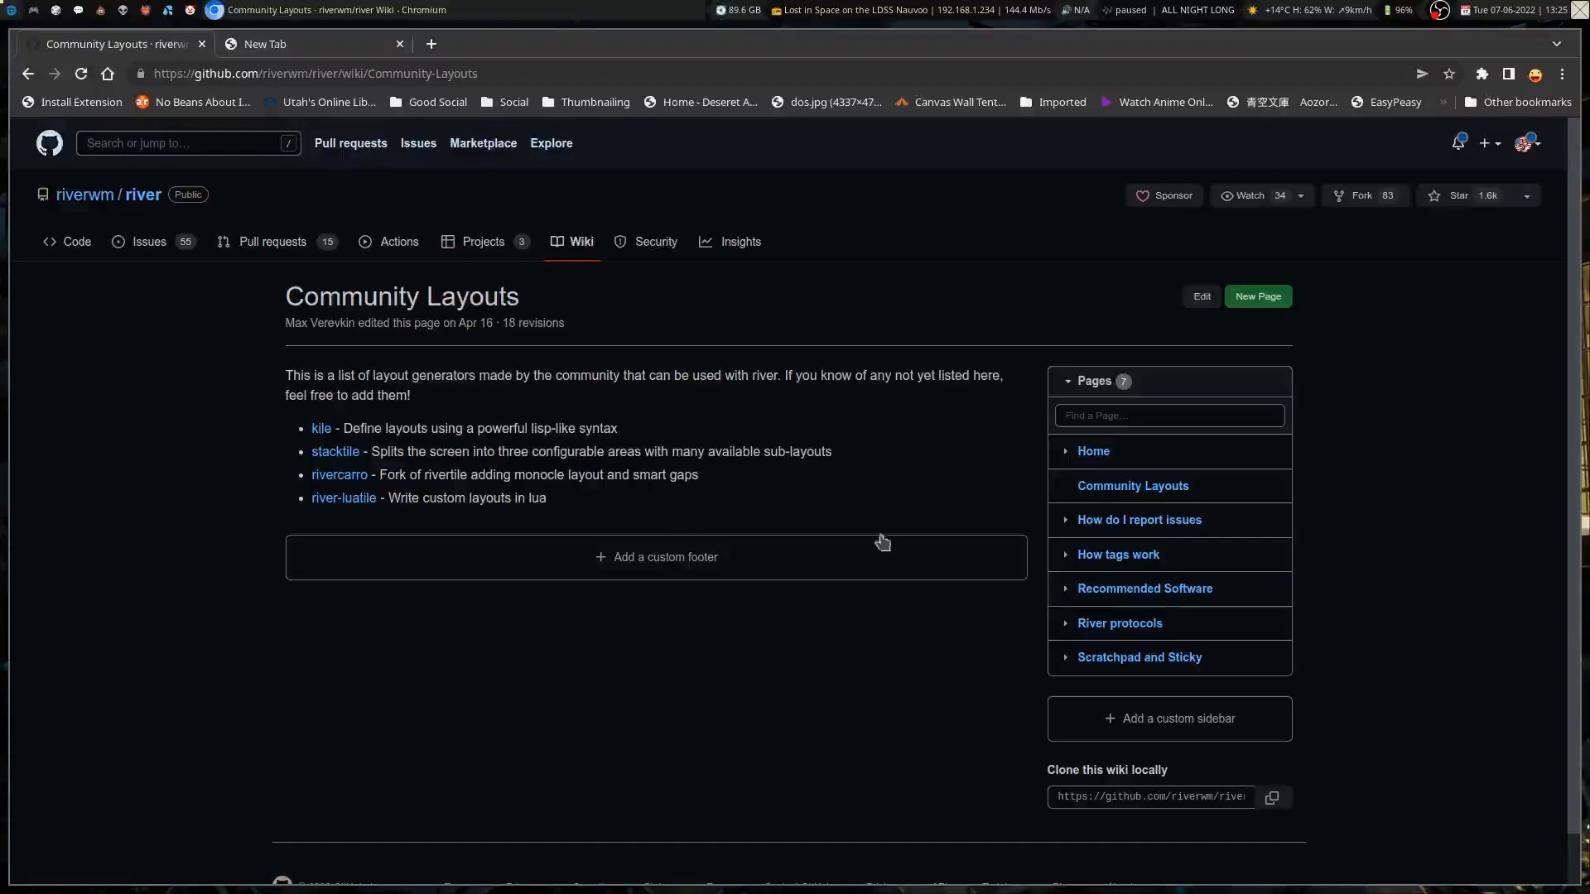
pyautogui.moveTo(1139, 519)
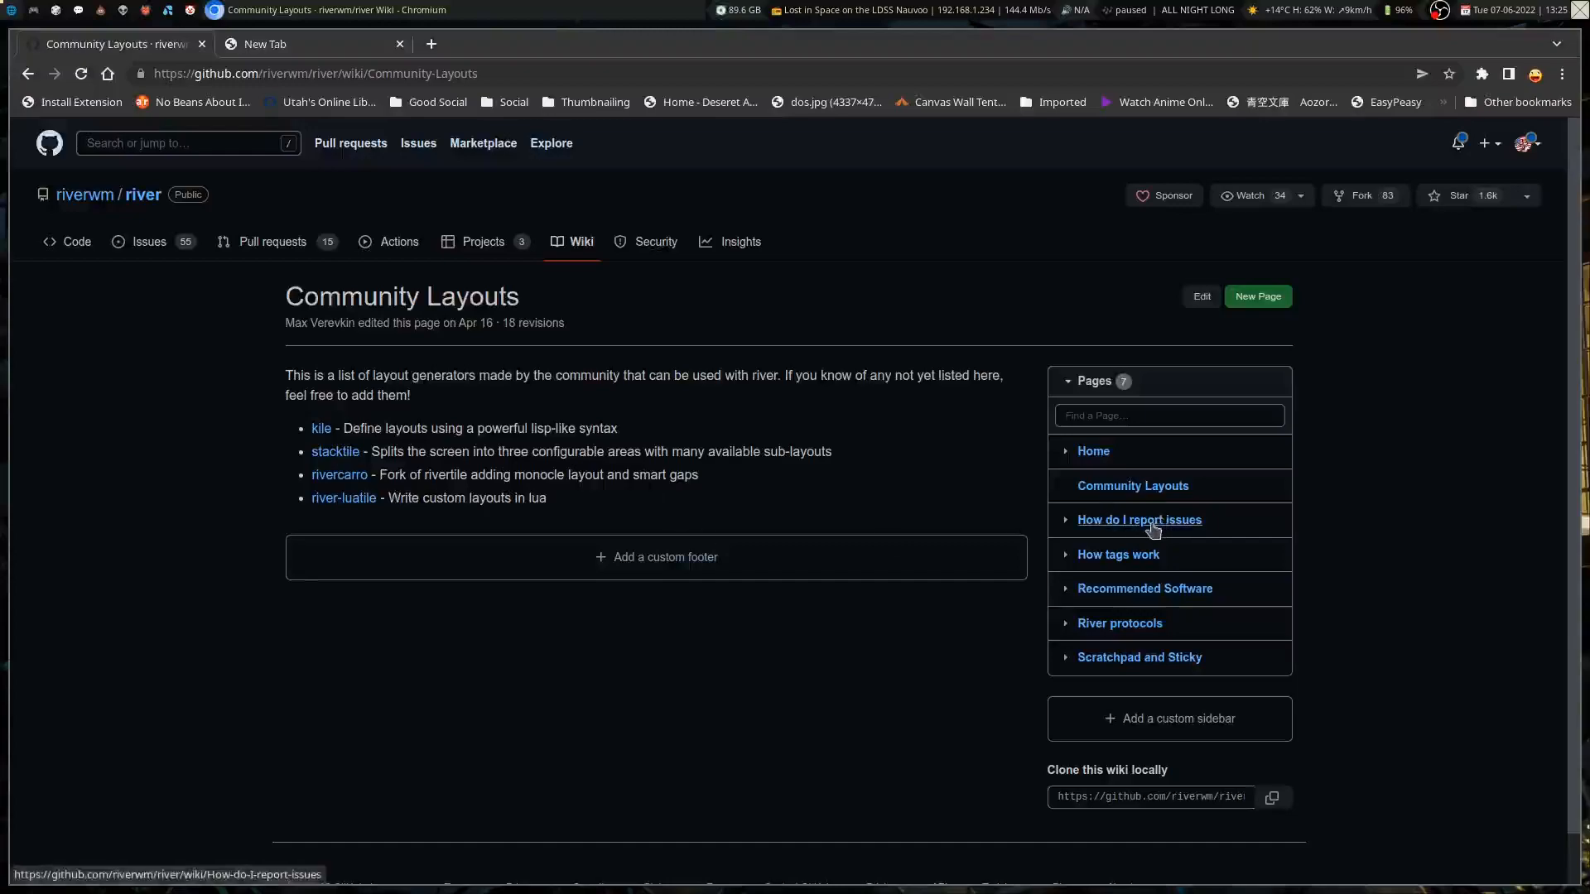
pyautogui.moveTo(593, 373)
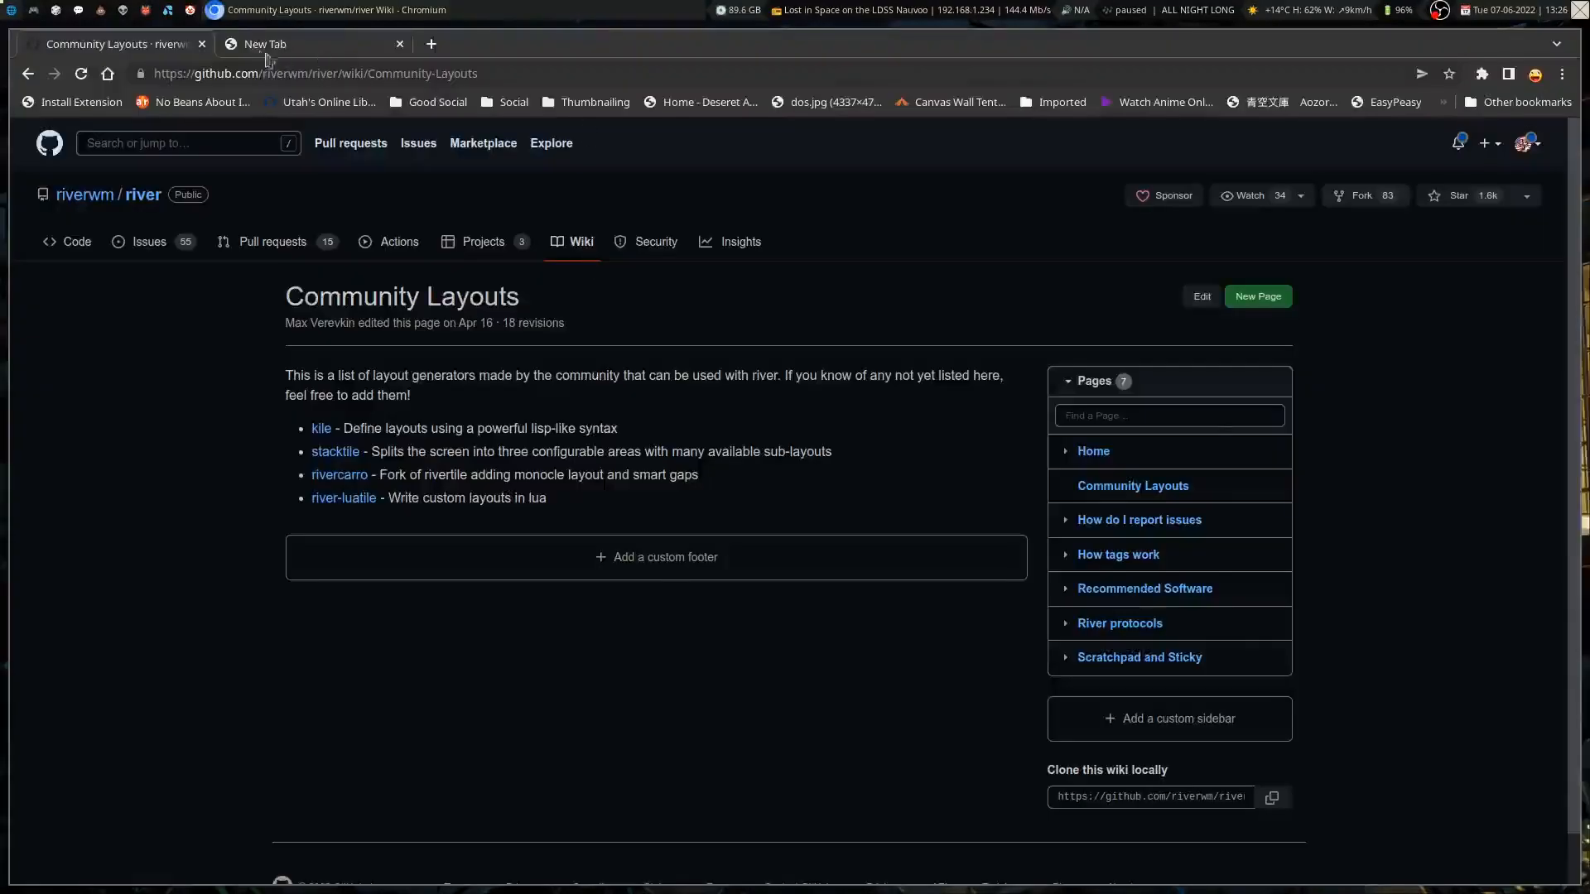
# - Close the River Community Layouts wiki tab and the empty New Tab, shutting Chromium
pyautogui.click(202, 44)
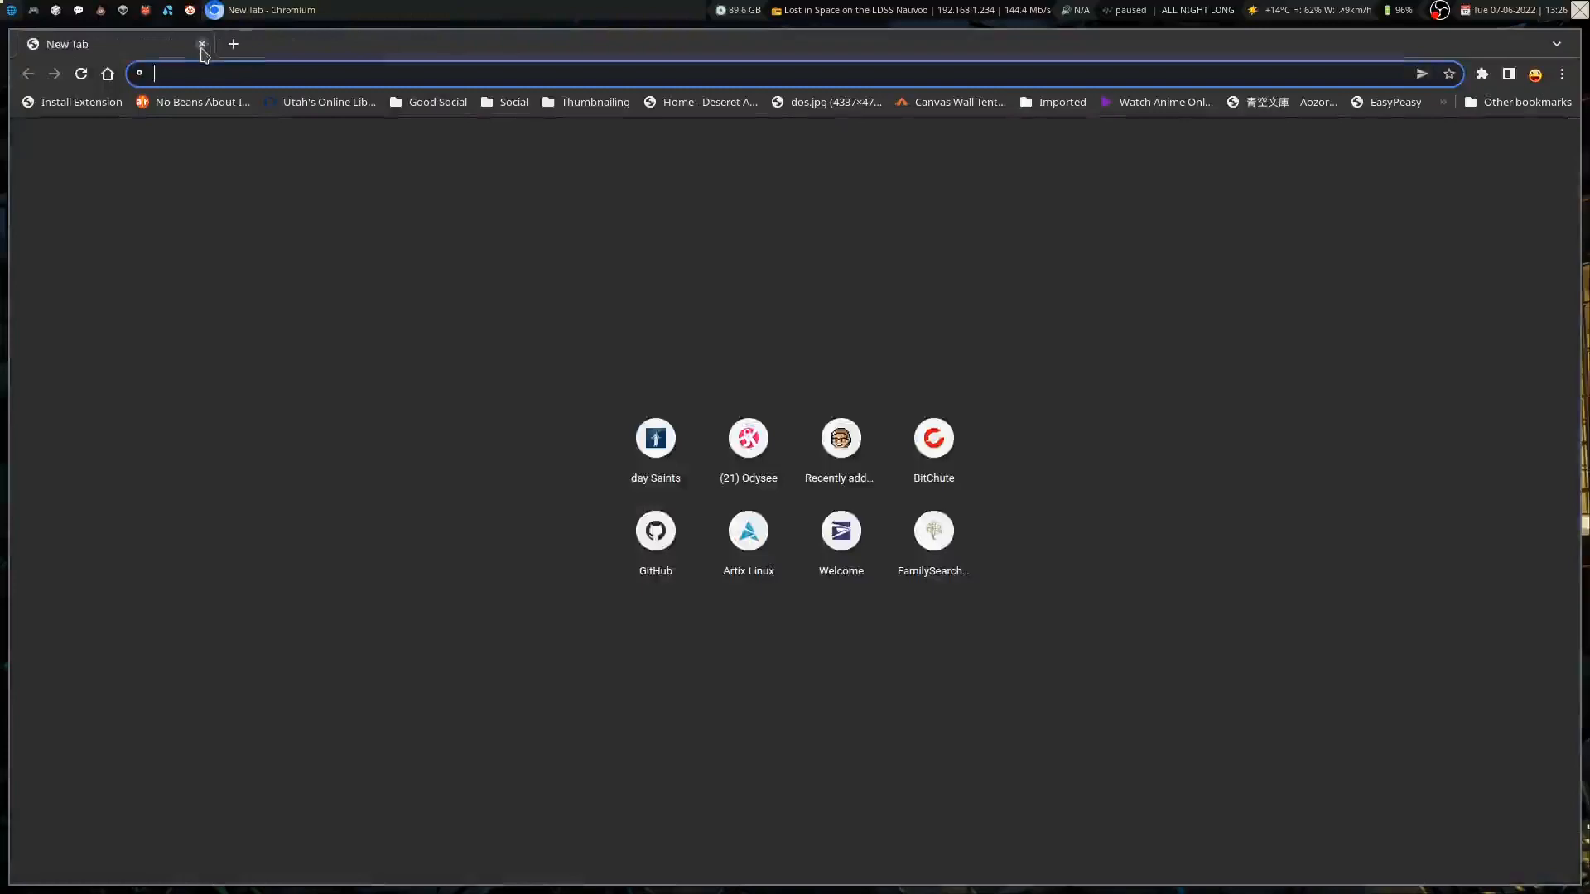
pyautogui.click(200, 43)
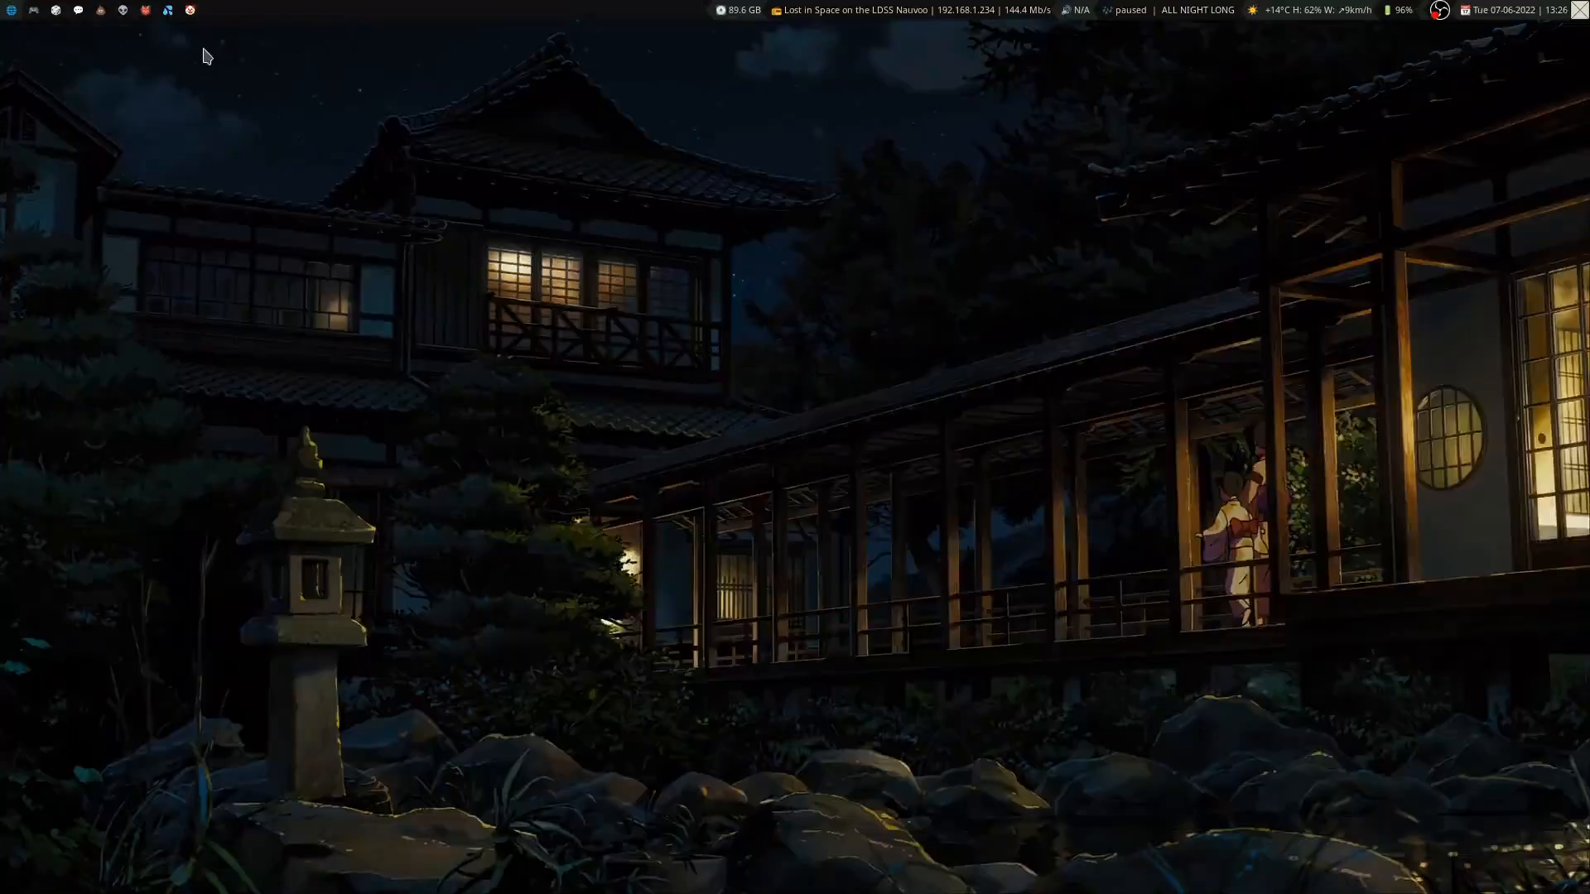
pyautogui.moveTo(367, 210)
pyautogui.write('vim .config/river/init')
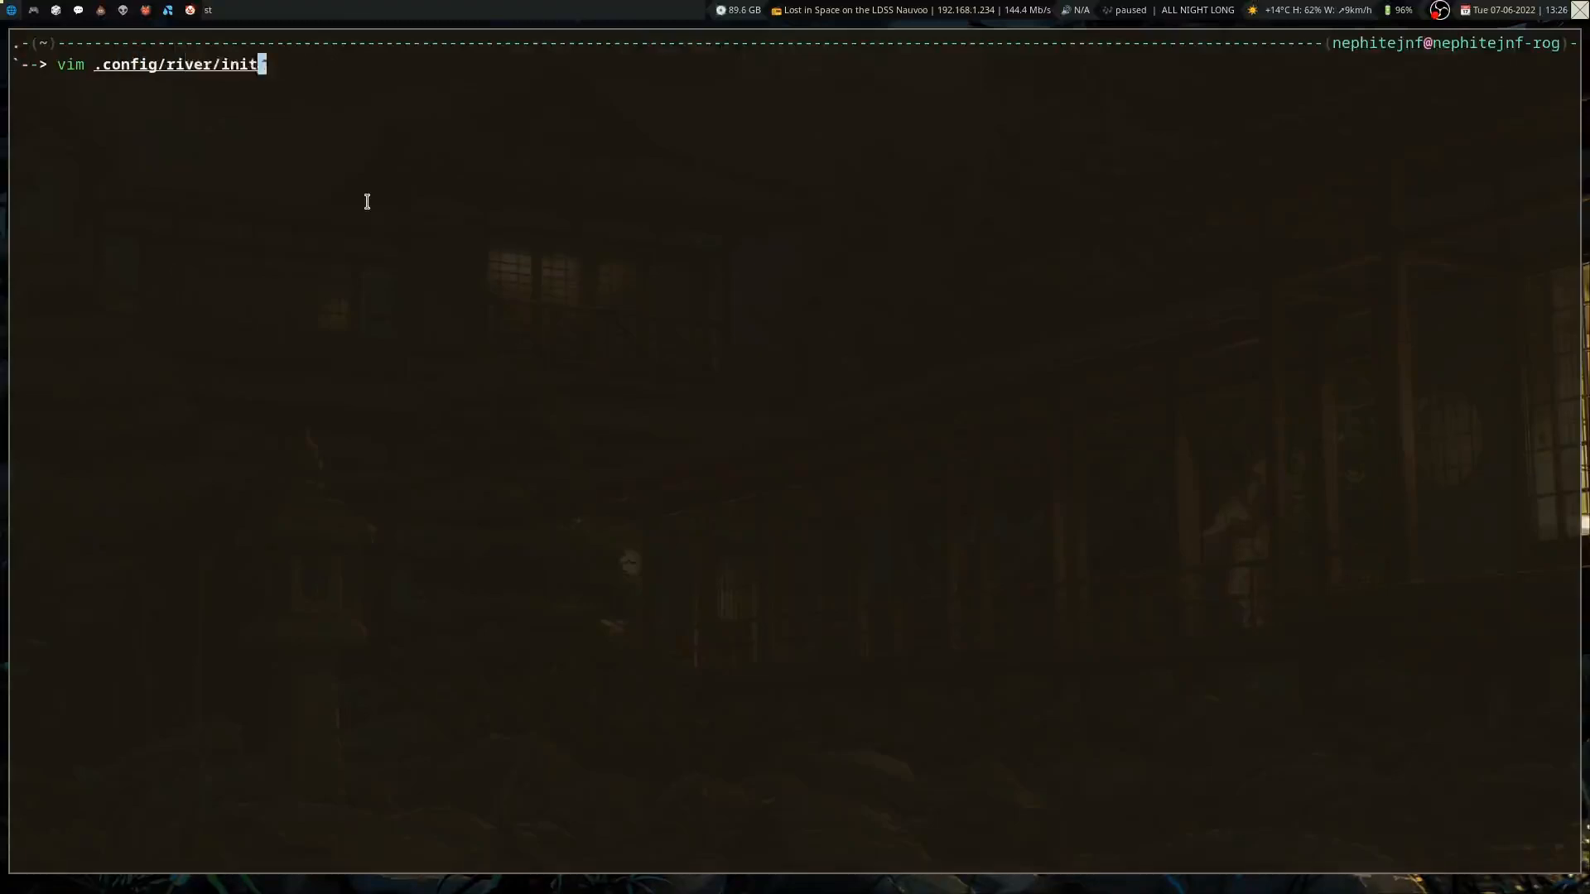
# - Open .config/river/init in Vim and scroll back up to its top lines
pyautogui.press('Return')
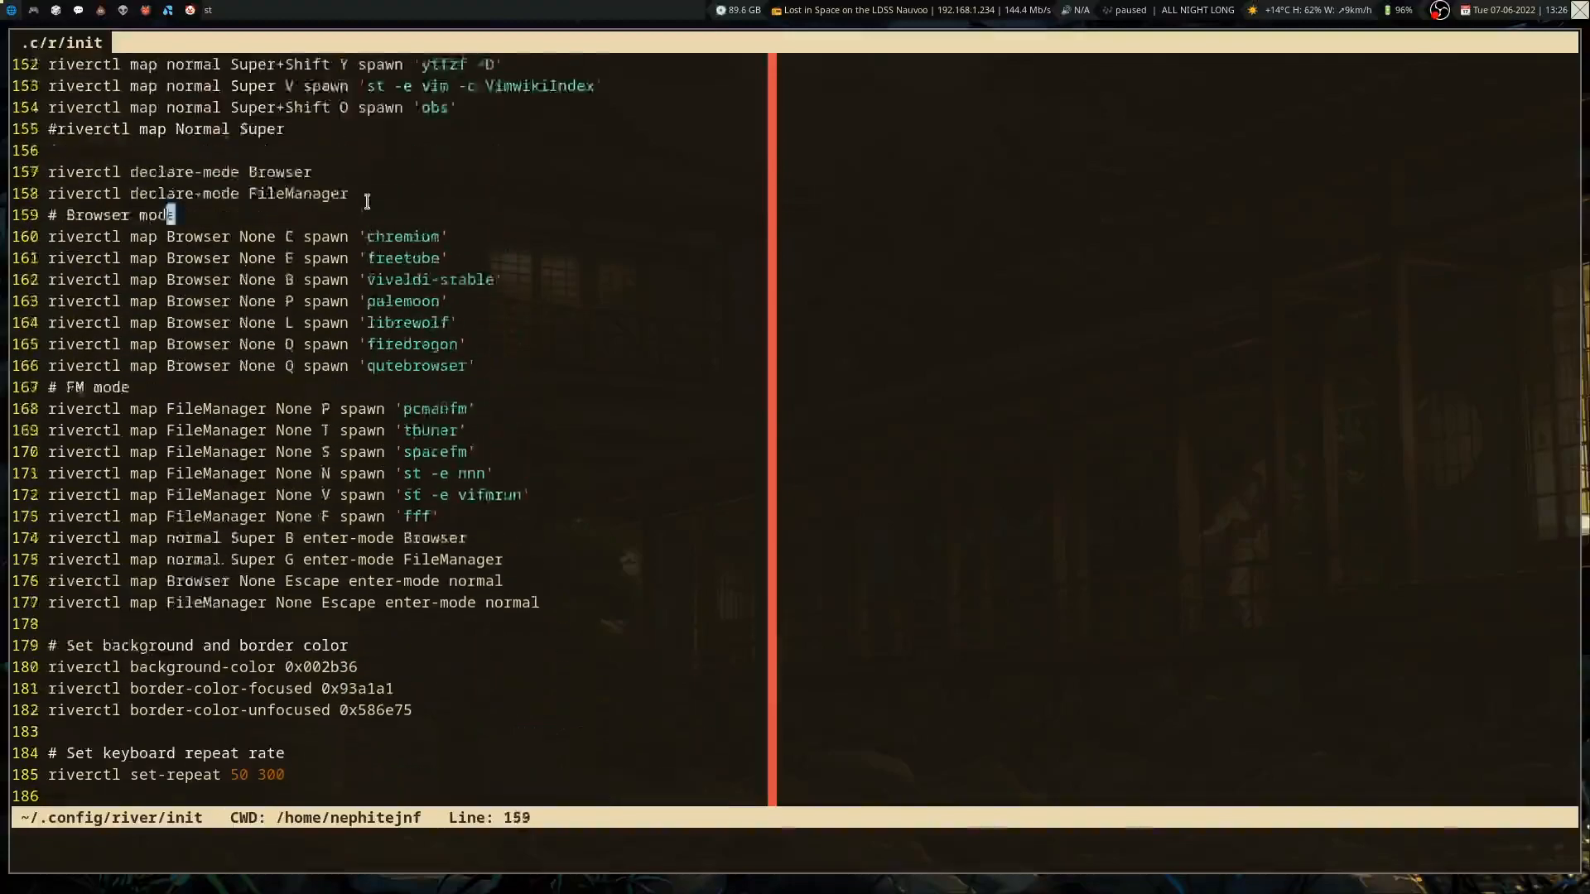
pyautogui.scroll(3)
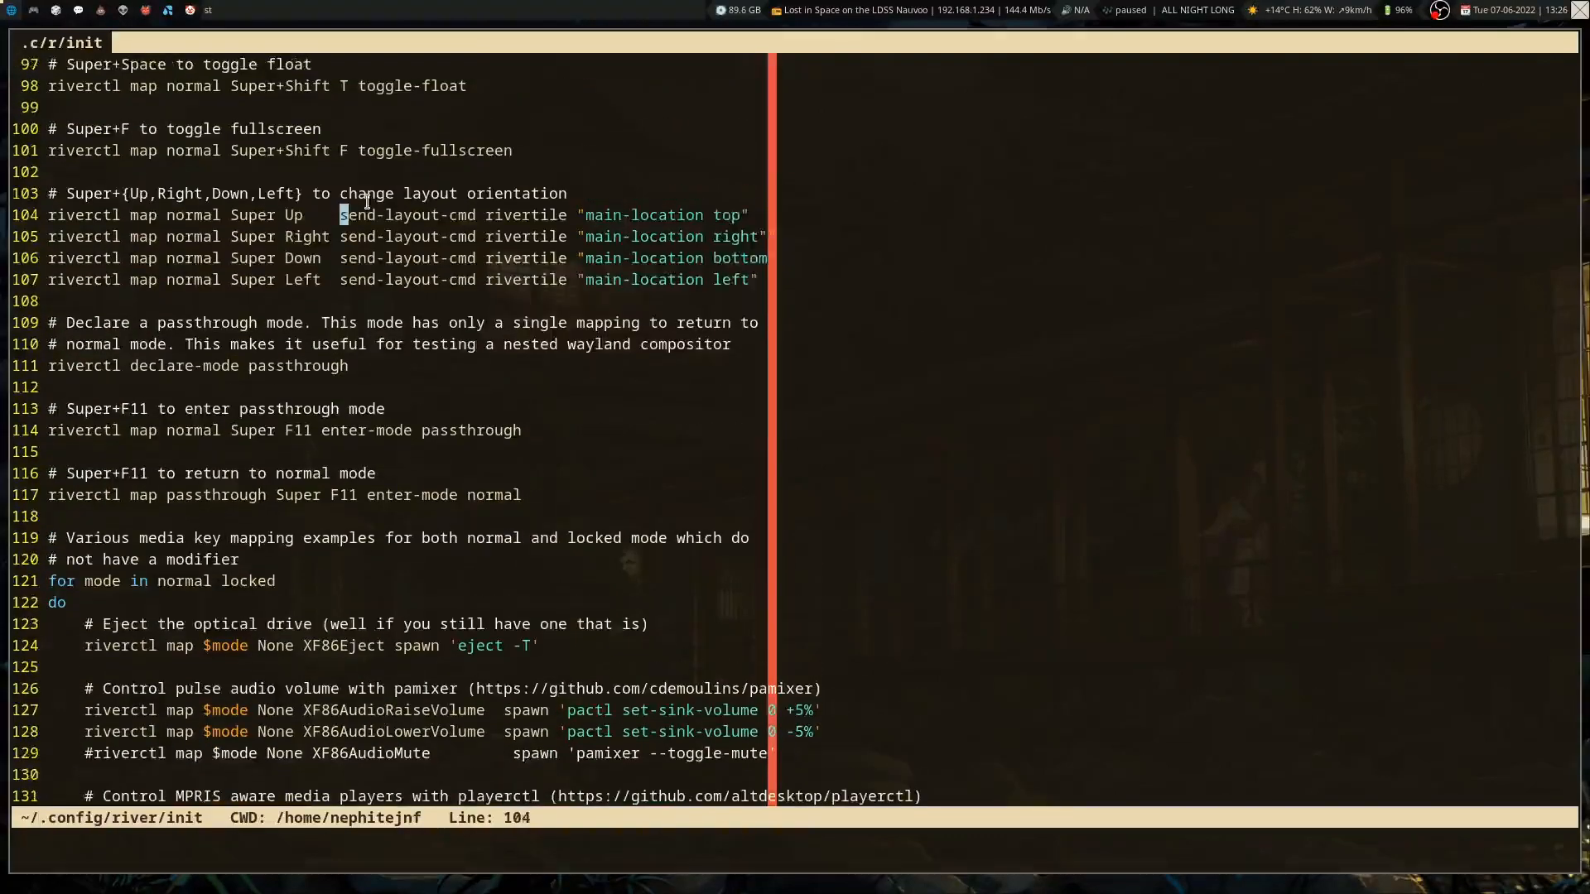
pyautogui.scroll(3)
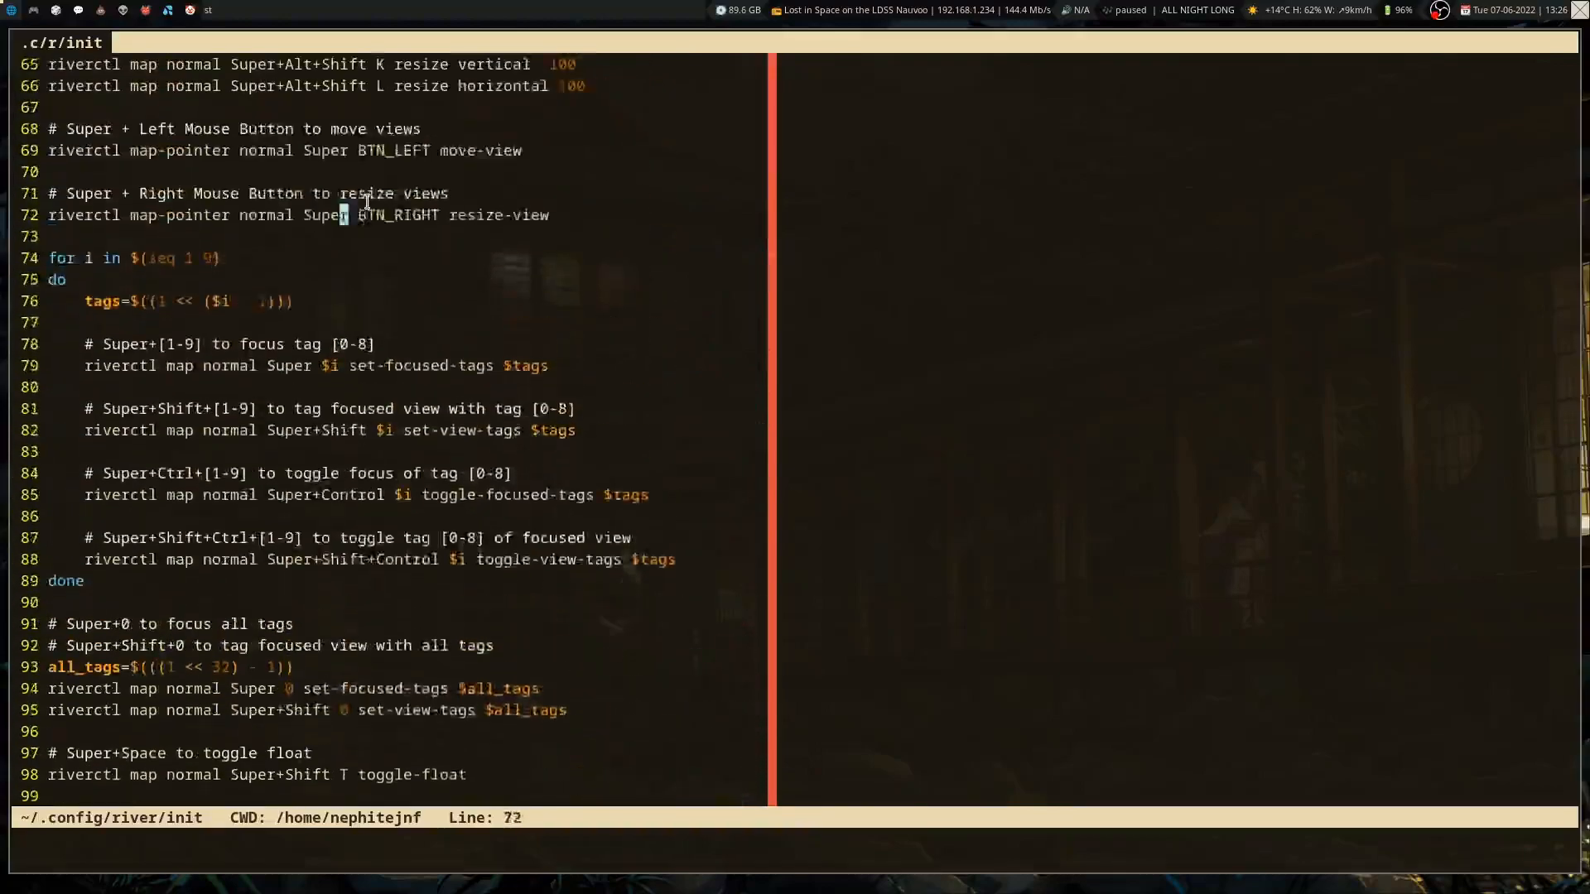
pyautogui.scroll(3)
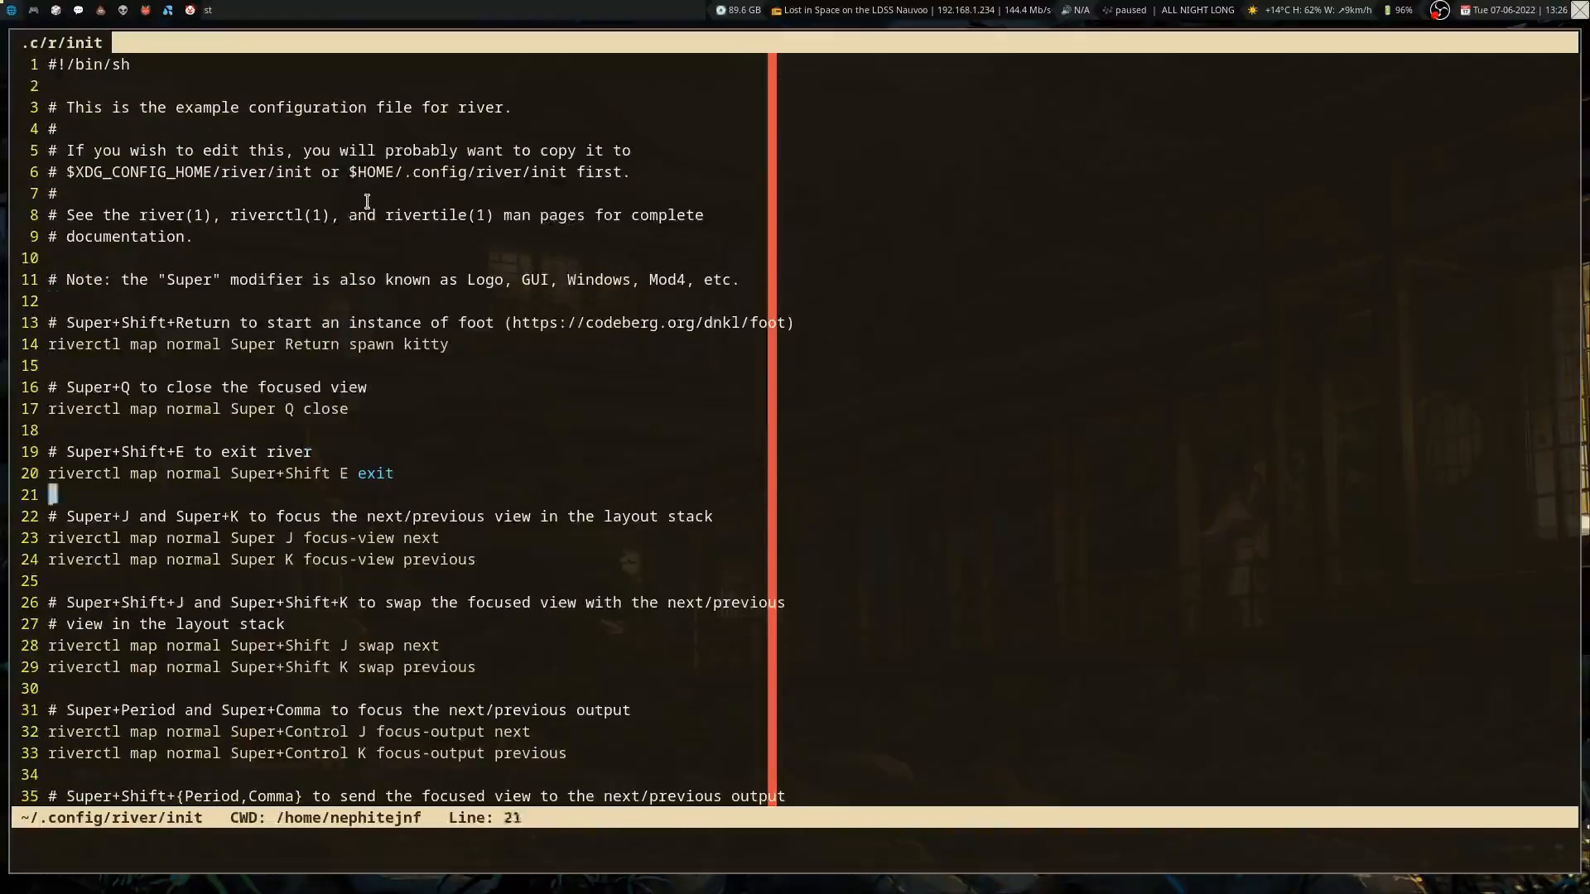
pyautogui.scroll(-3)
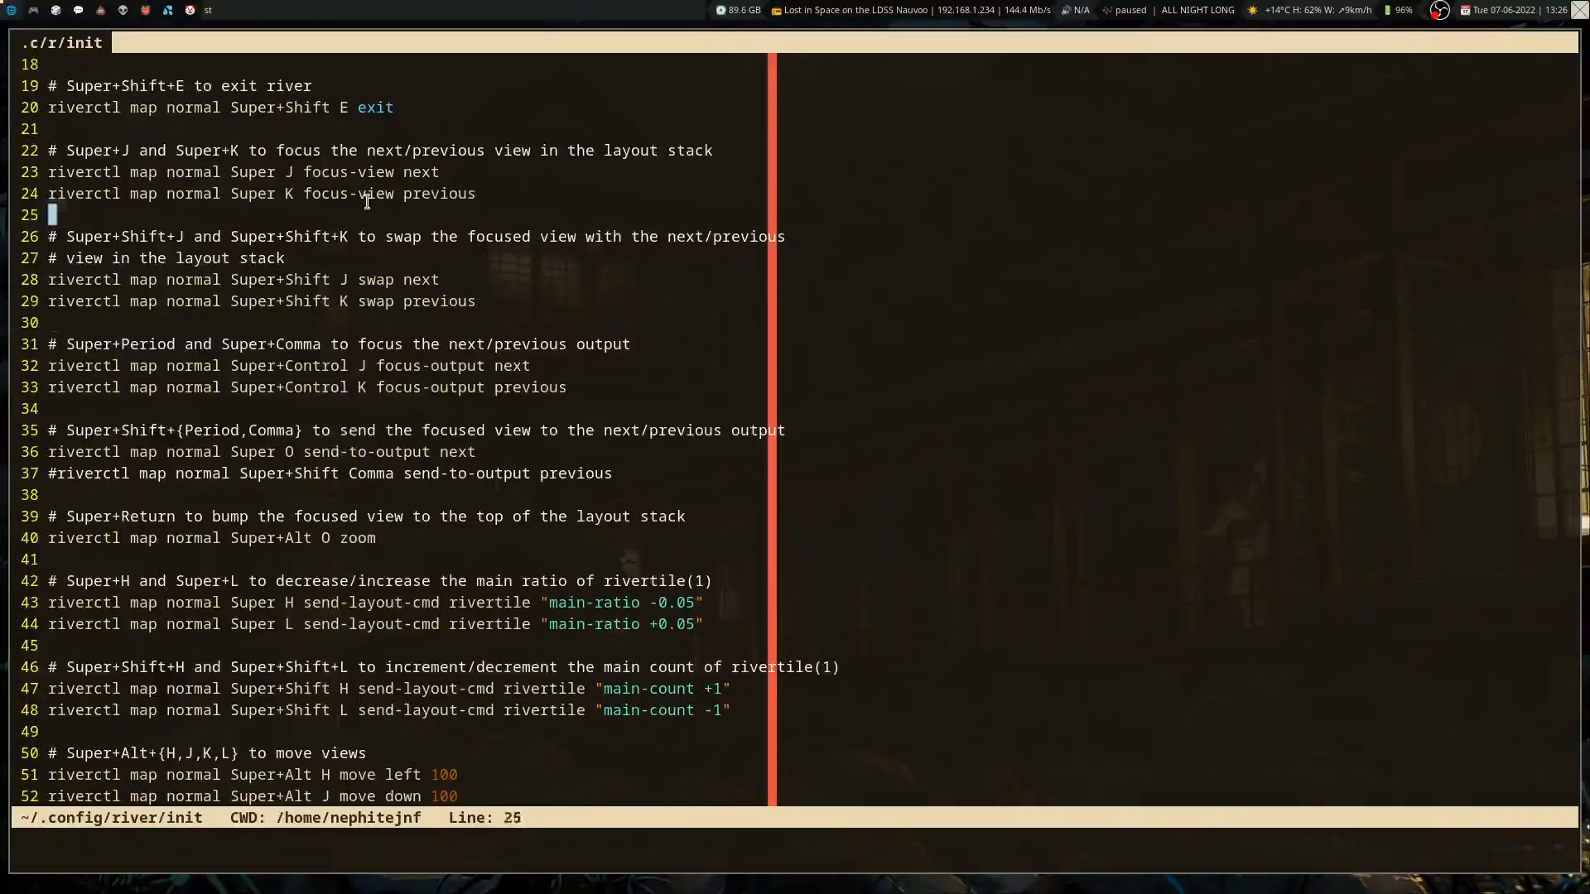
# - Scroll the River init past tag mappings, passthrough mode and media keys to Application Mappings
pyautogui.scroll(-3)
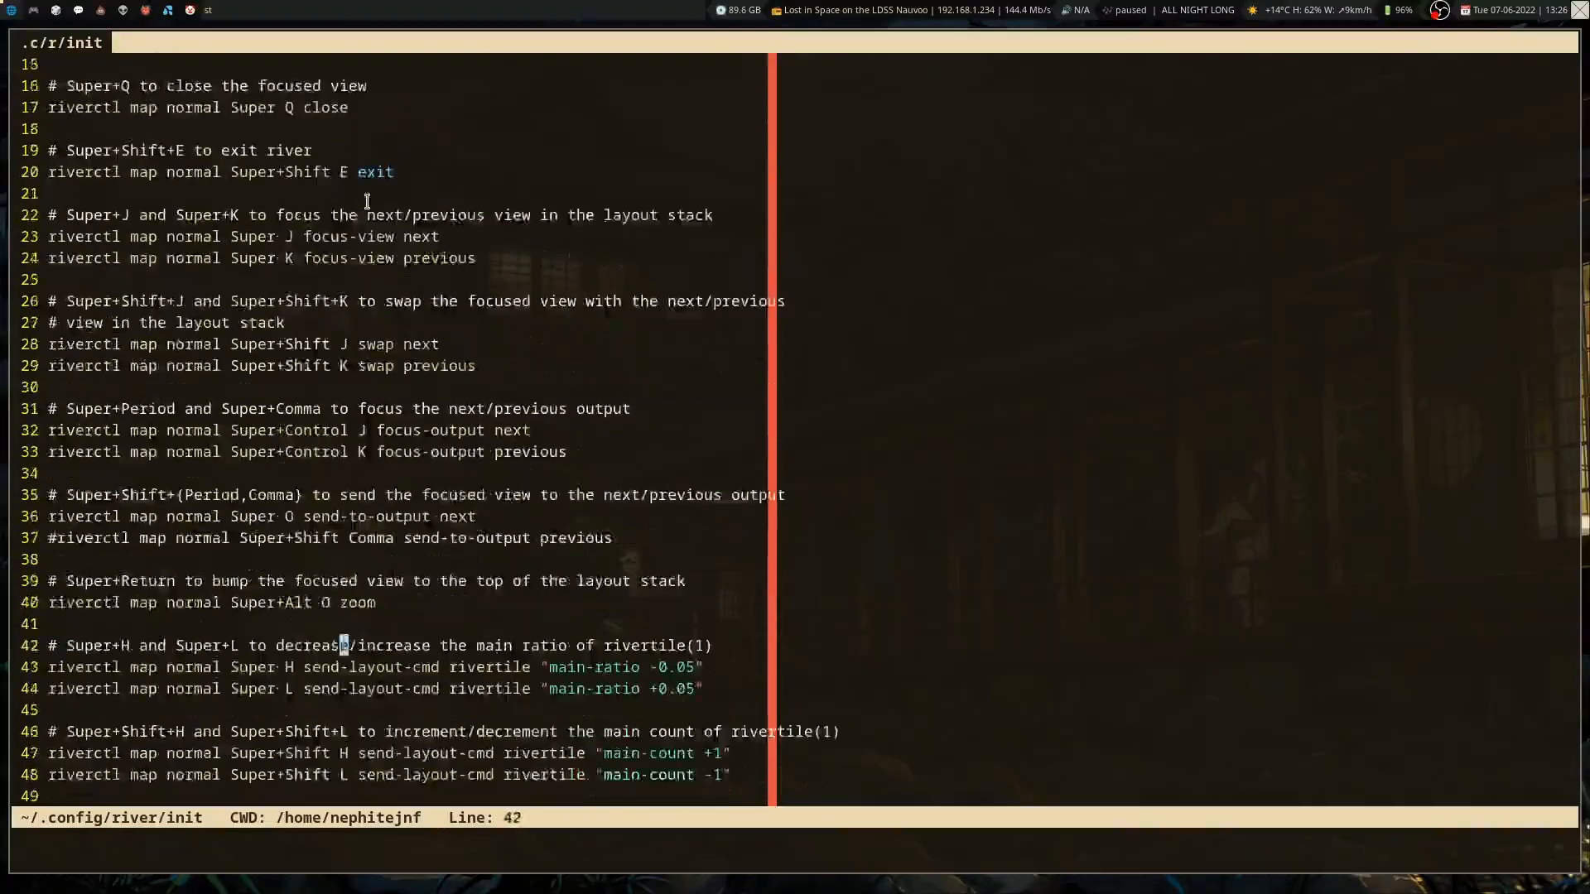
pyautogui.scroll(-3)
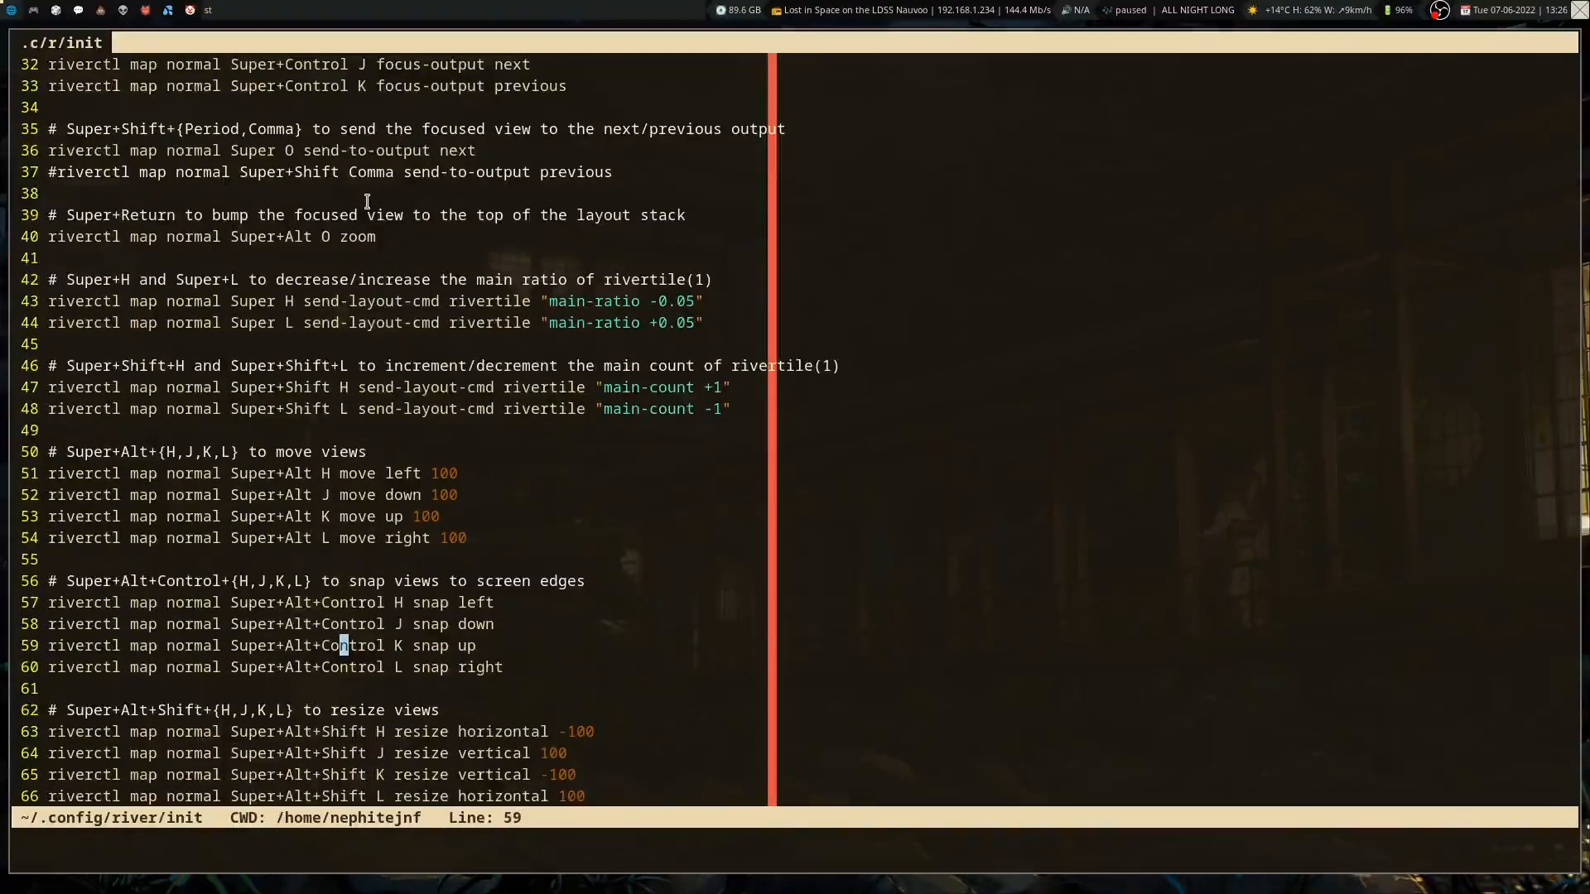
pyautogui.scroll(-3)
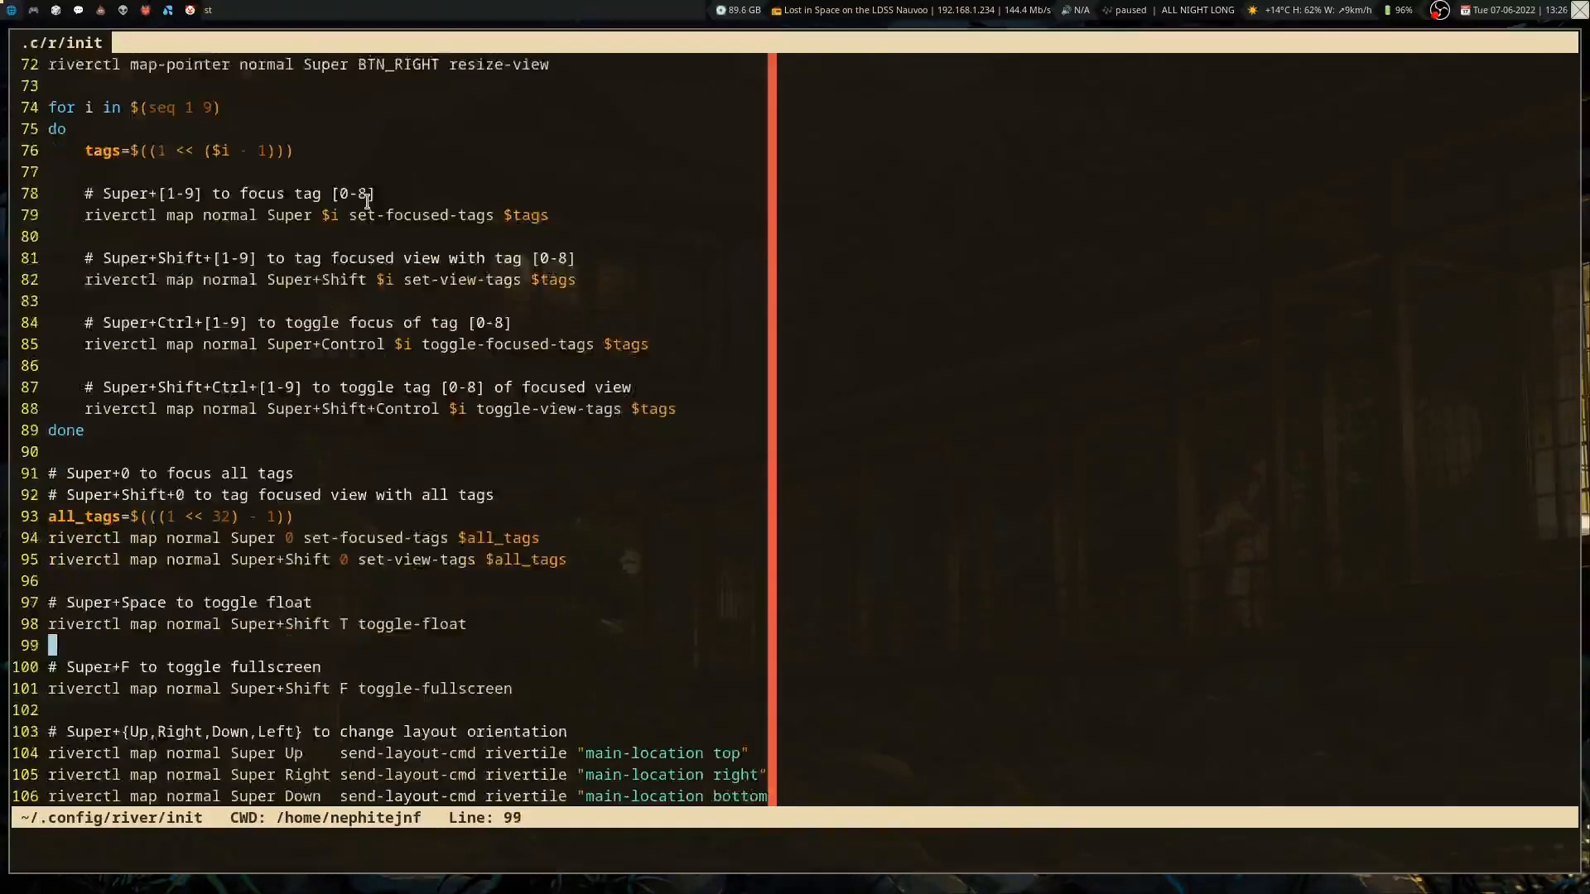
pyautogui.scroll(-3)
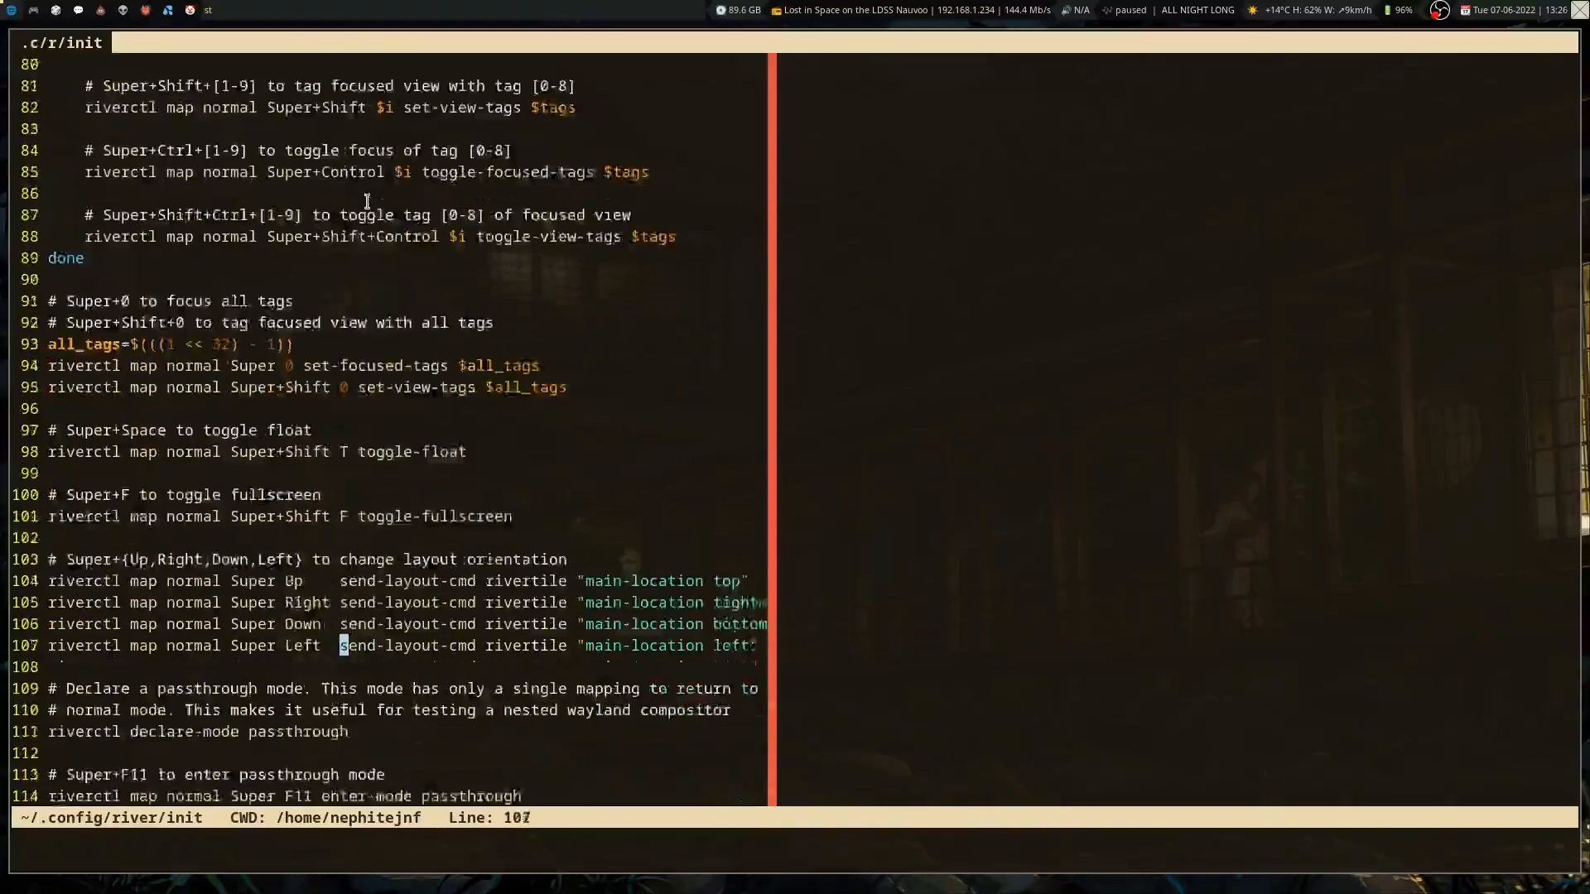
pyautogui.scroll(-3)
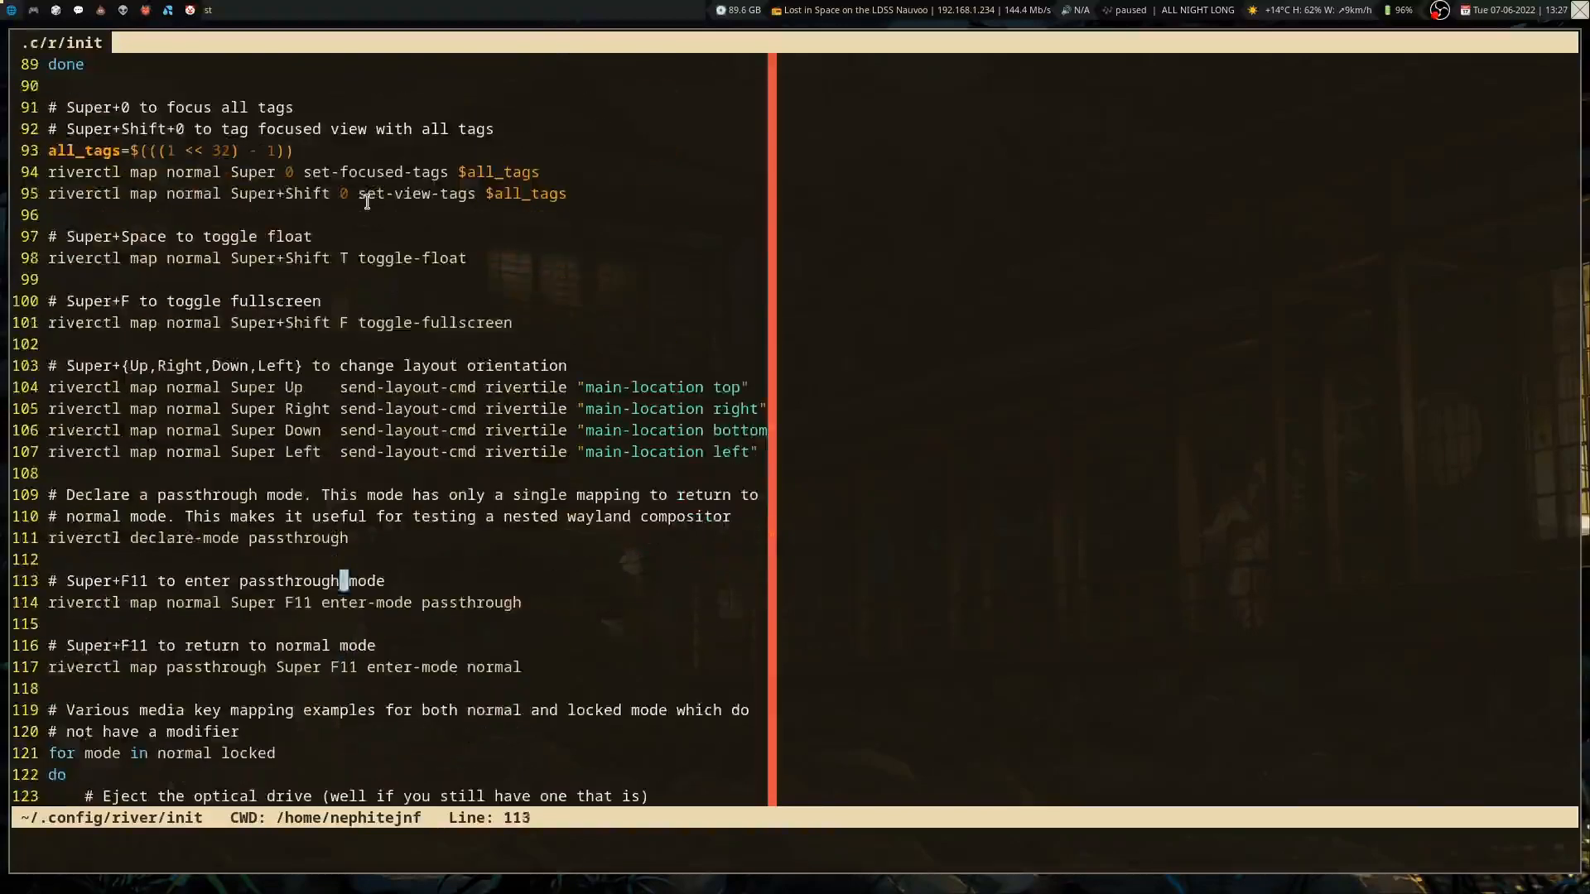
pyautogui.scroll(3)
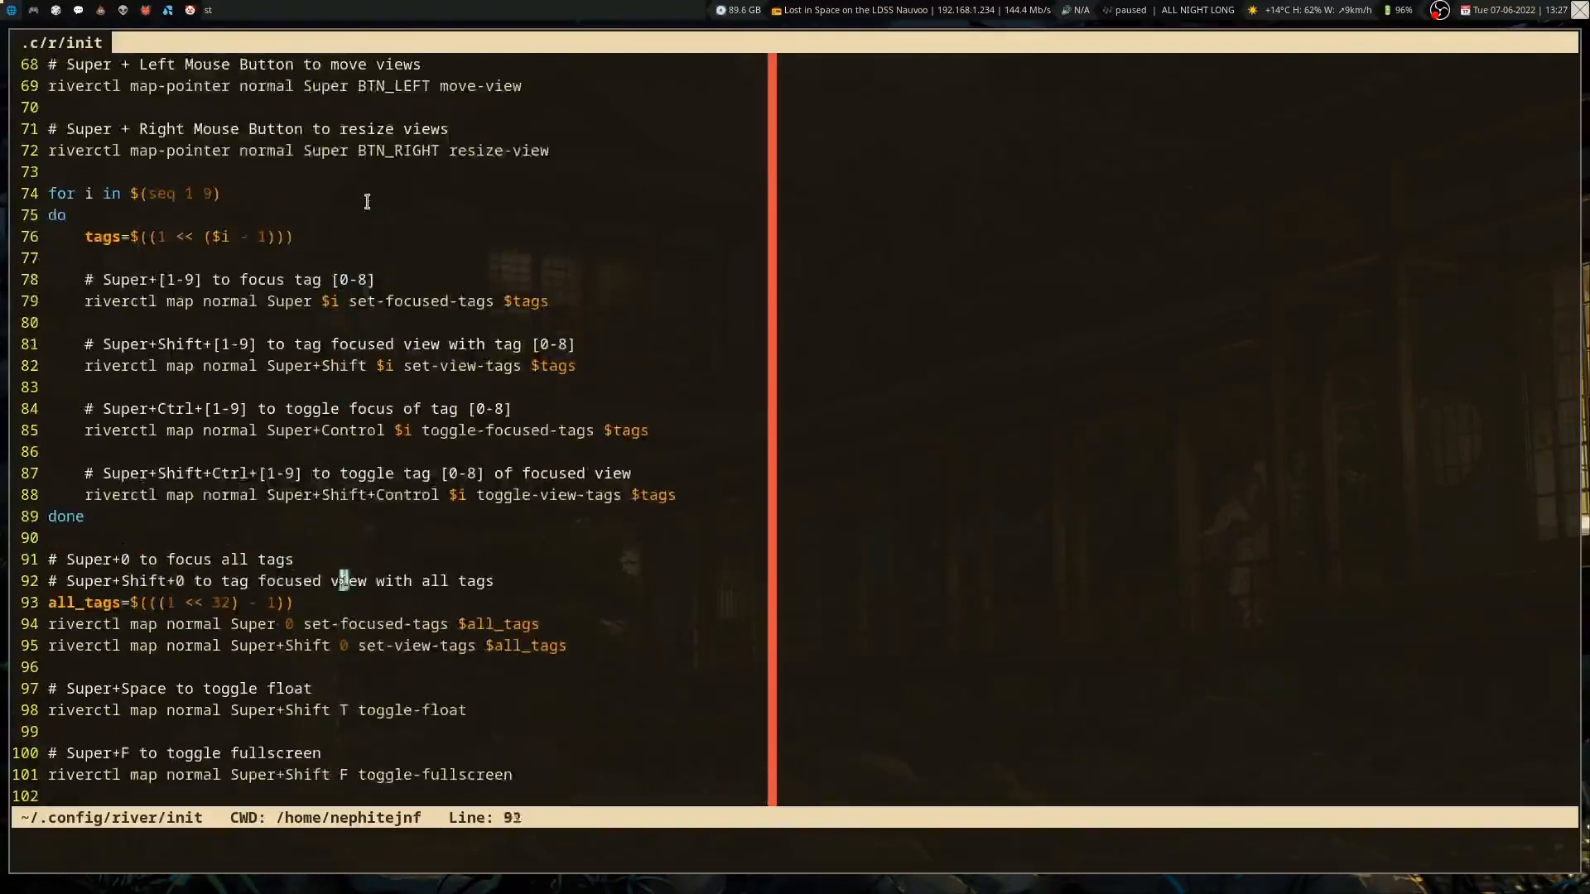
pyautogui.scroll(-3)
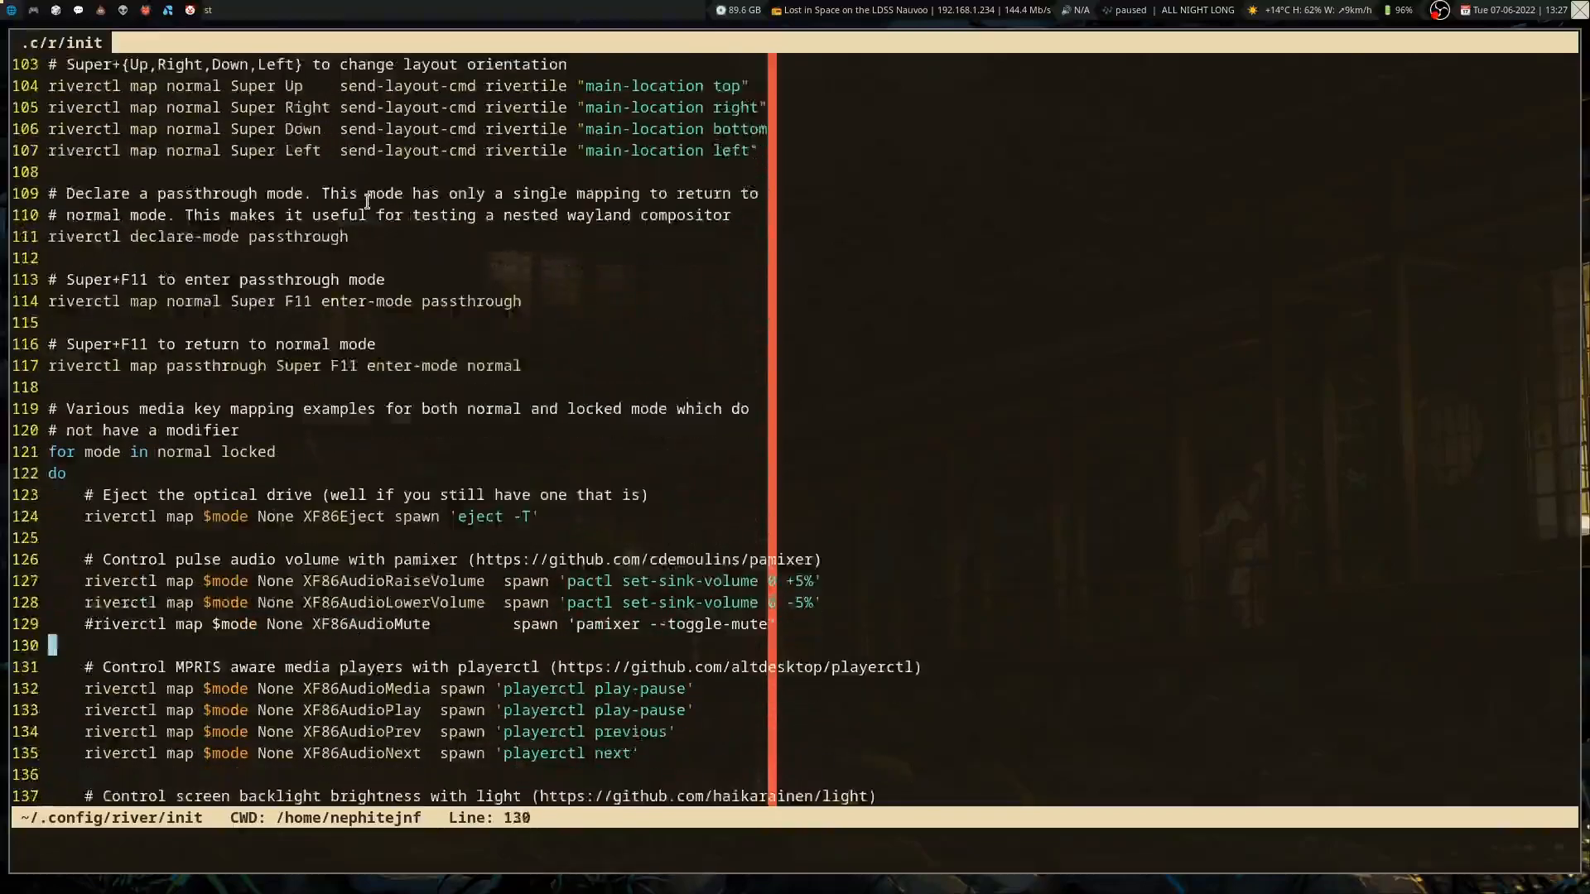
pyautogui.scroll(-3)
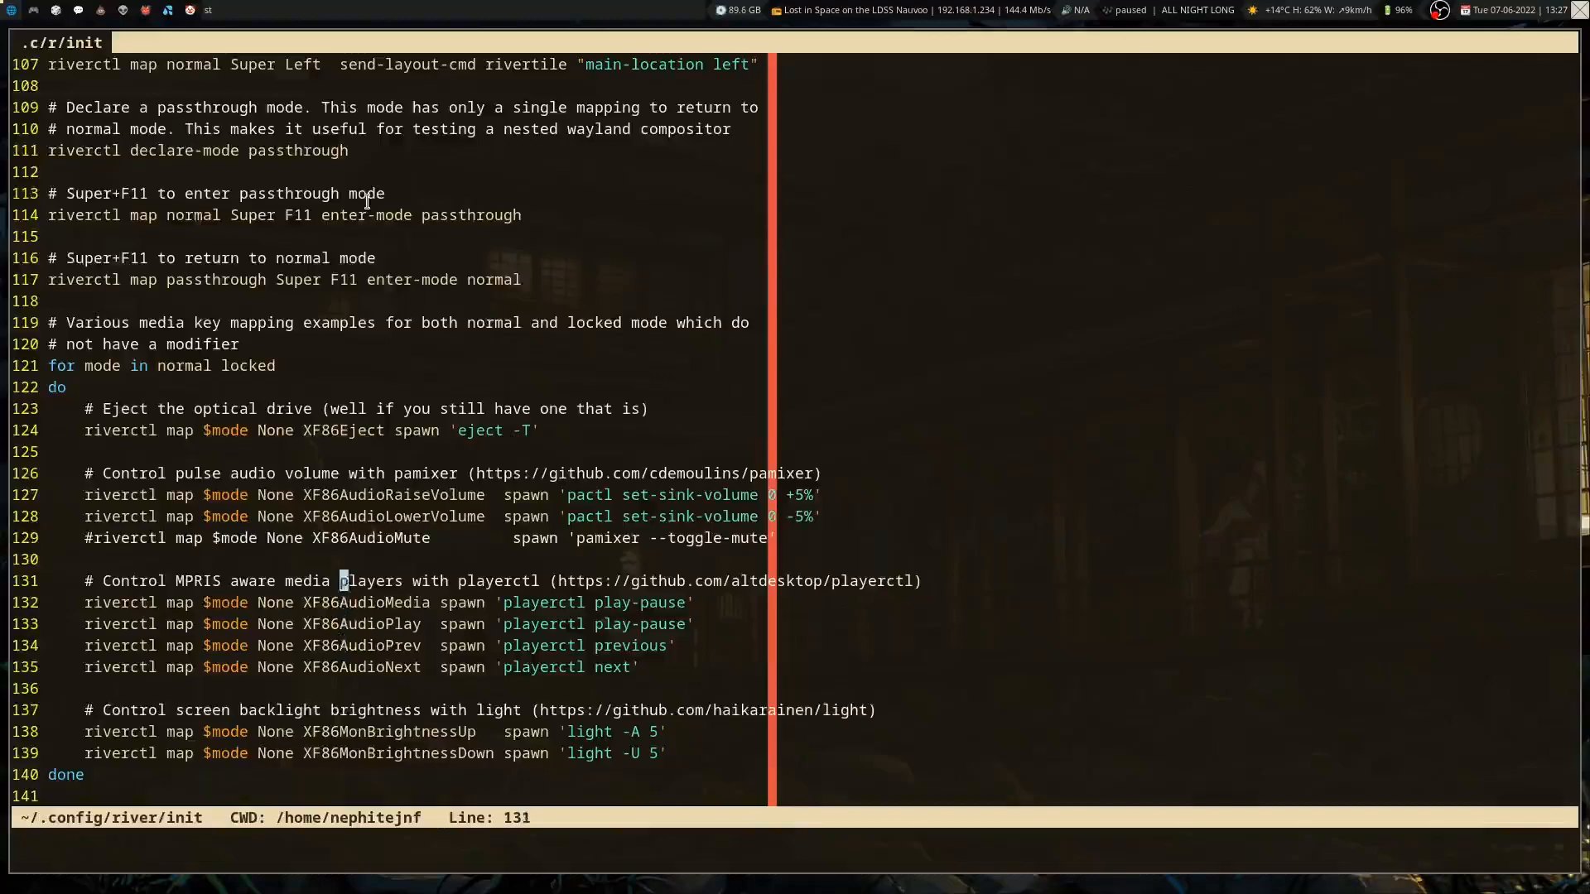
pyautogui.scroll(-3)
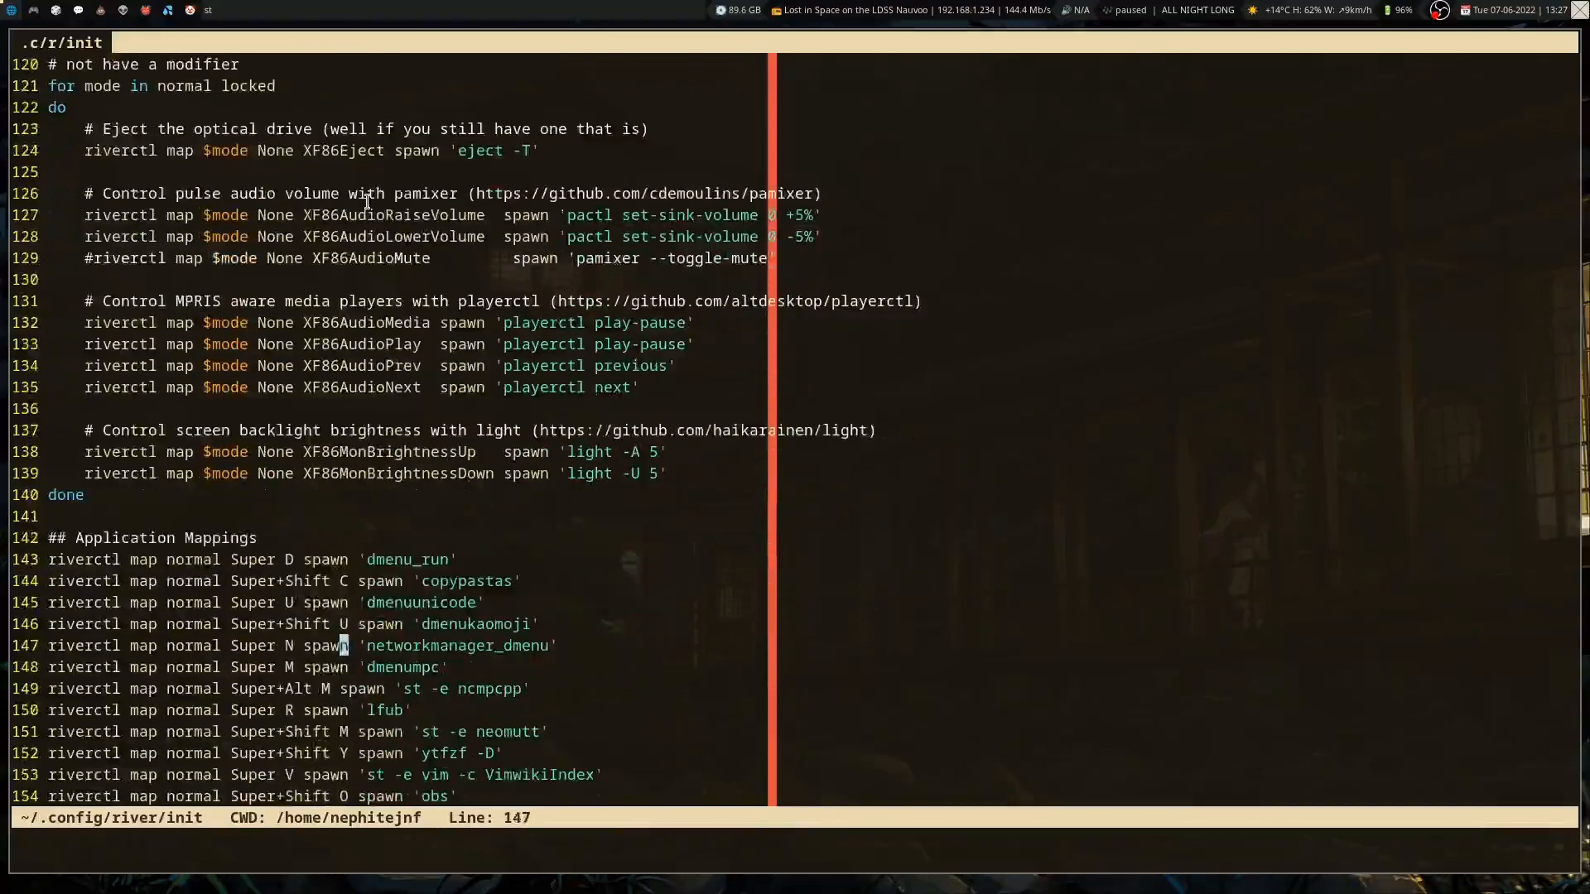
pyautogui.scroll(-3)
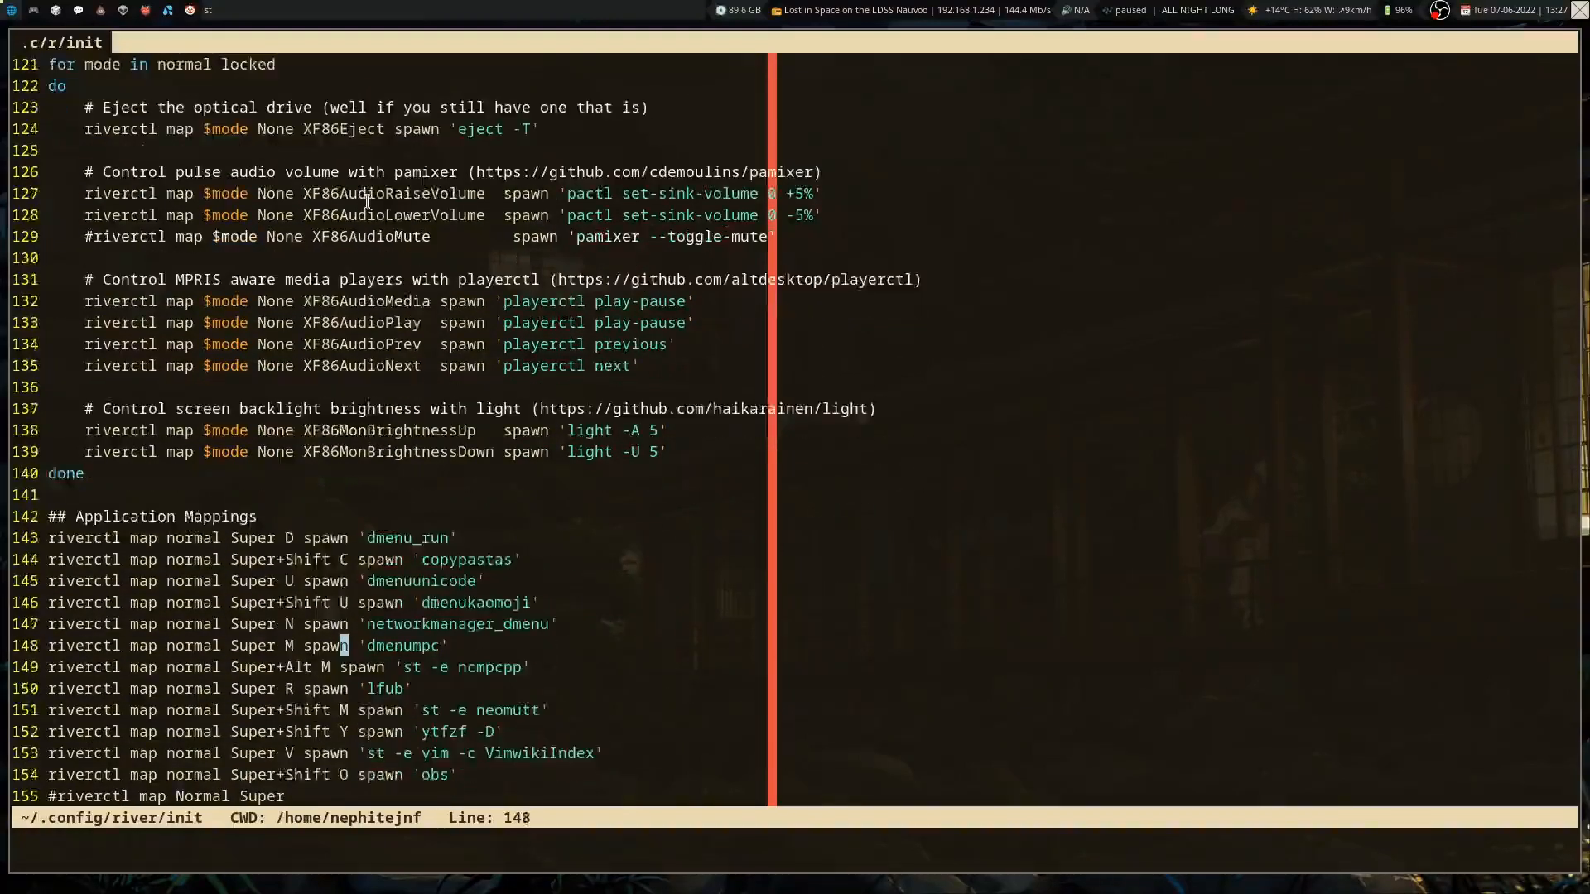
# - Move down the River init past Browser and FM modes to border colours and set-repeat
pyautogui.scroll(-3)
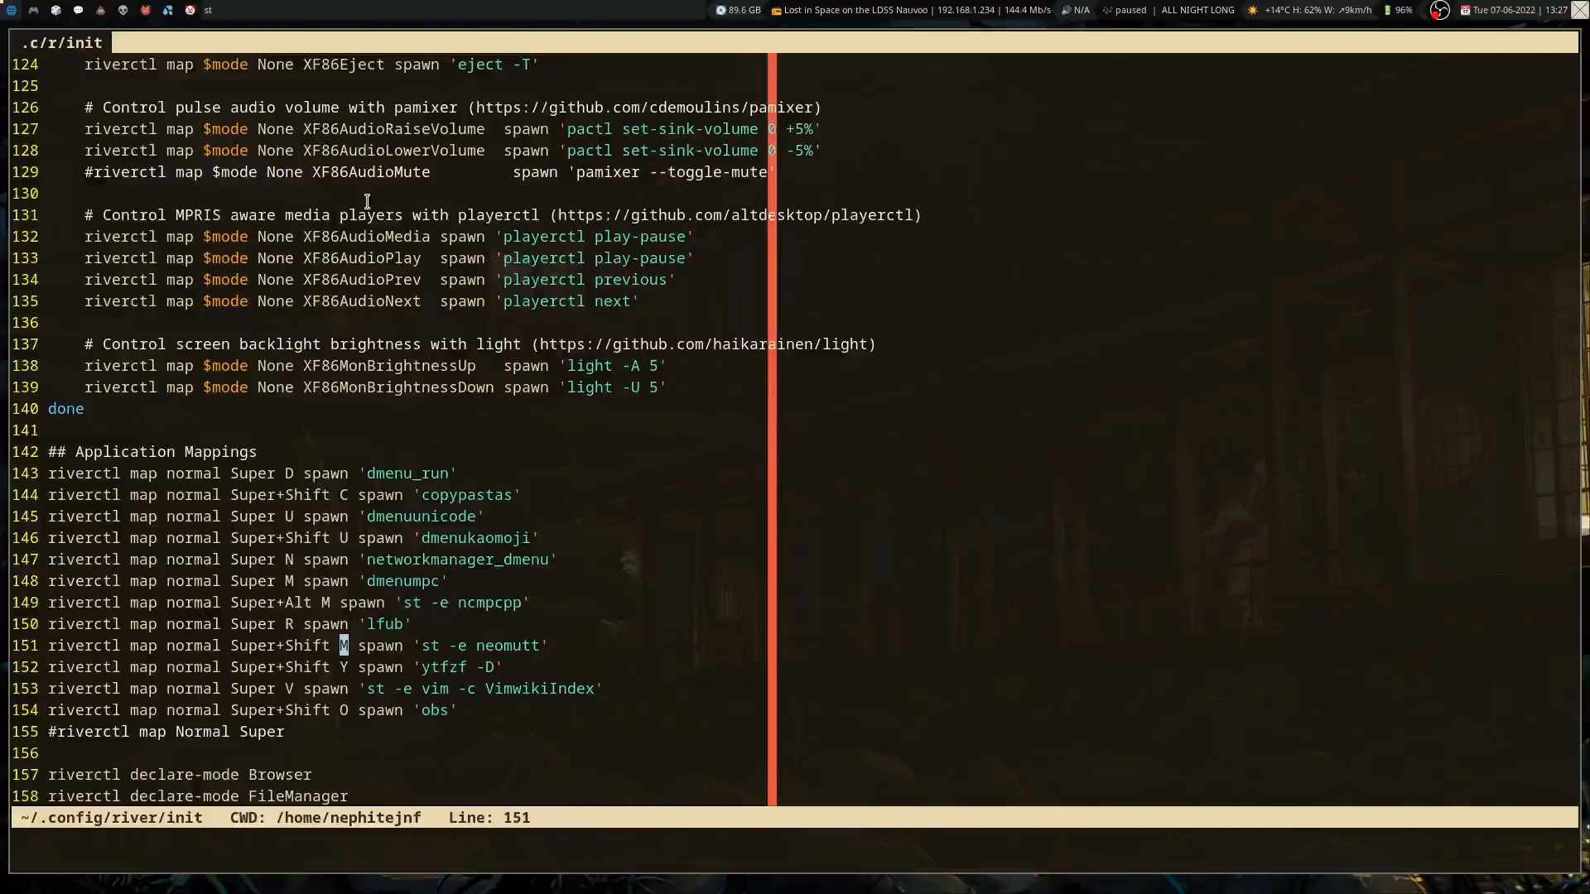
pyautogui.scroll(-3)
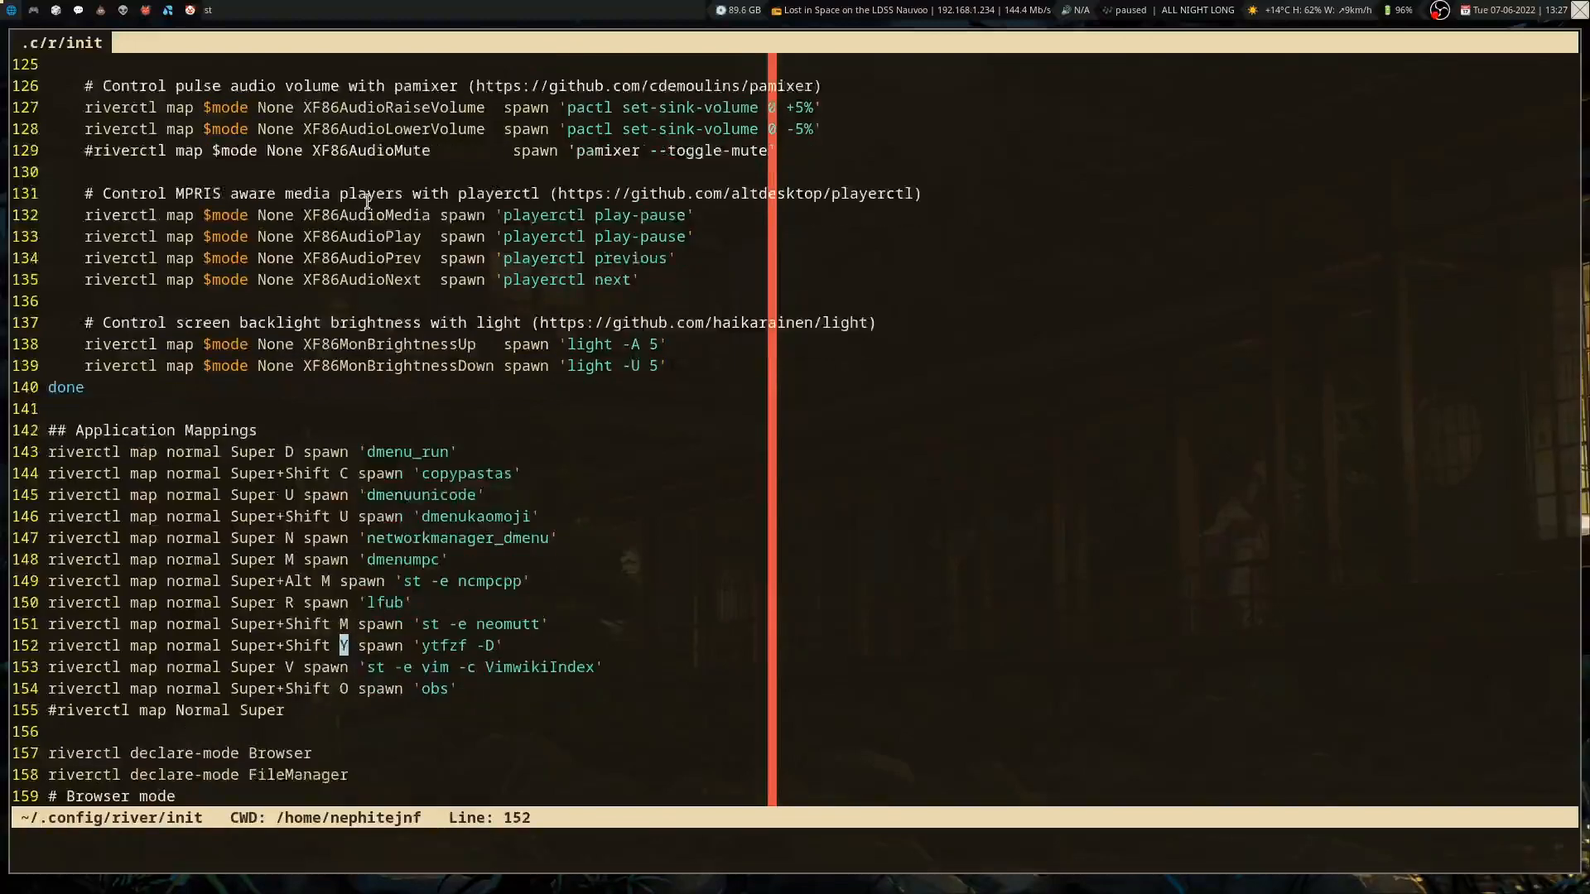
pyautogui.scroll(-3)
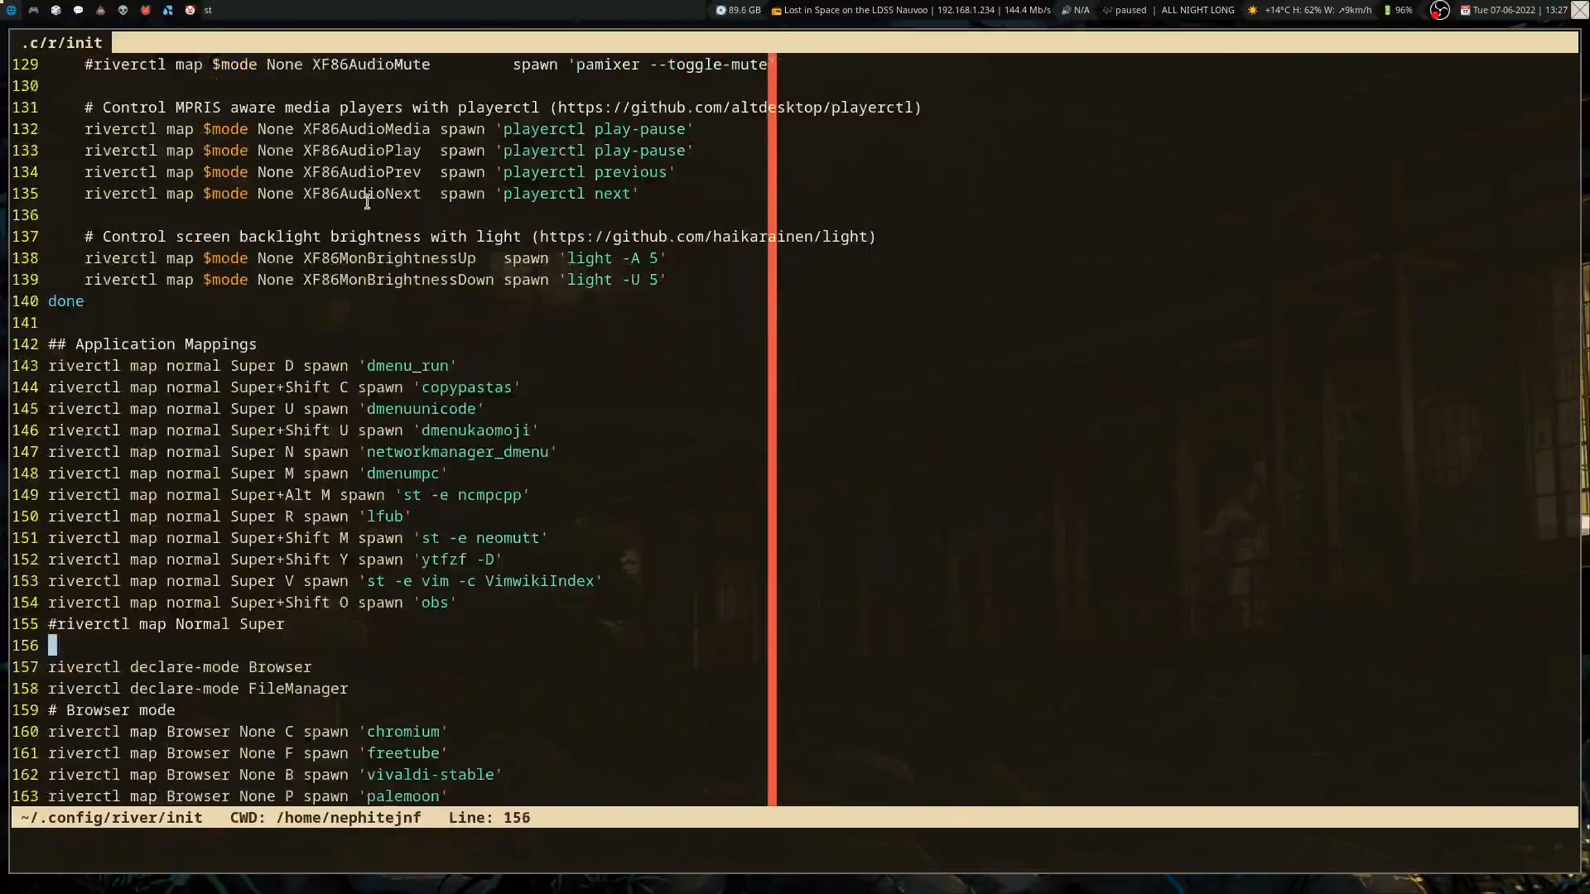
pyautogui.scroll(-3)
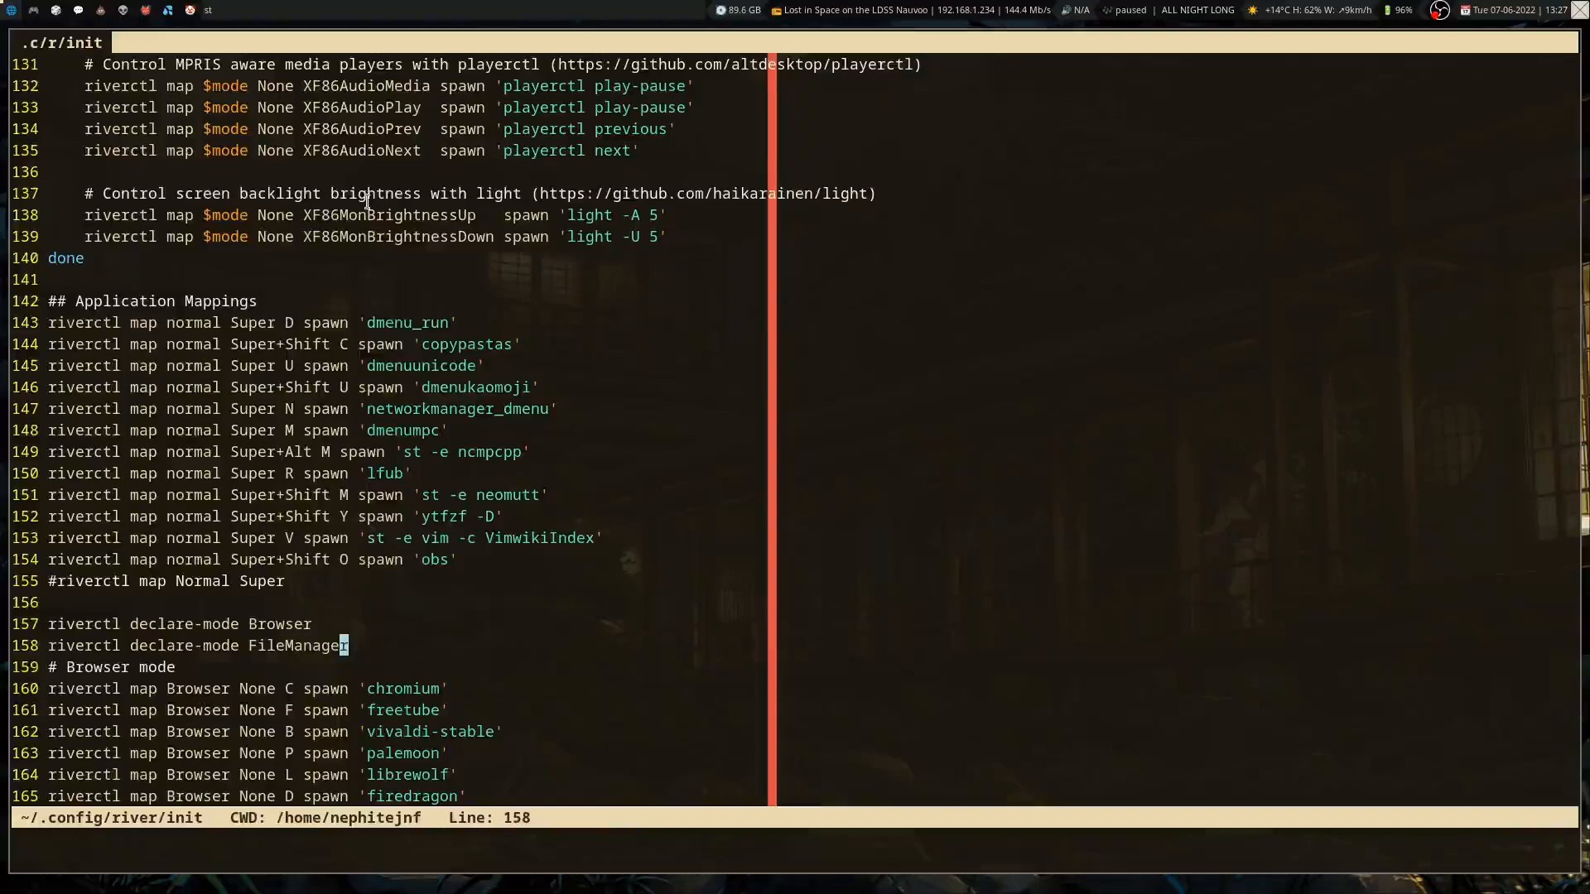
pyautogui.scroll(-3)
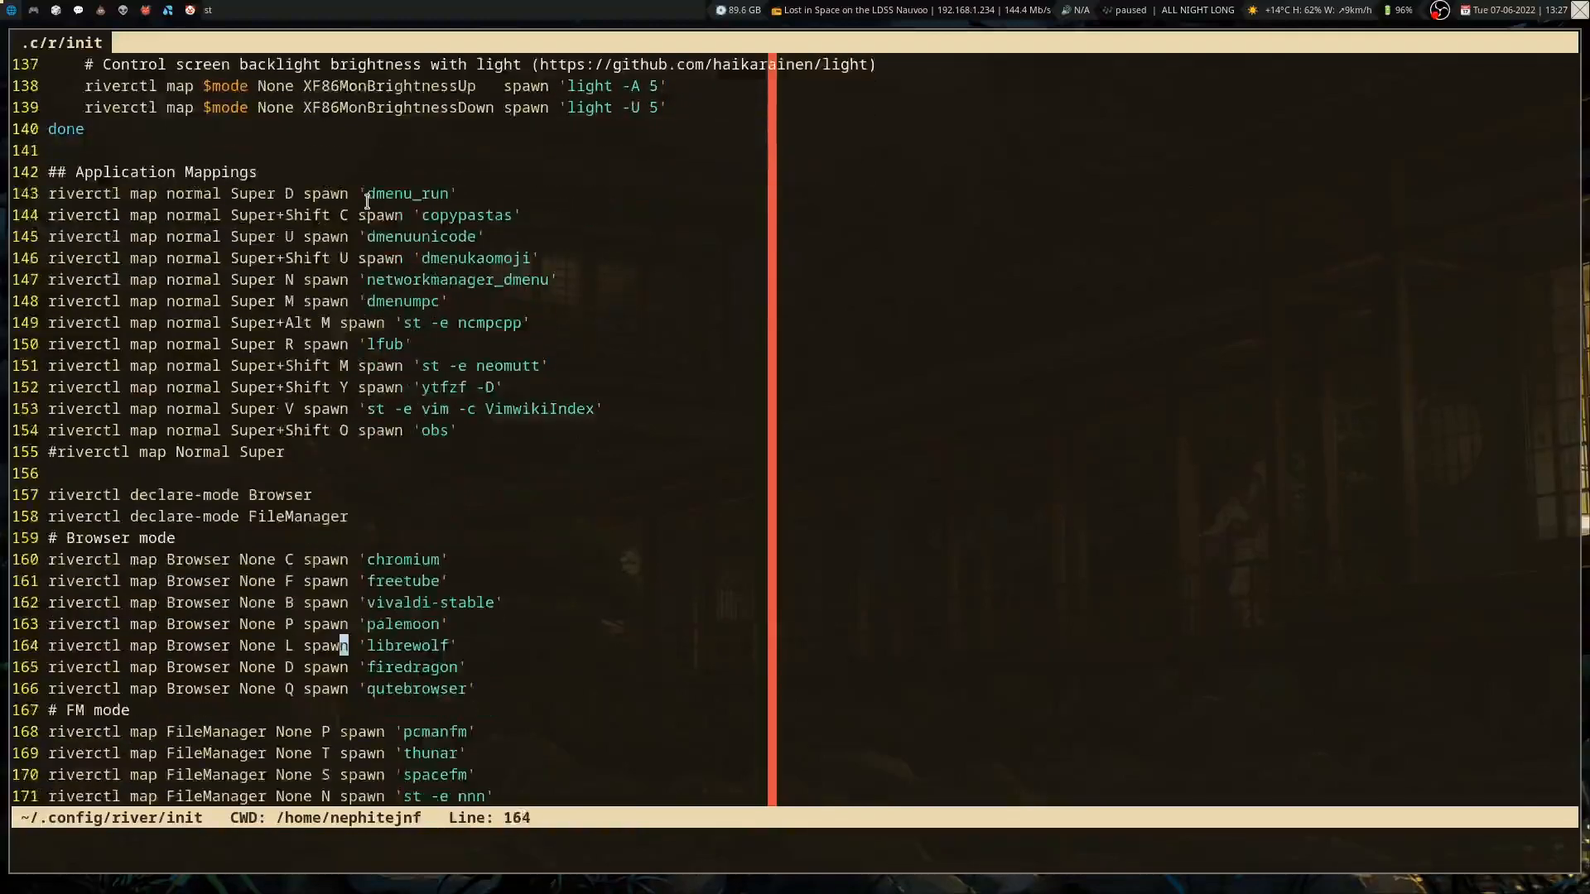
pyautogui.scroll(-3)
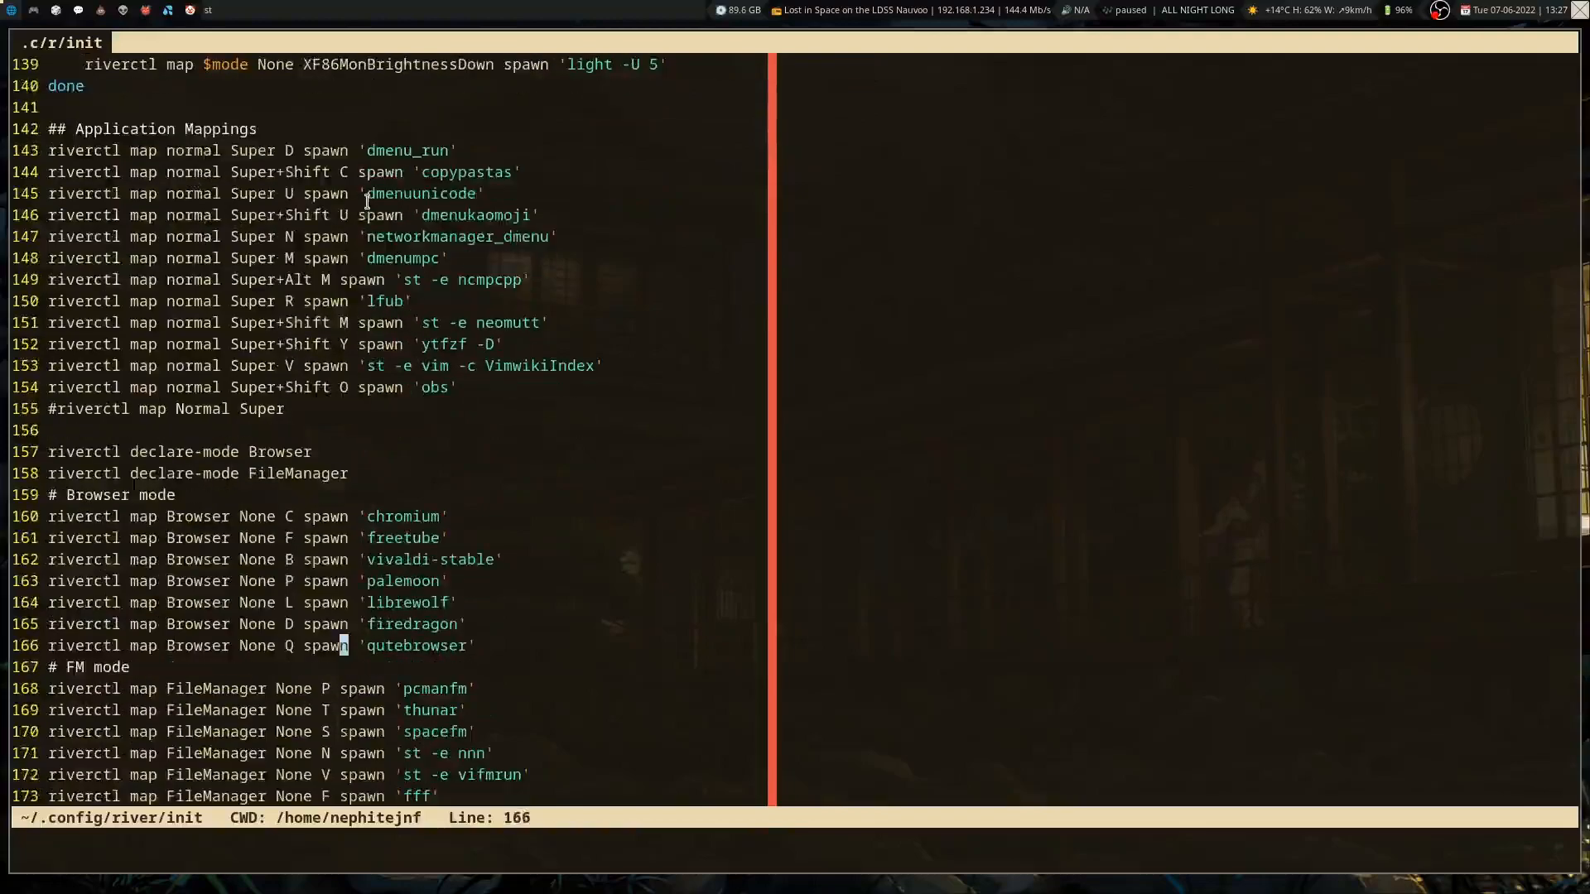
pyautogui.press('Up')
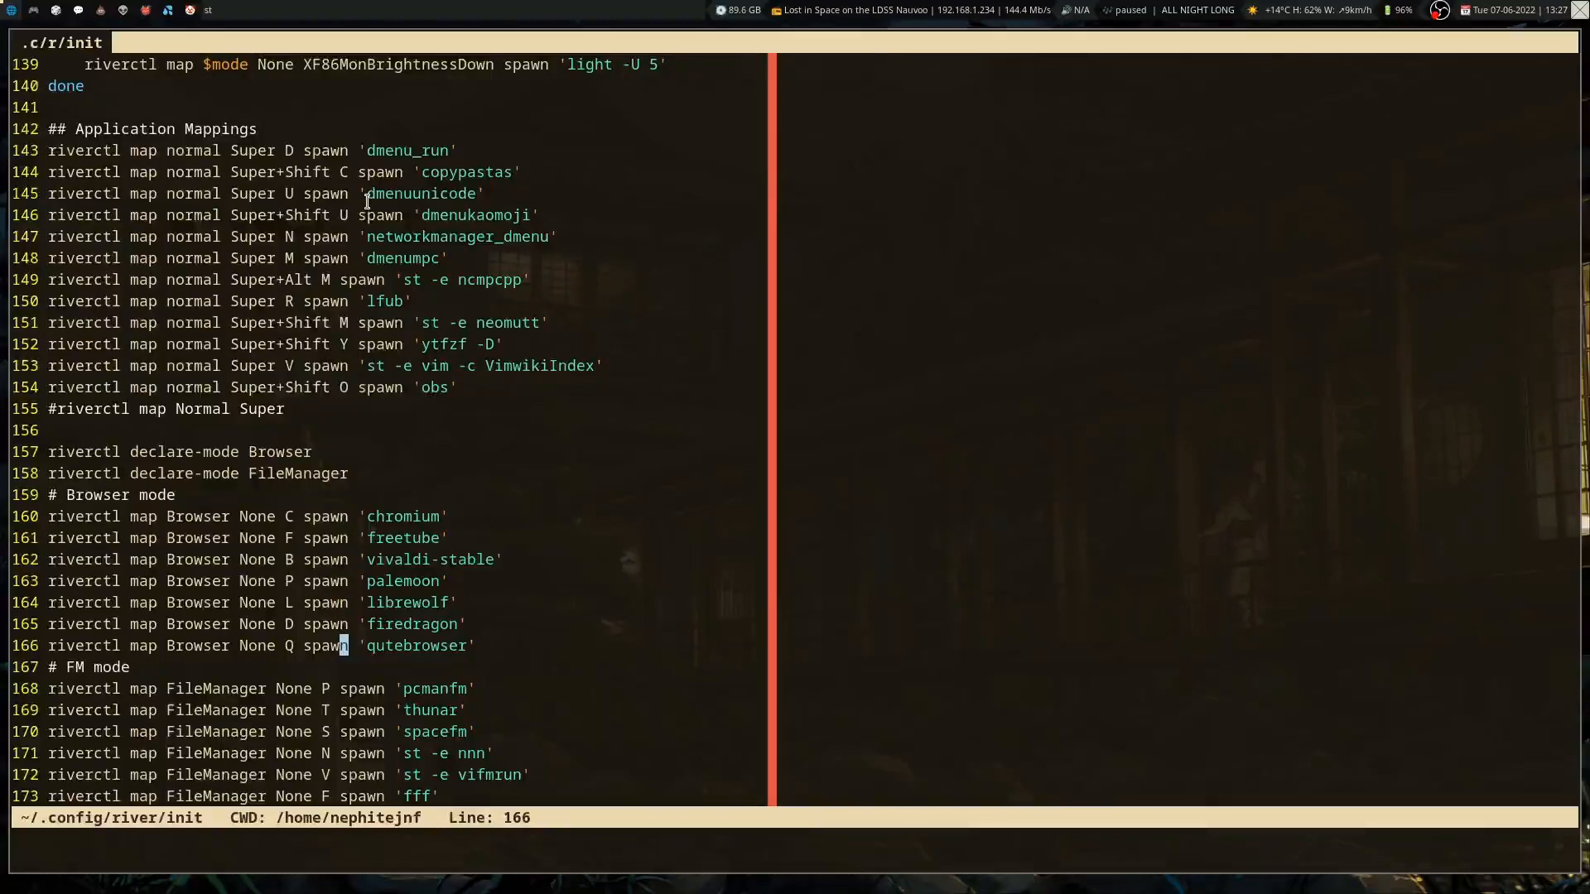
pyautogui.scroll(-3)
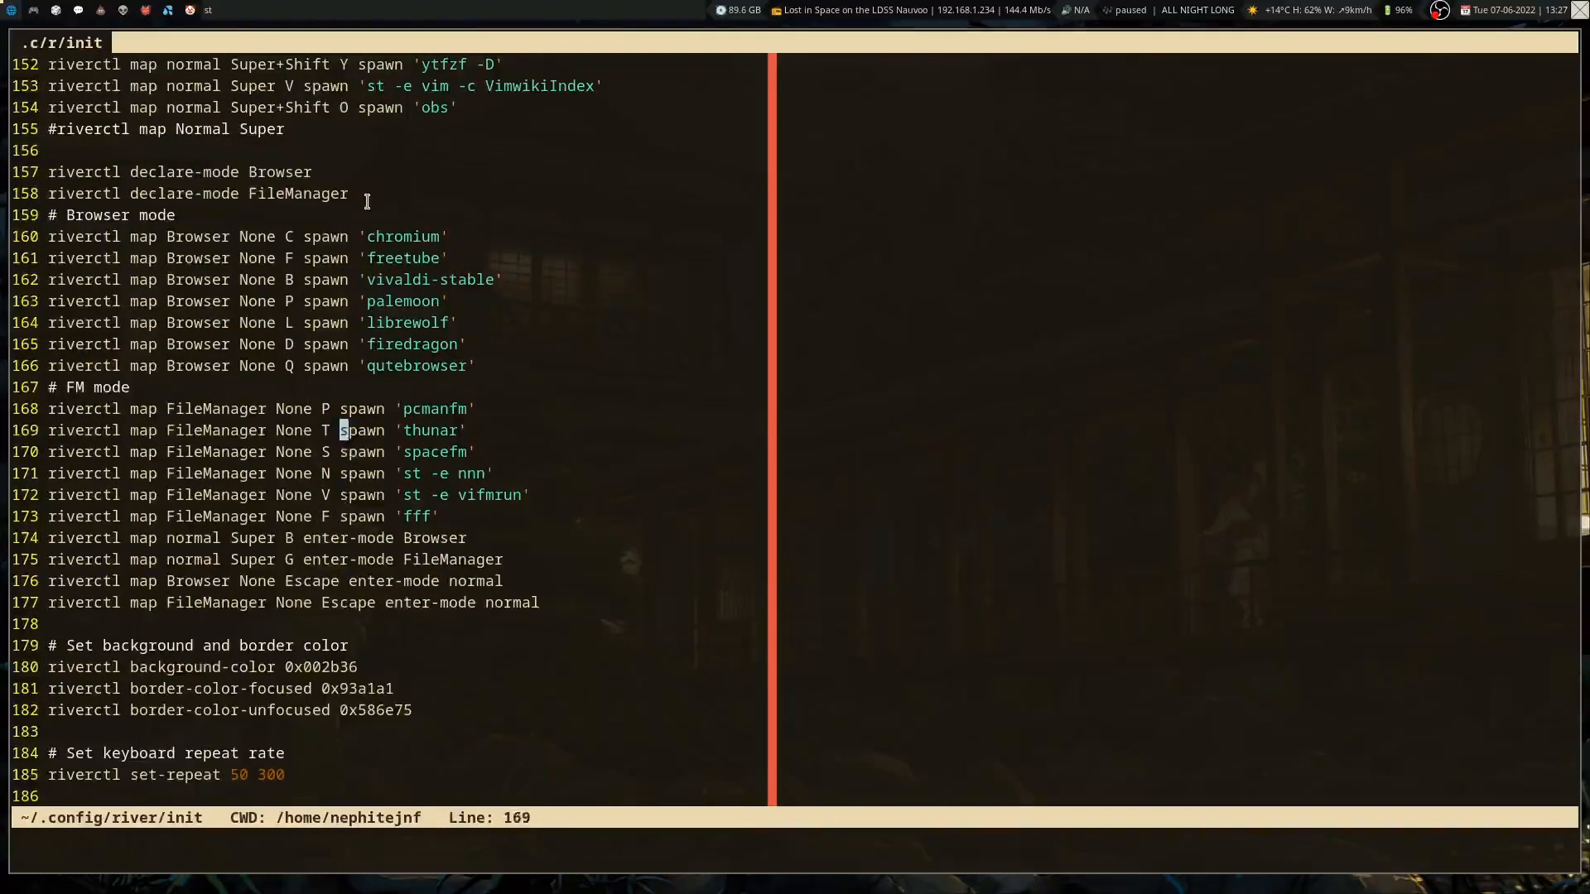
pyautogui.press('j')
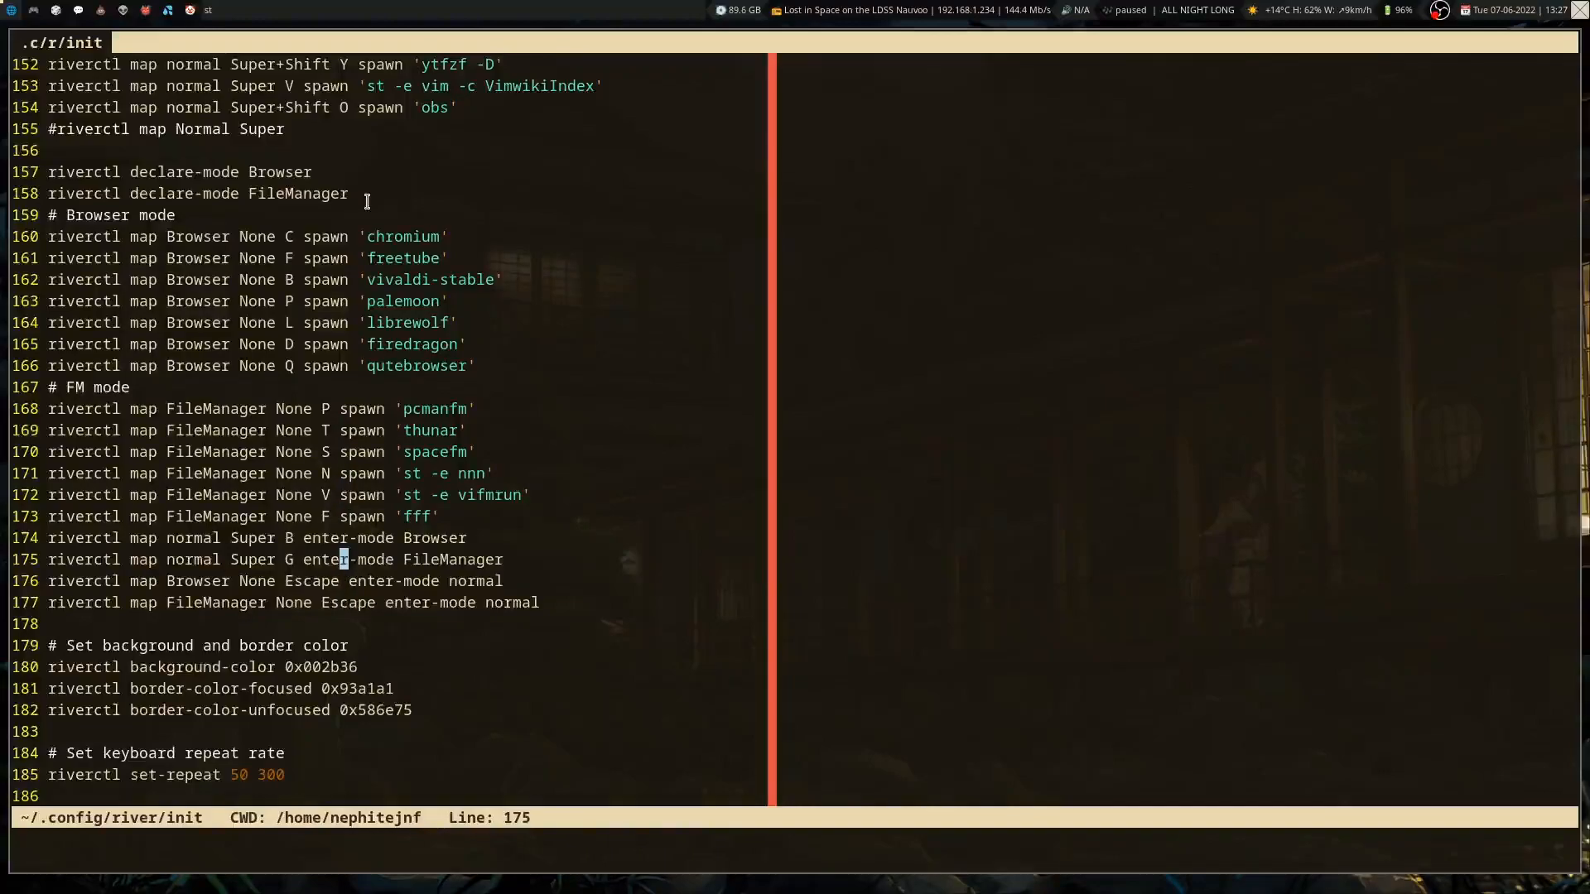
pyautogui.press('j')
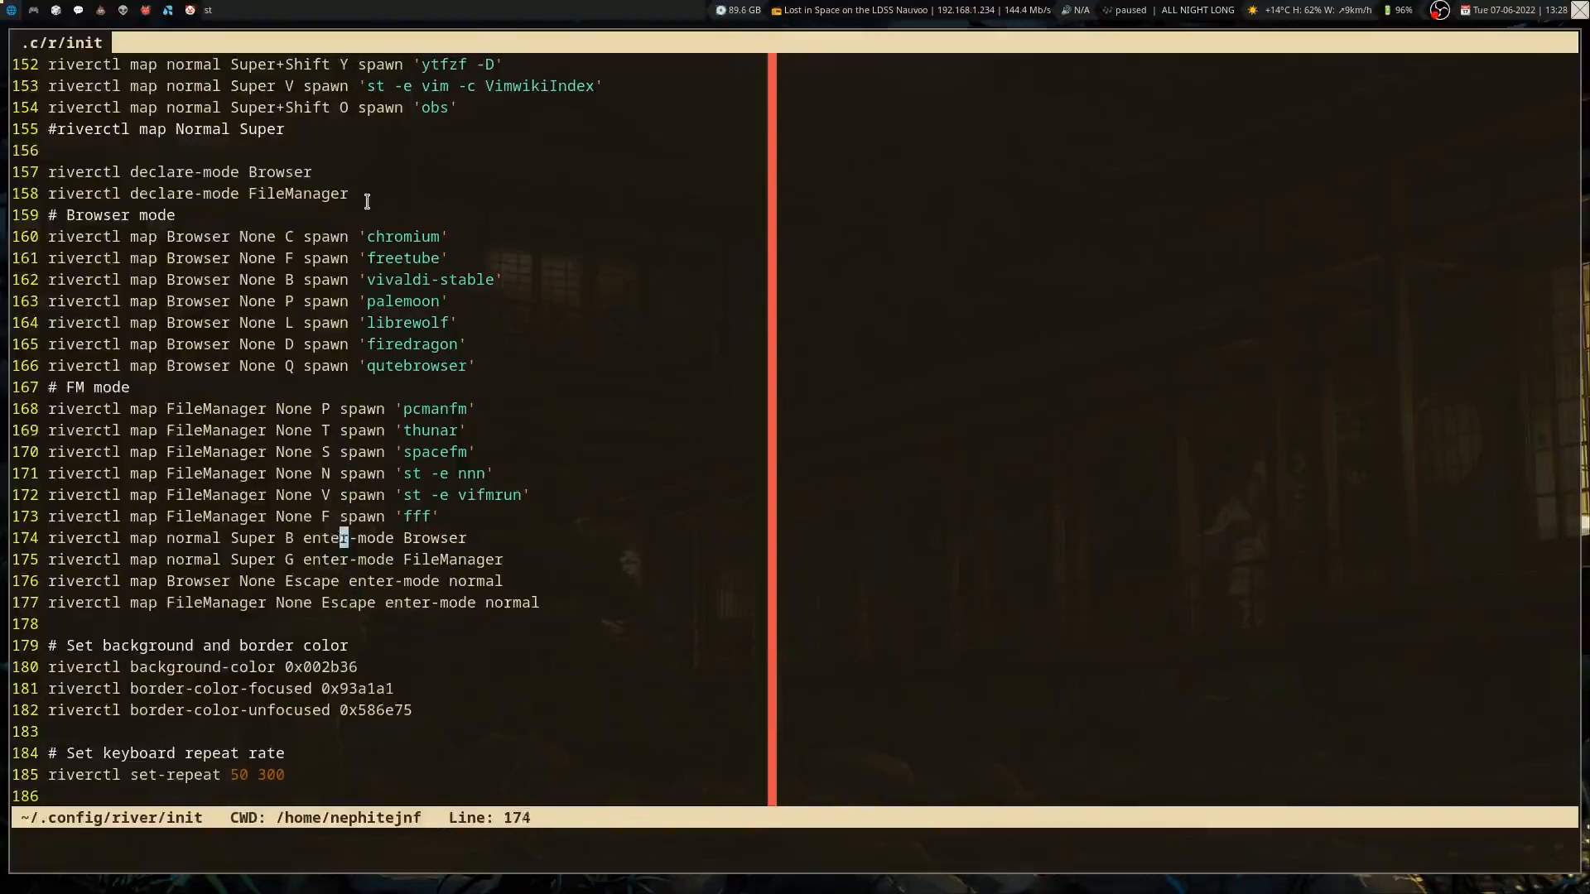
pyautogui.scroll(-3)
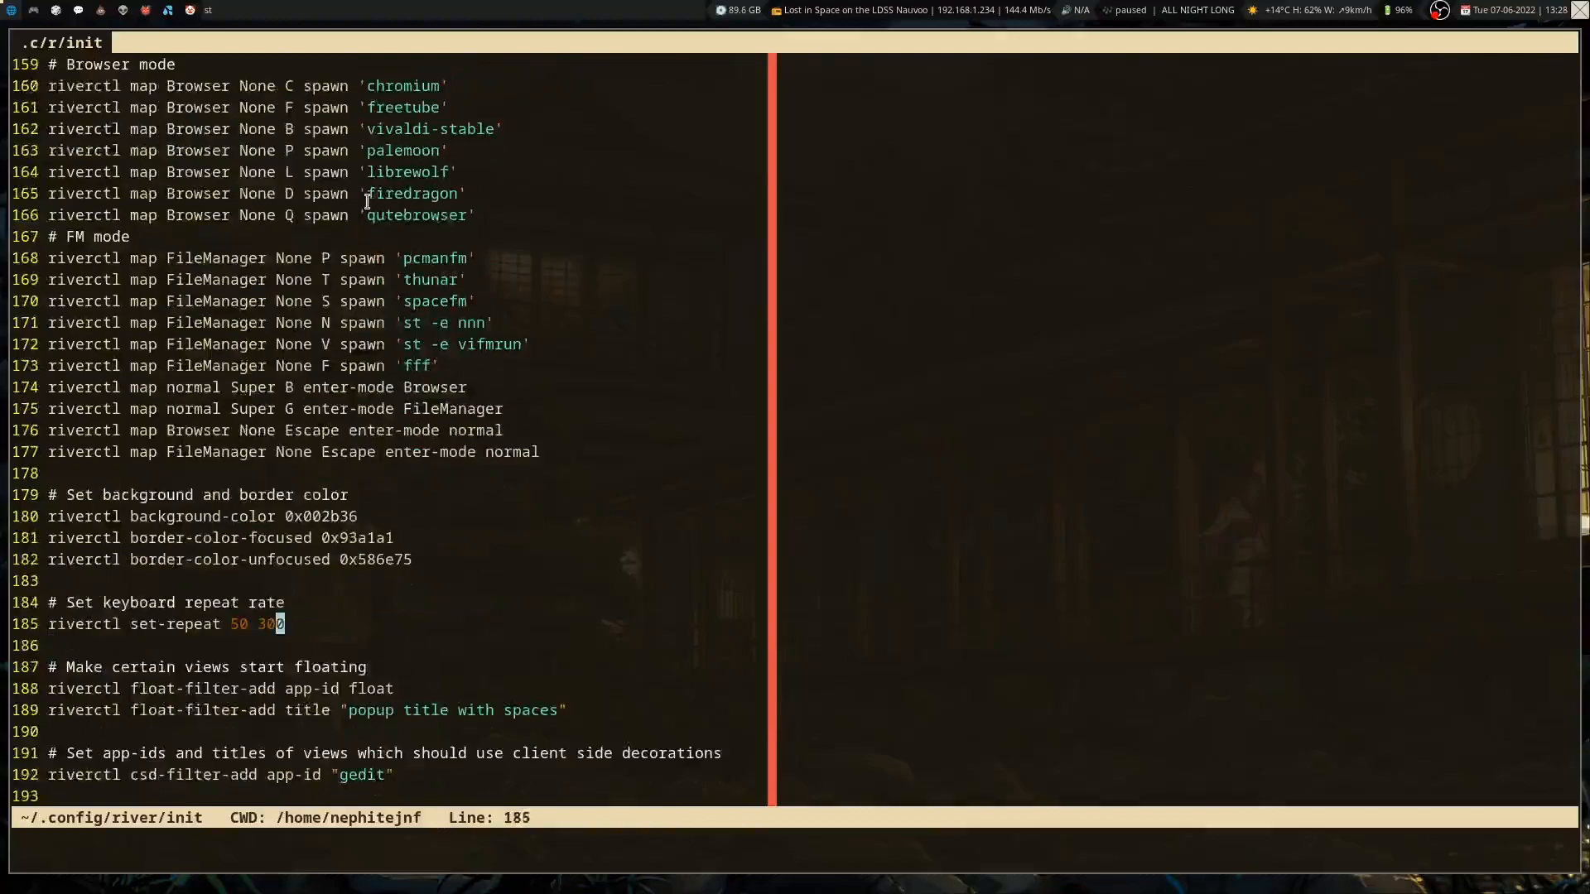
# - Quit Vim on the River init and begin a new vim .config/ command at the prompt
pyautogui.press('Up')
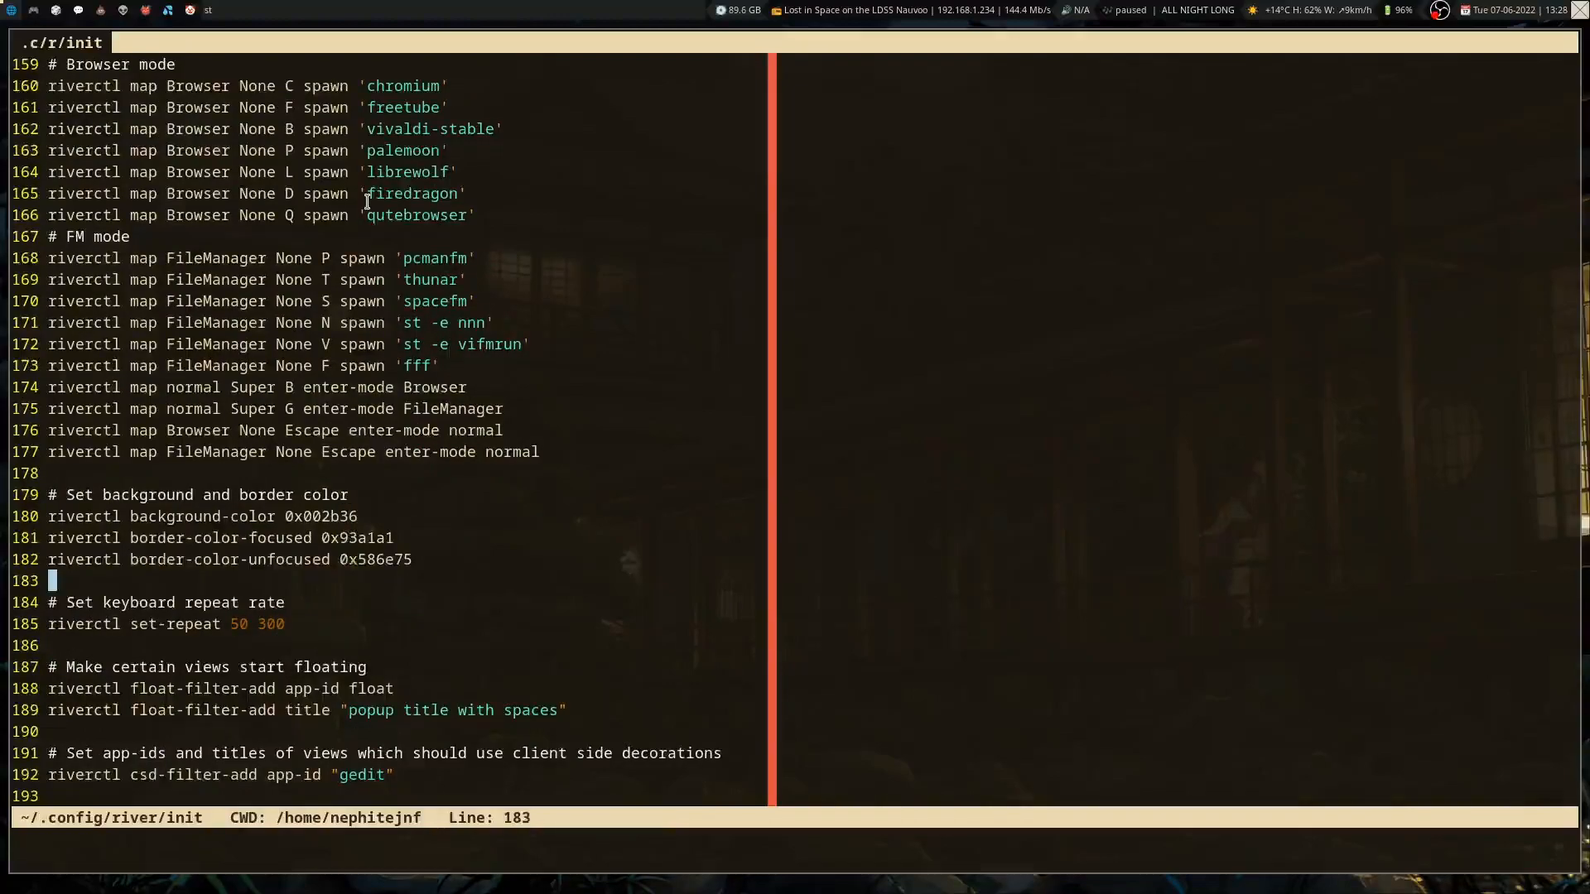
pyautogui.scroll(-3)
pyautogui.write('vim .config/')
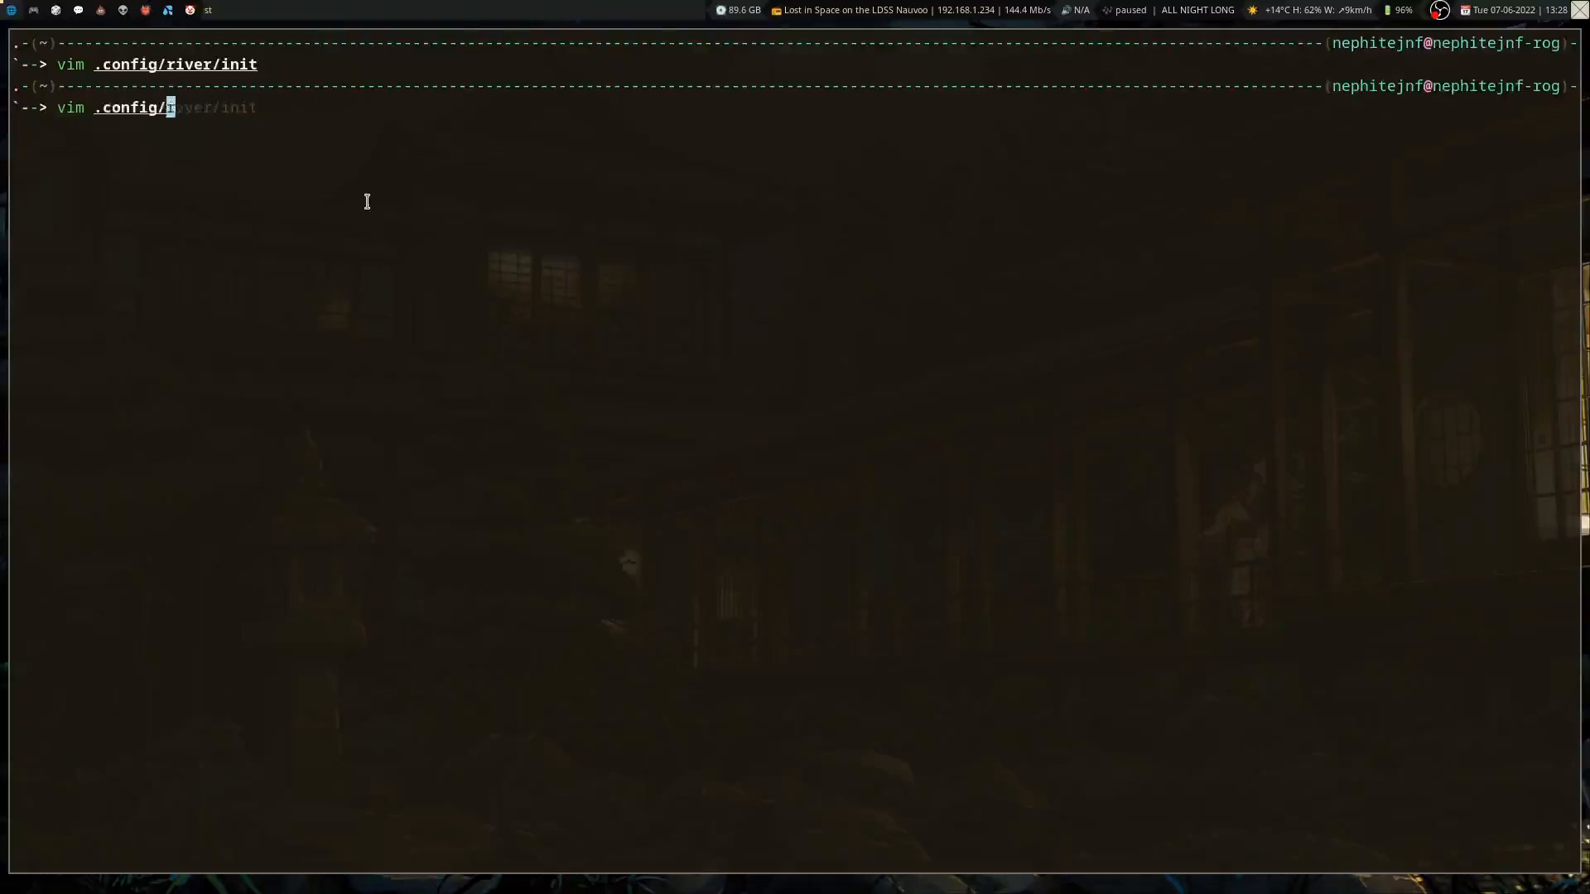
# - Open .config/hypr/hyprland.conf in Vim and browse its input, general, decoration and bind sections
pyautogui.press('Return')
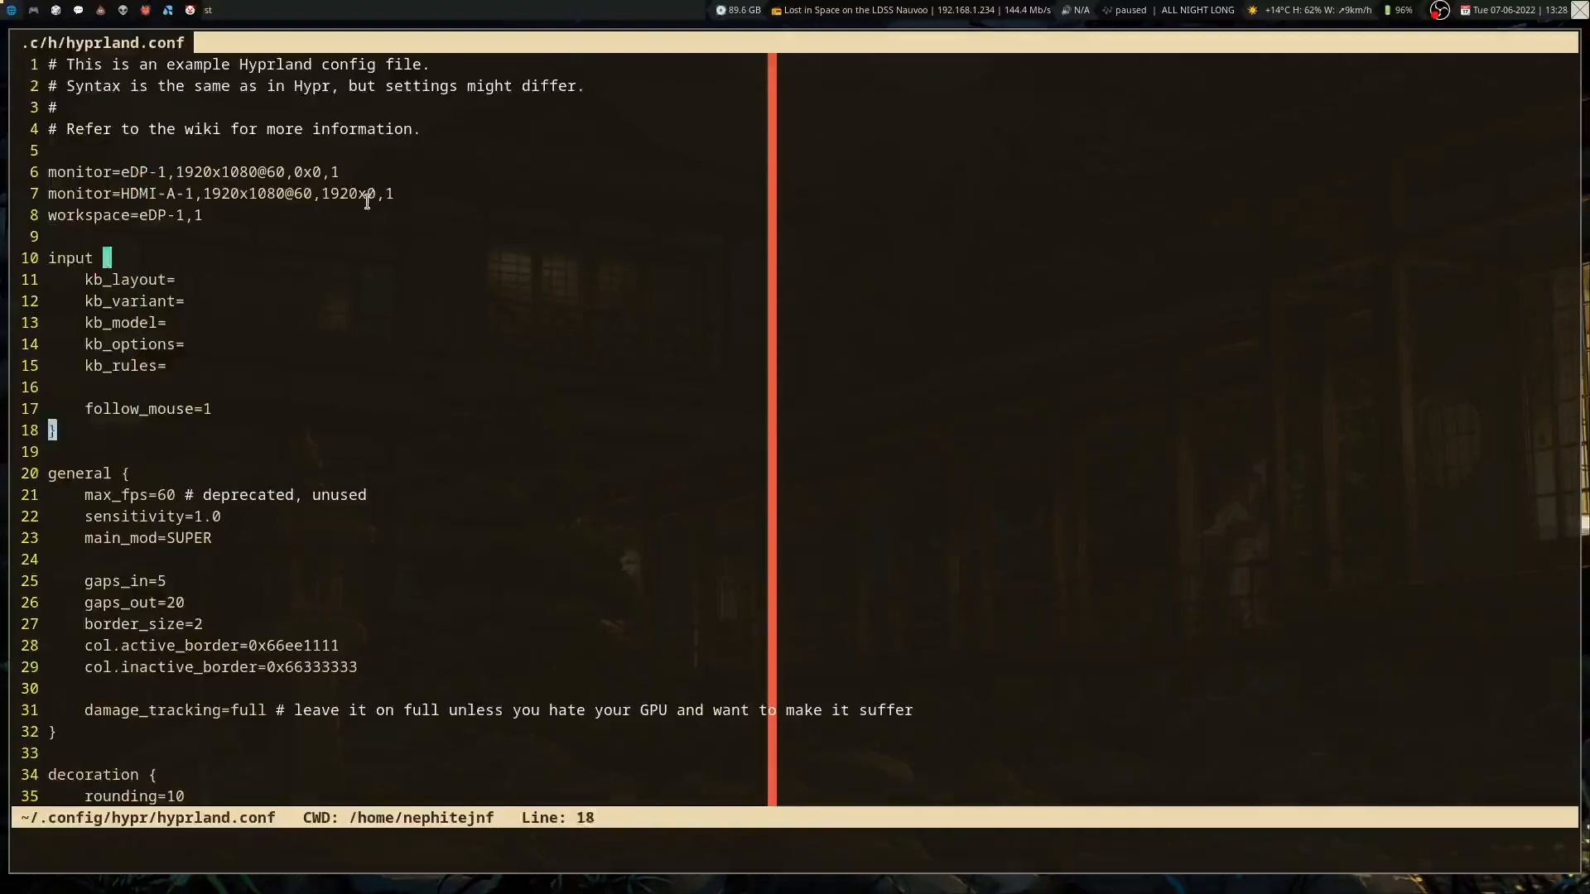
pyautogui.scroll(-3)
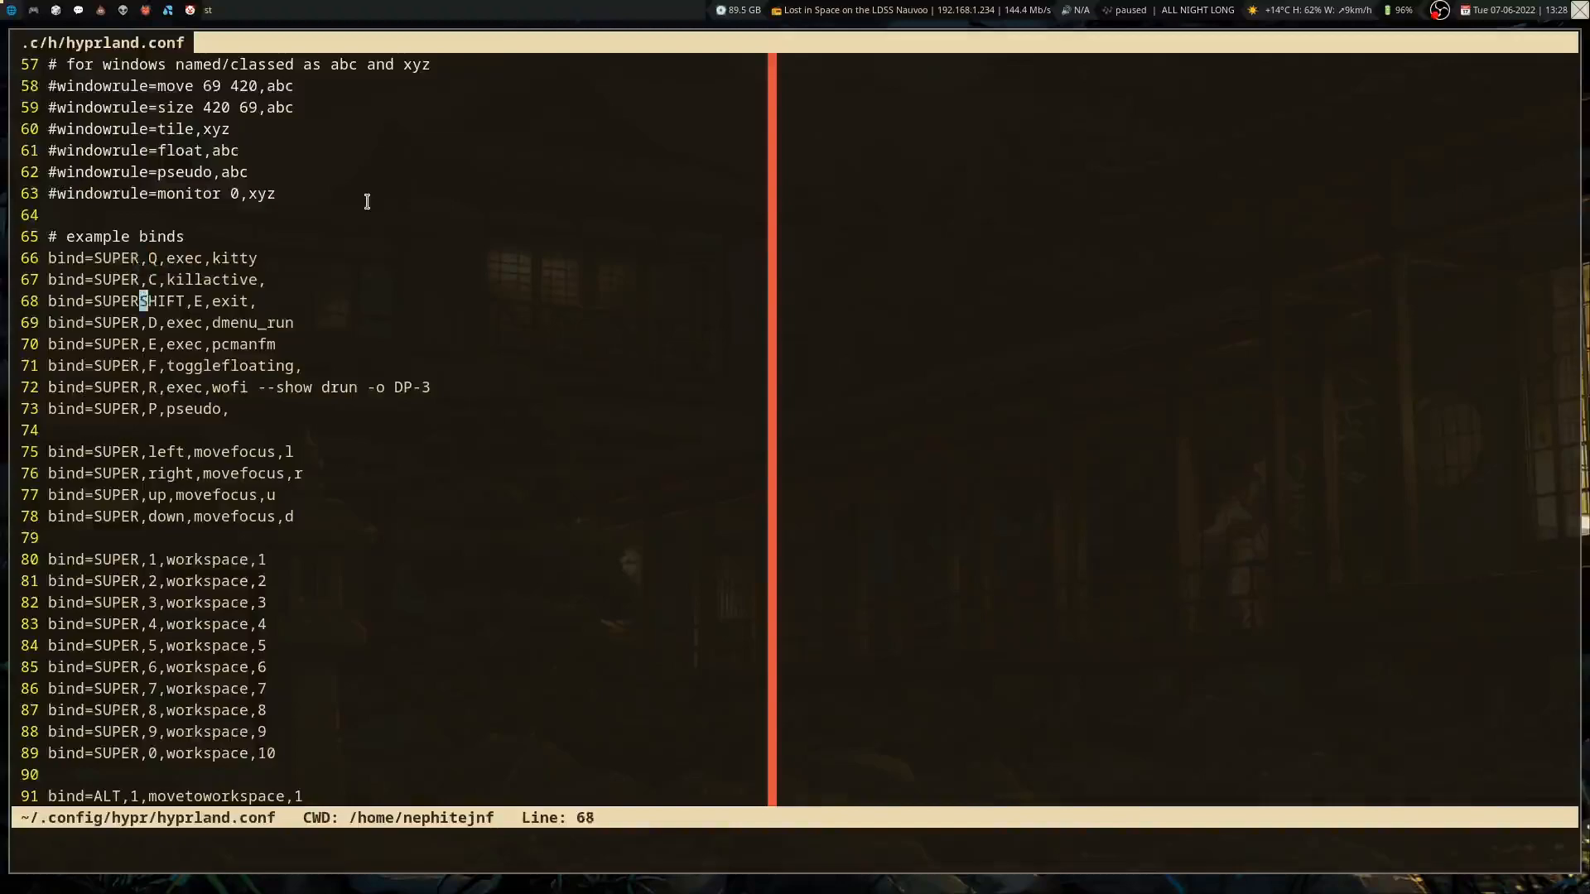
pyautogui.press('Up')
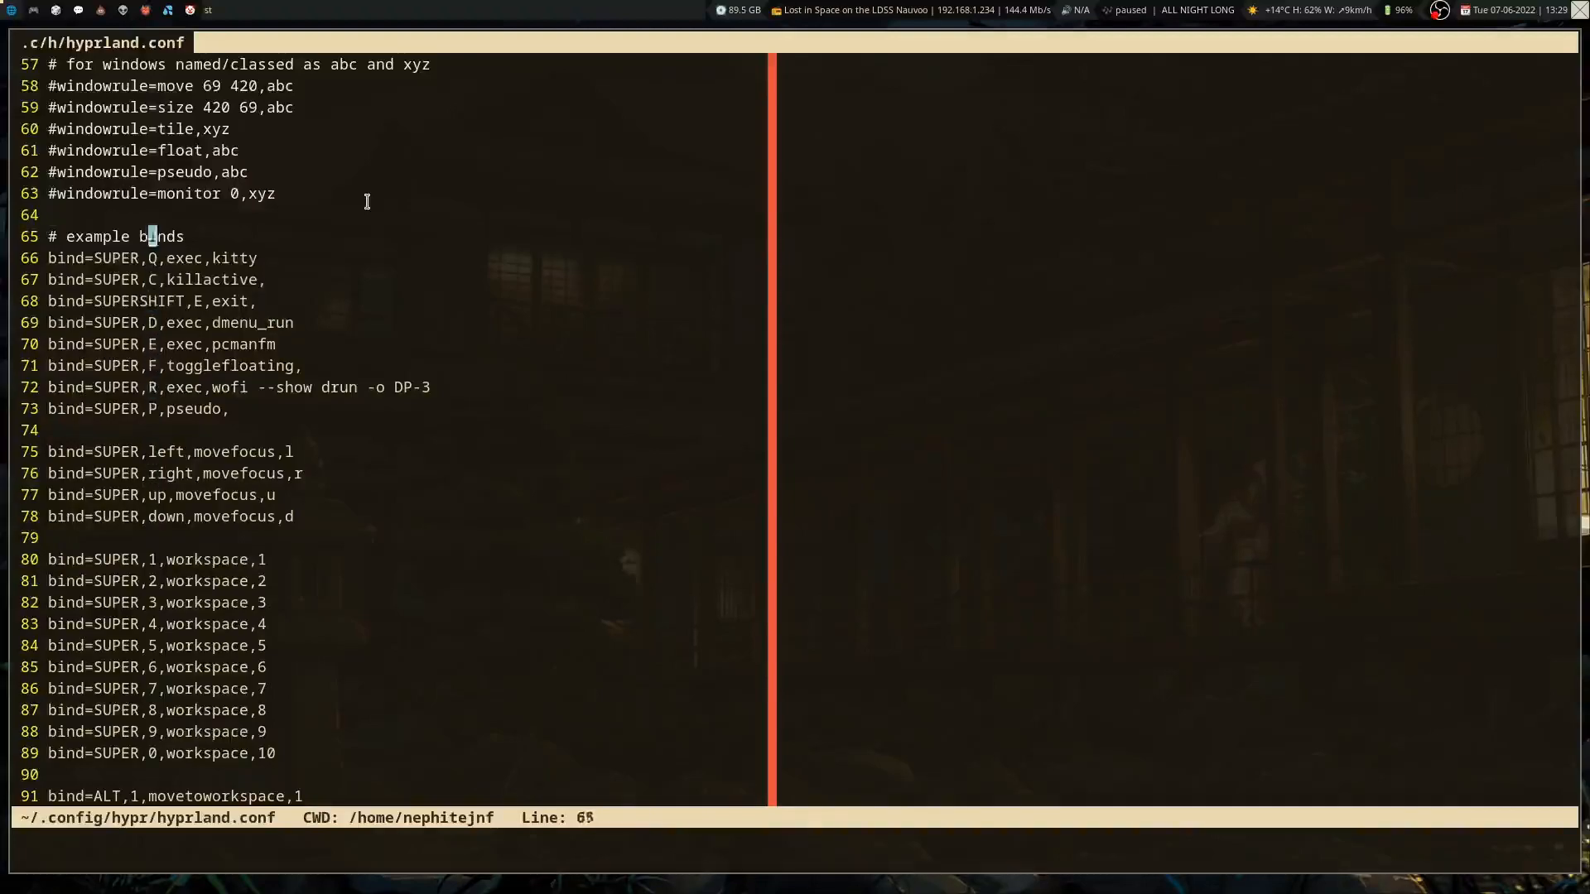
pyautogui.scroll(3)
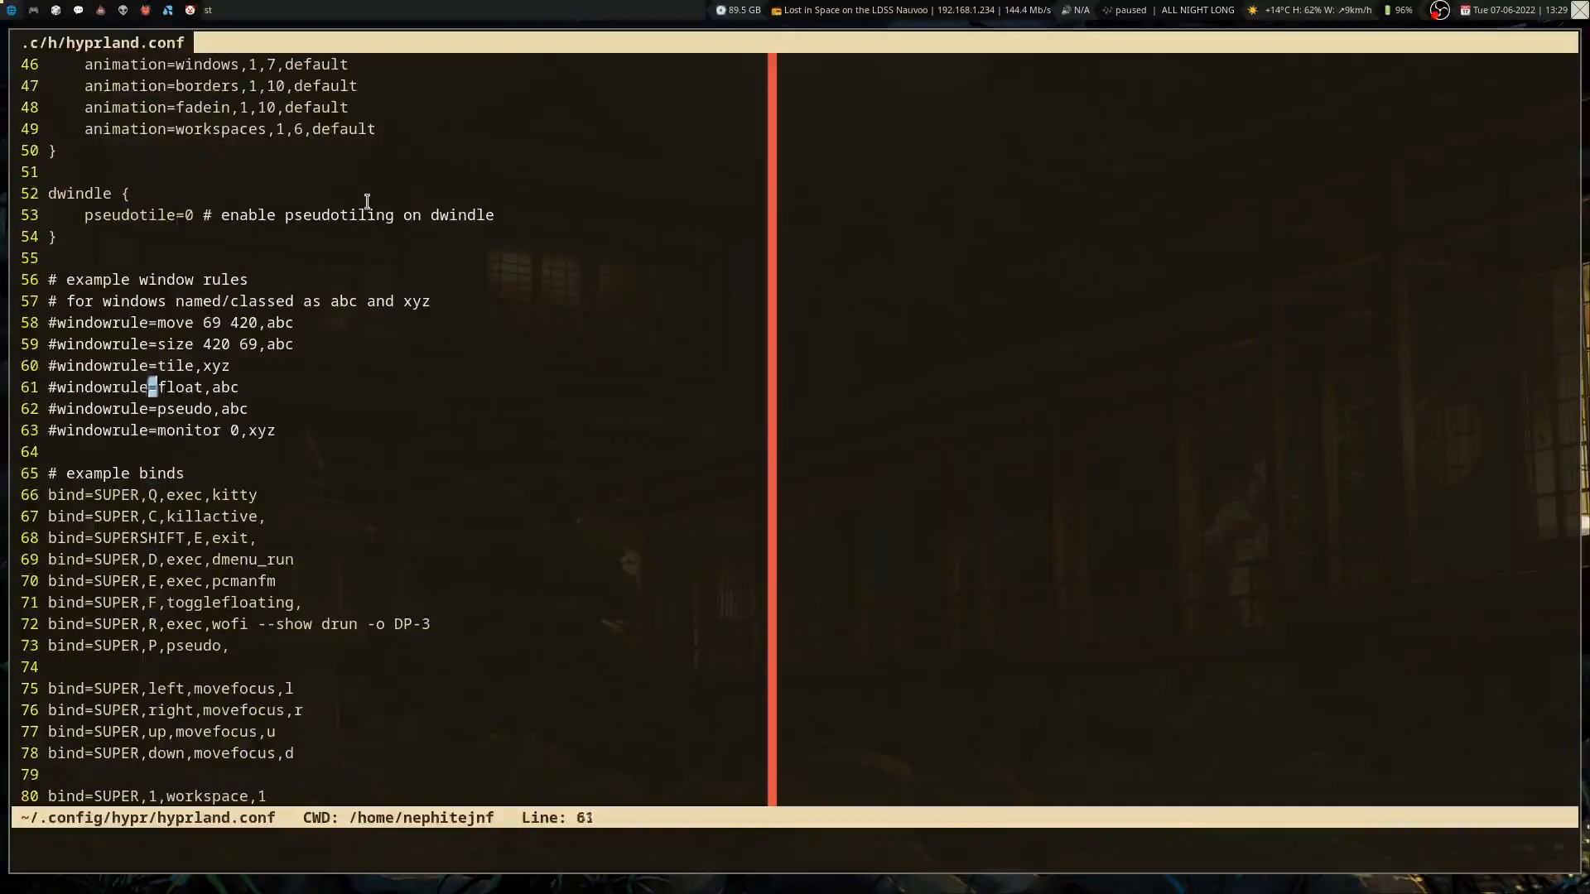
pyautogui.scroll(3)
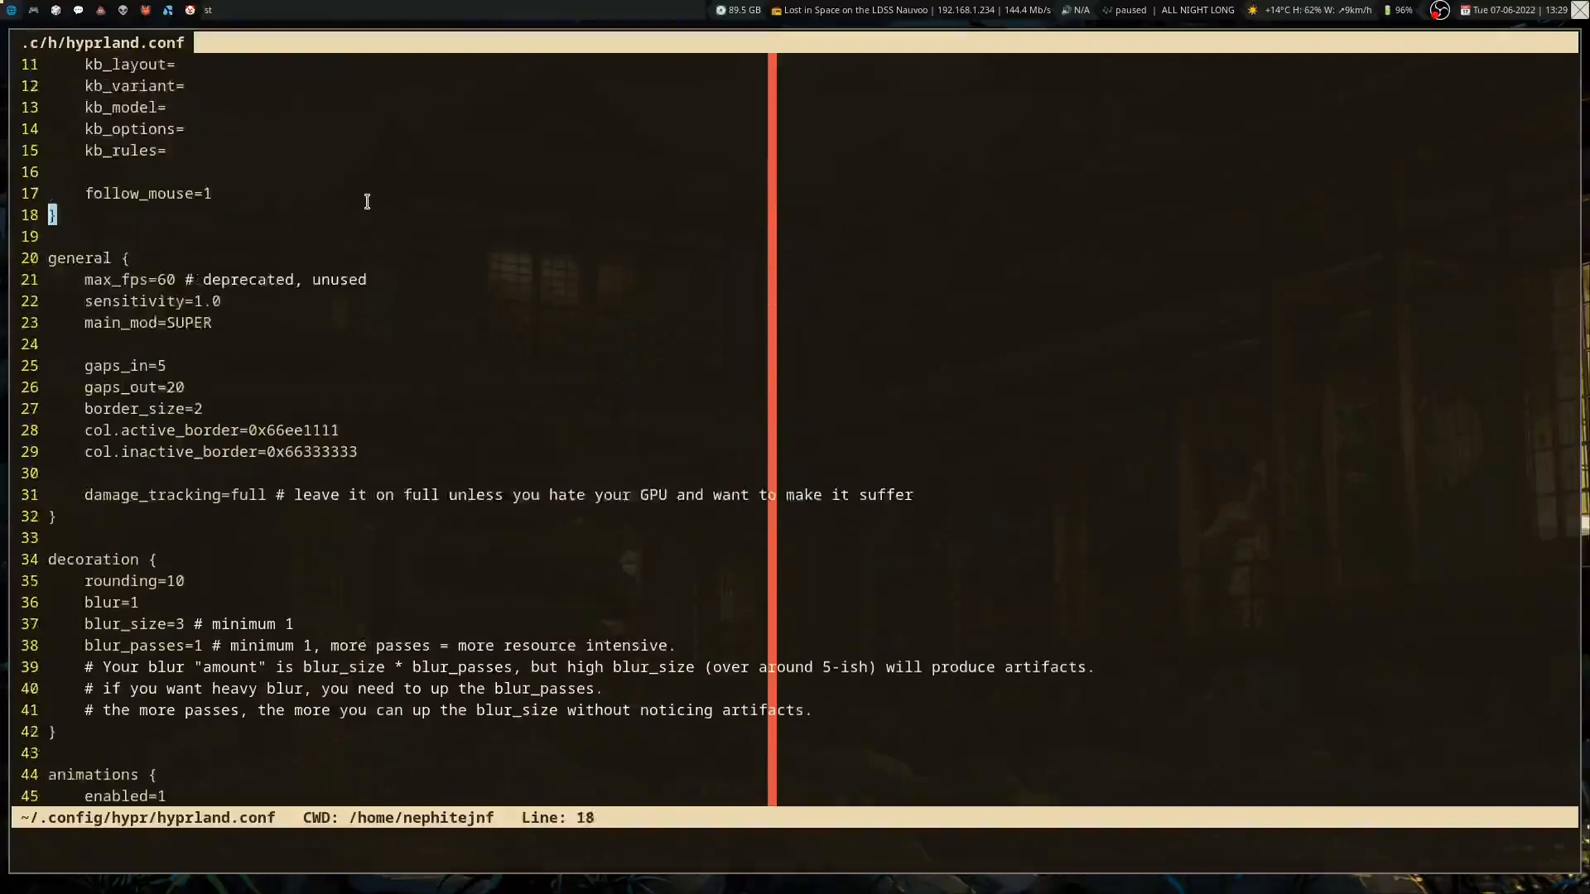
pyautogui.scroll(3)
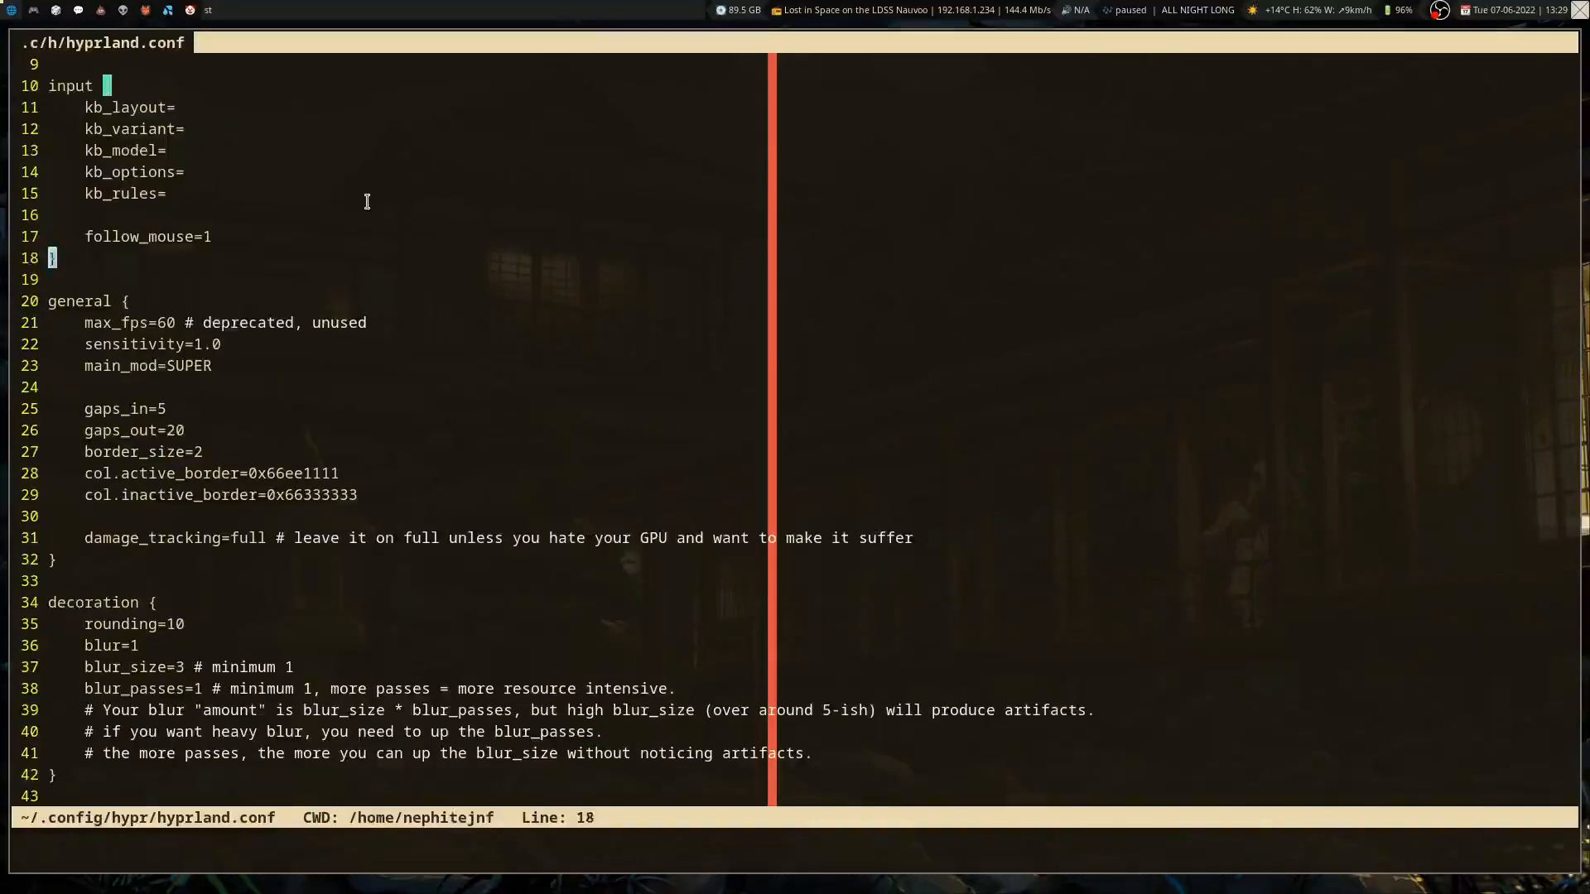
pyautogui.scroll(3)
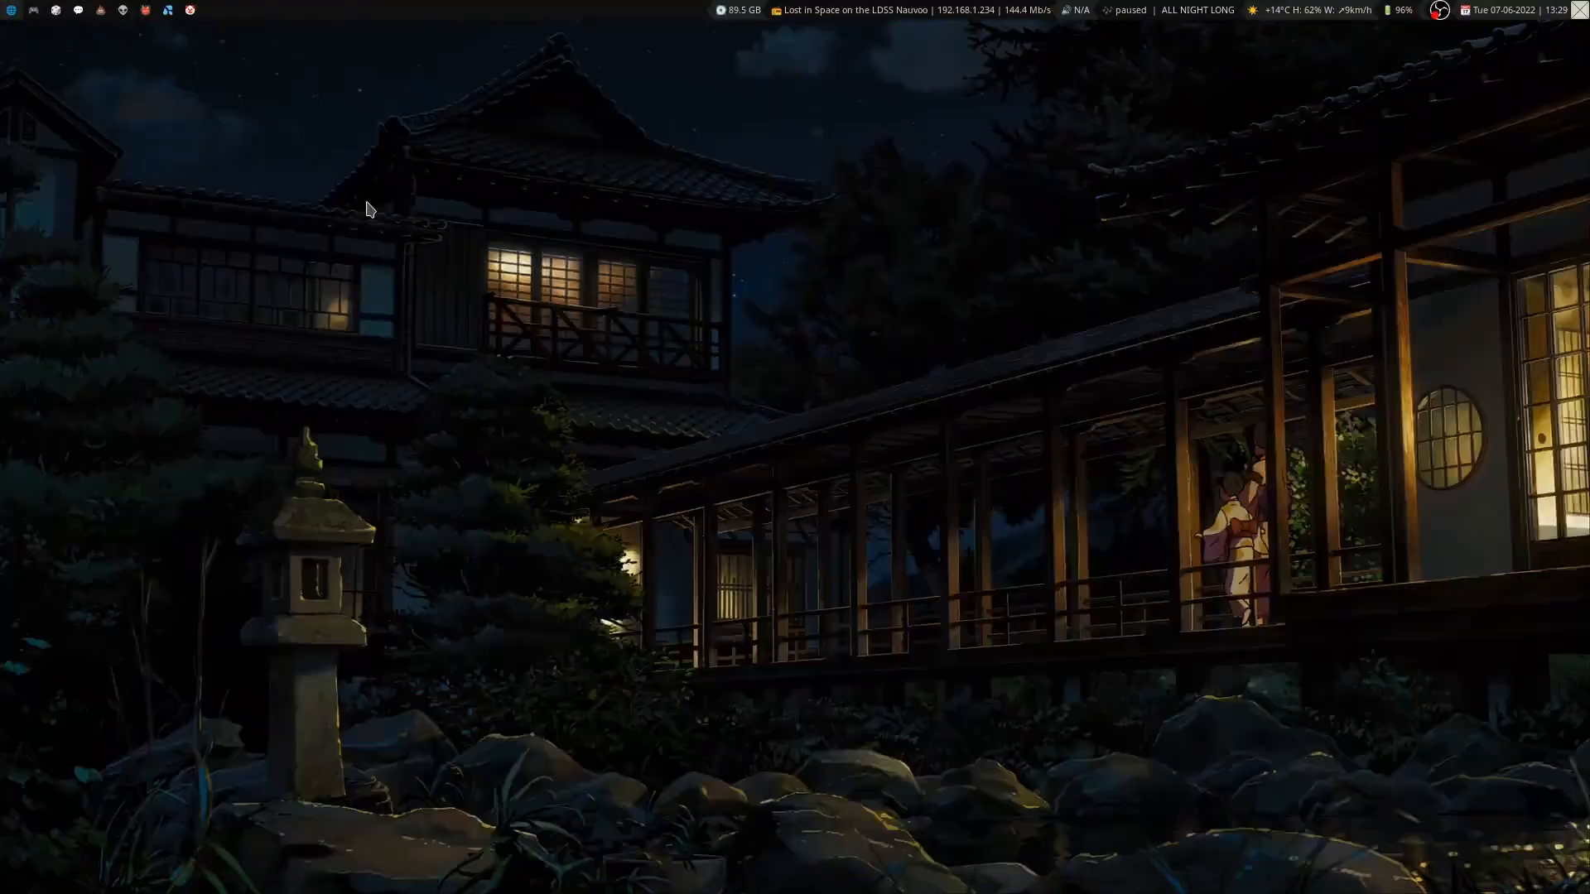
pyautogui.moveTo(1436, 697)
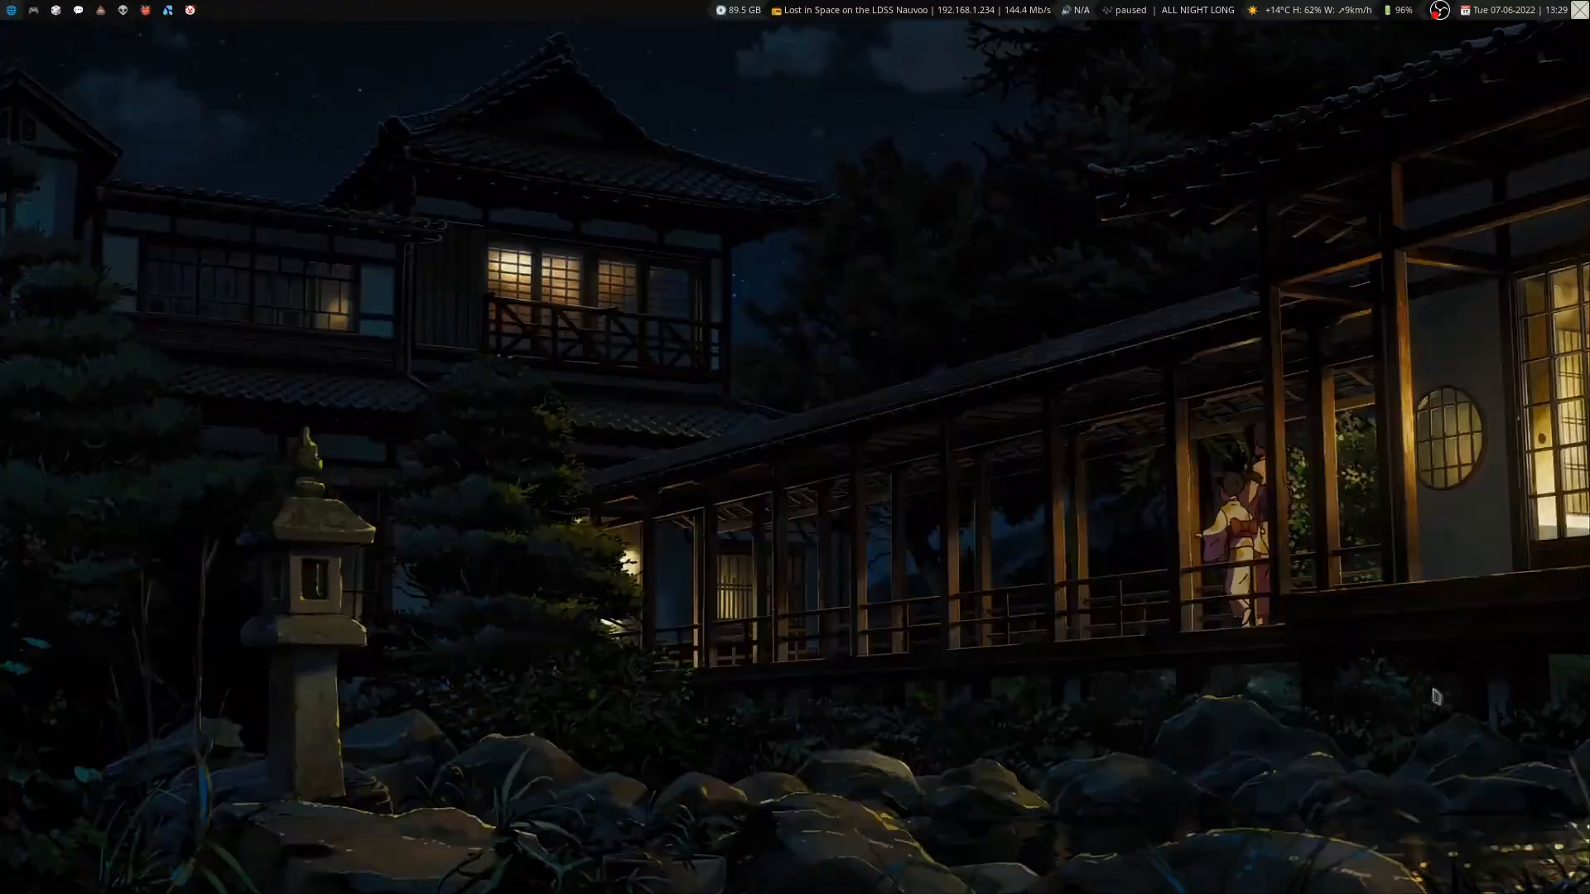